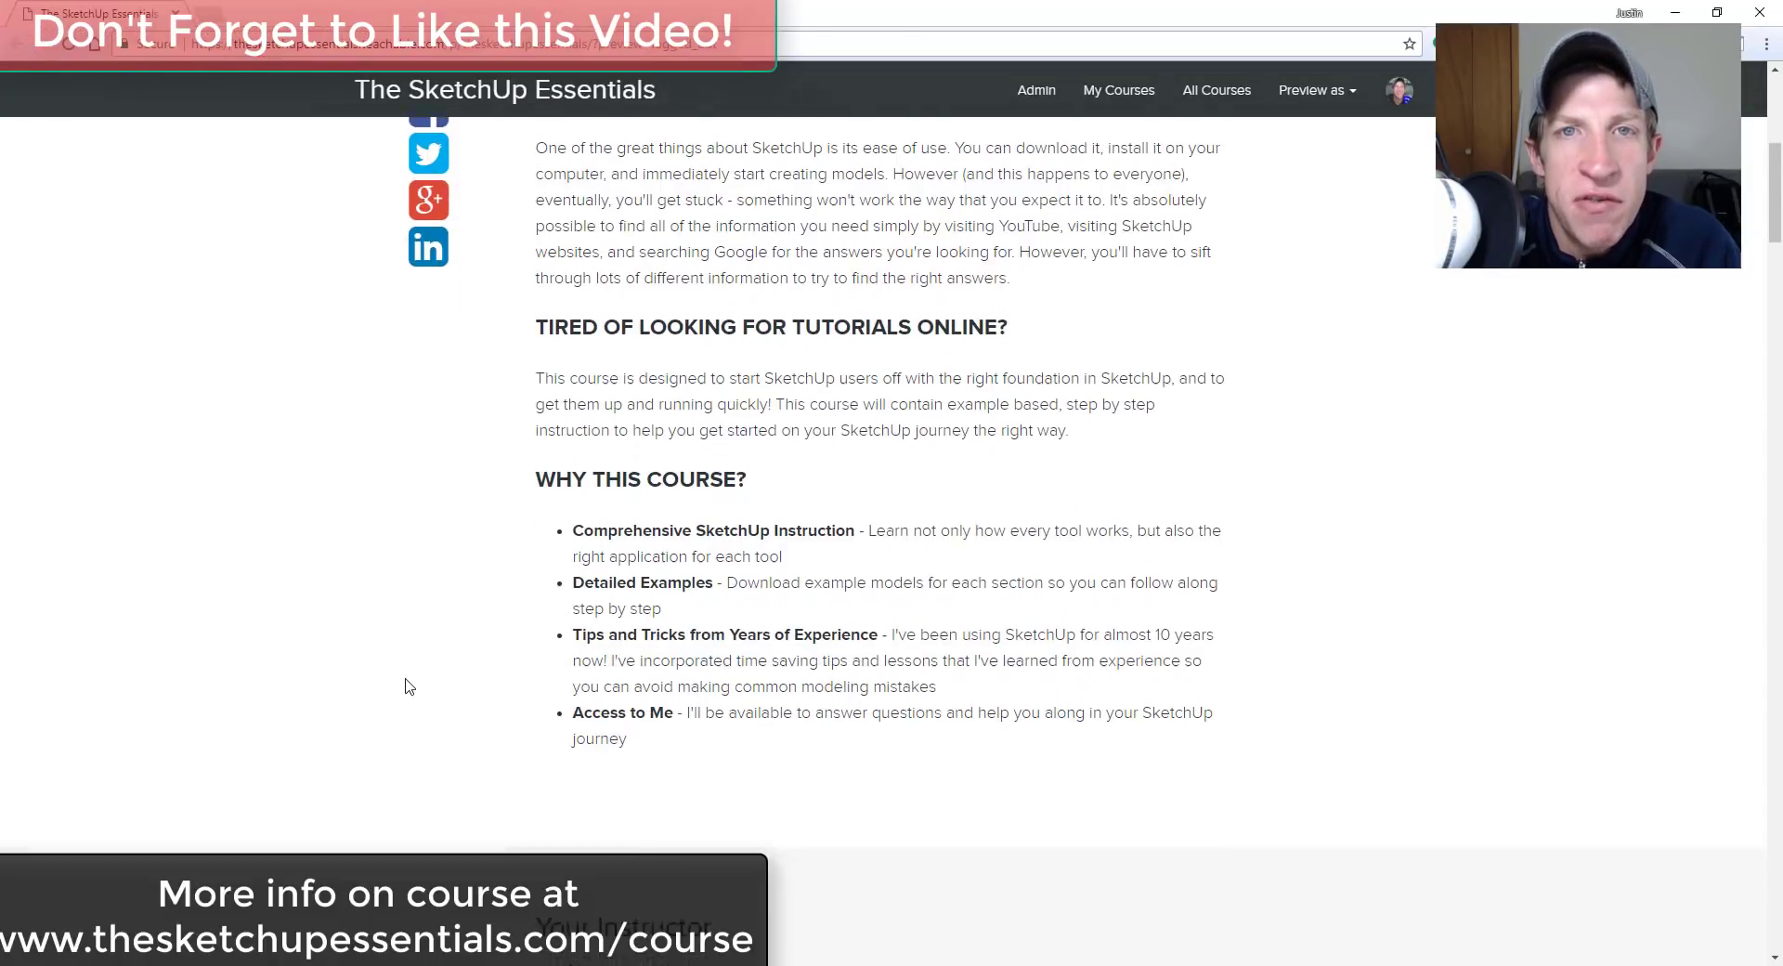
- Scroll through the toolbar list to load Slicer5 and orbit around the building to view the canopy
scroll(down, 3)
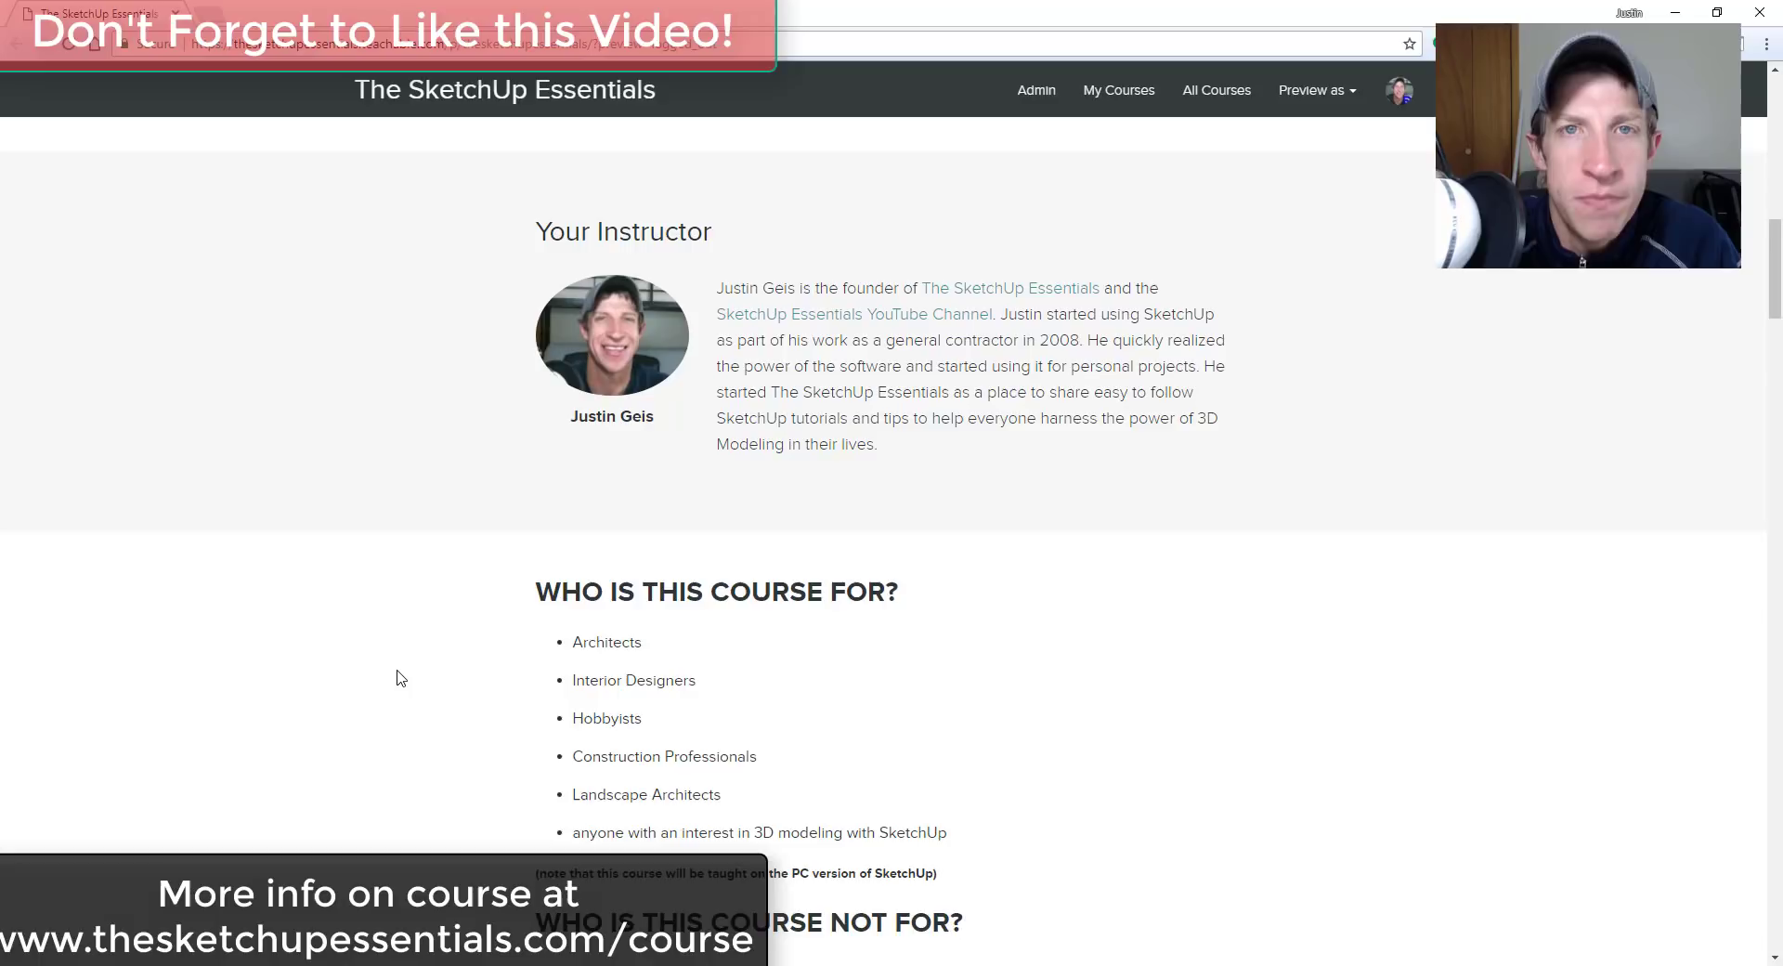
scroll(down, 3)
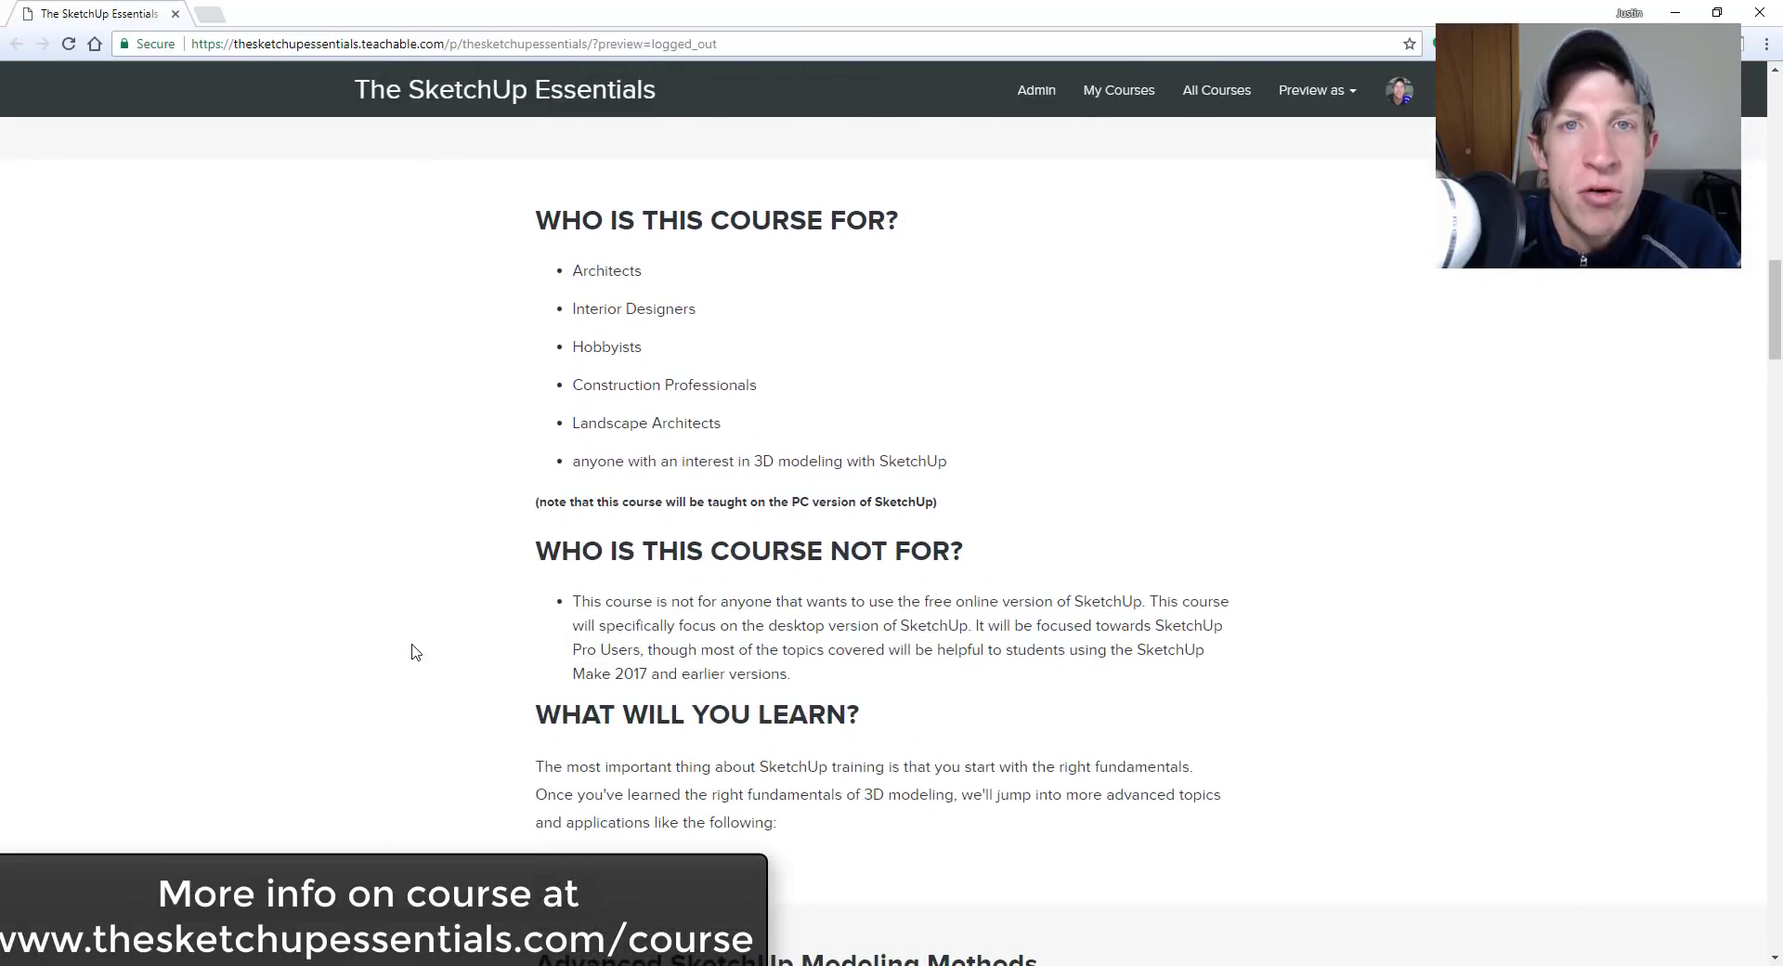
scroll(down, 3)
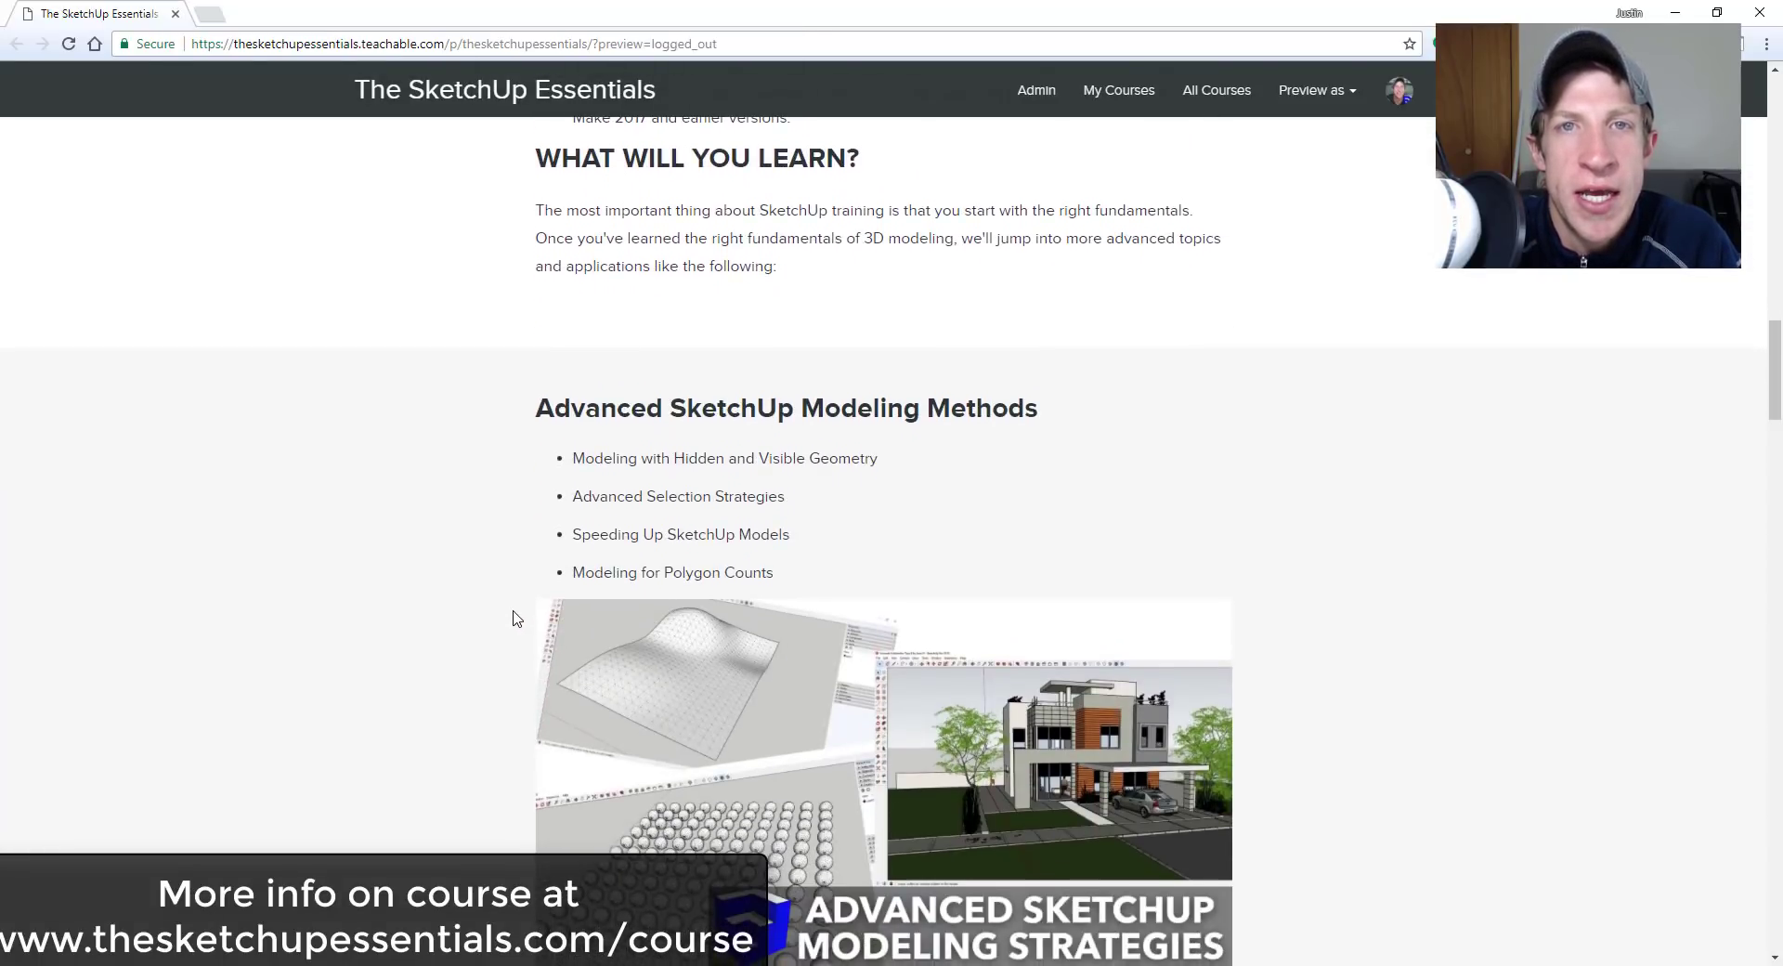
scroll(down, 3)
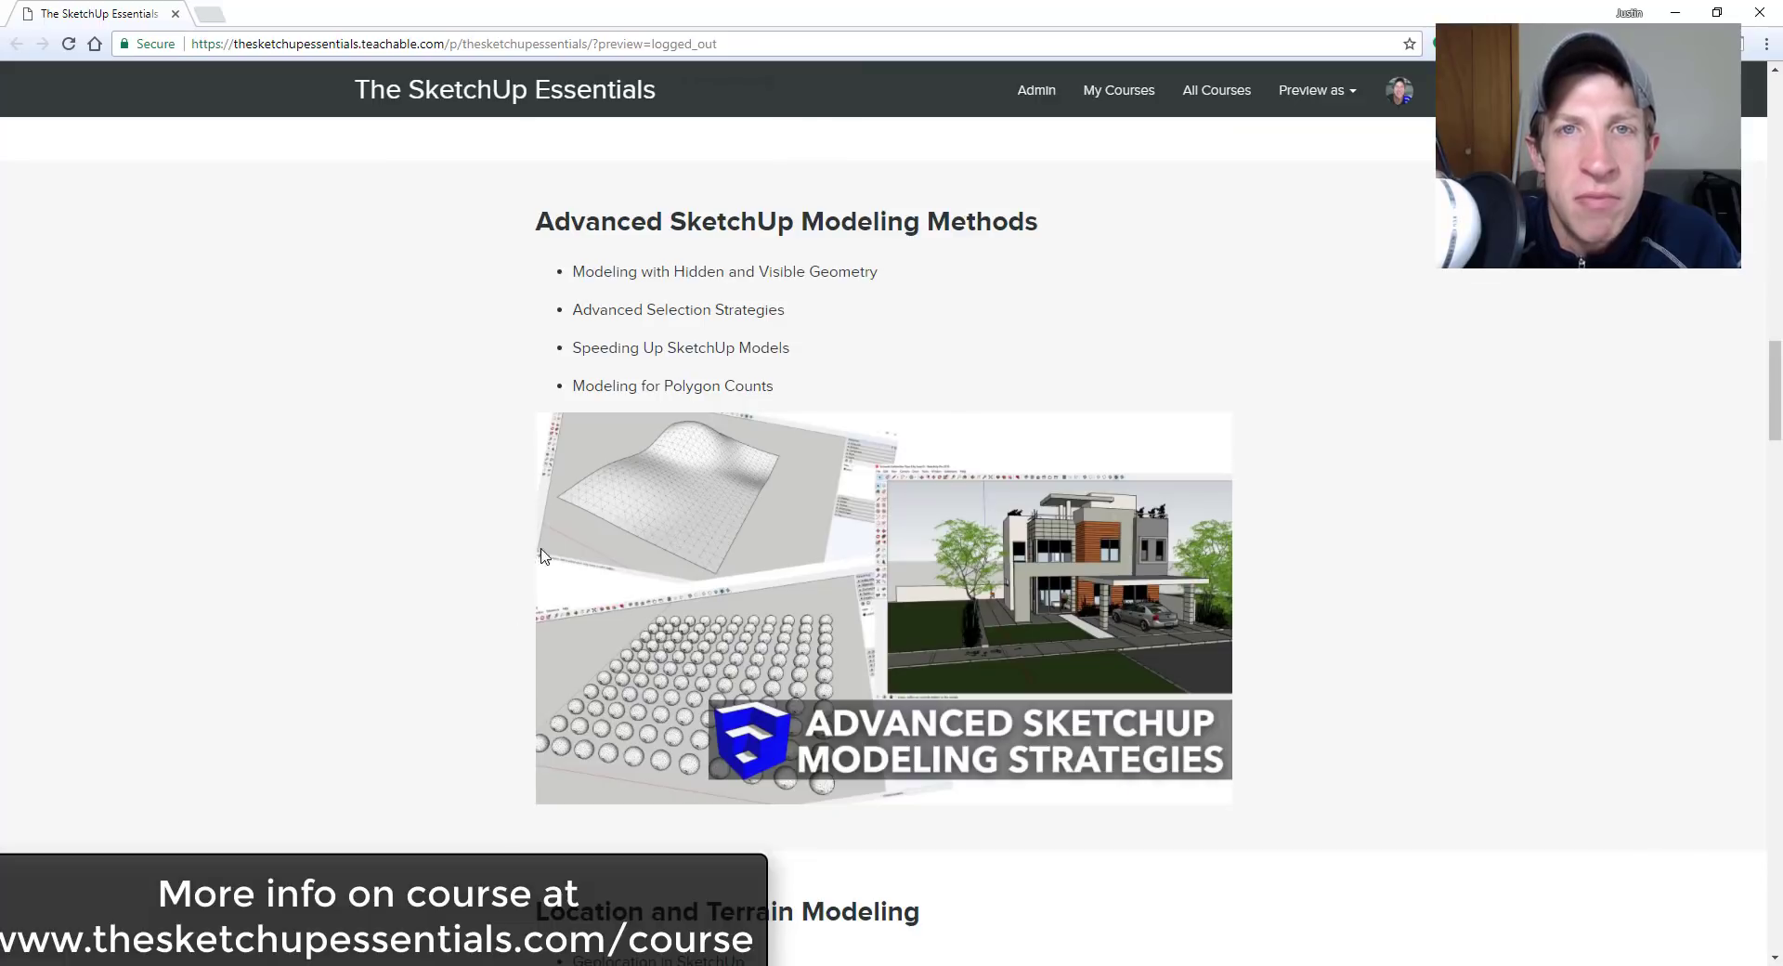
scroll(down, 3)
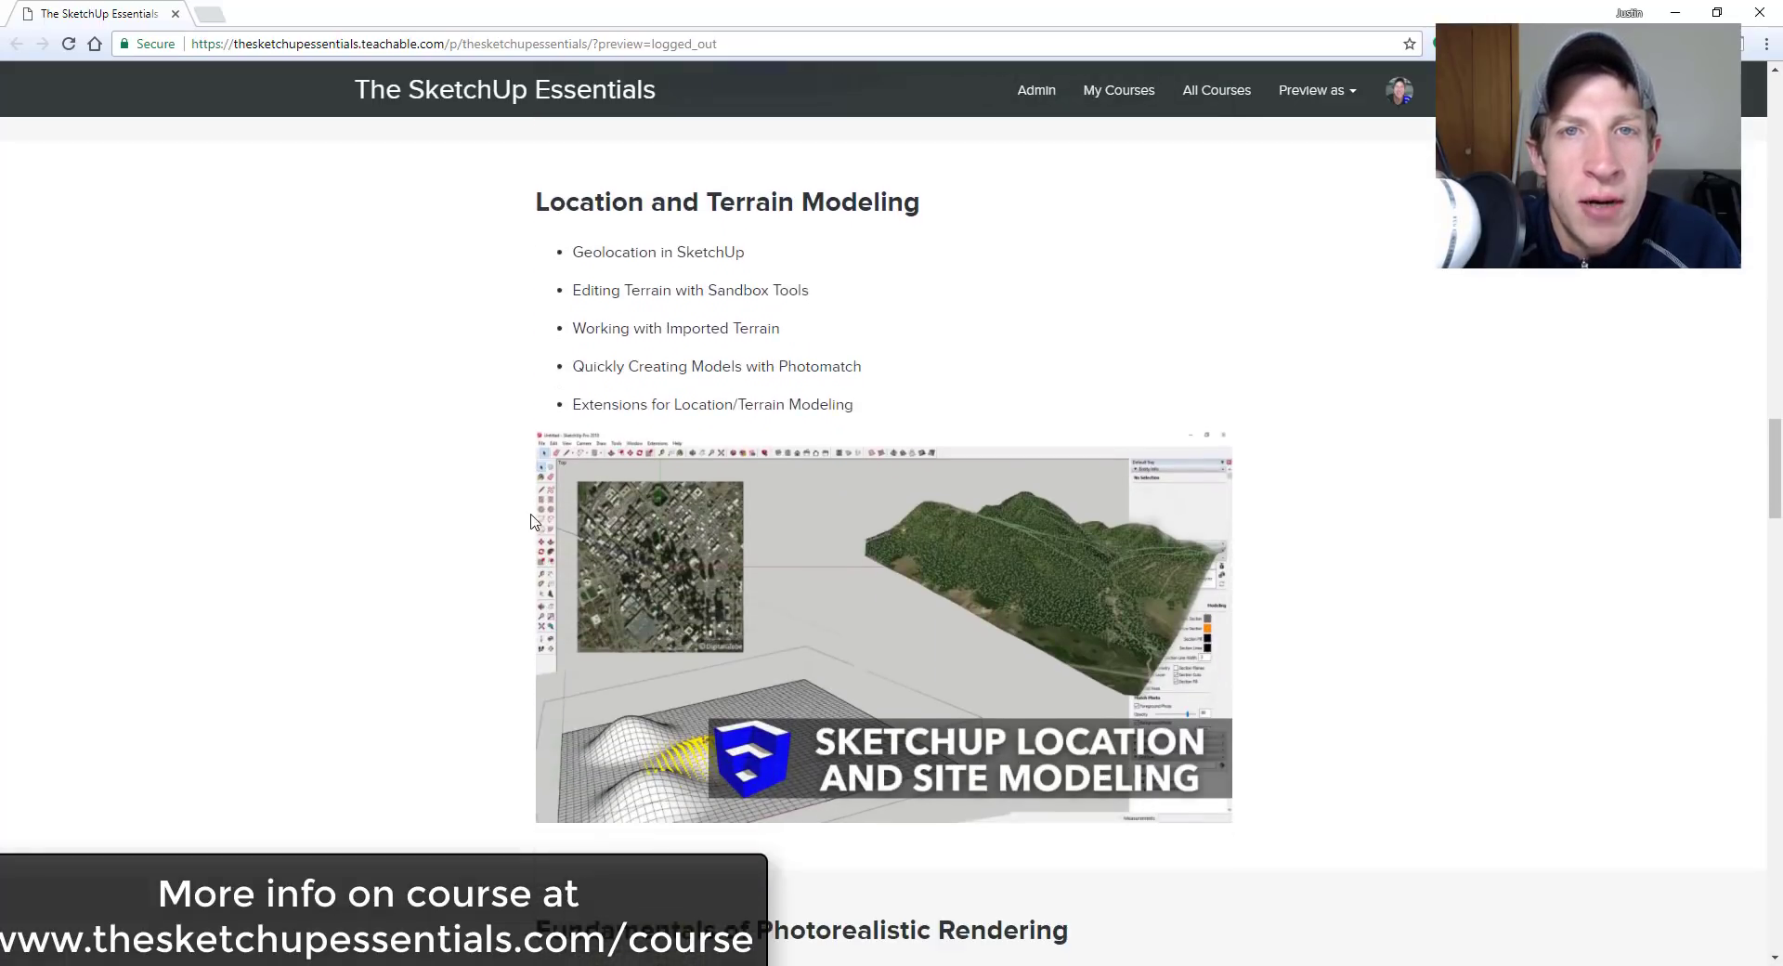
scroll(down, 3)
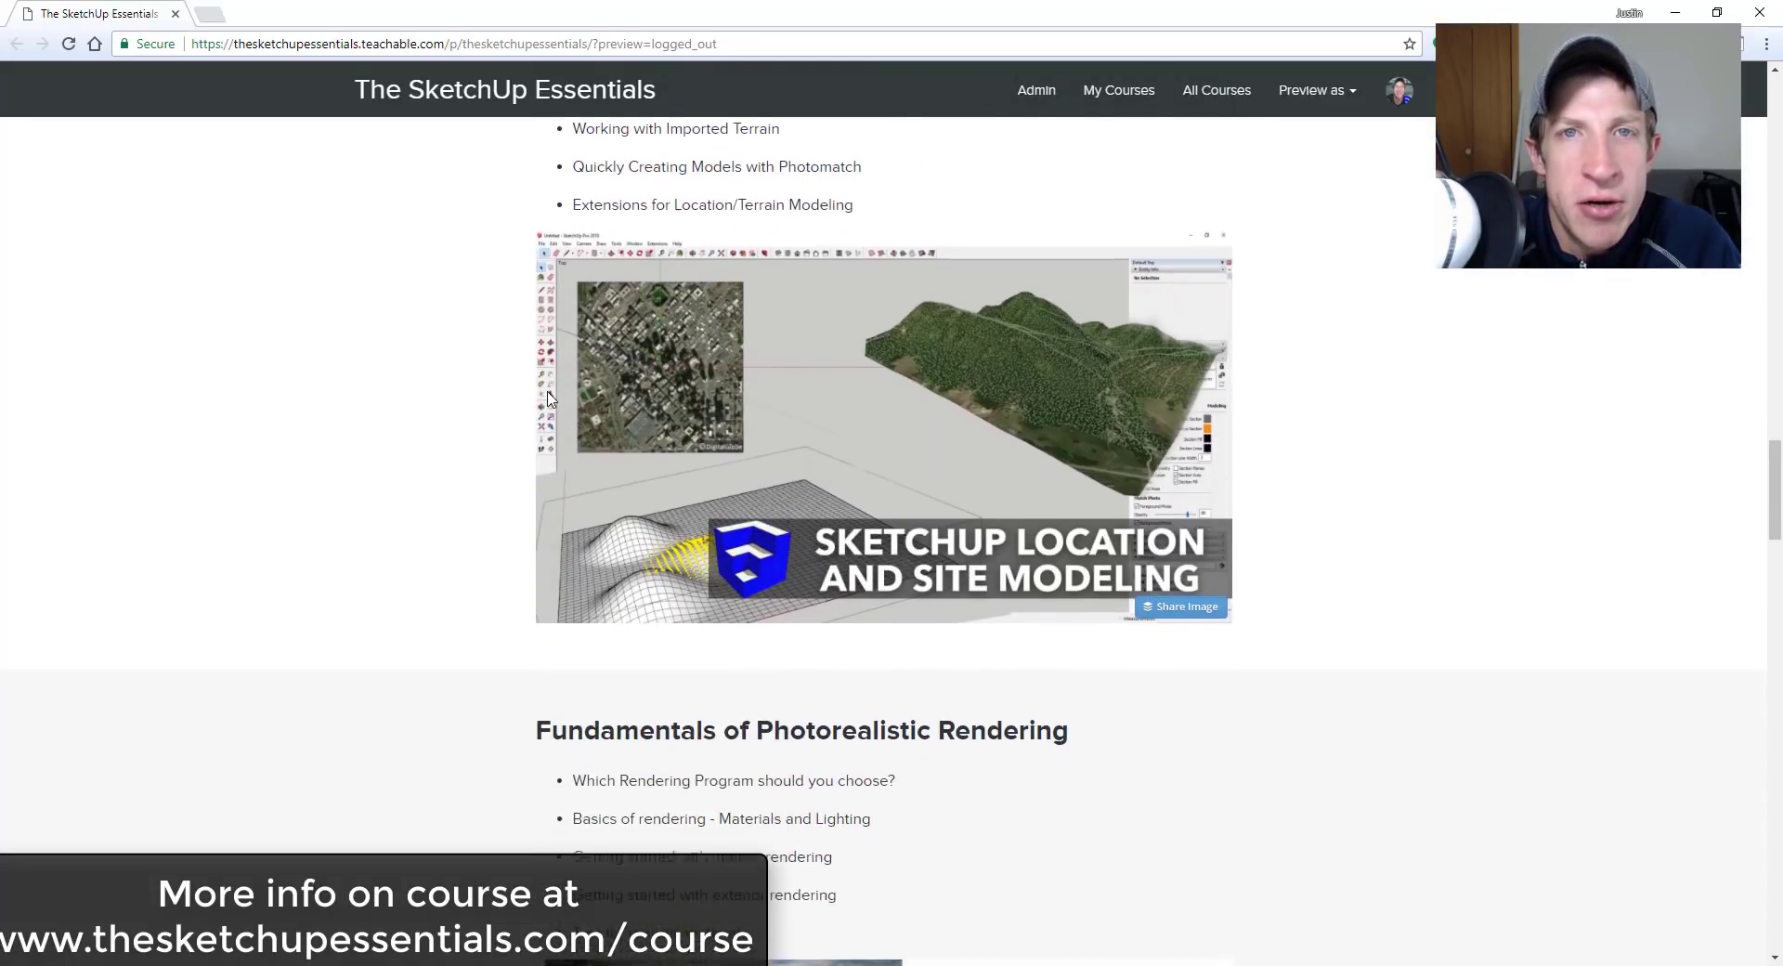
scroll(down, 3)
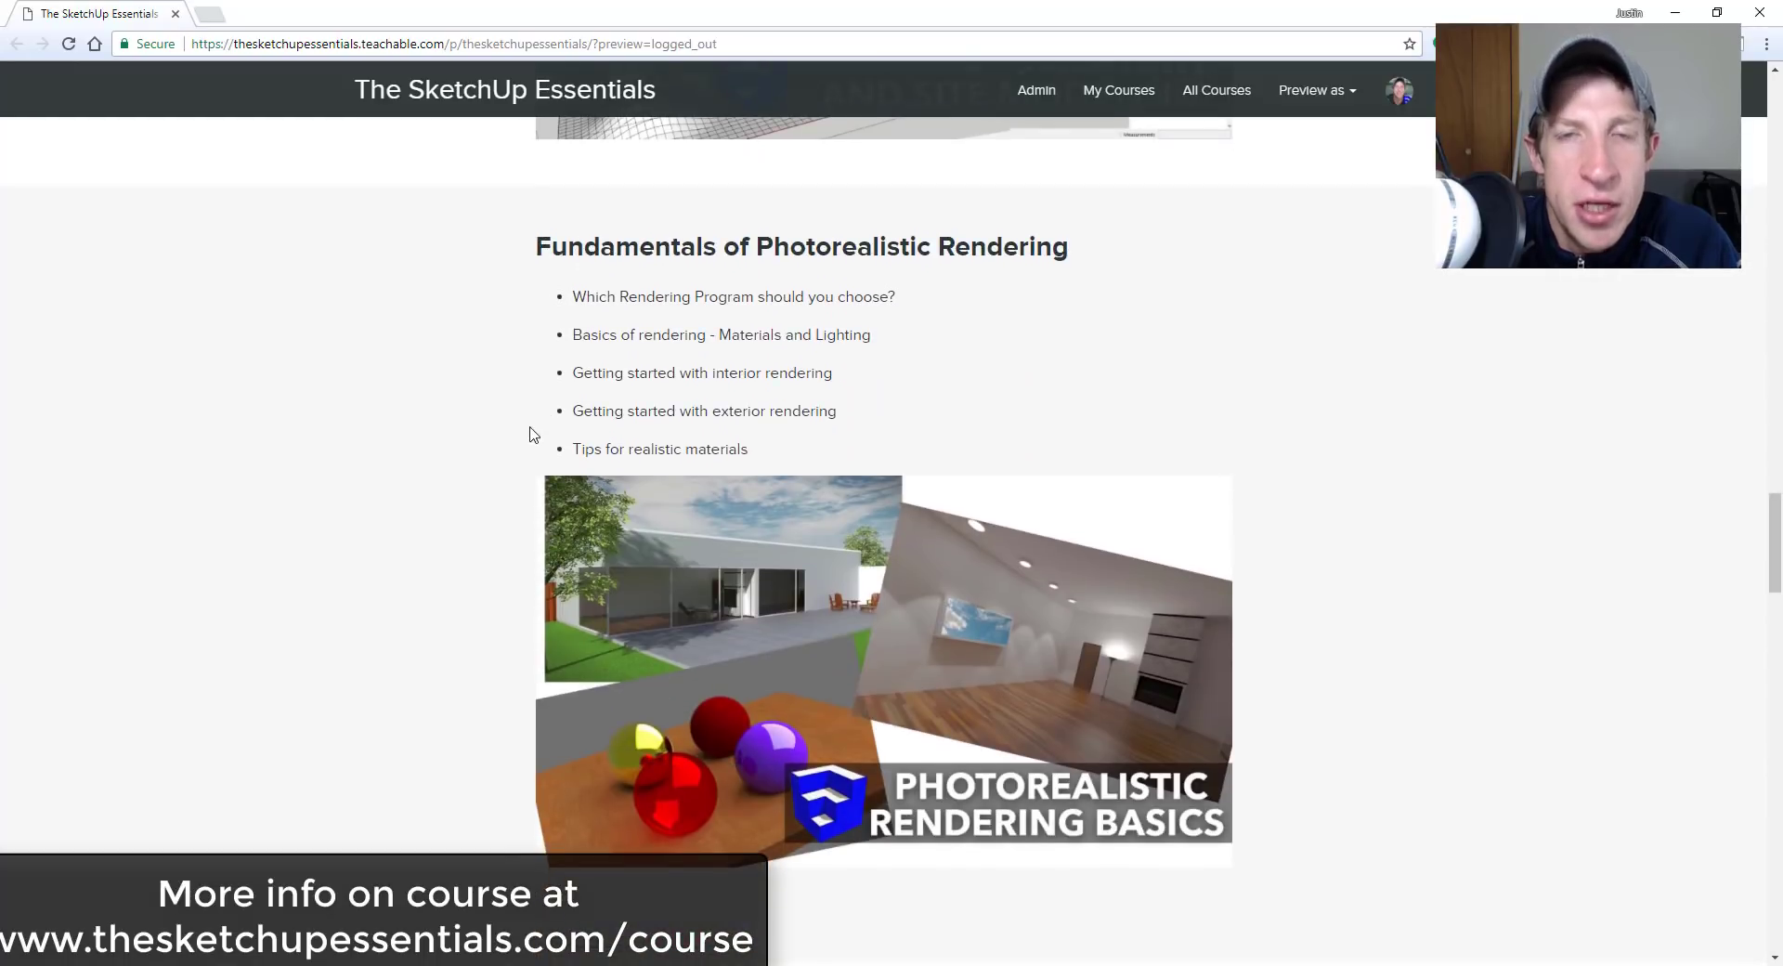
scroll(down, 3)
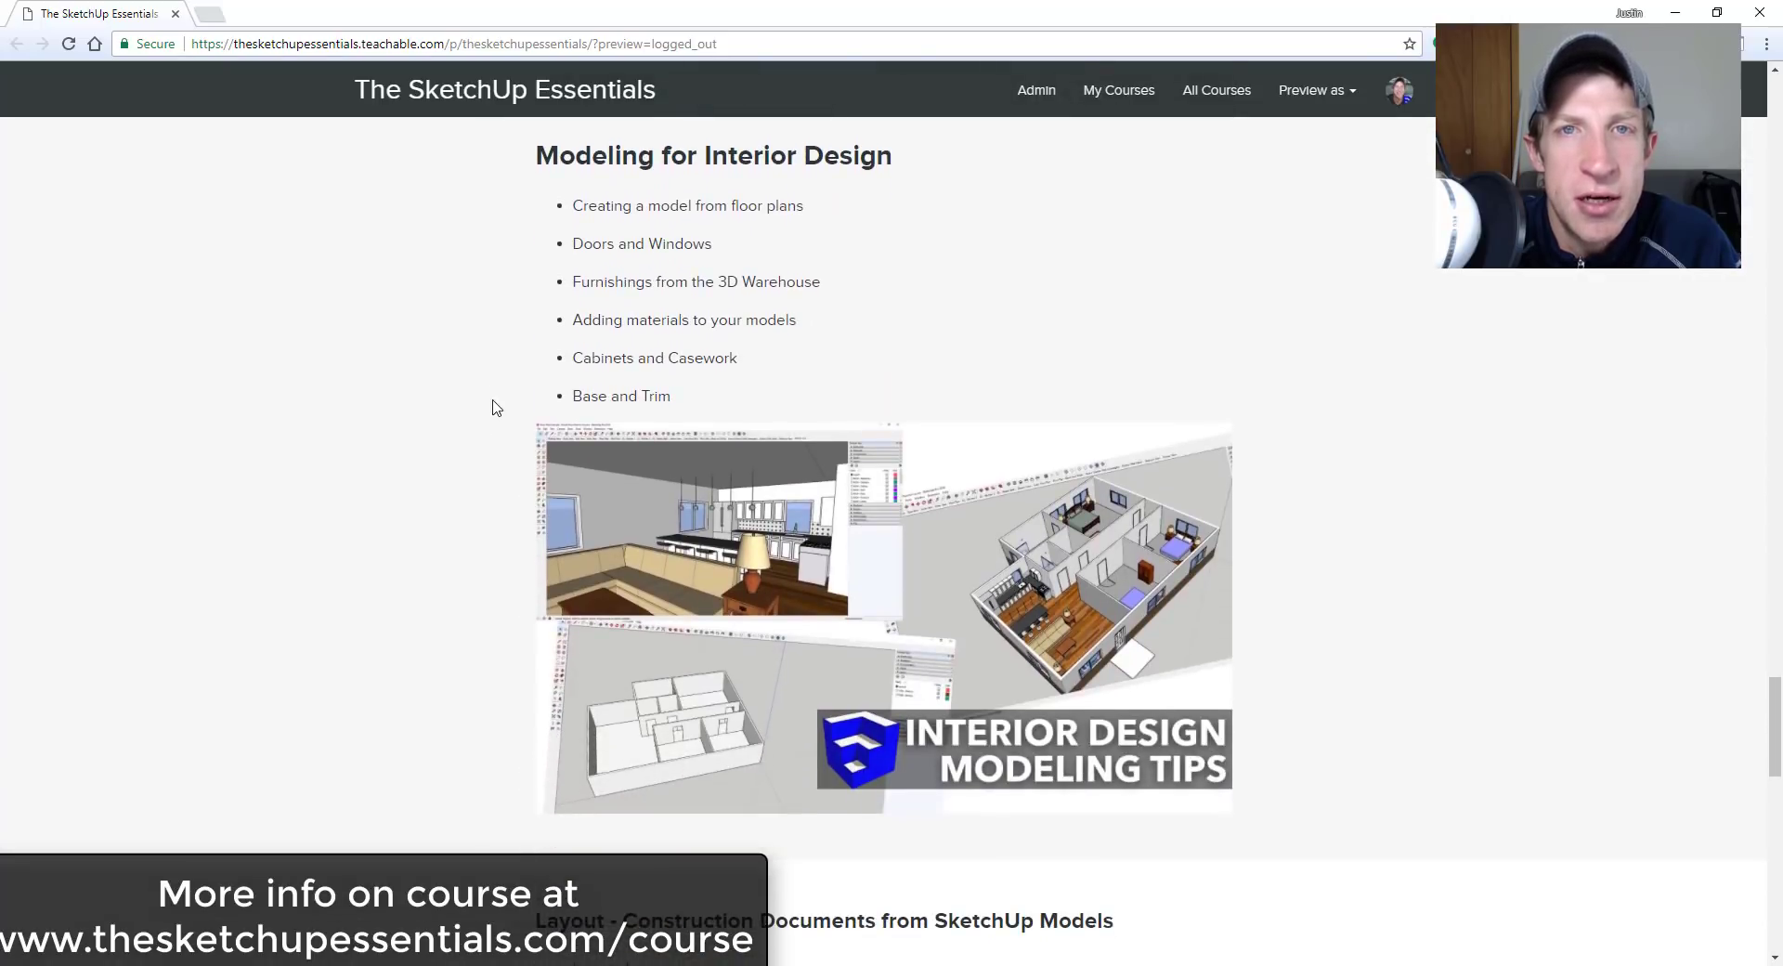
scroll(down, 3)
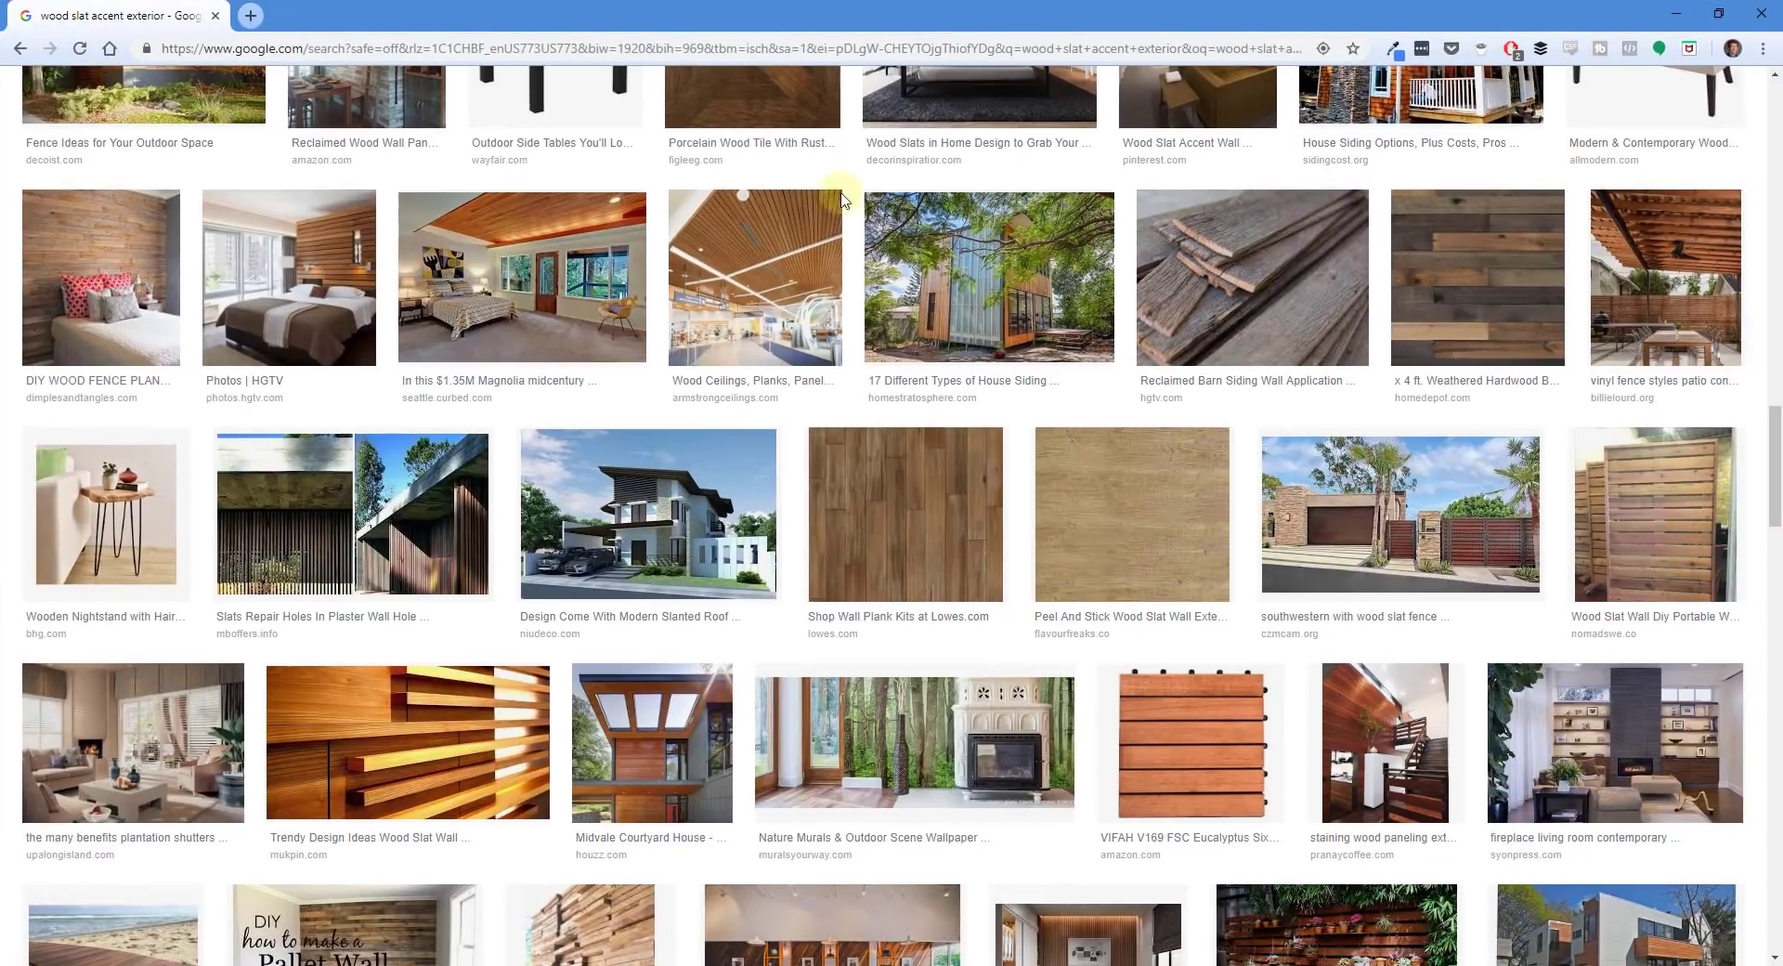
mouse_move(647, 515)
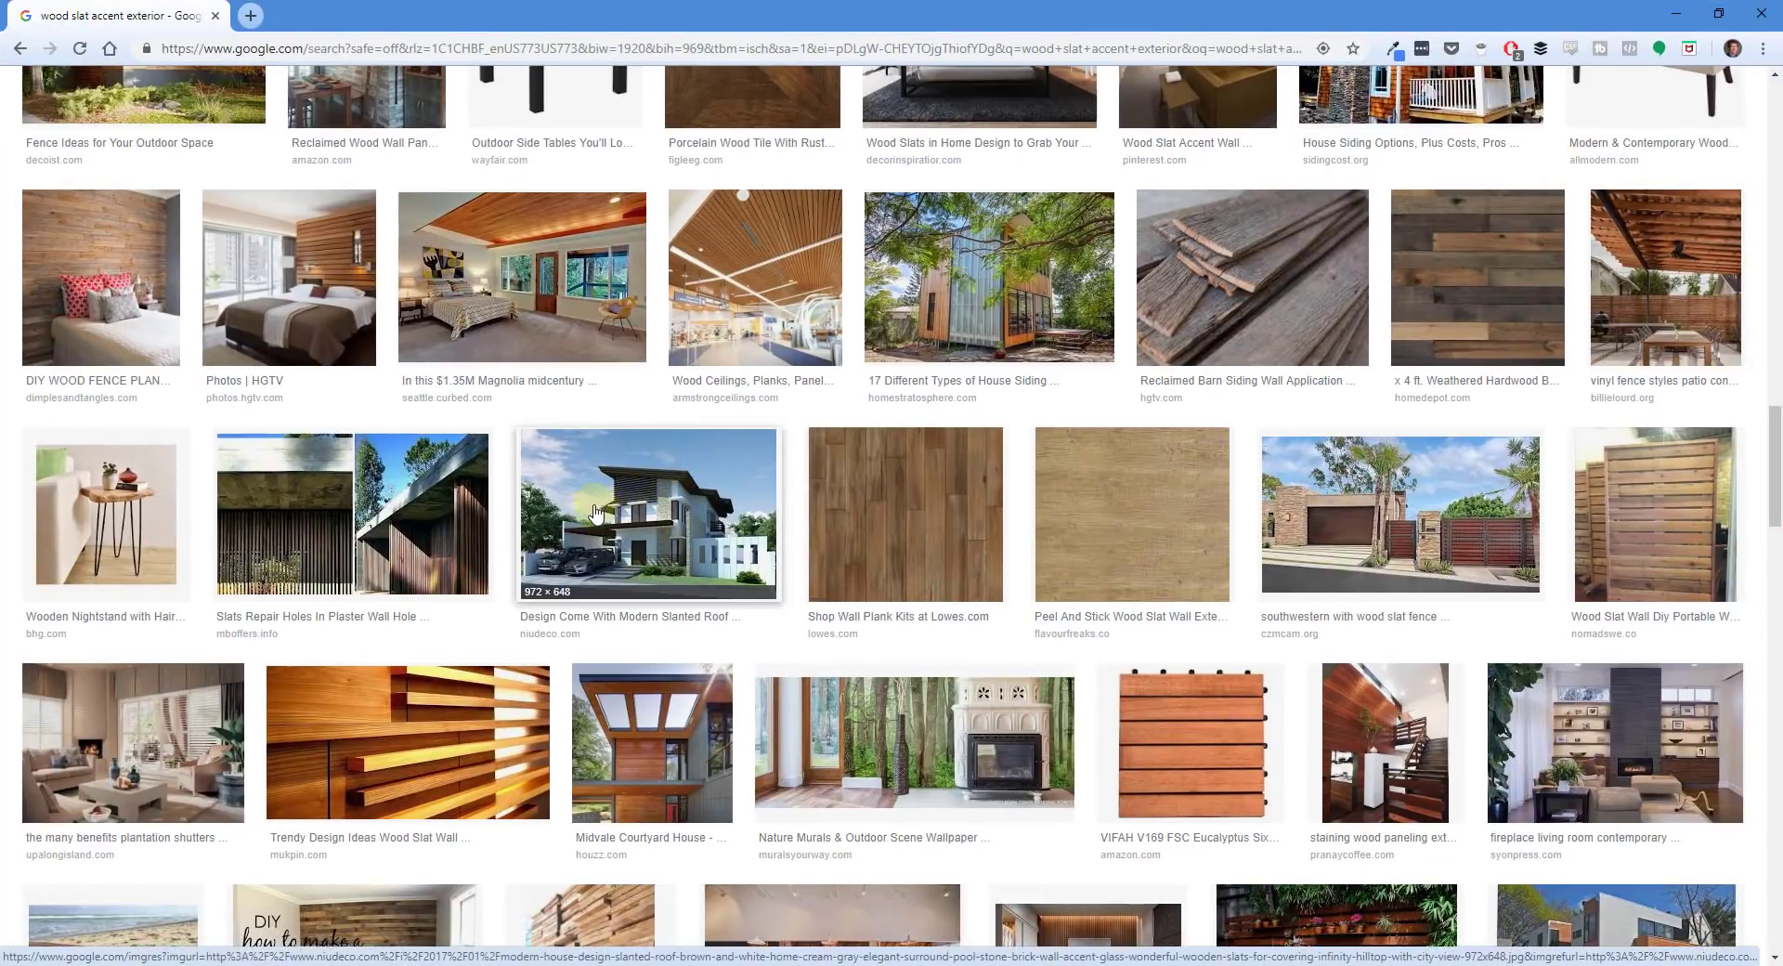
scroll(down, 3)
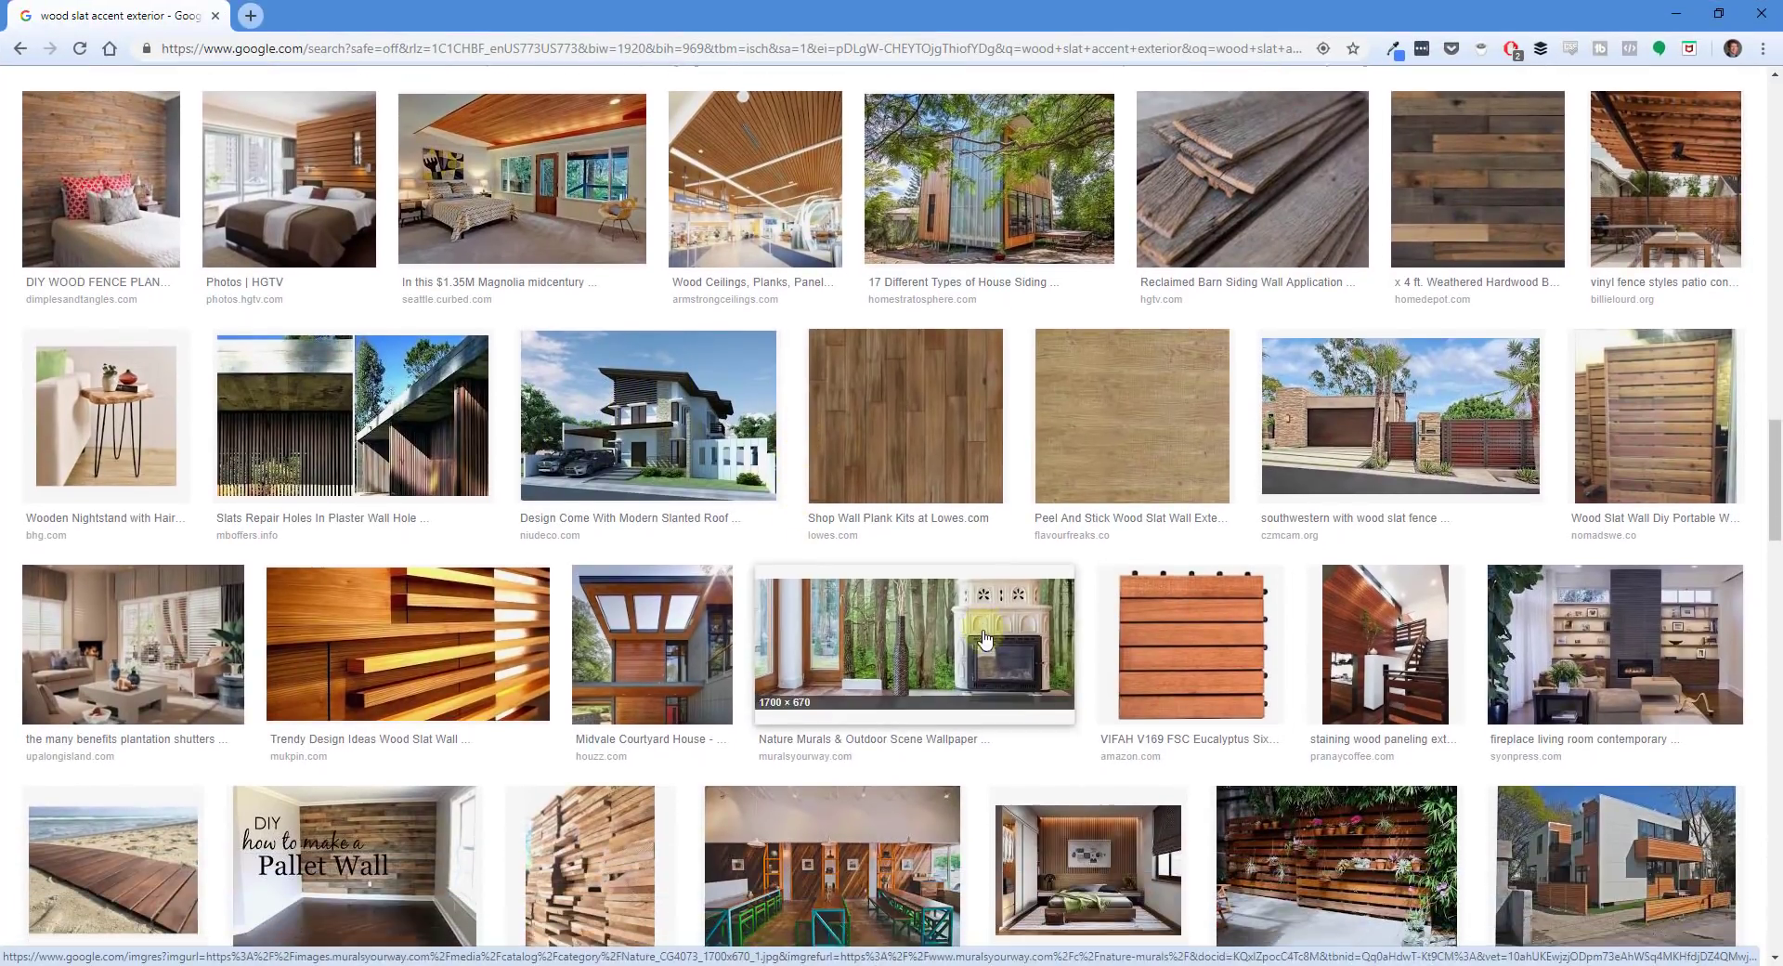
scroll(down, 3)
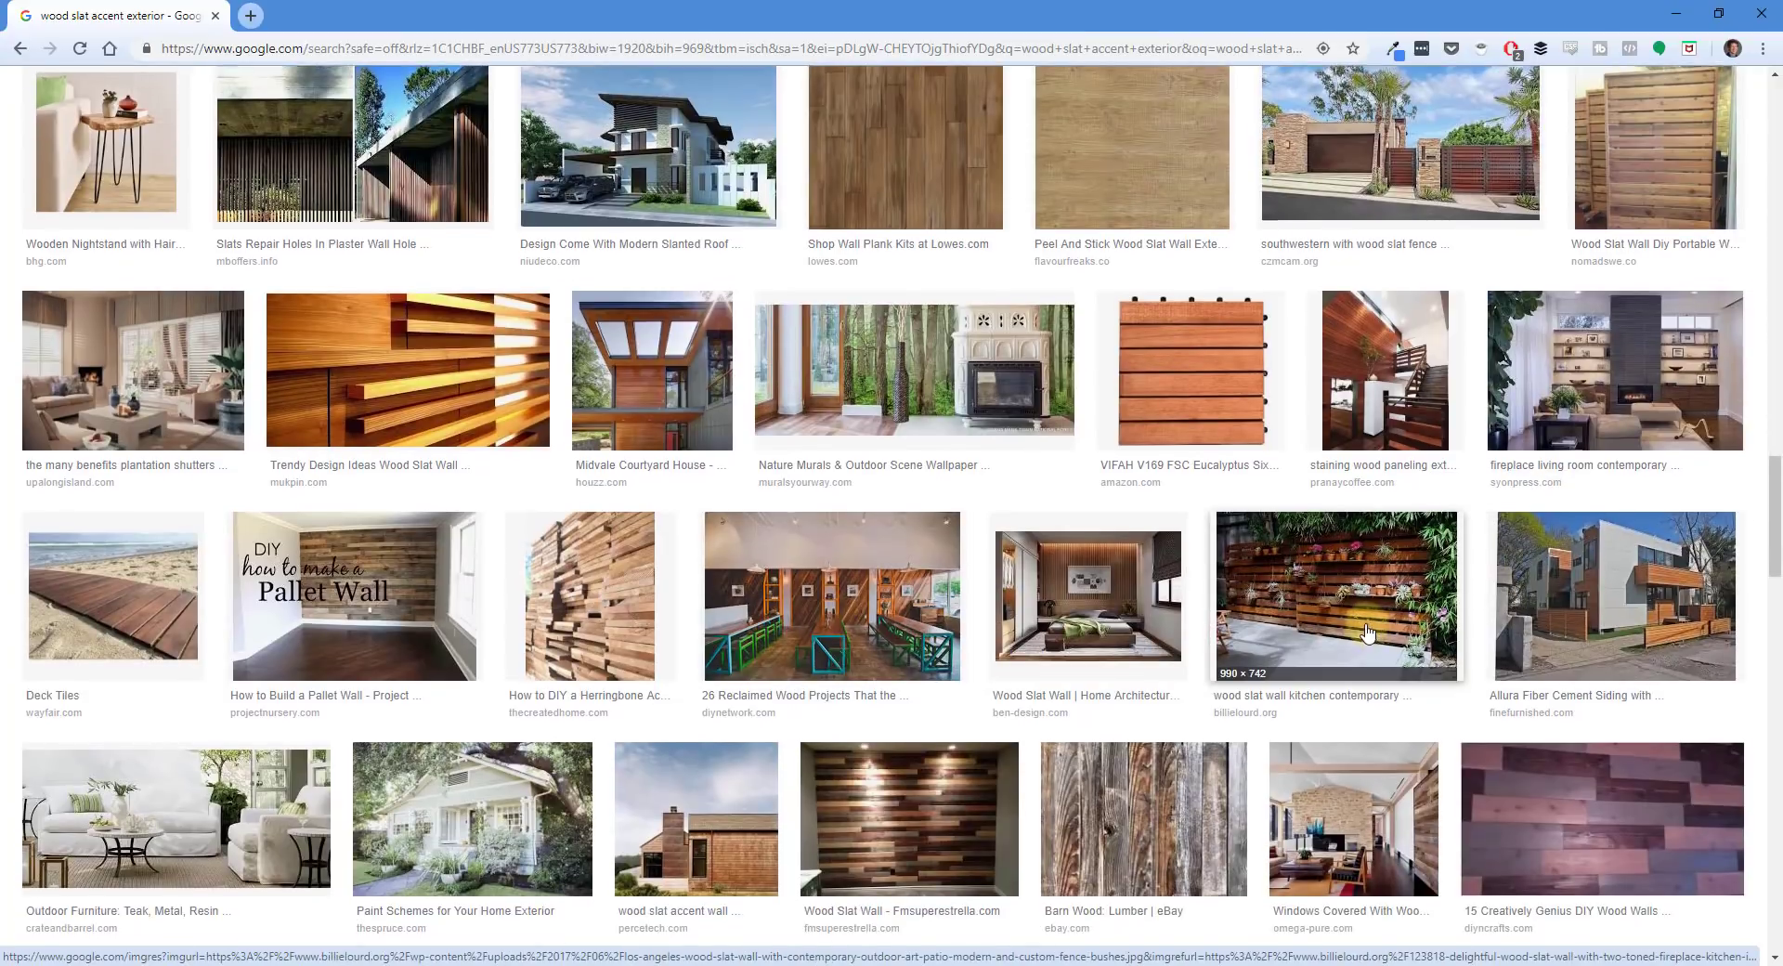
scroll(down, 3)
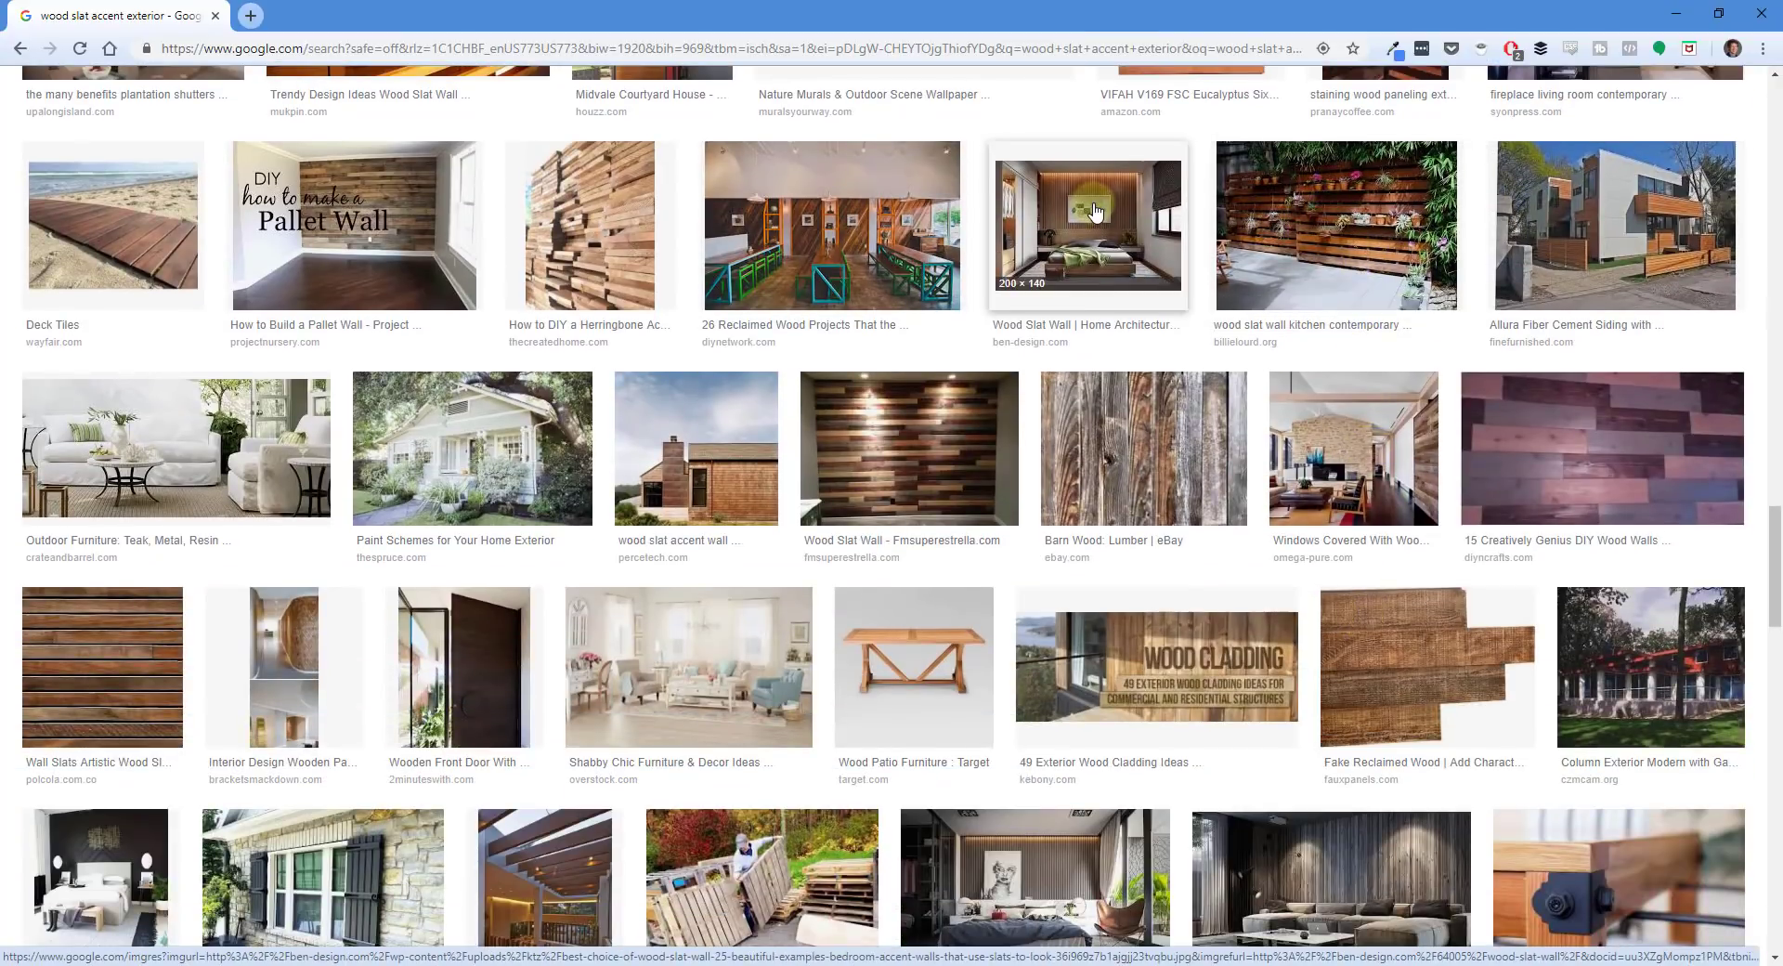
scroll(down, 3)
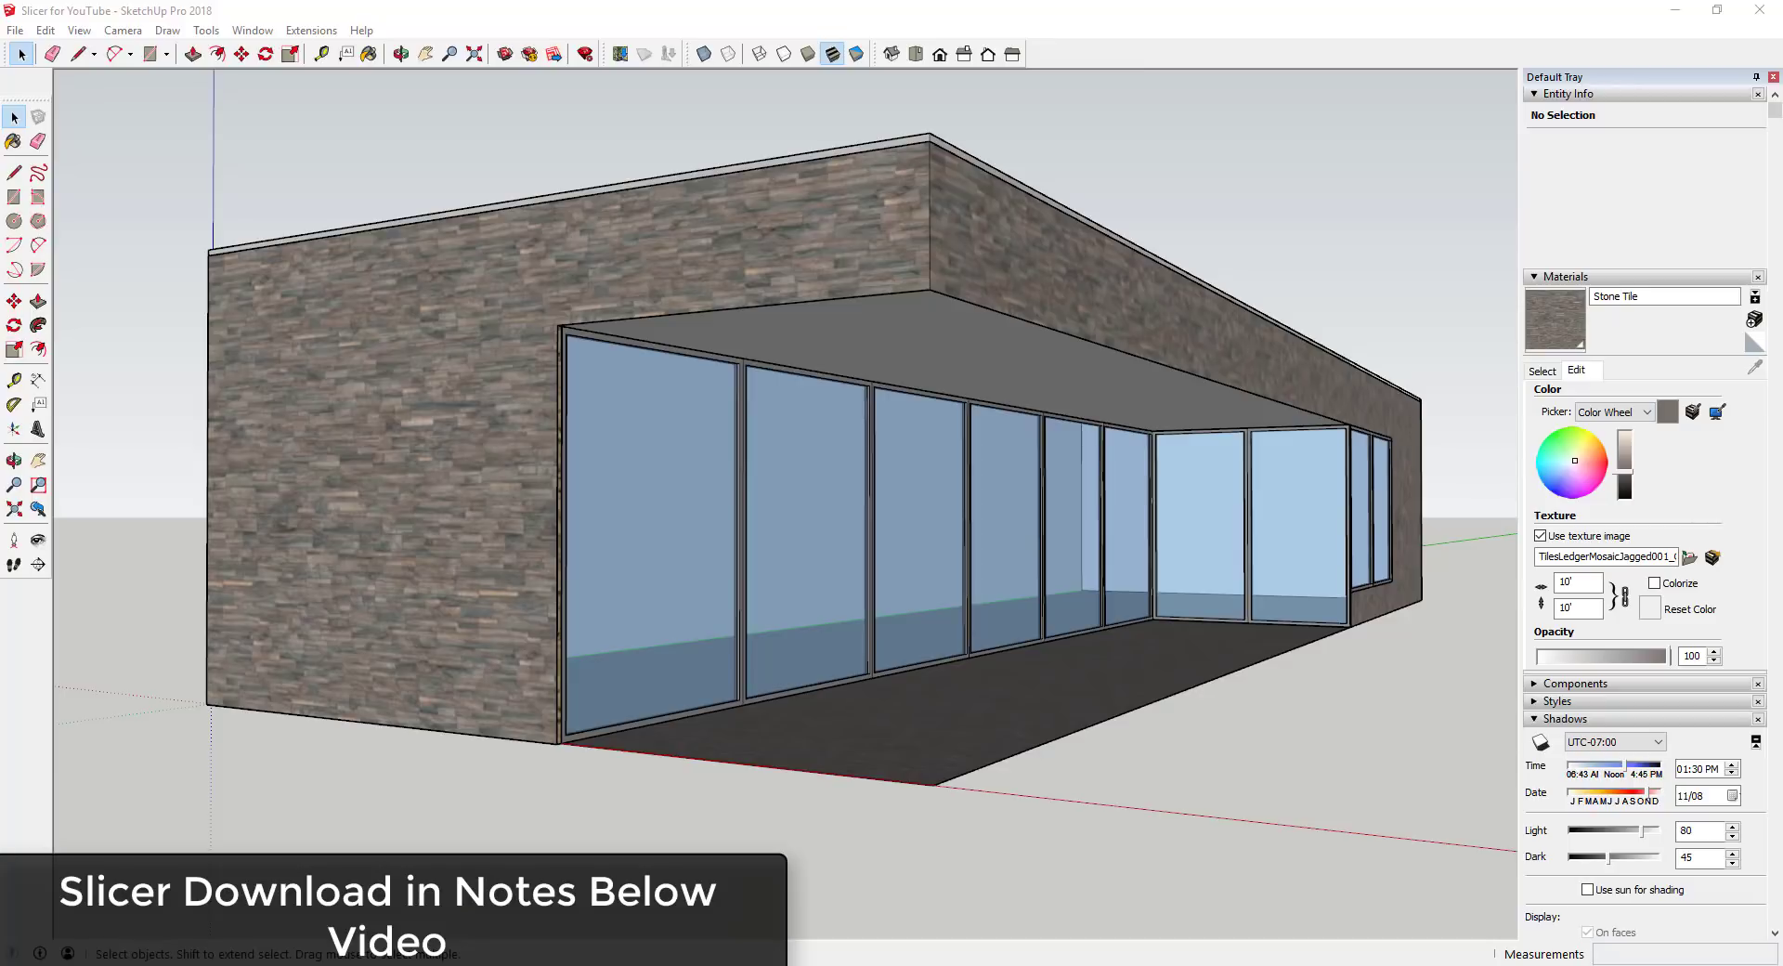
mouse_move(1428, 364)
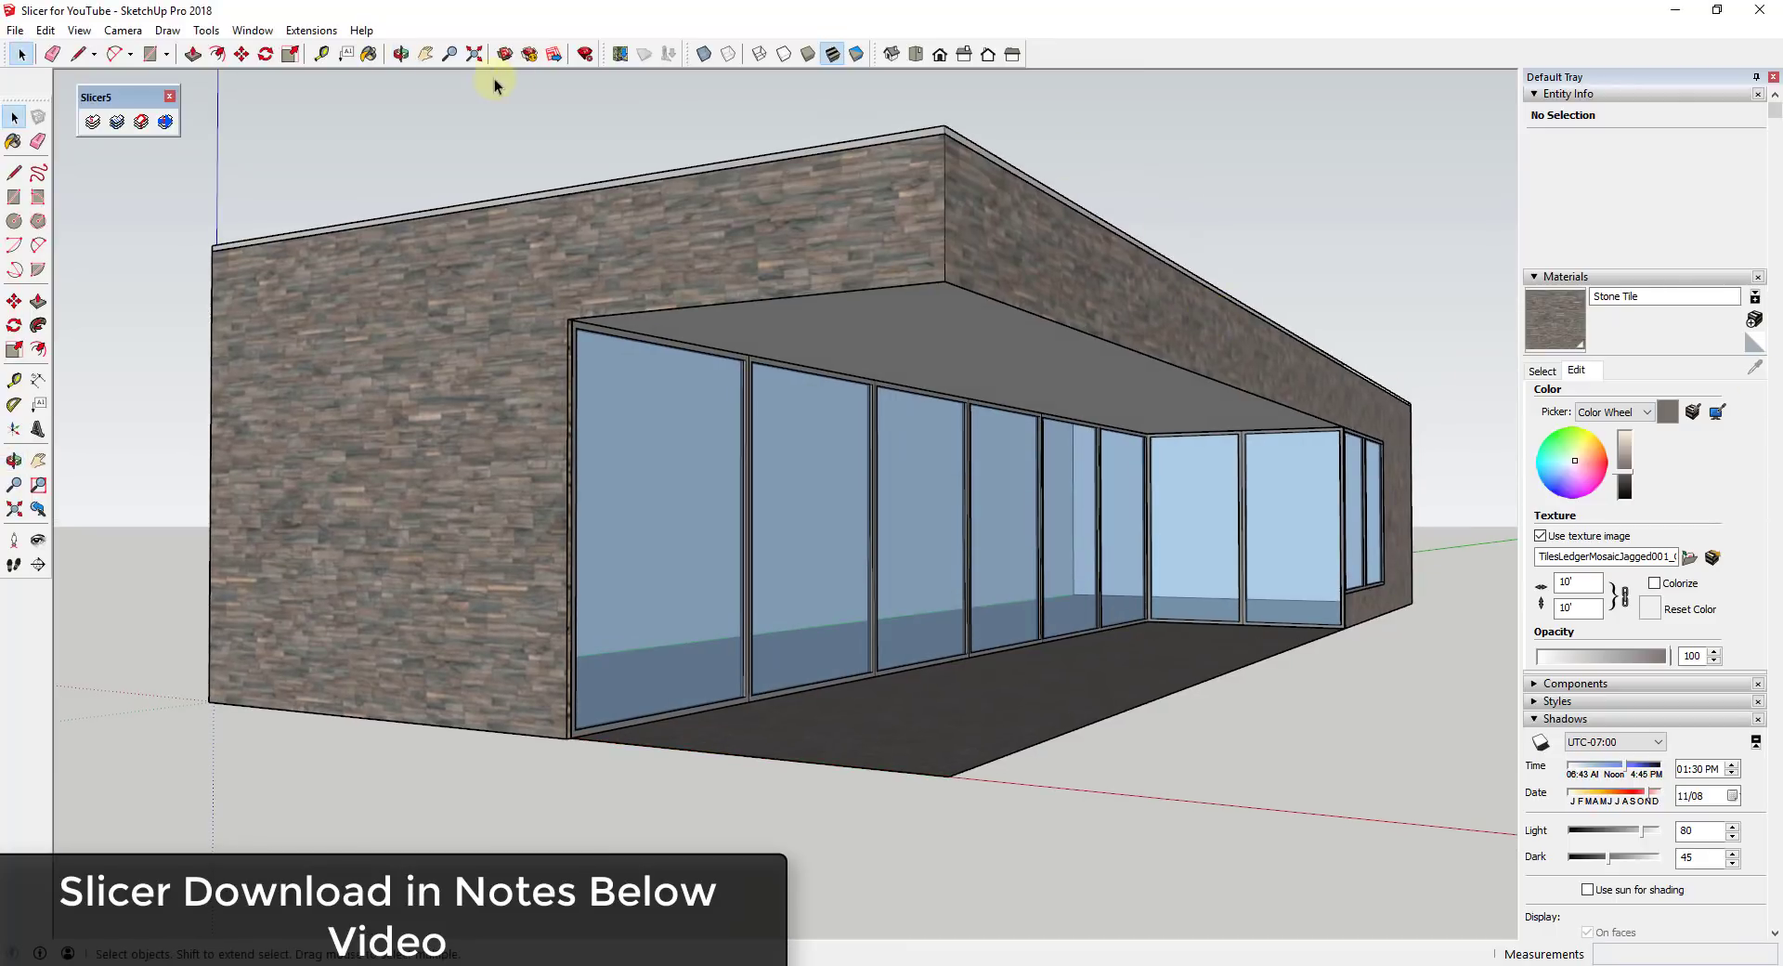
mouse_move(123, 159)
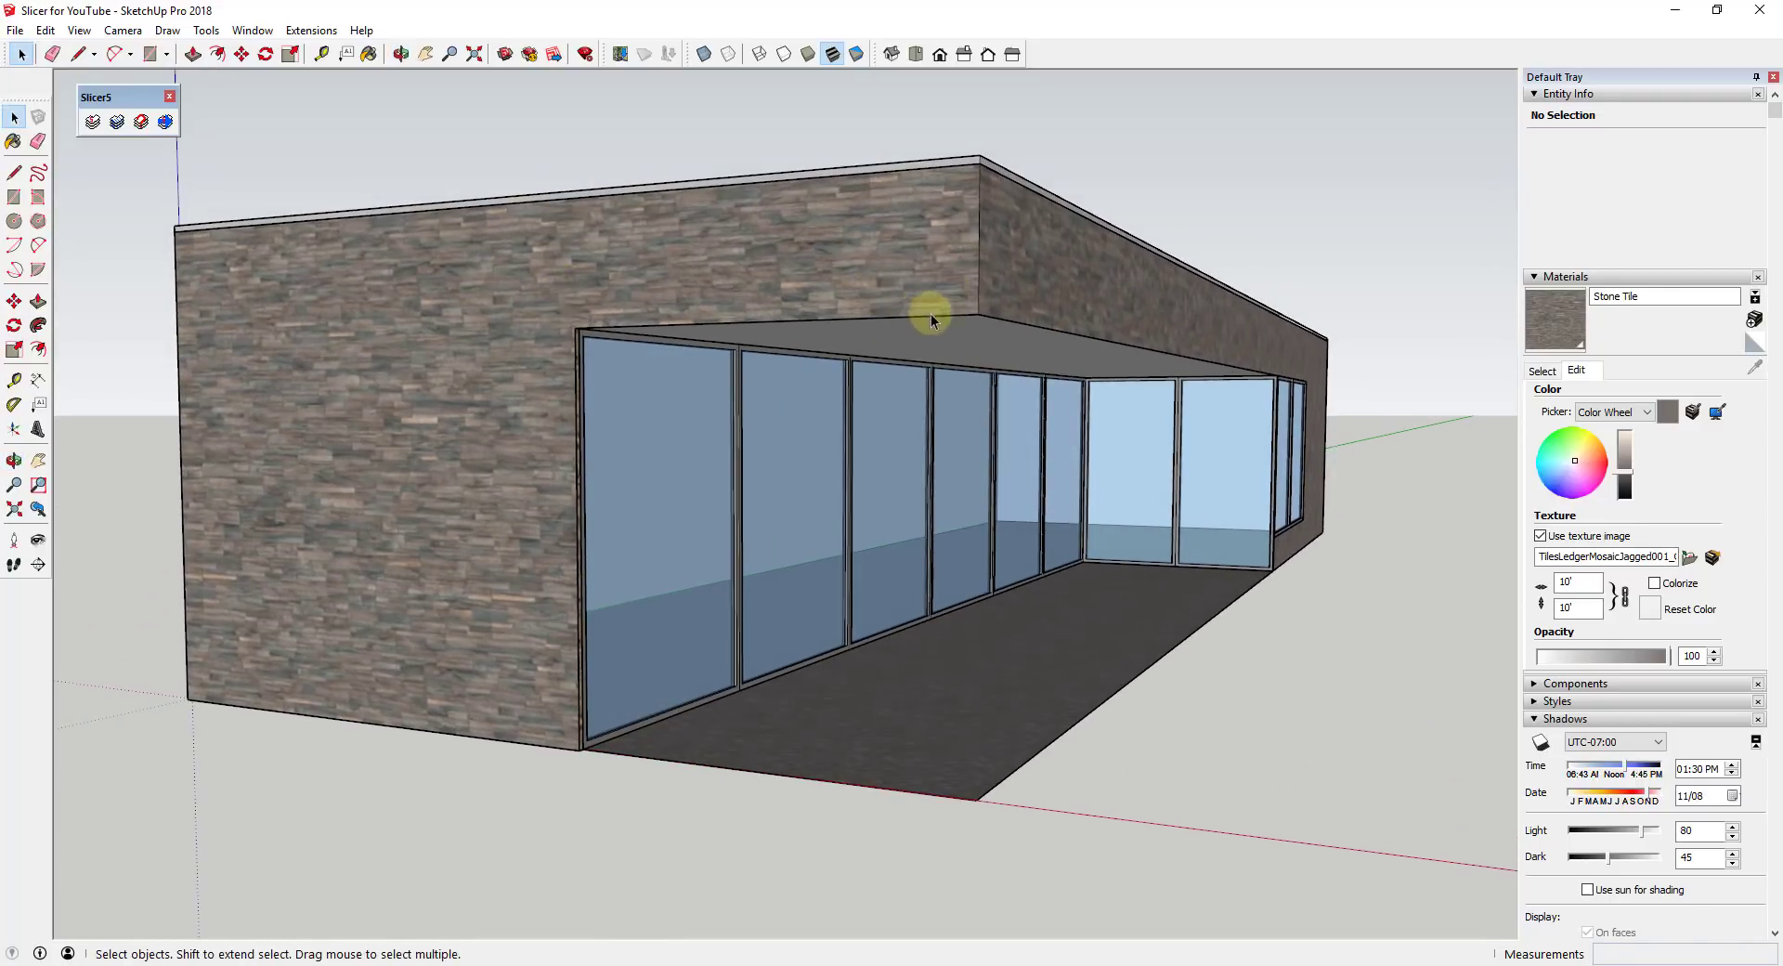
mouse_move(991, 277)
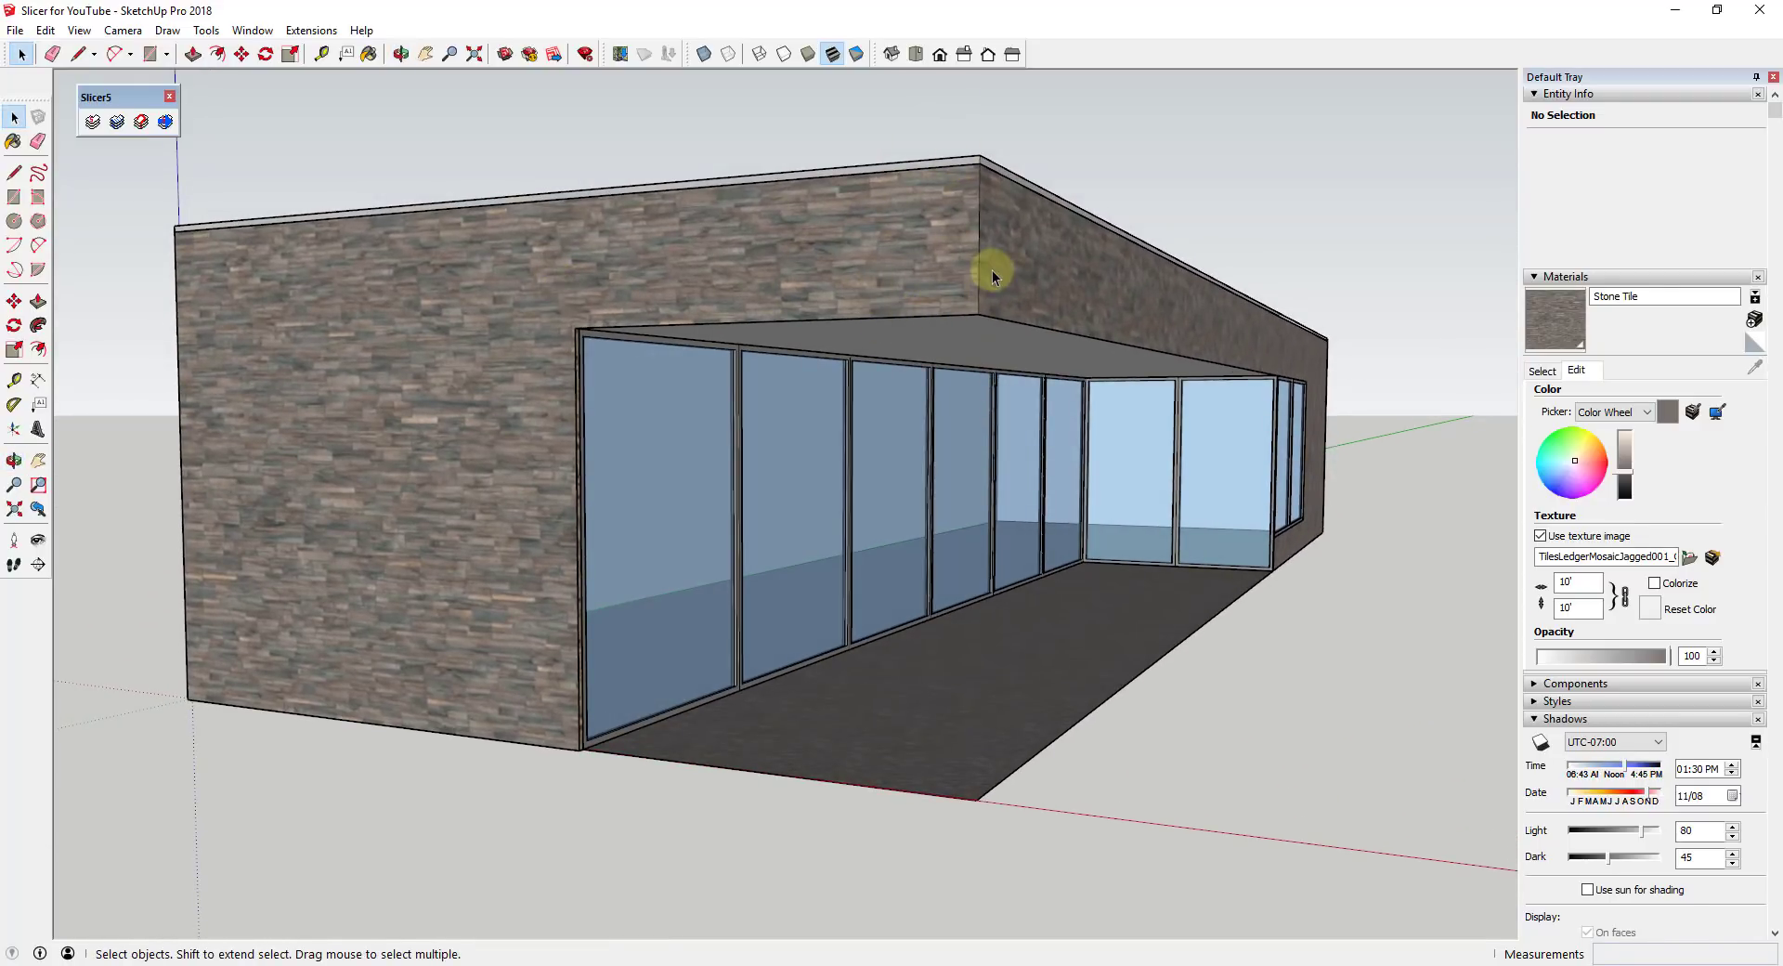
drag(992, 277, 891, 232)
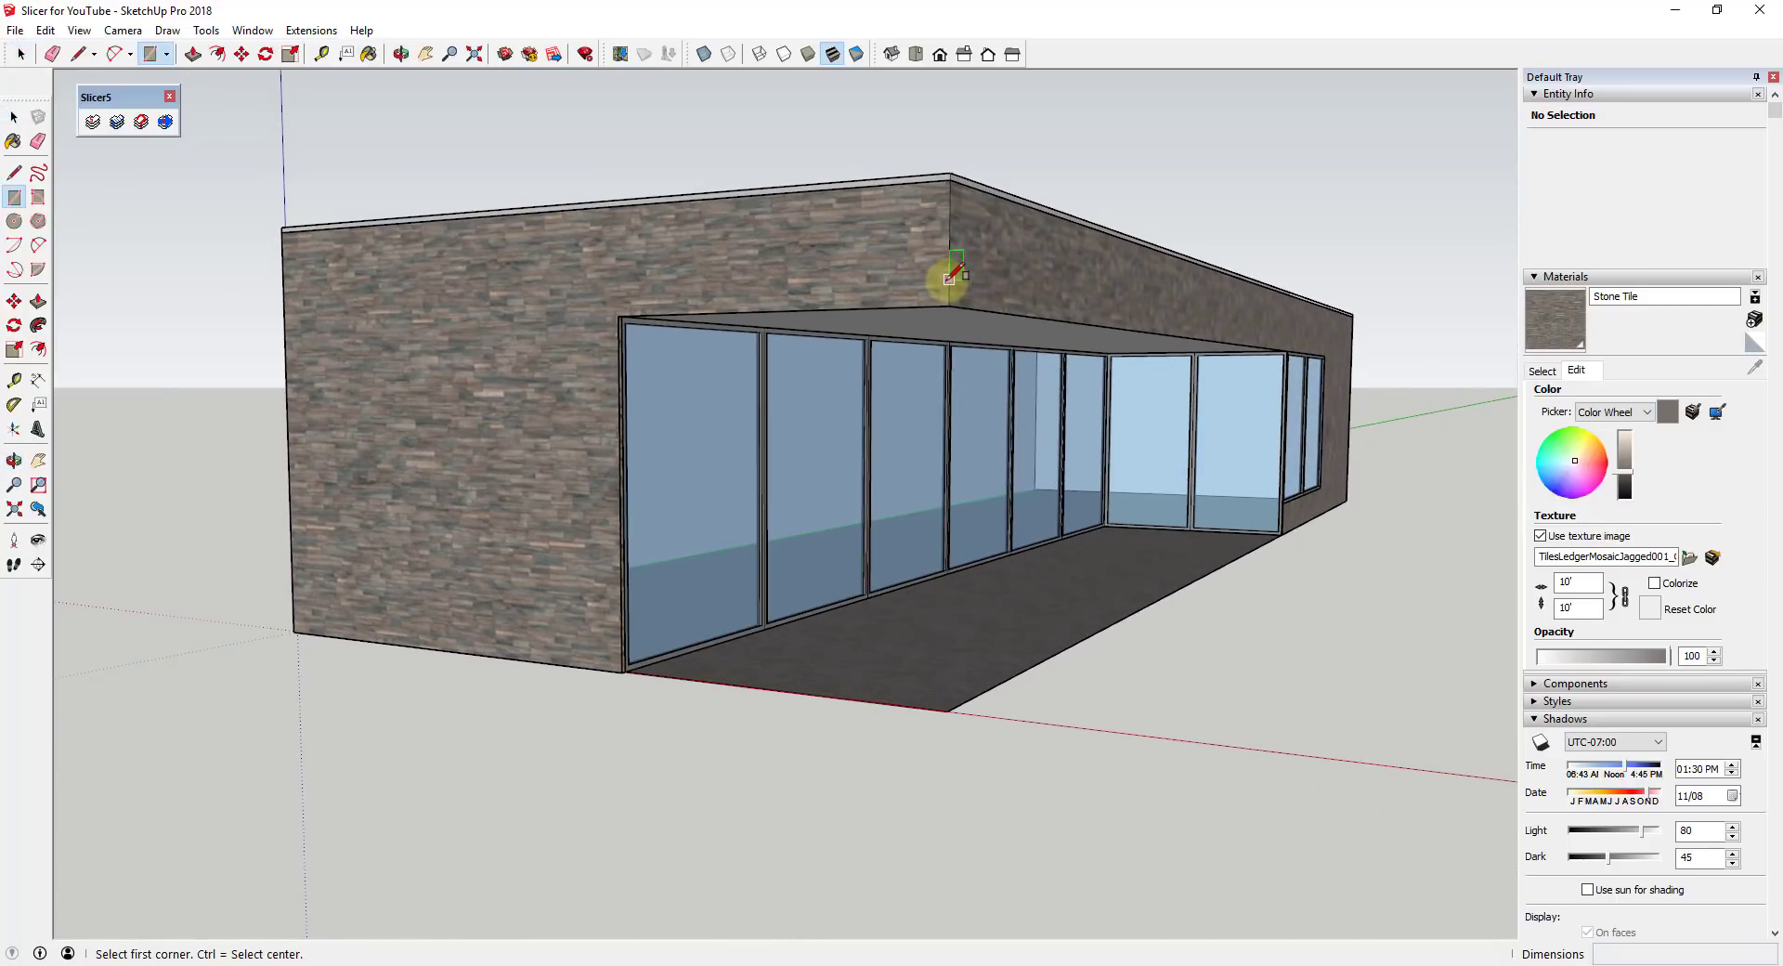
- Select the building group and orbit the view toward the front wall
click(943, 182)
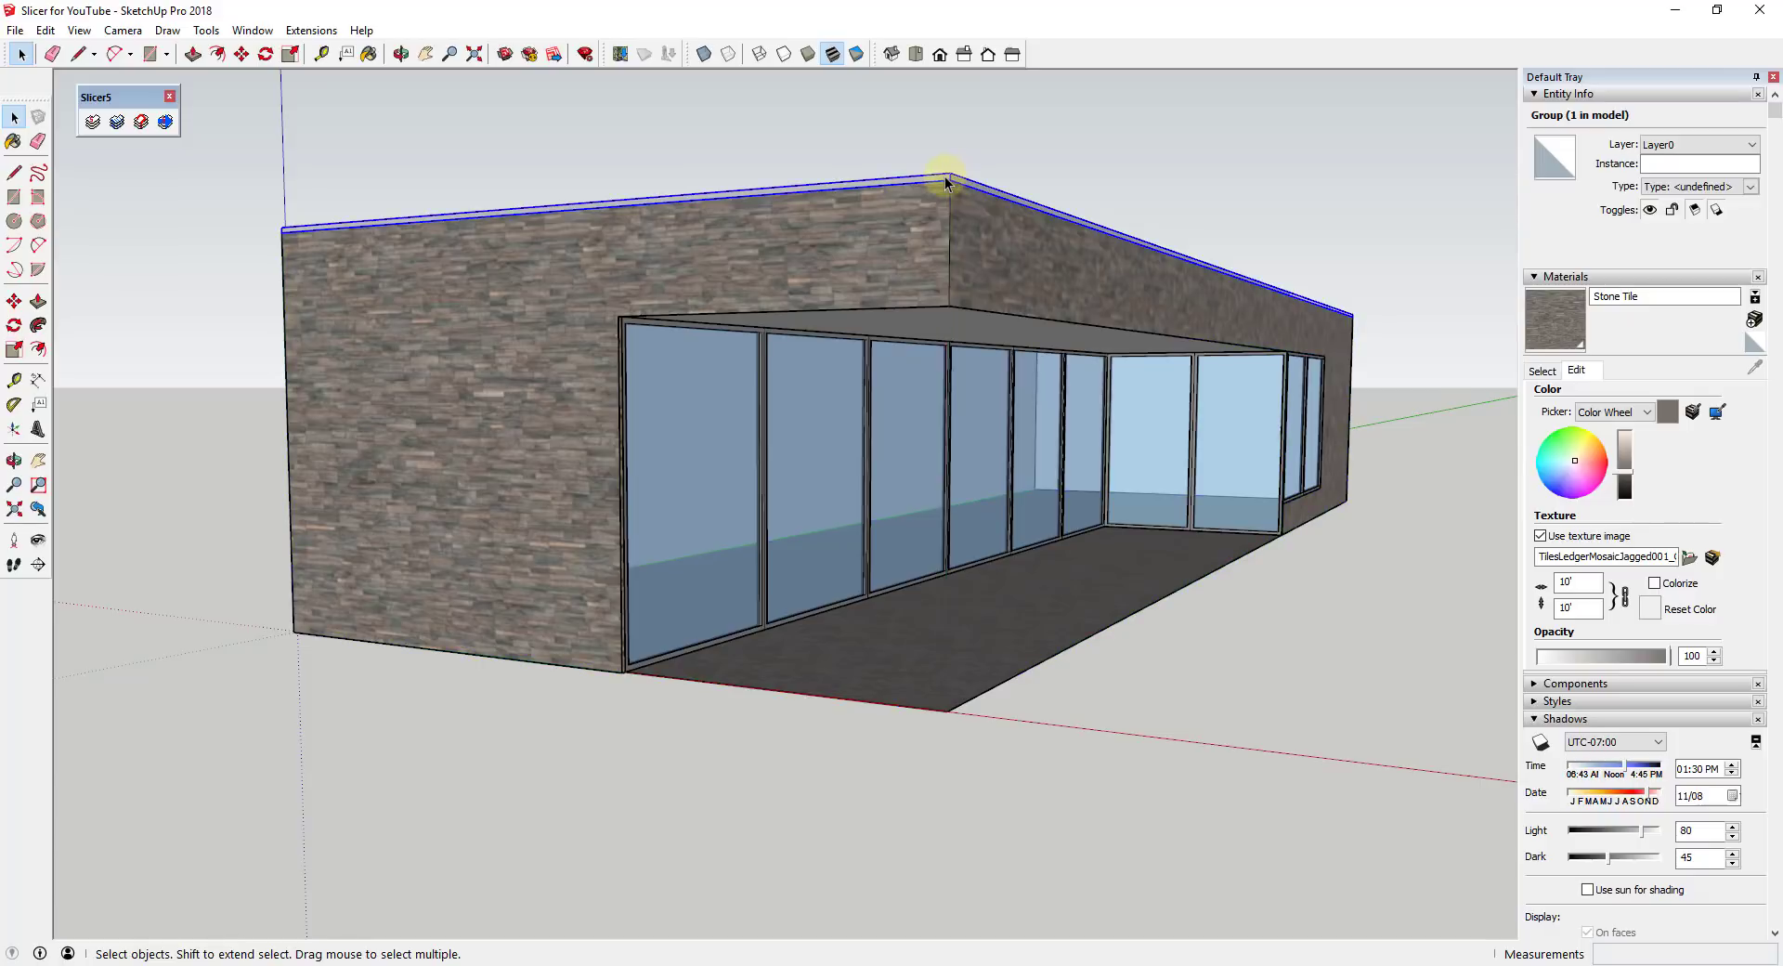
drag(944, 182, 888, 269)
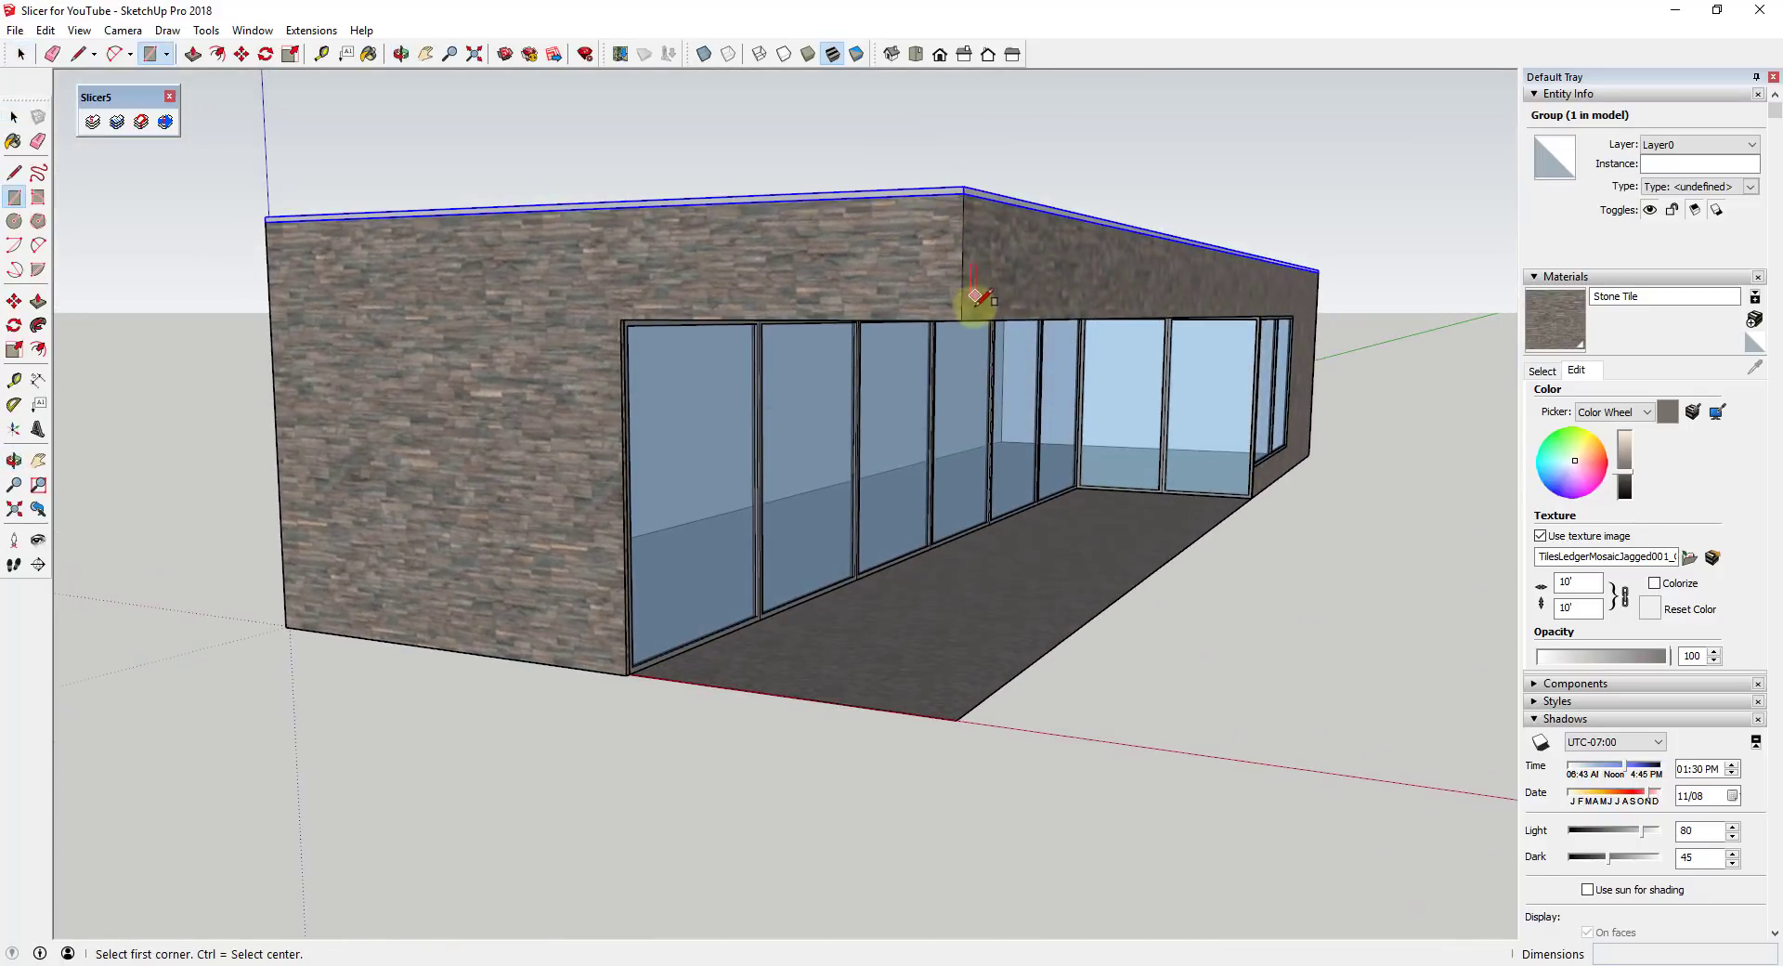
mouse_move(964, 311)
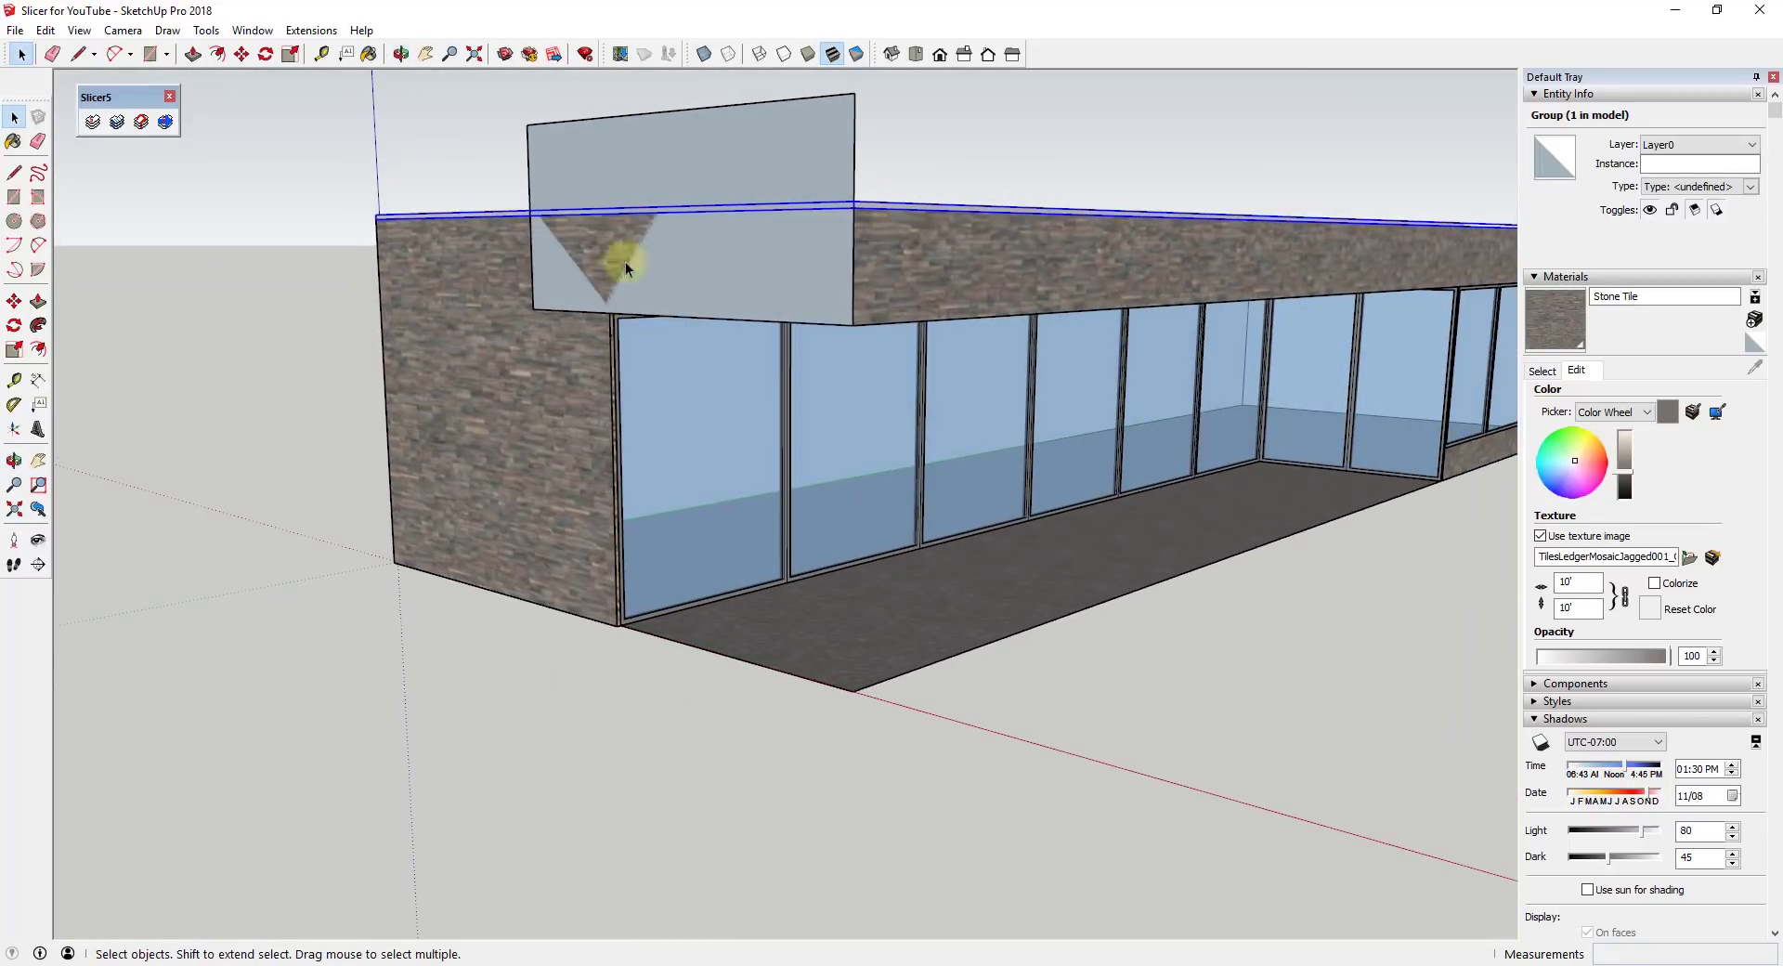
mouse_move(702, 255)
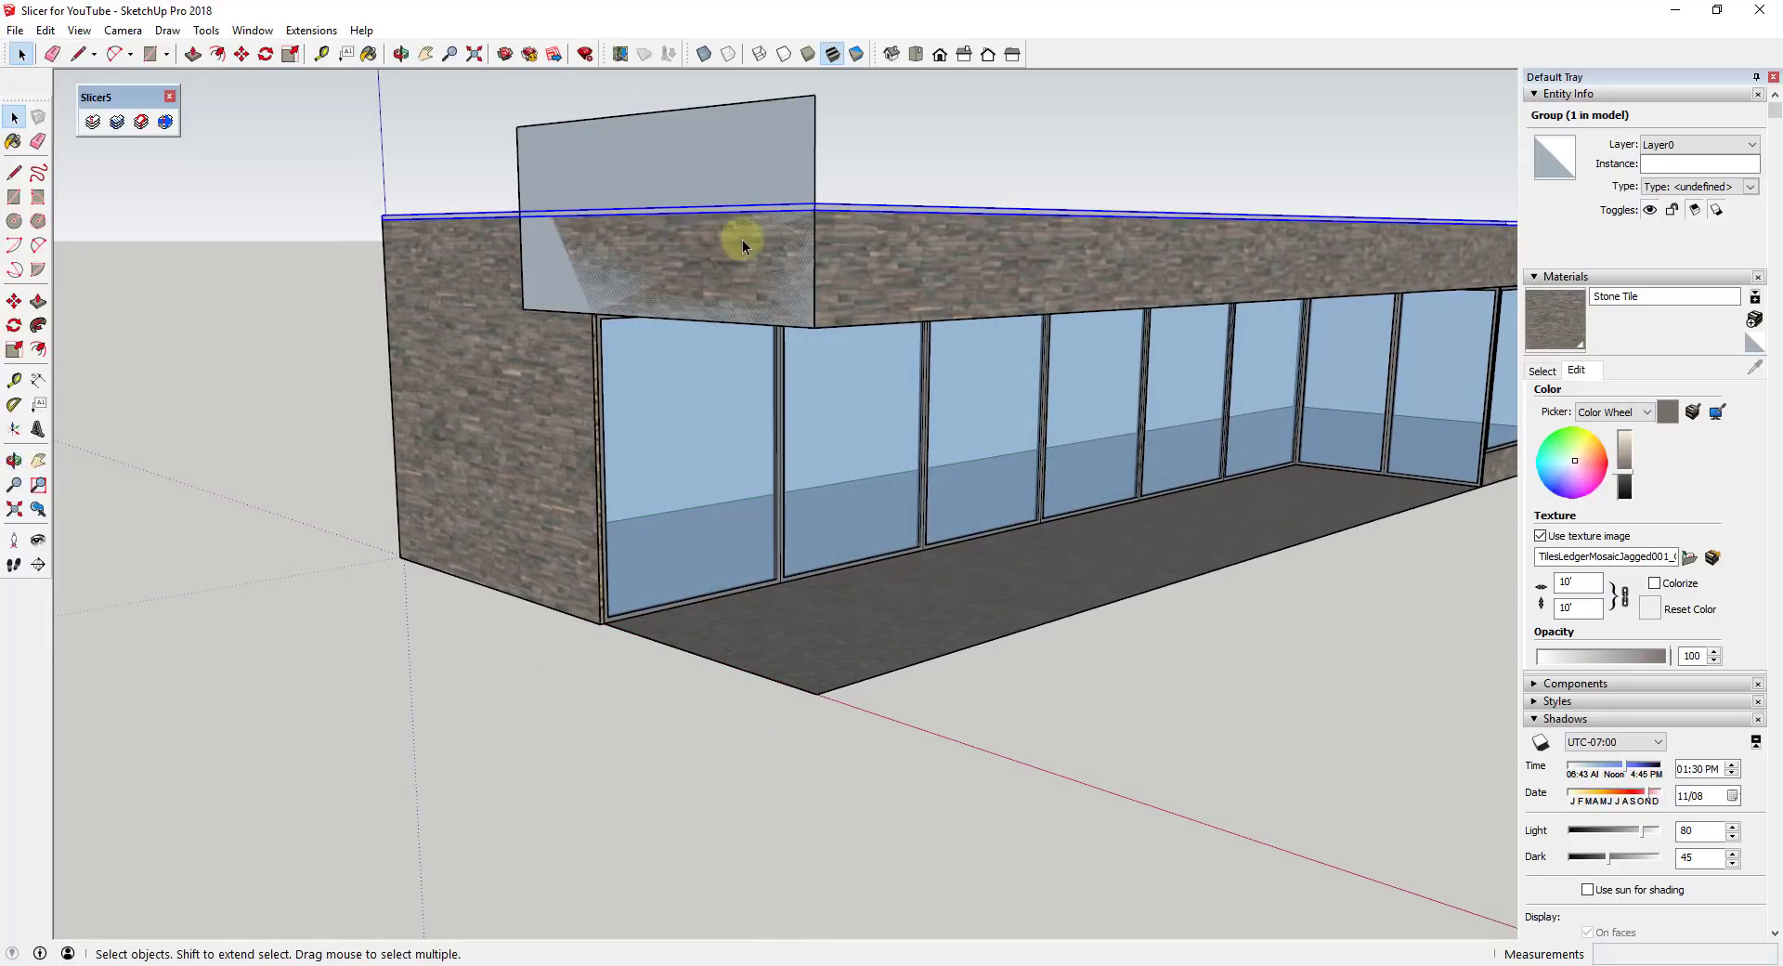
mouse_move(788, 261)
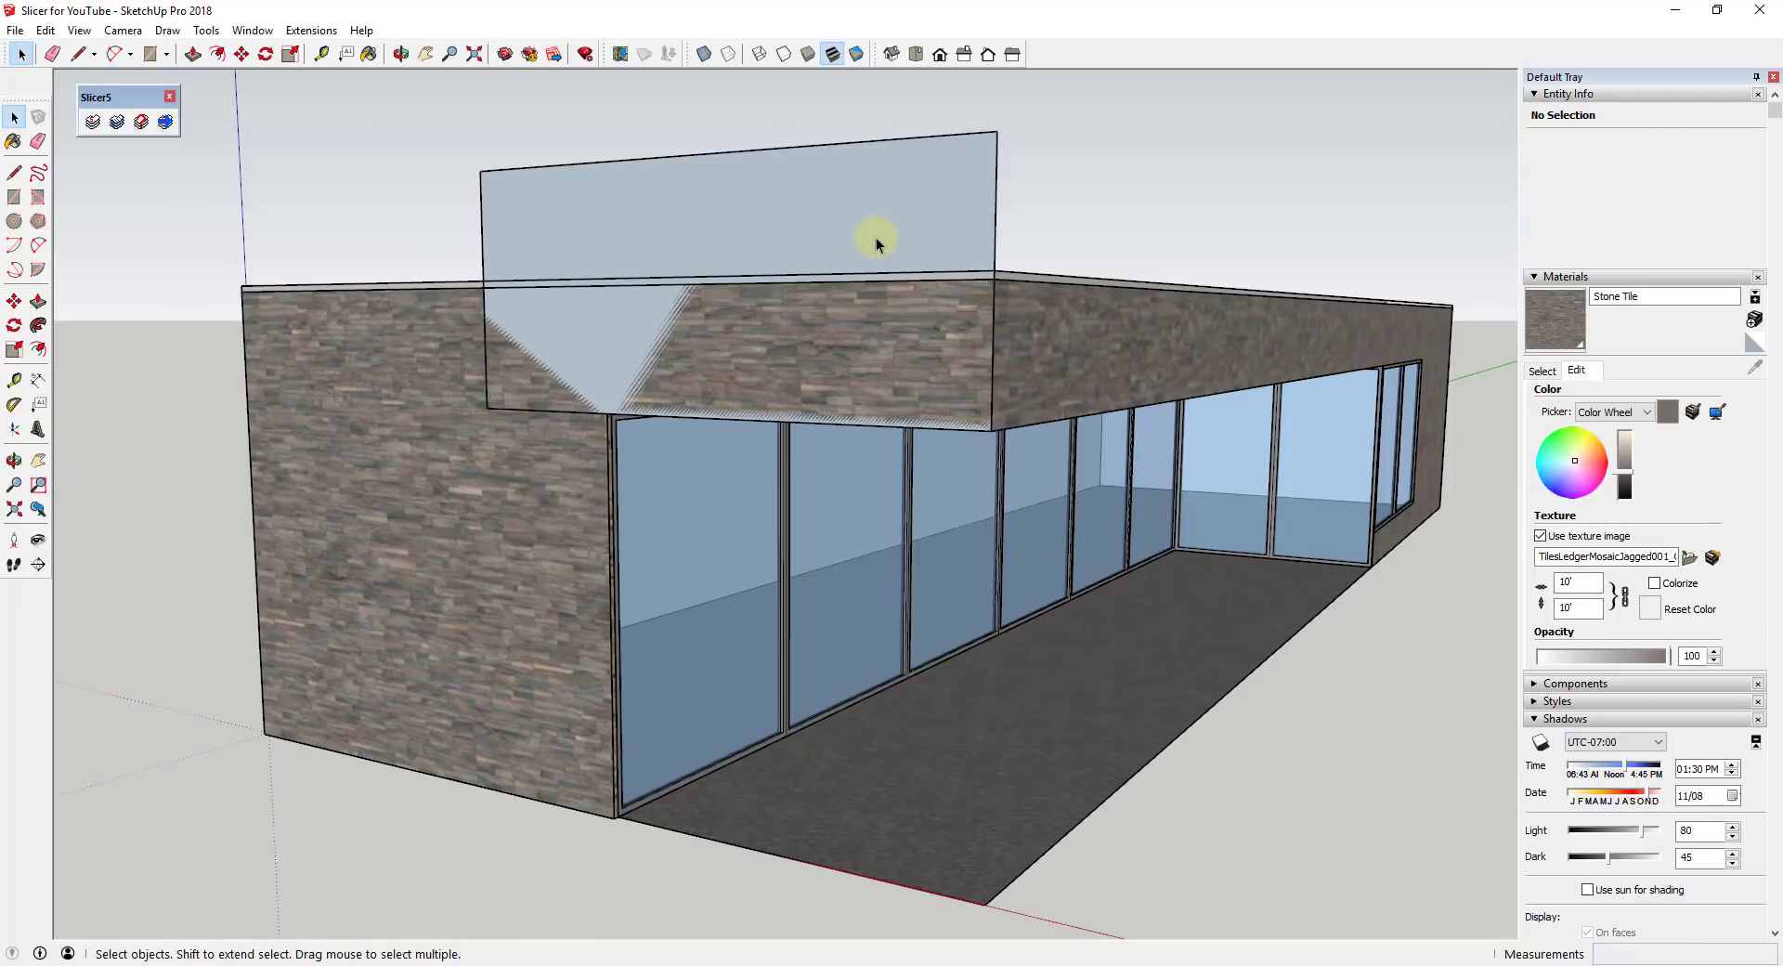
mouse_move(811, 254)
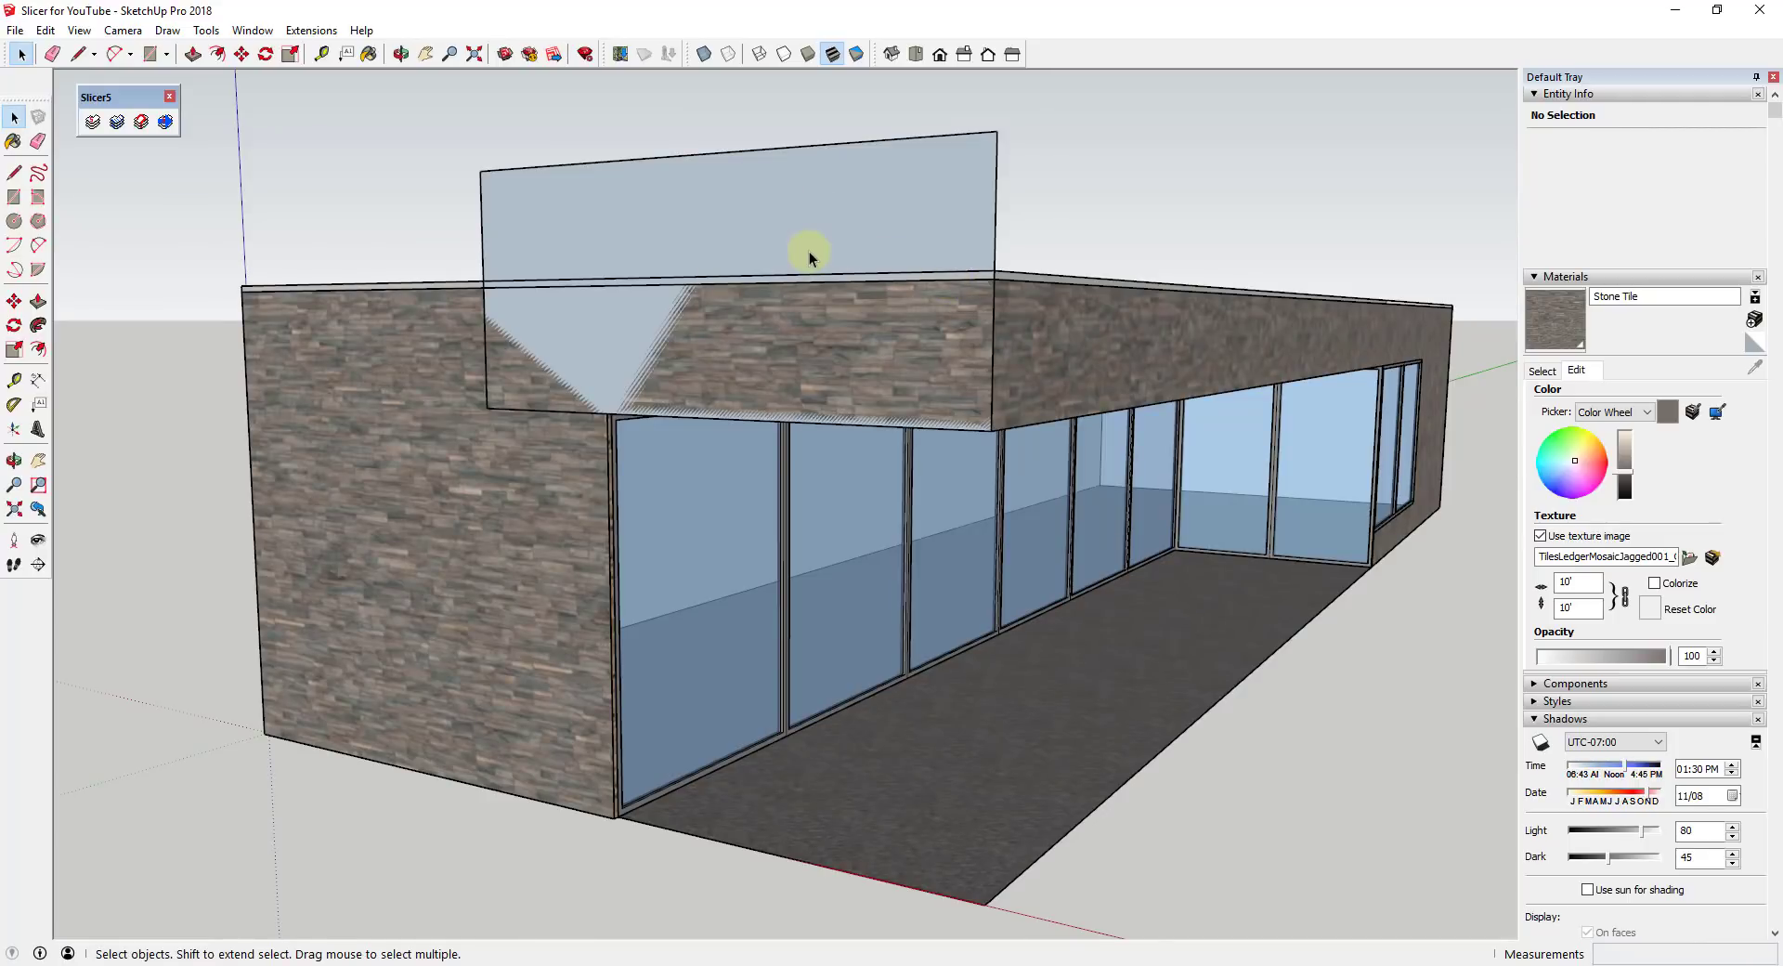
- Make the upright rectangular fascia faces into one solid group via Make Group
click(804, 251)
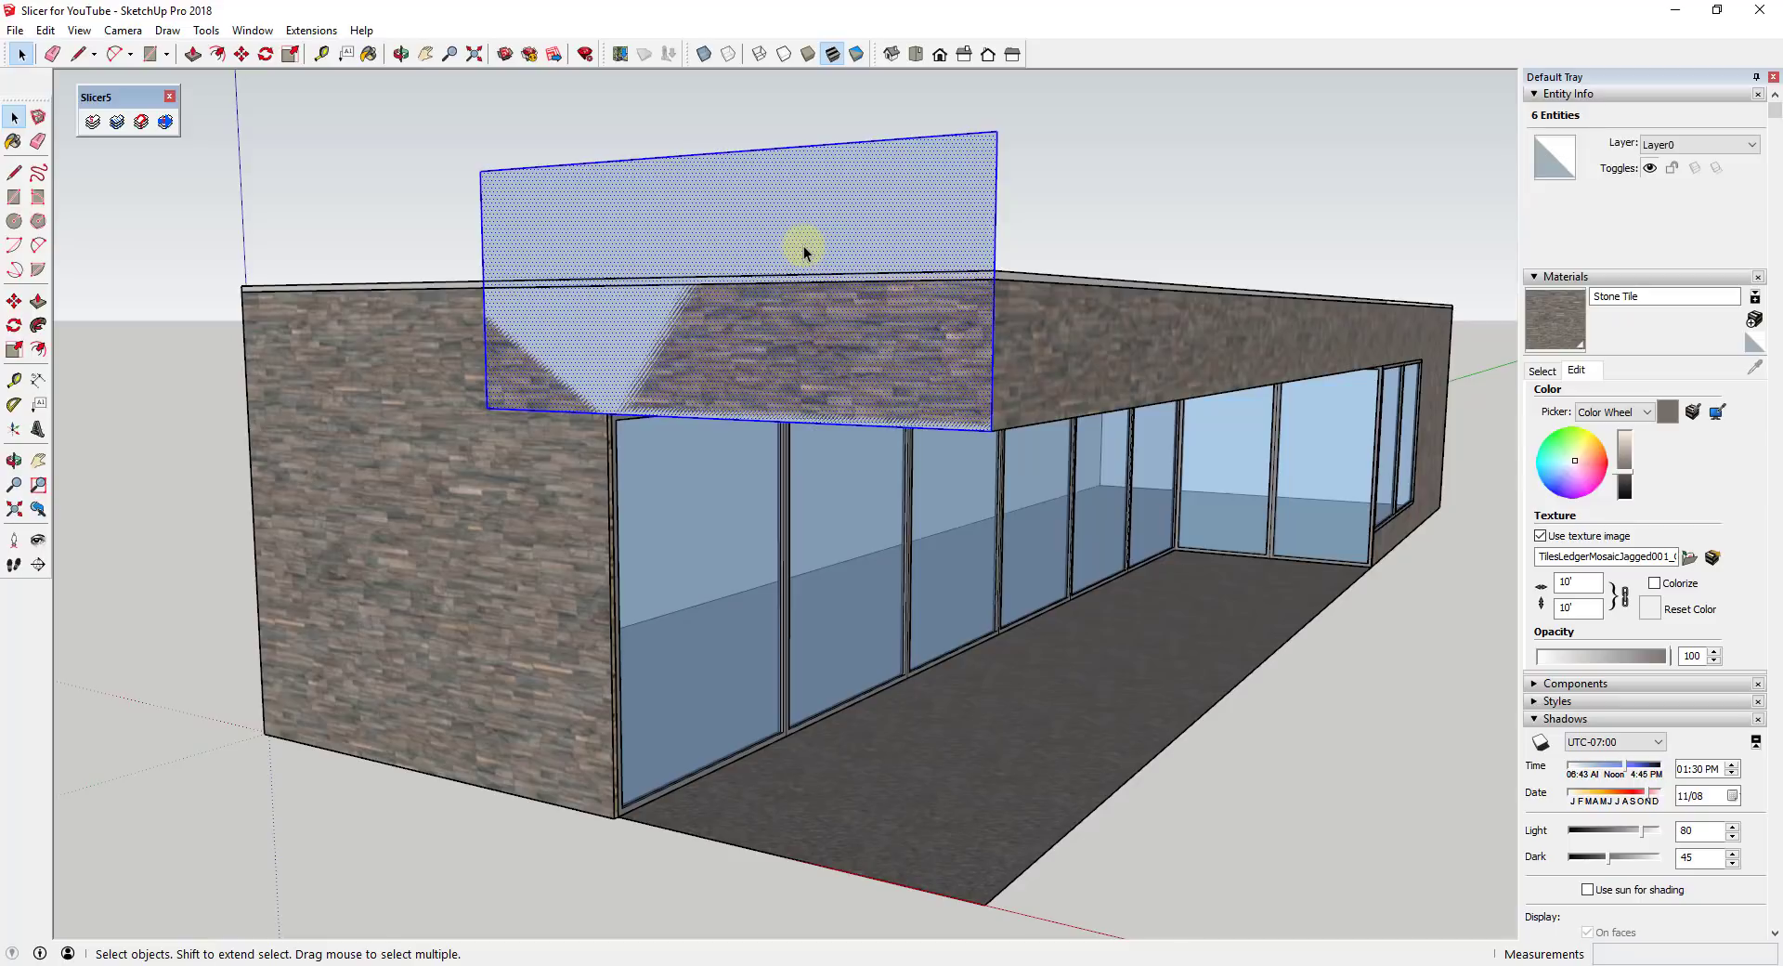
right_click(804, 251)
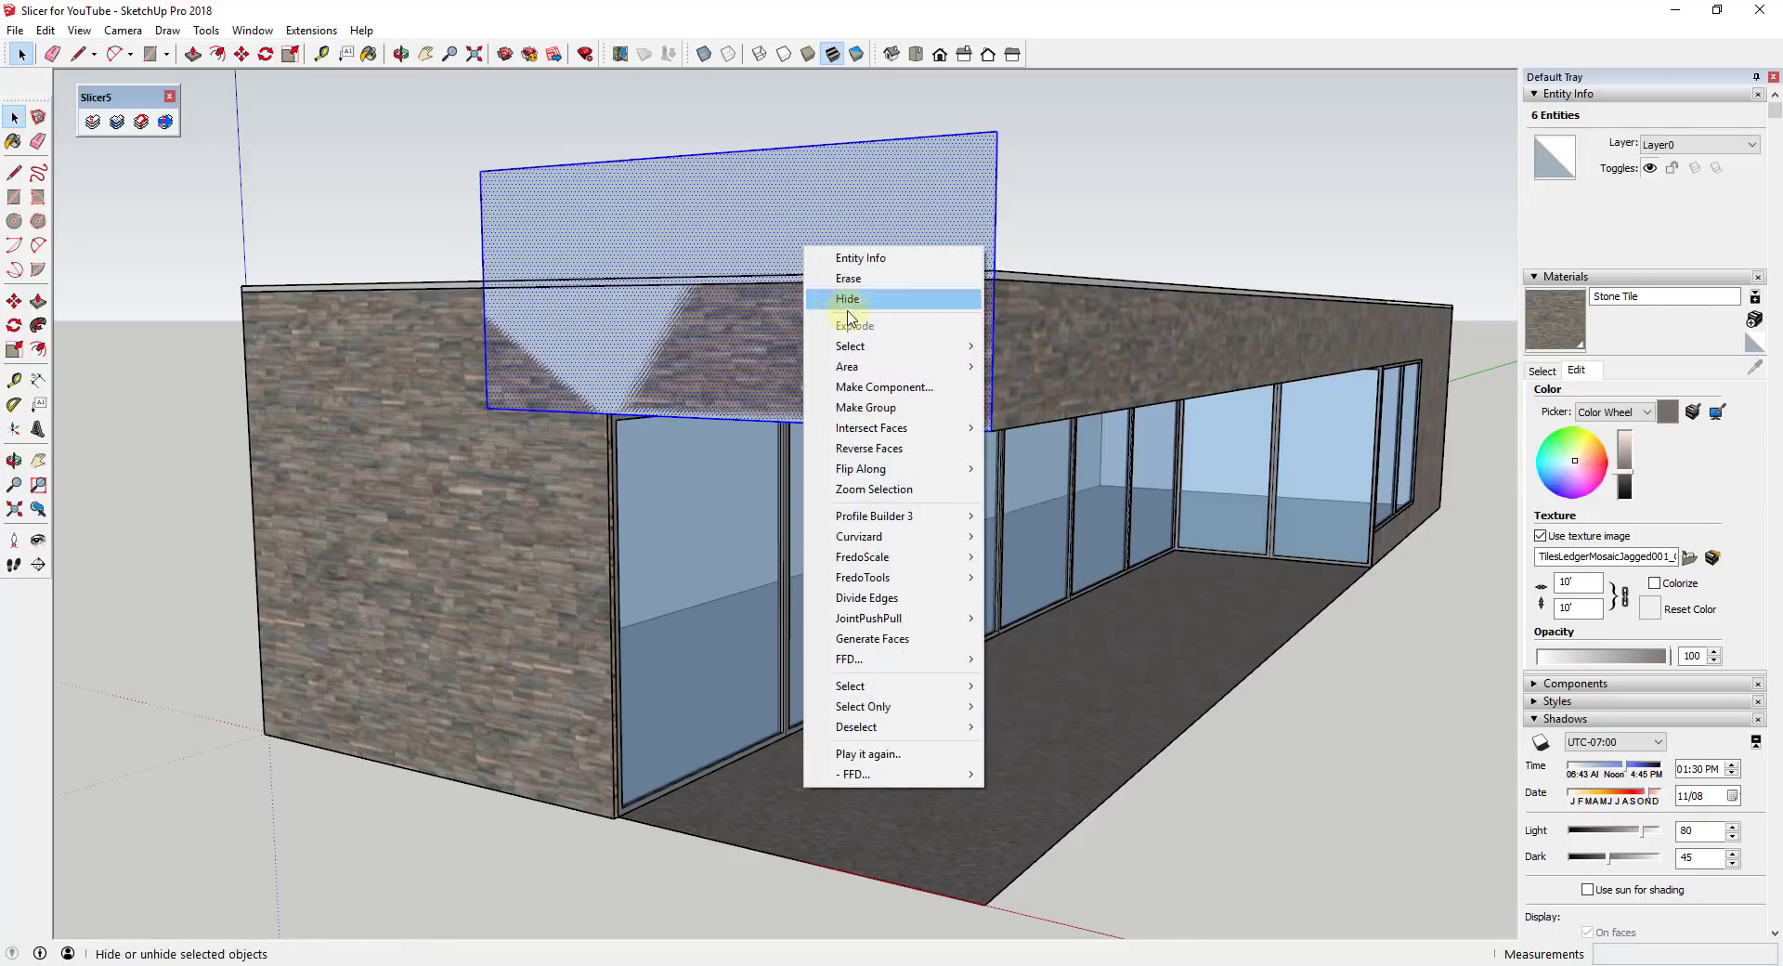
mouse_move(885, 386)
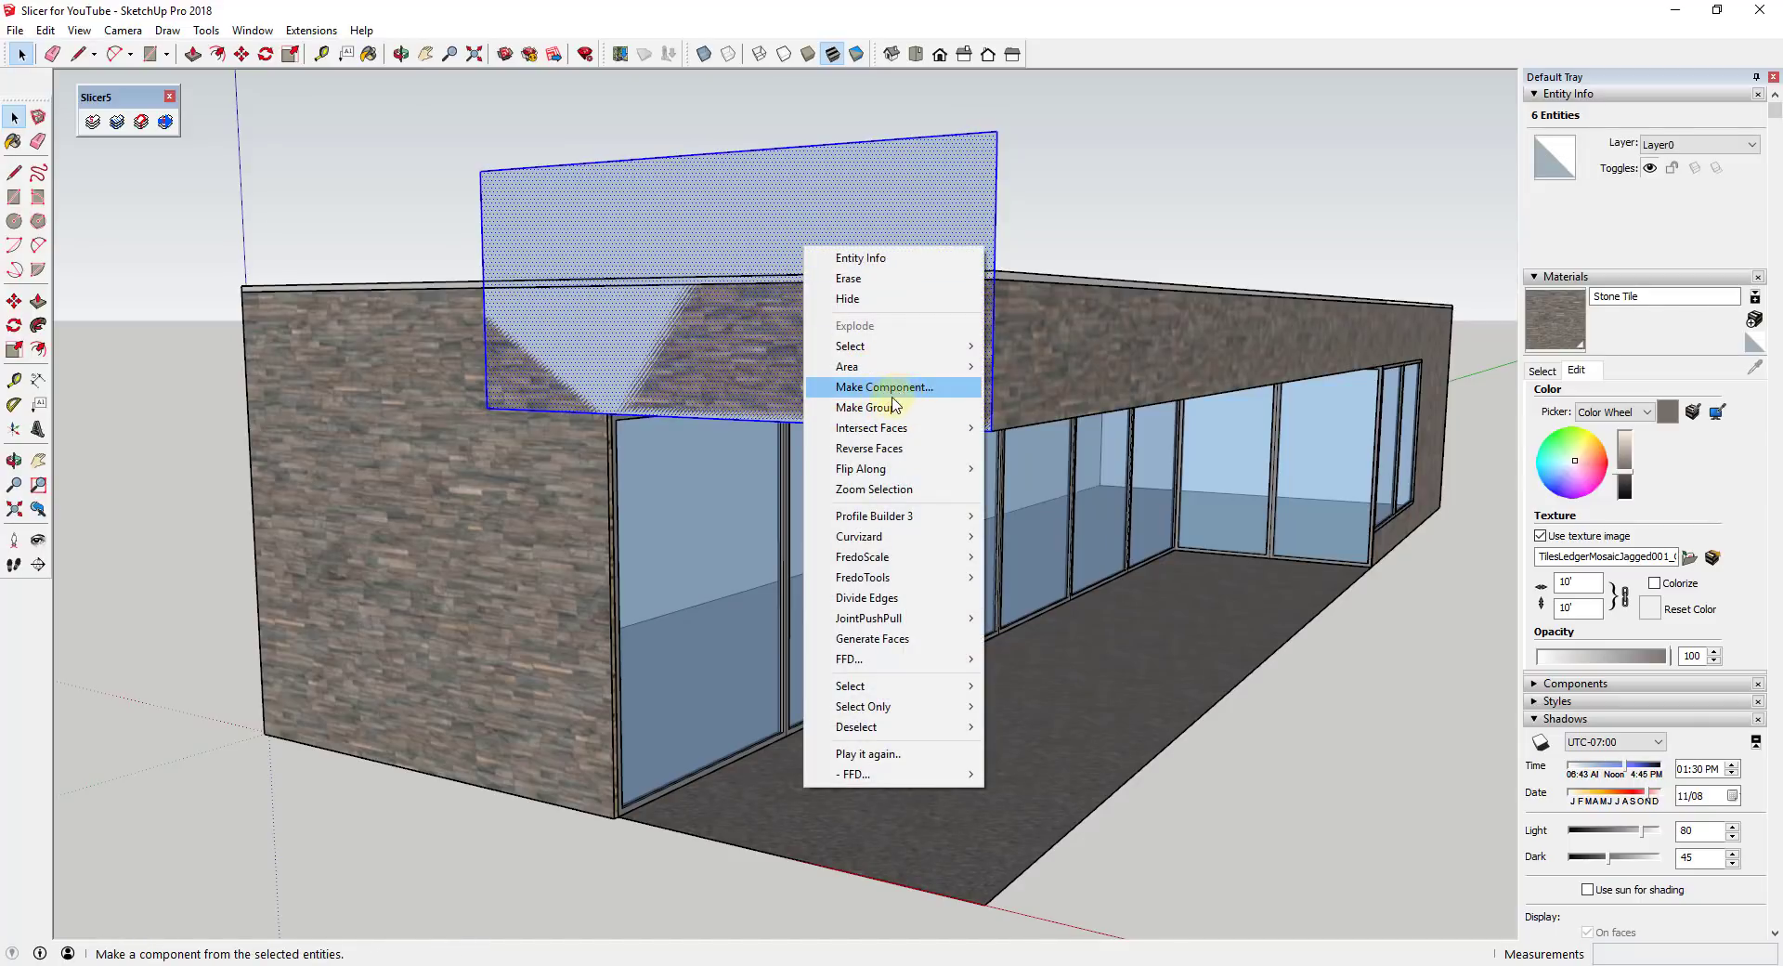
click(869, 406)
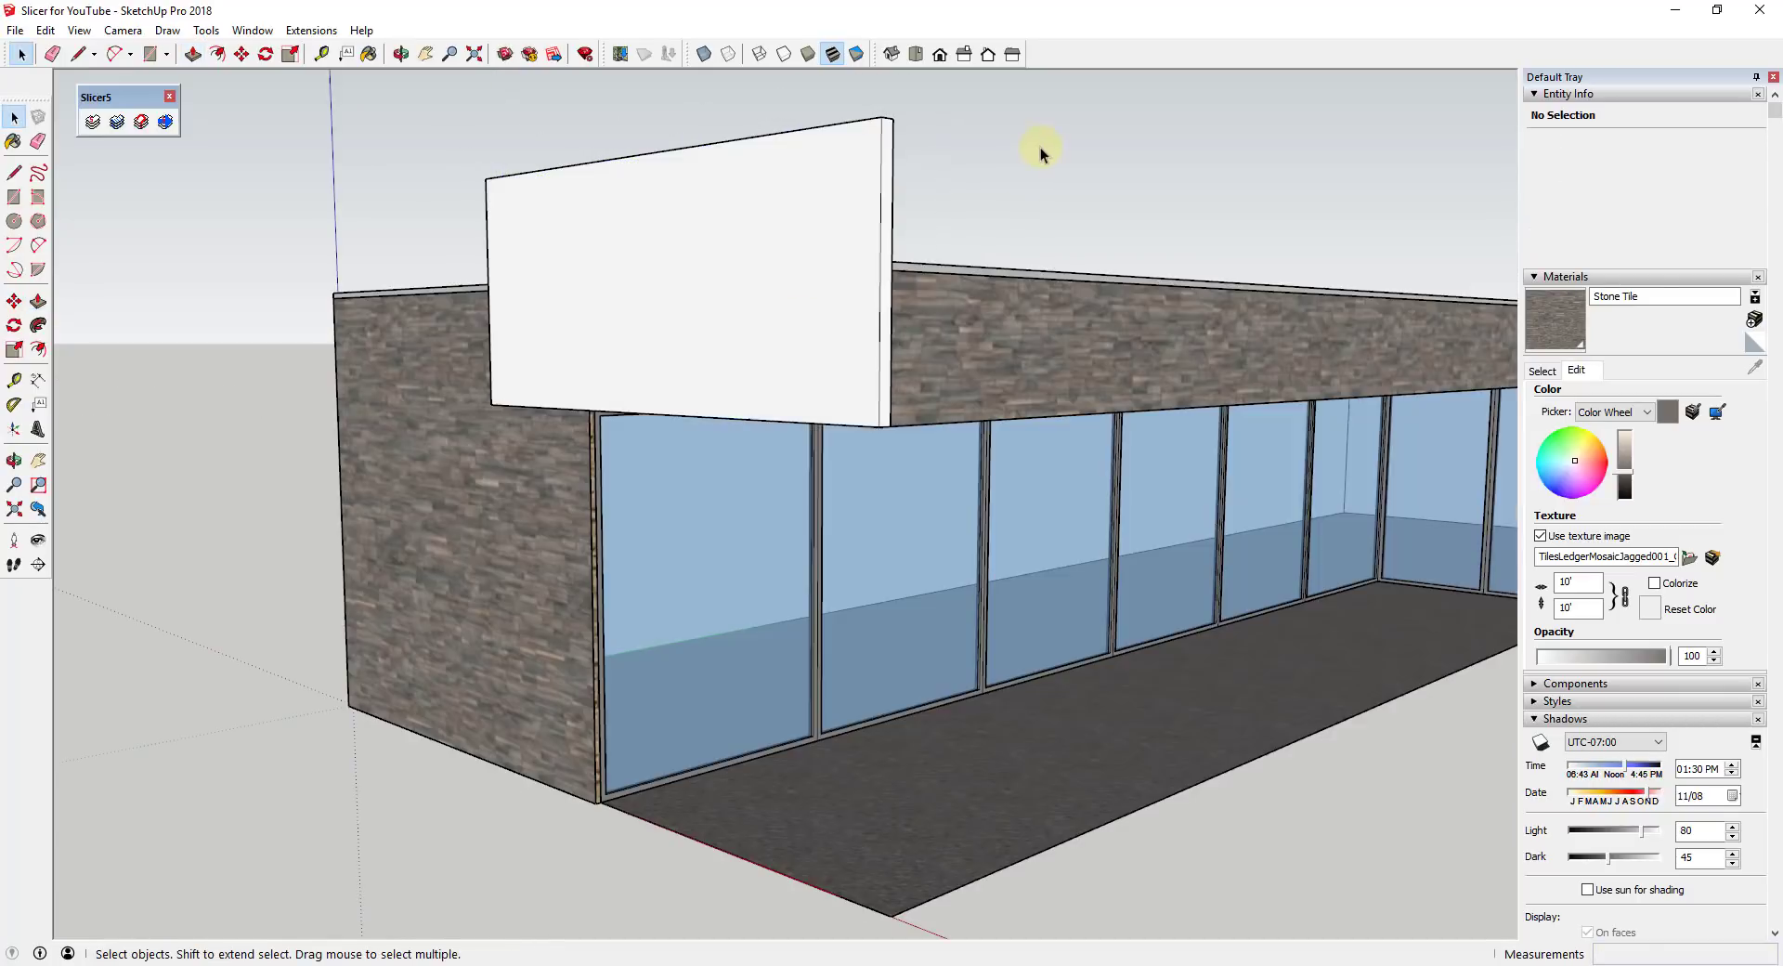
click(819, 184)
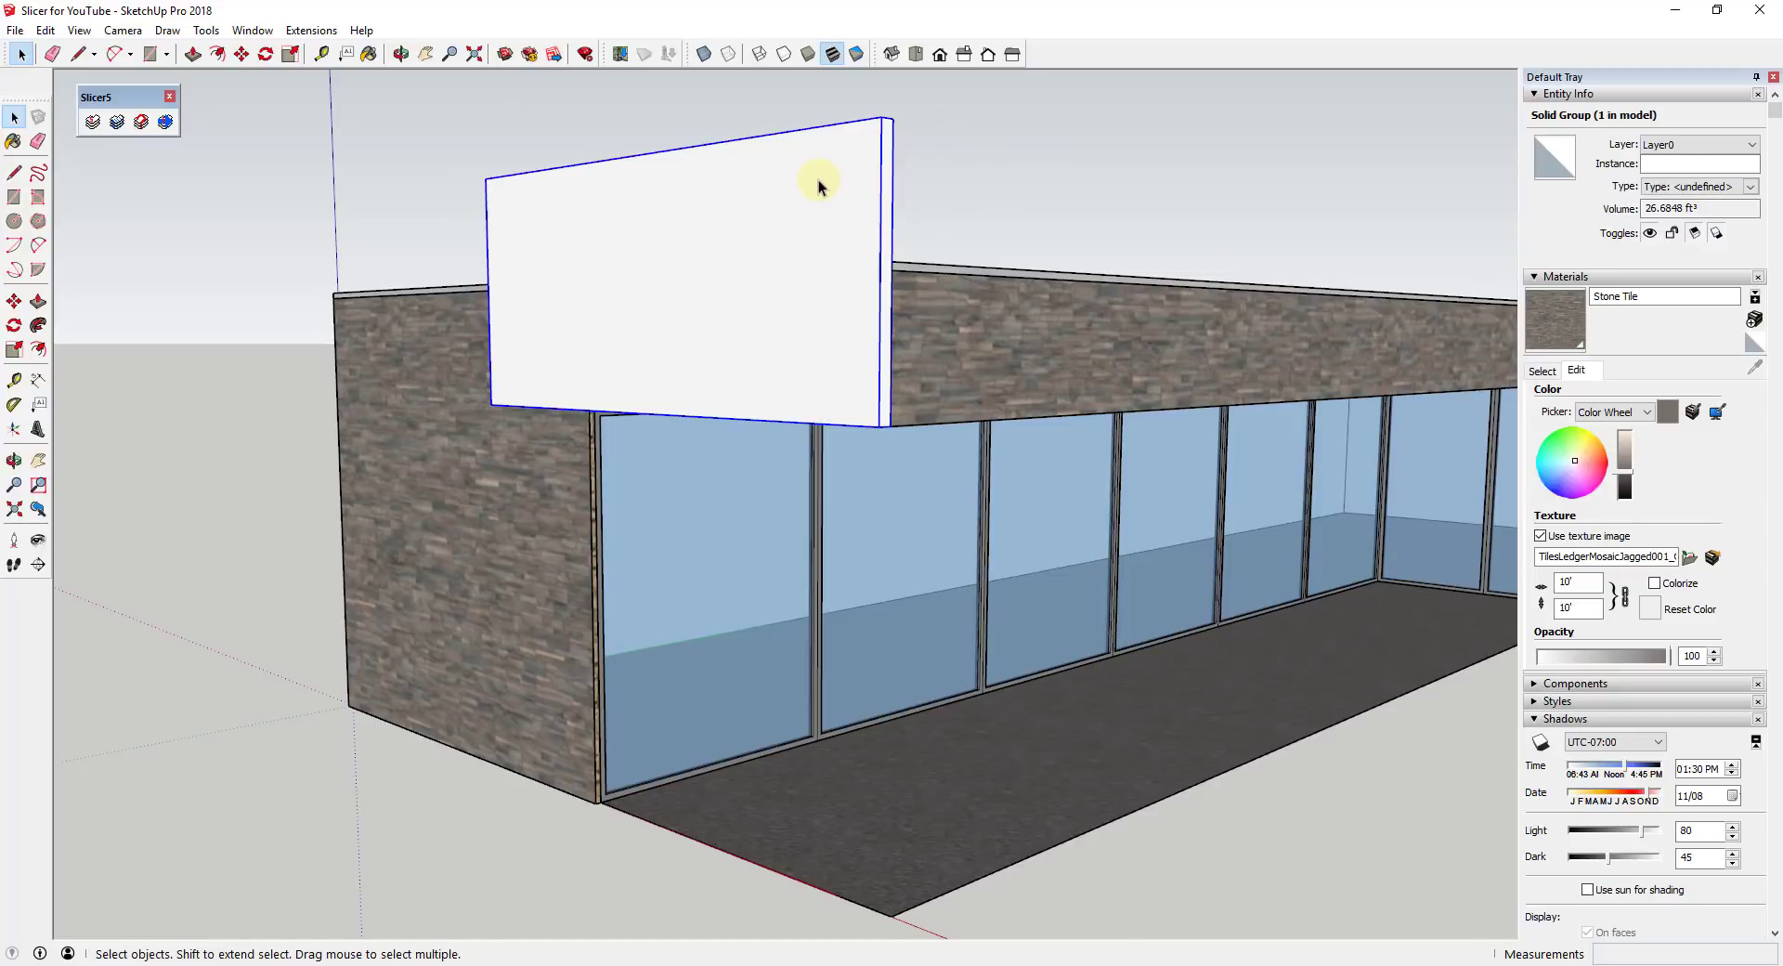
mouse_move(1660, 134)
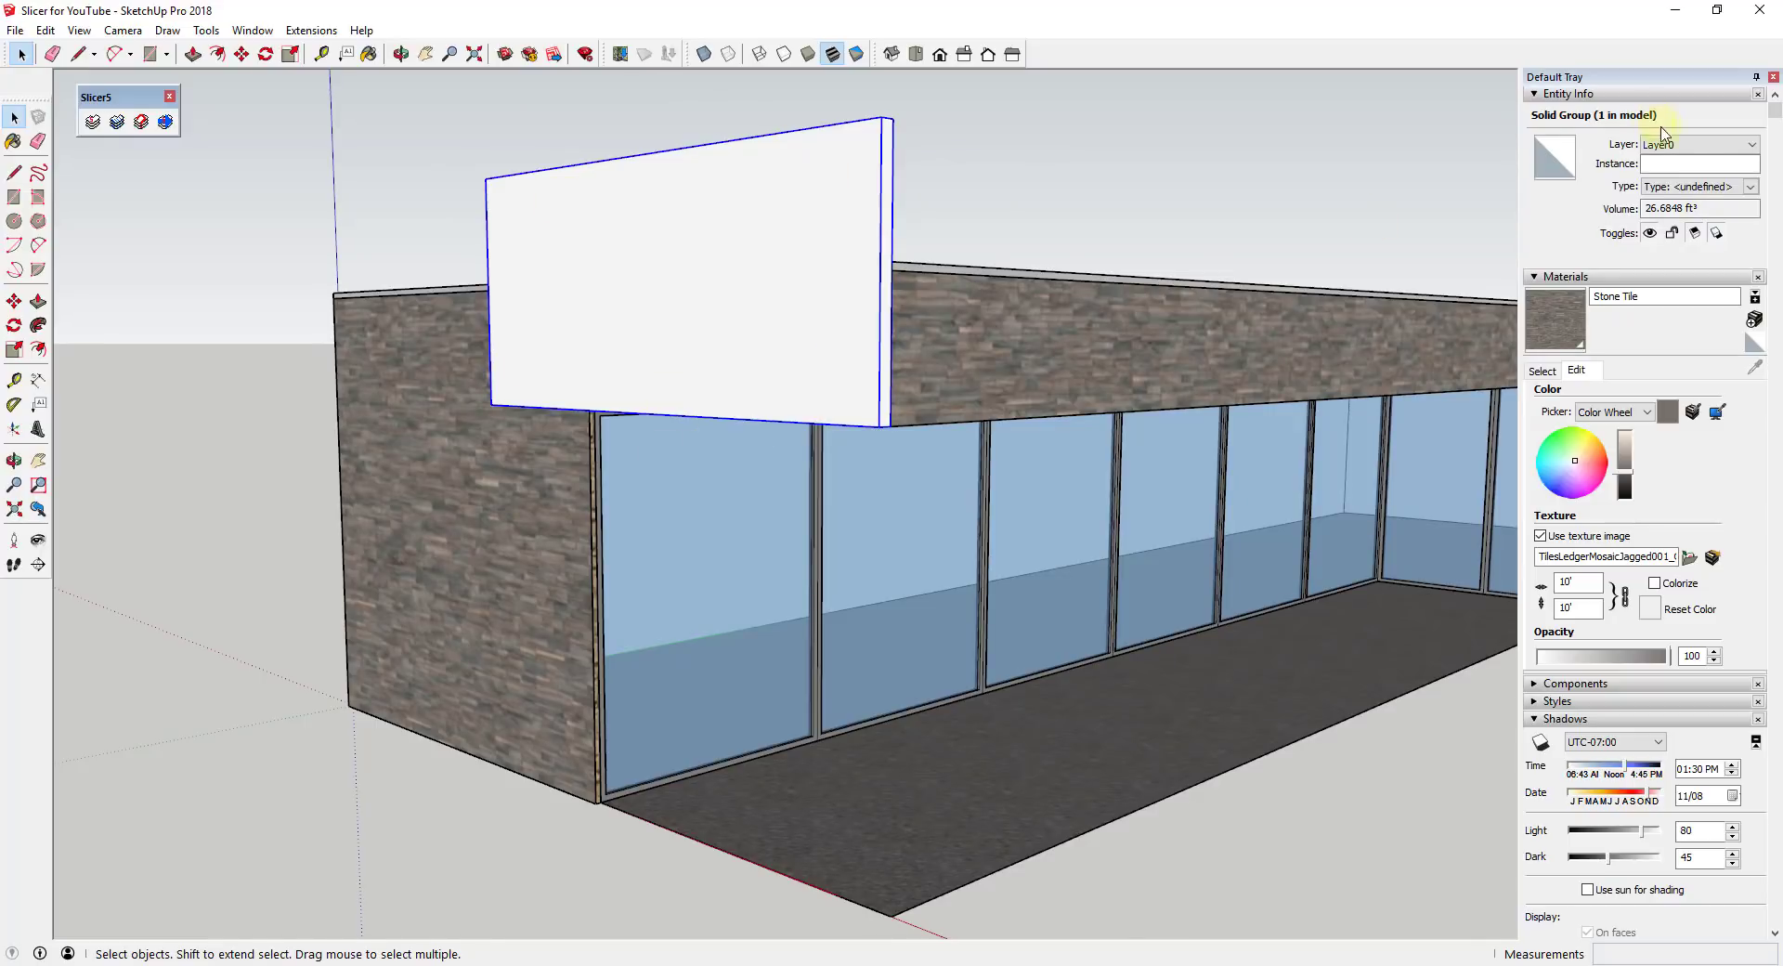
mouse_move(1586, 125)
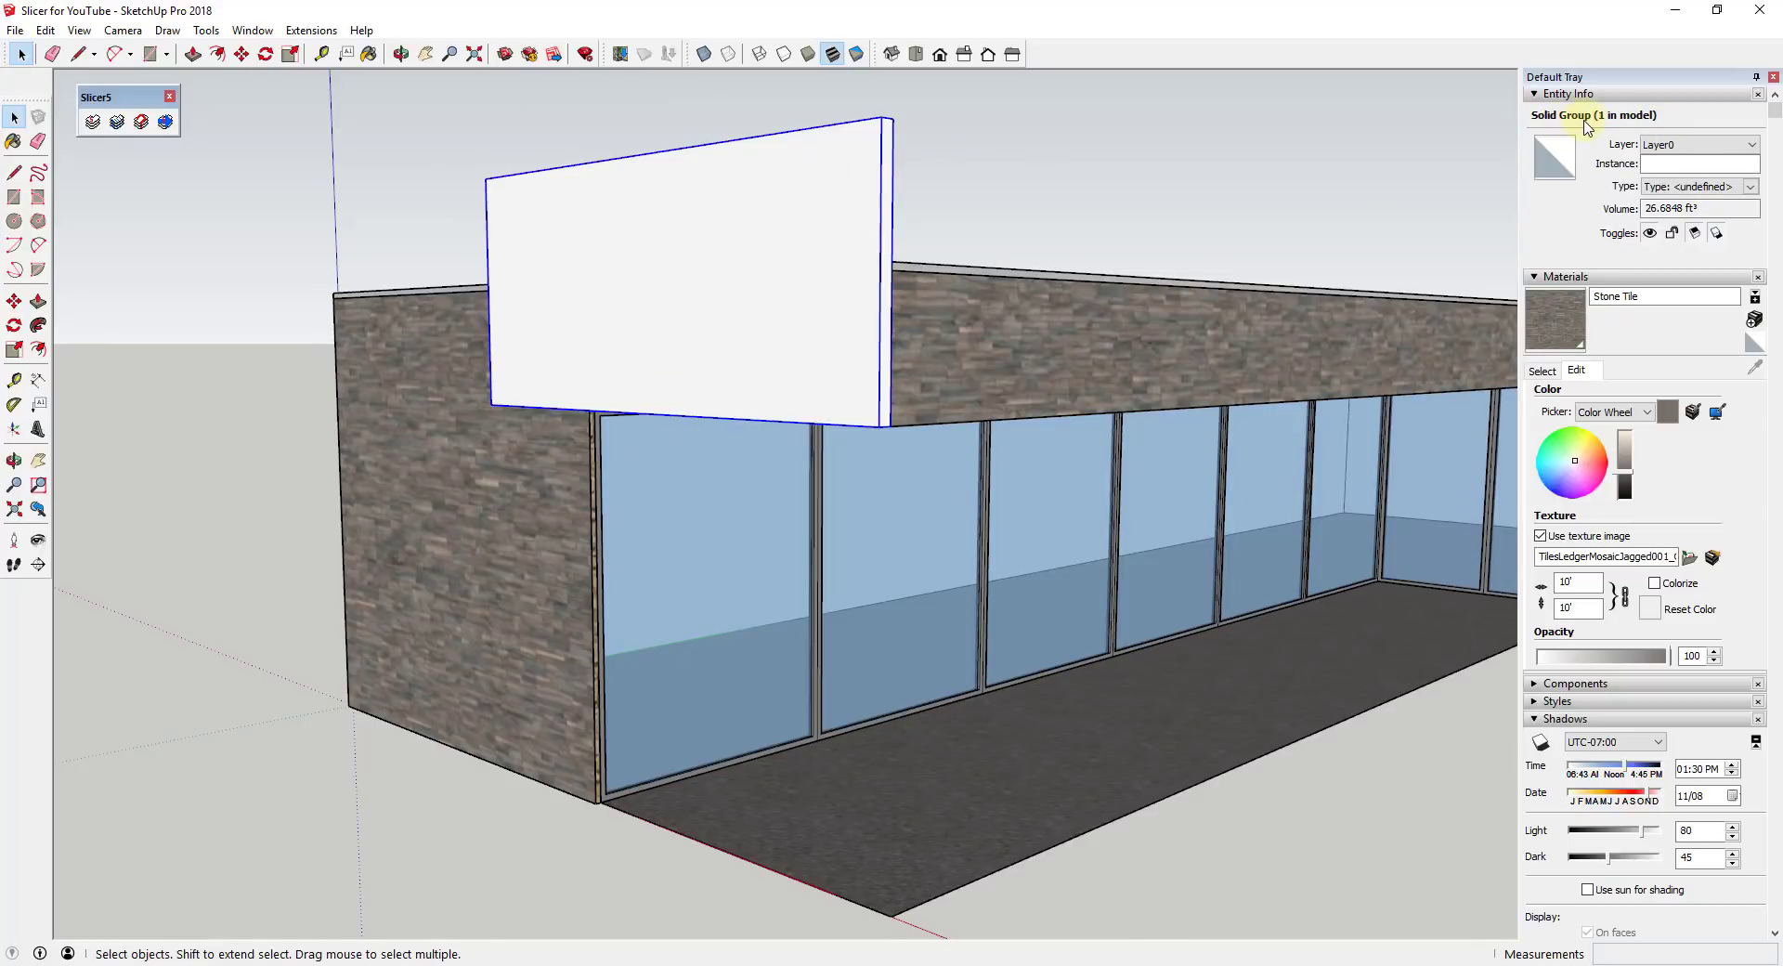
mouse_move(847, 283)
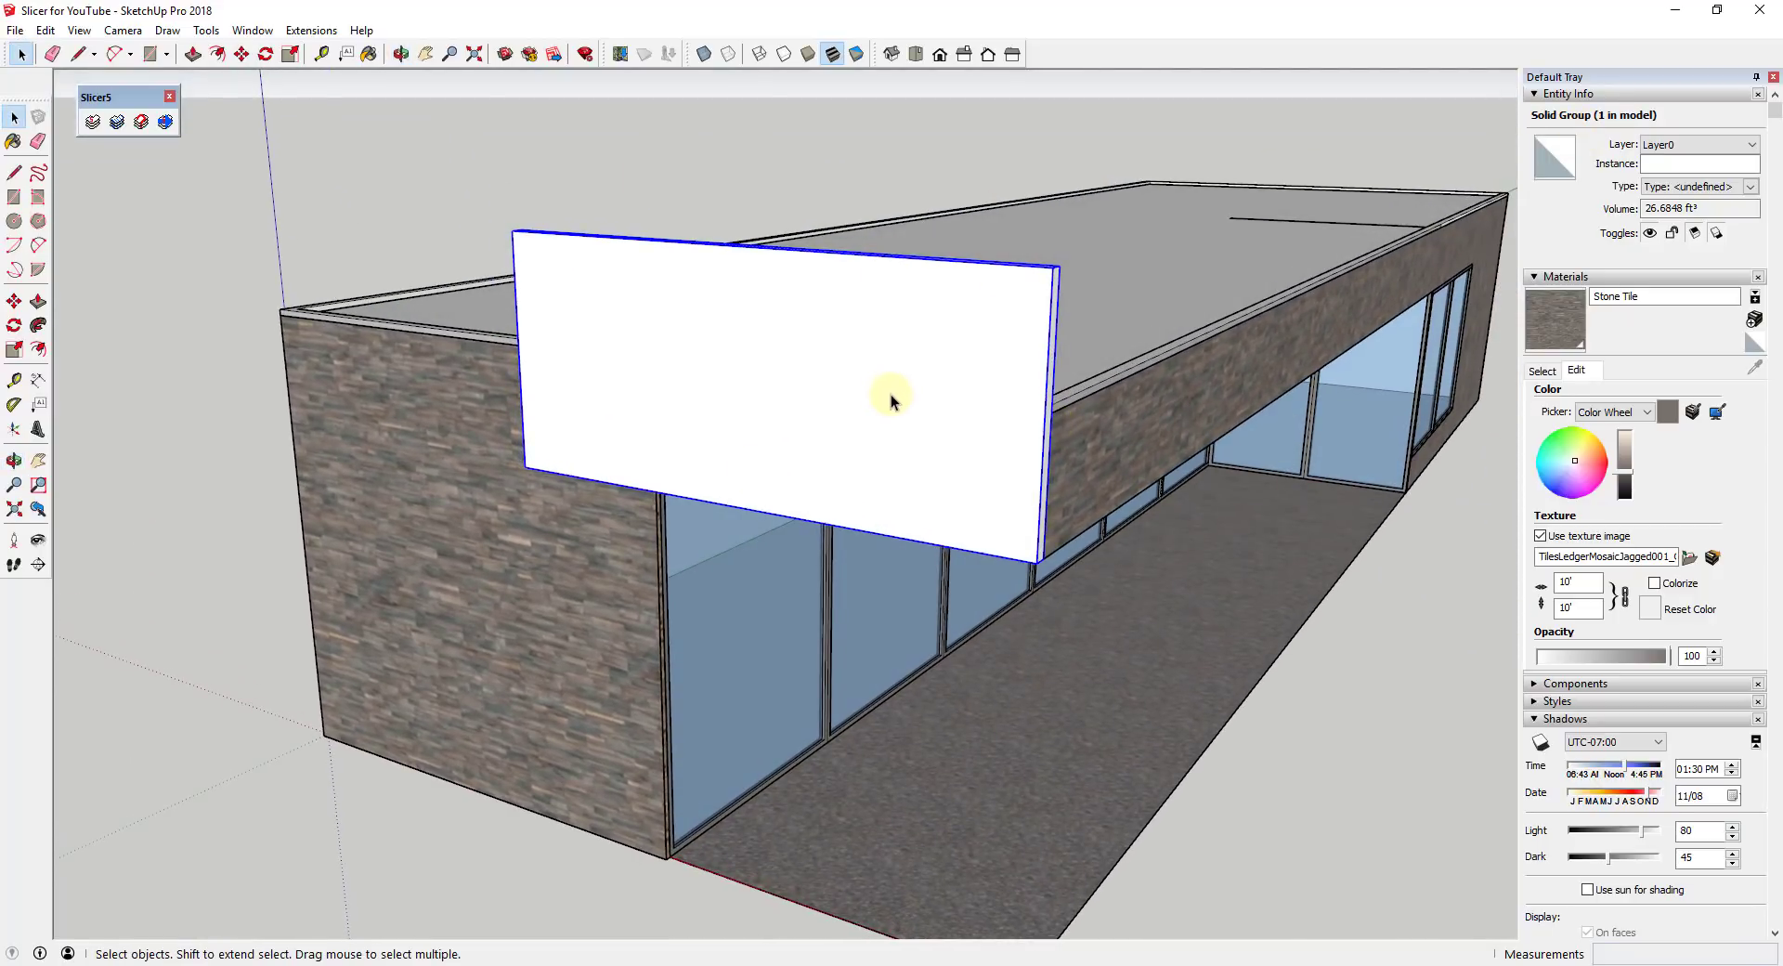
drag(894, 401, 1010, 347)
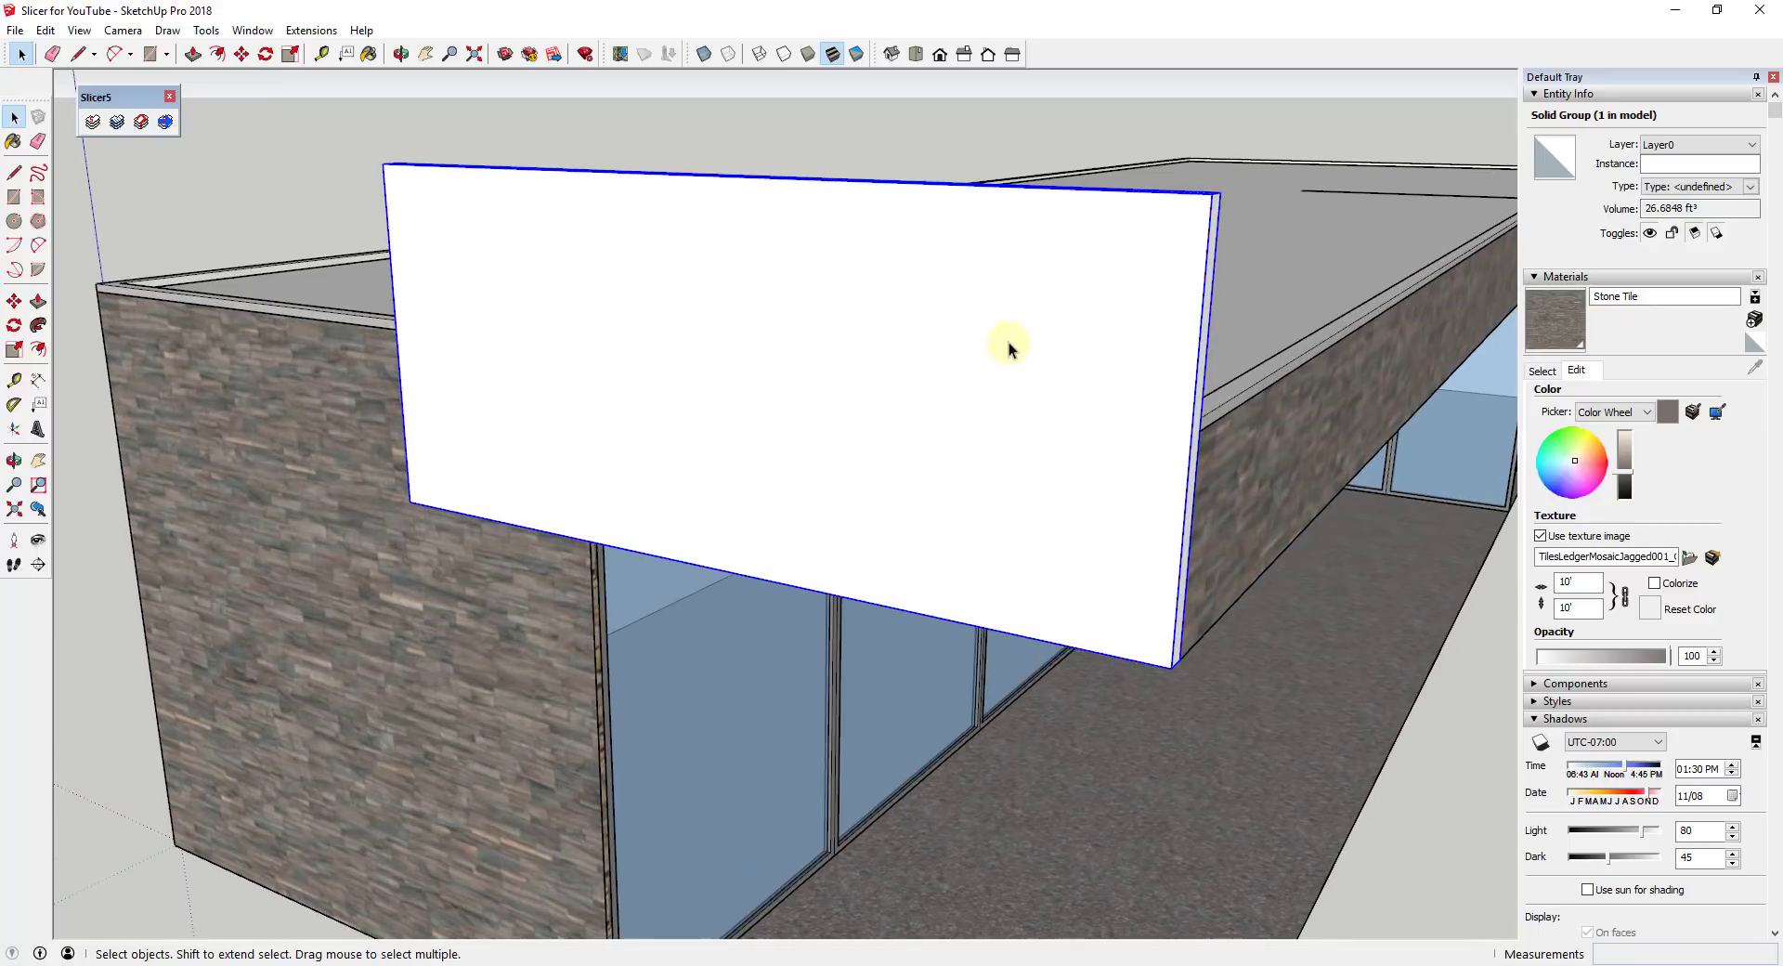
mouse_move(1001, 348)
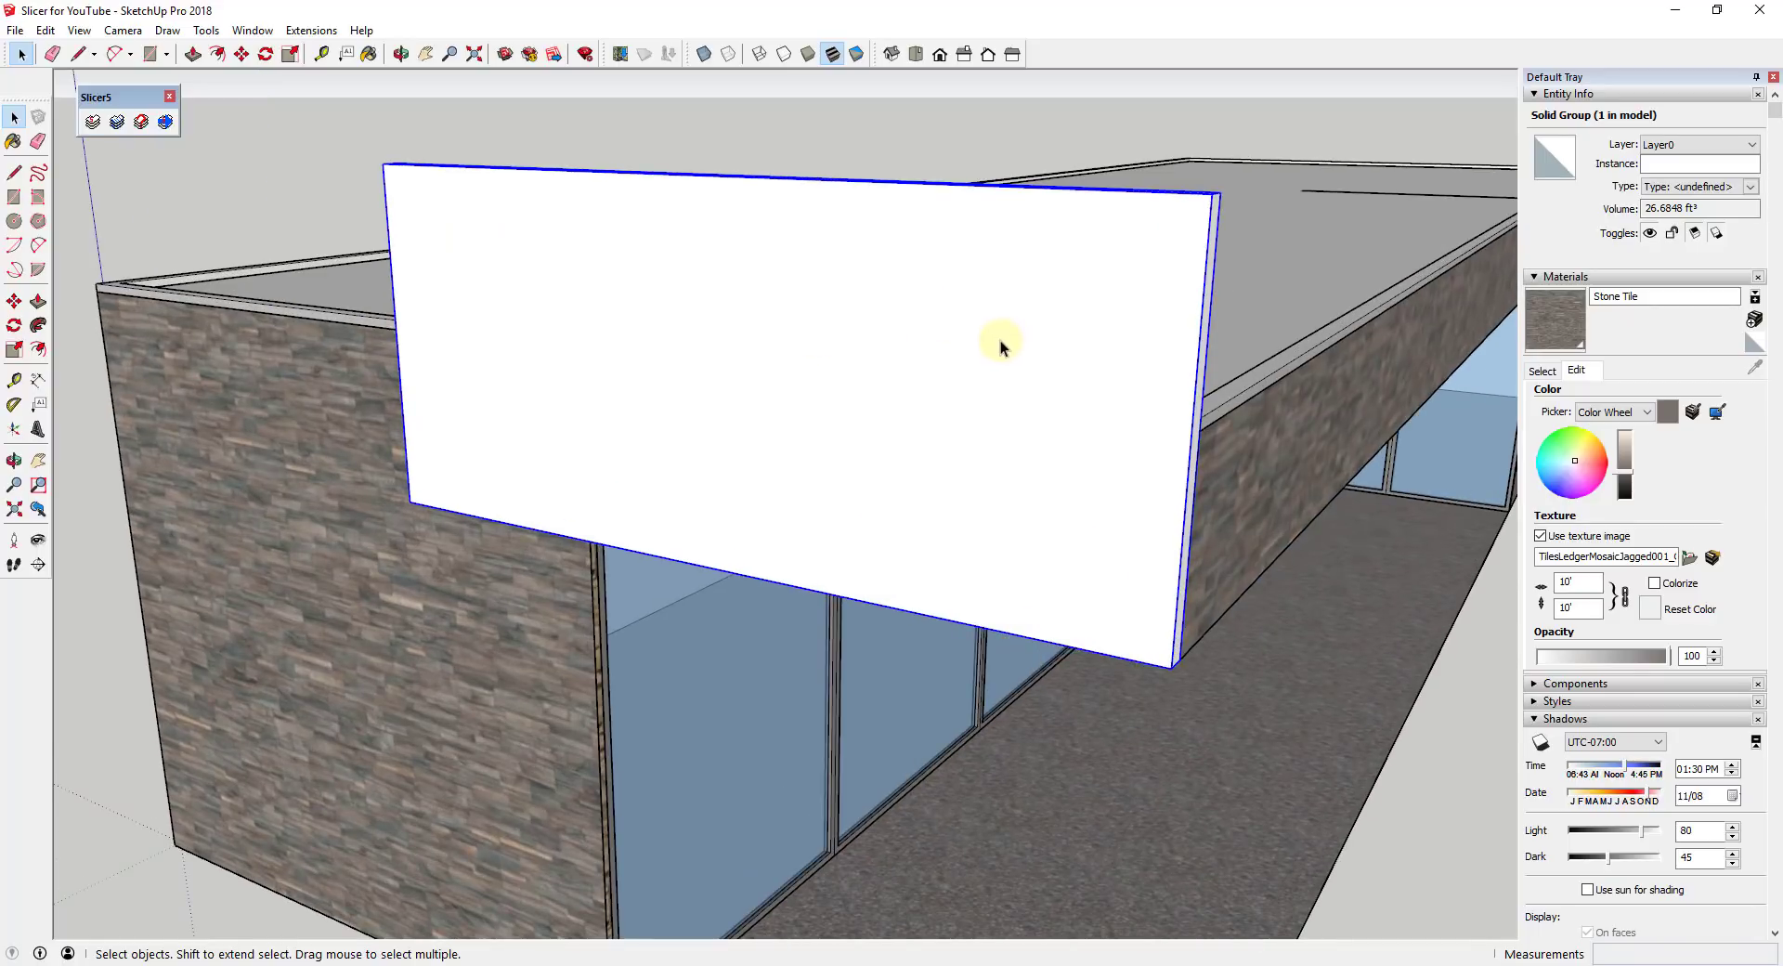
mouse_move(1007, 344)
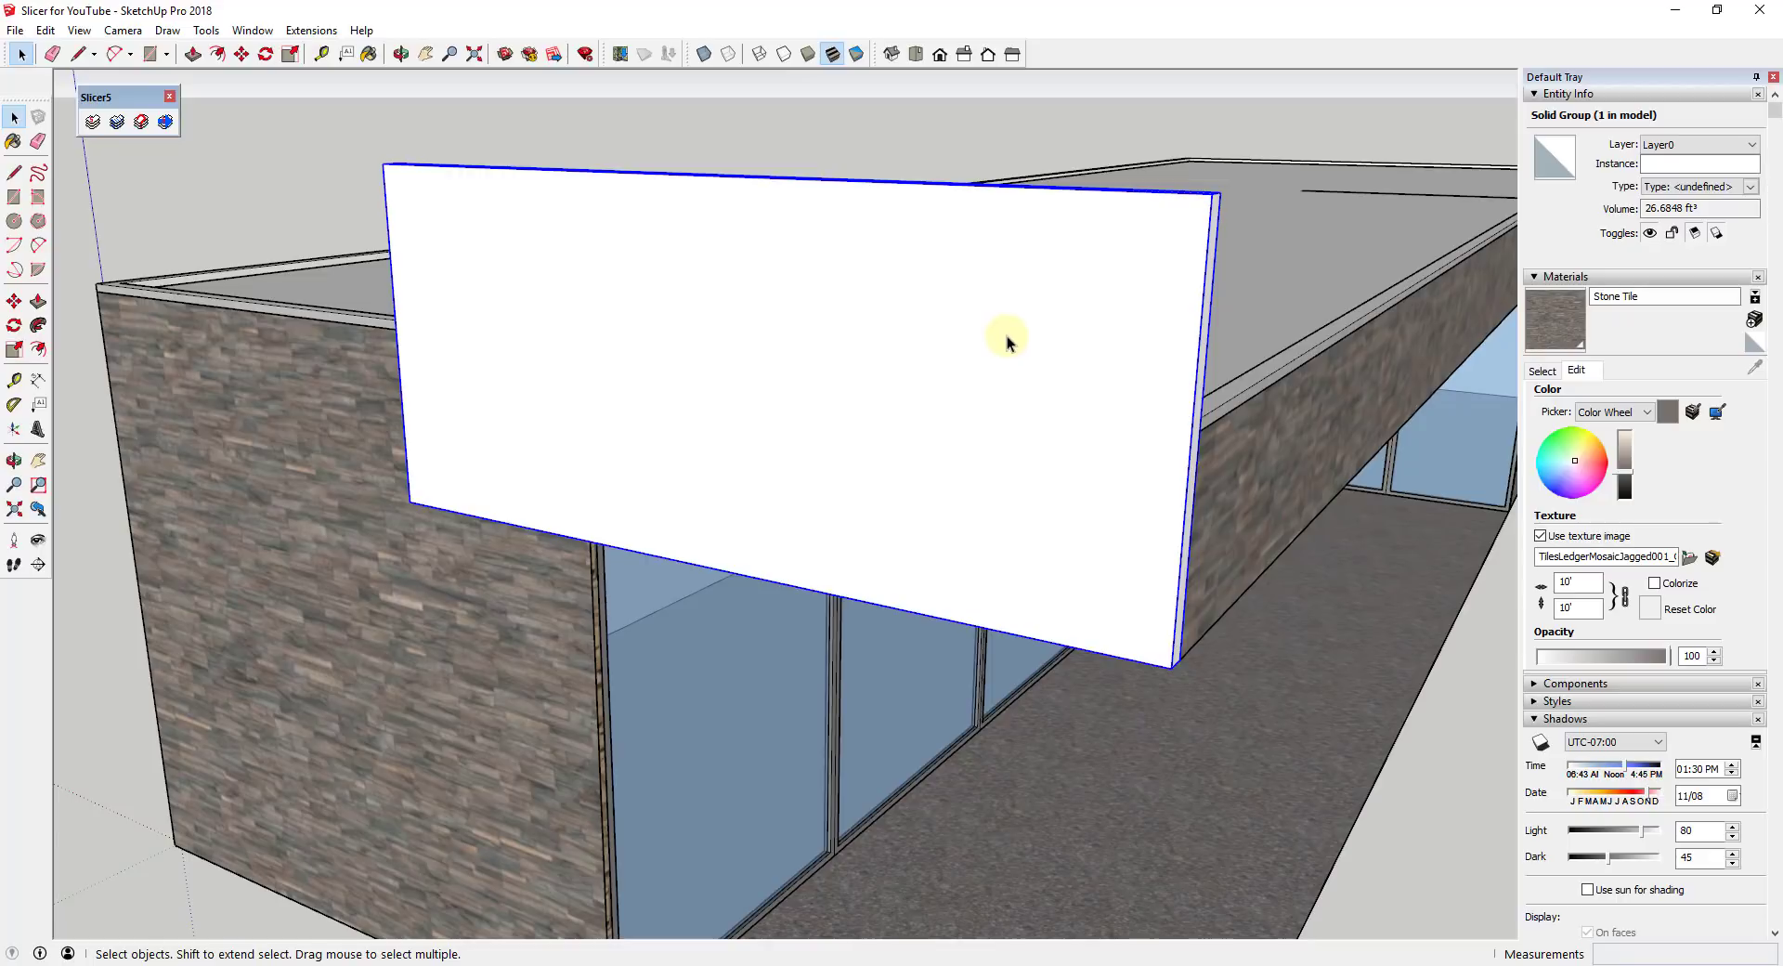
drag(1007, 342, 648, 355)
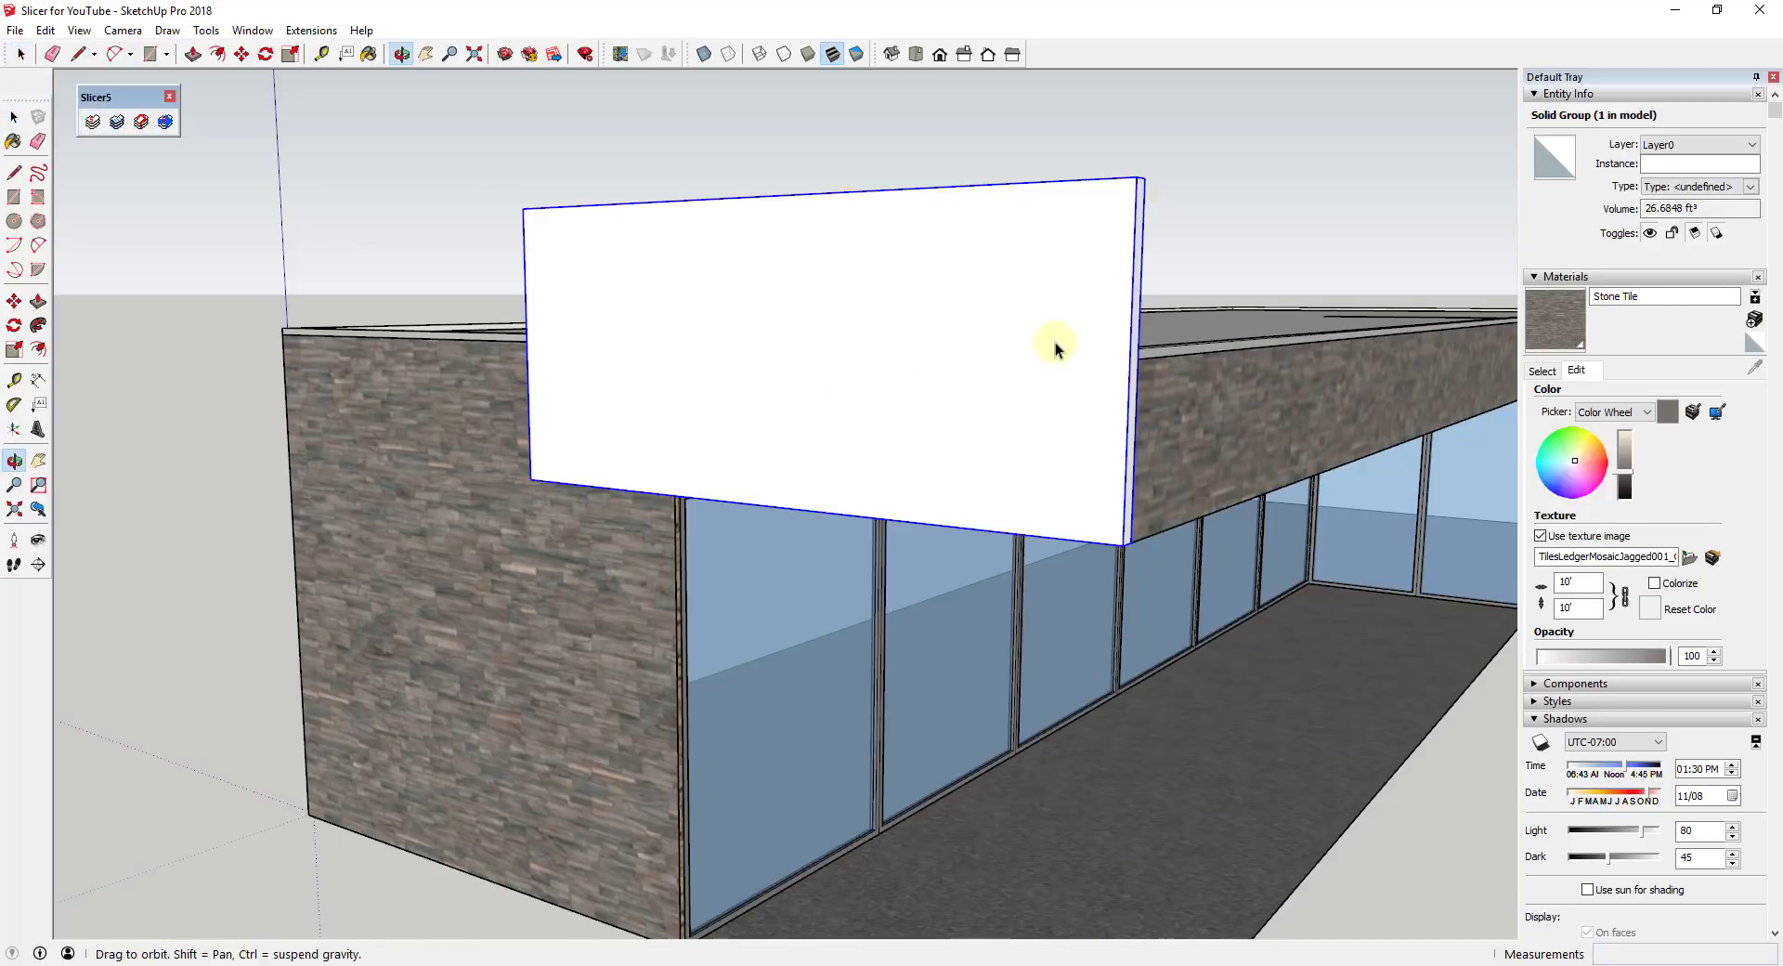
drag(1055, 348, 1070, 377)
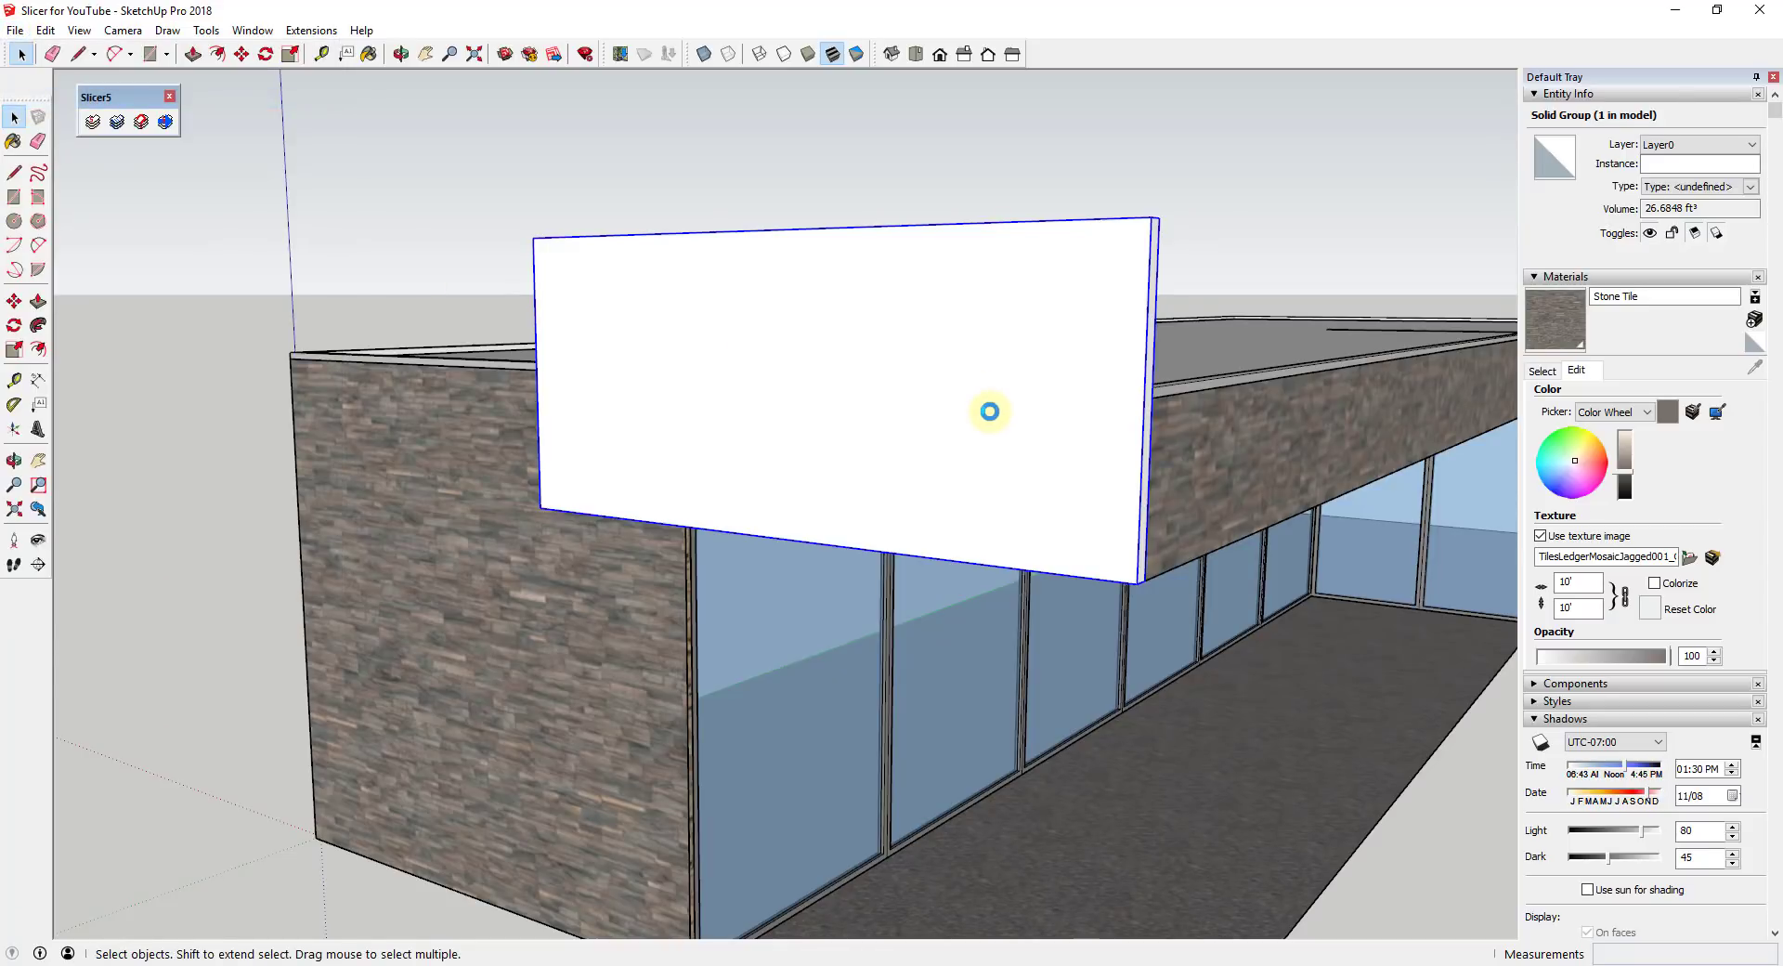
mouse_move(1036, 402)
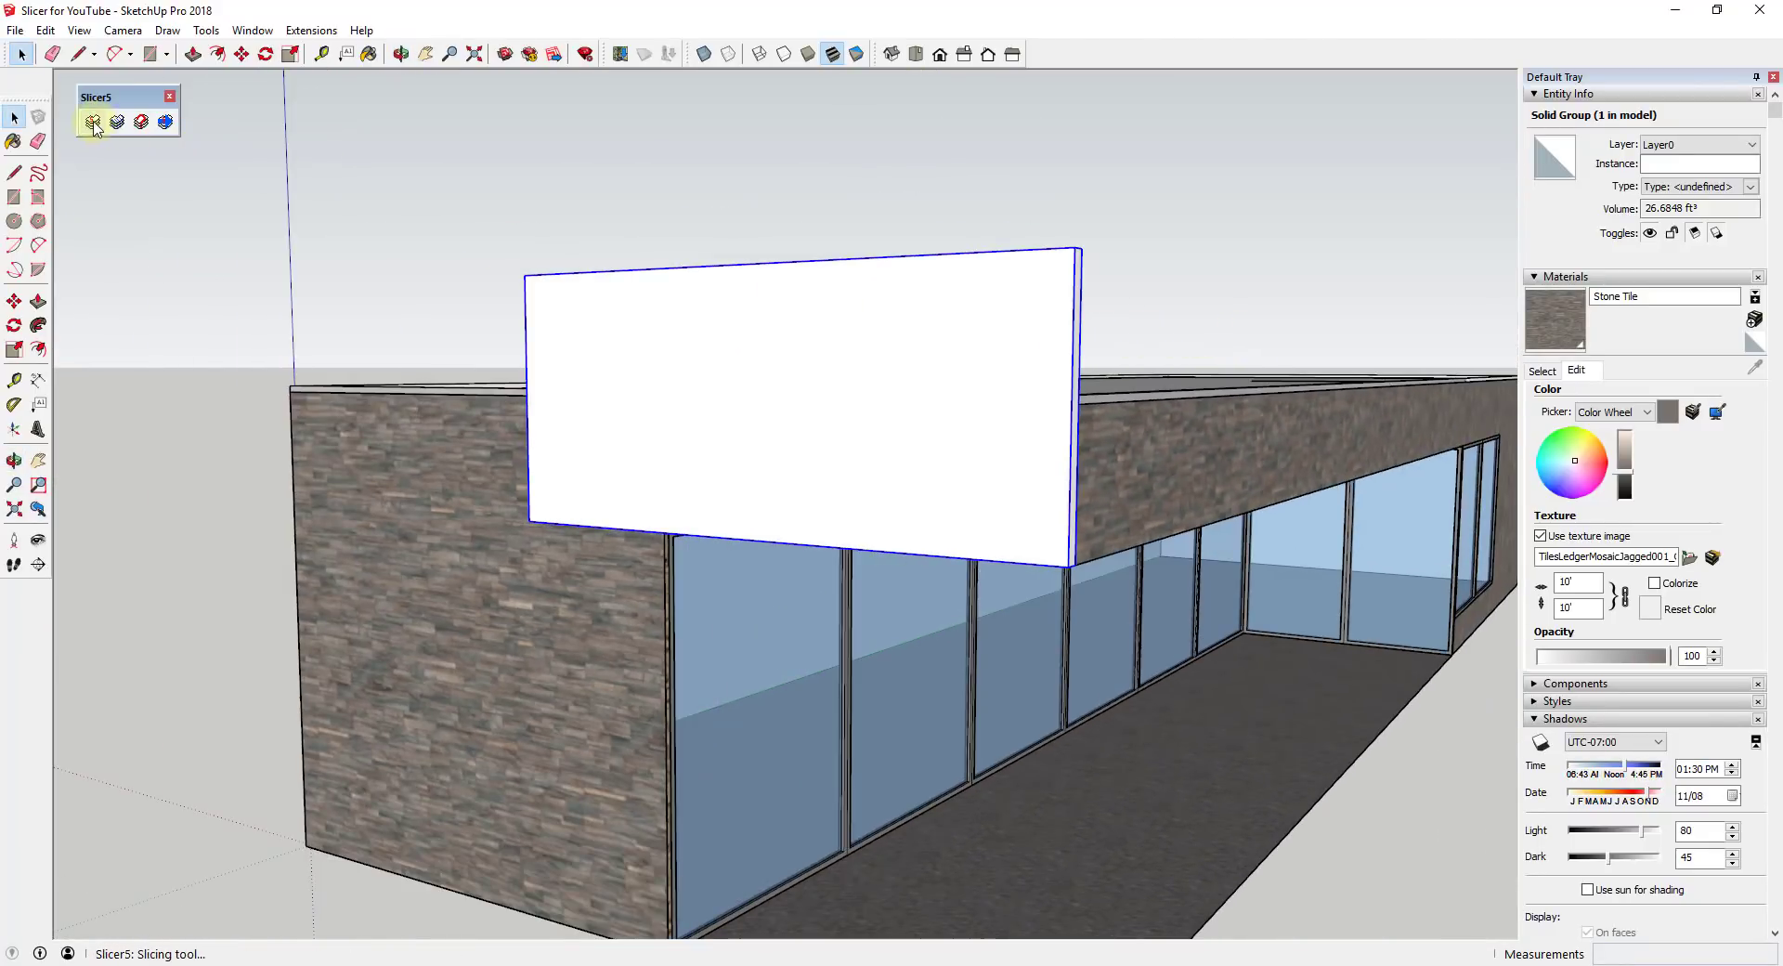
- Start Slicer5 on the board, keep Axis X and review Spacing 3", Thickness 2", Inset and Flatten options
click(93, 123)
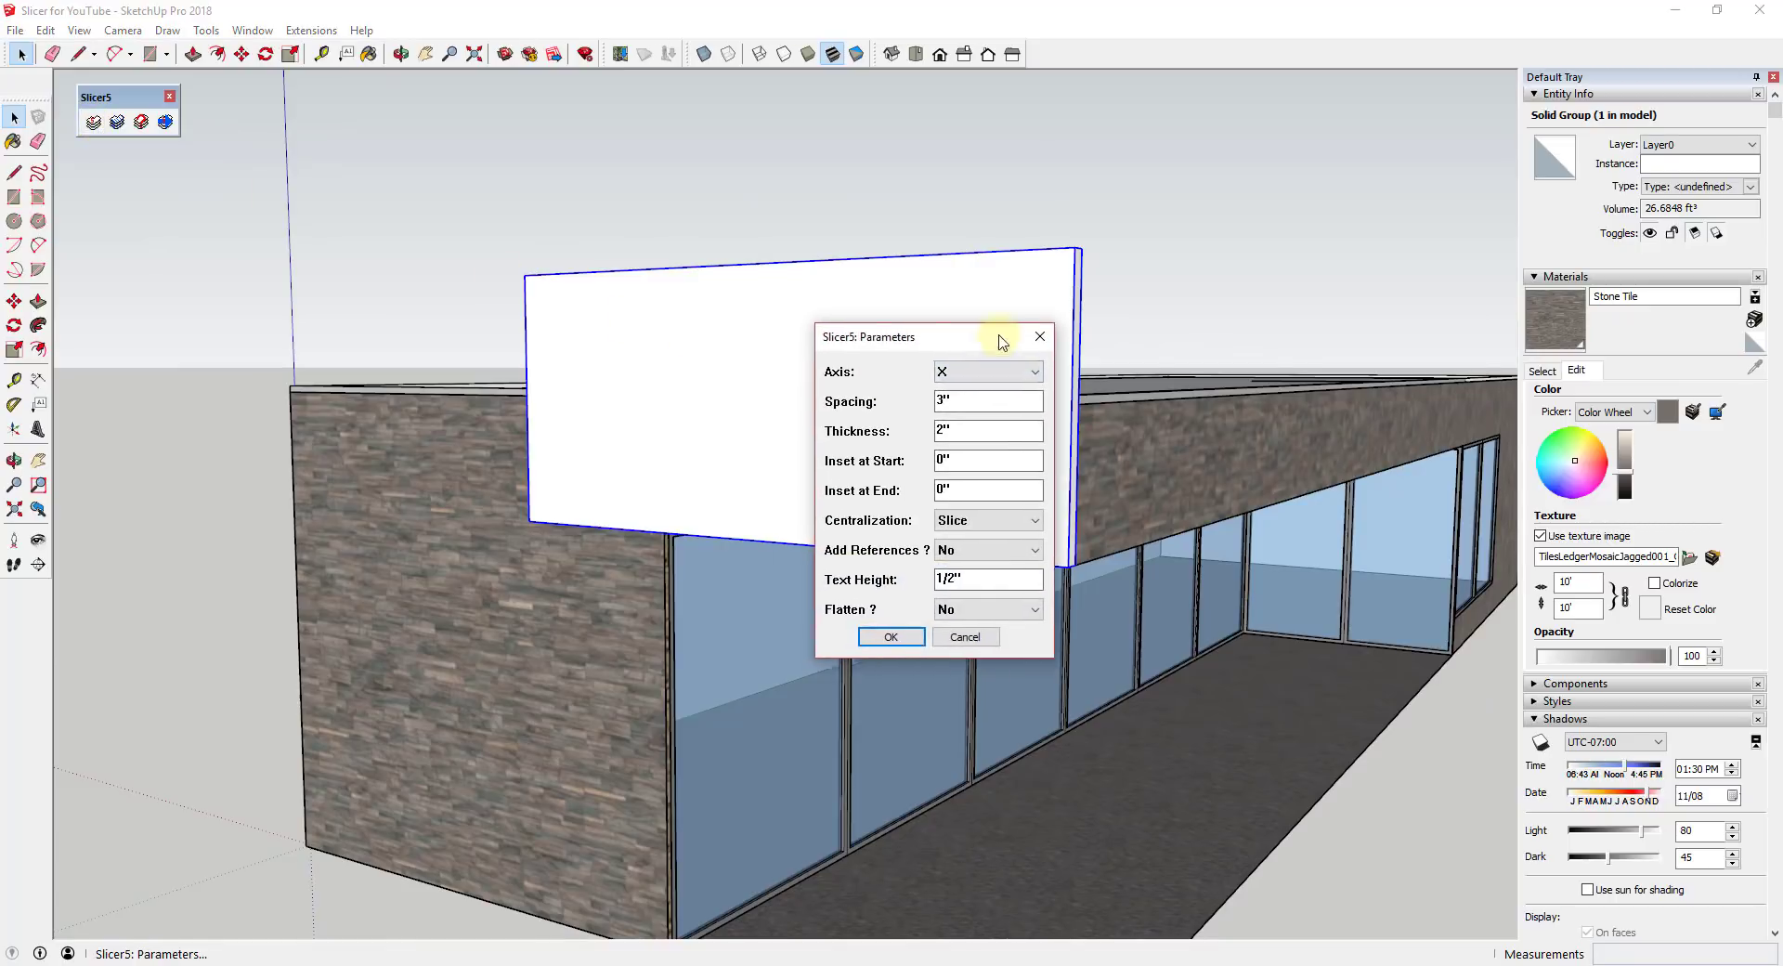
drag(925, 336, 1187, 269)
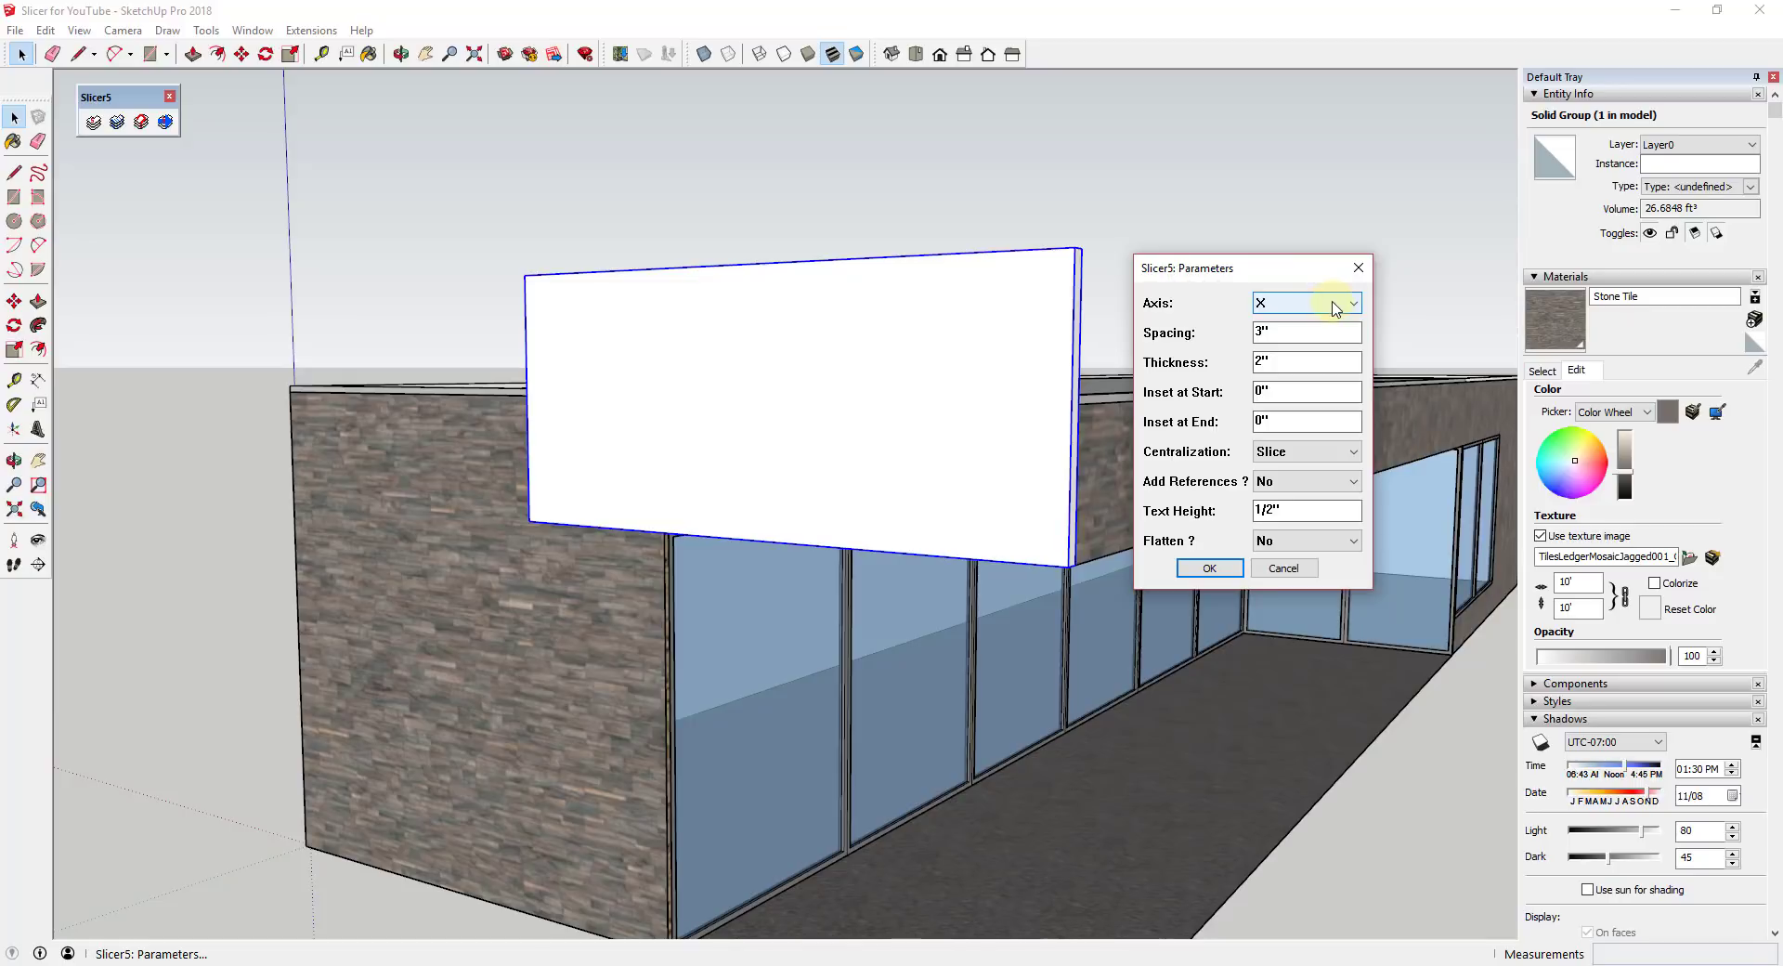
click(1352, 303)
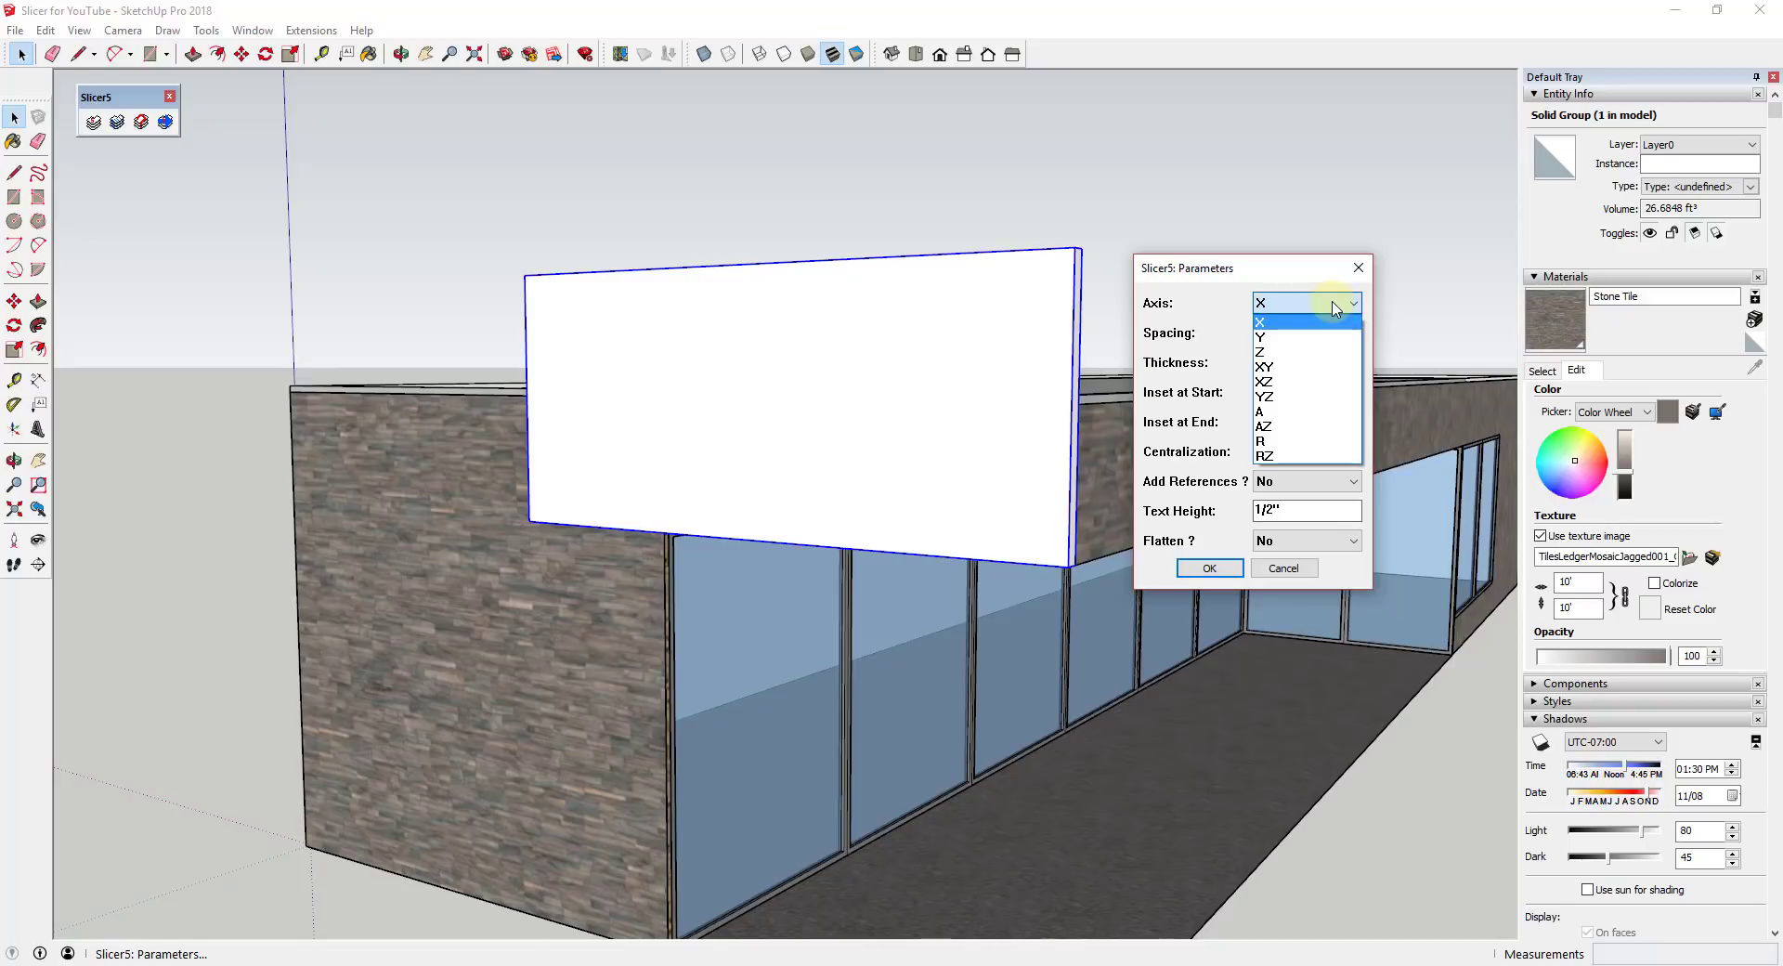
mouse_move(1289, 336)
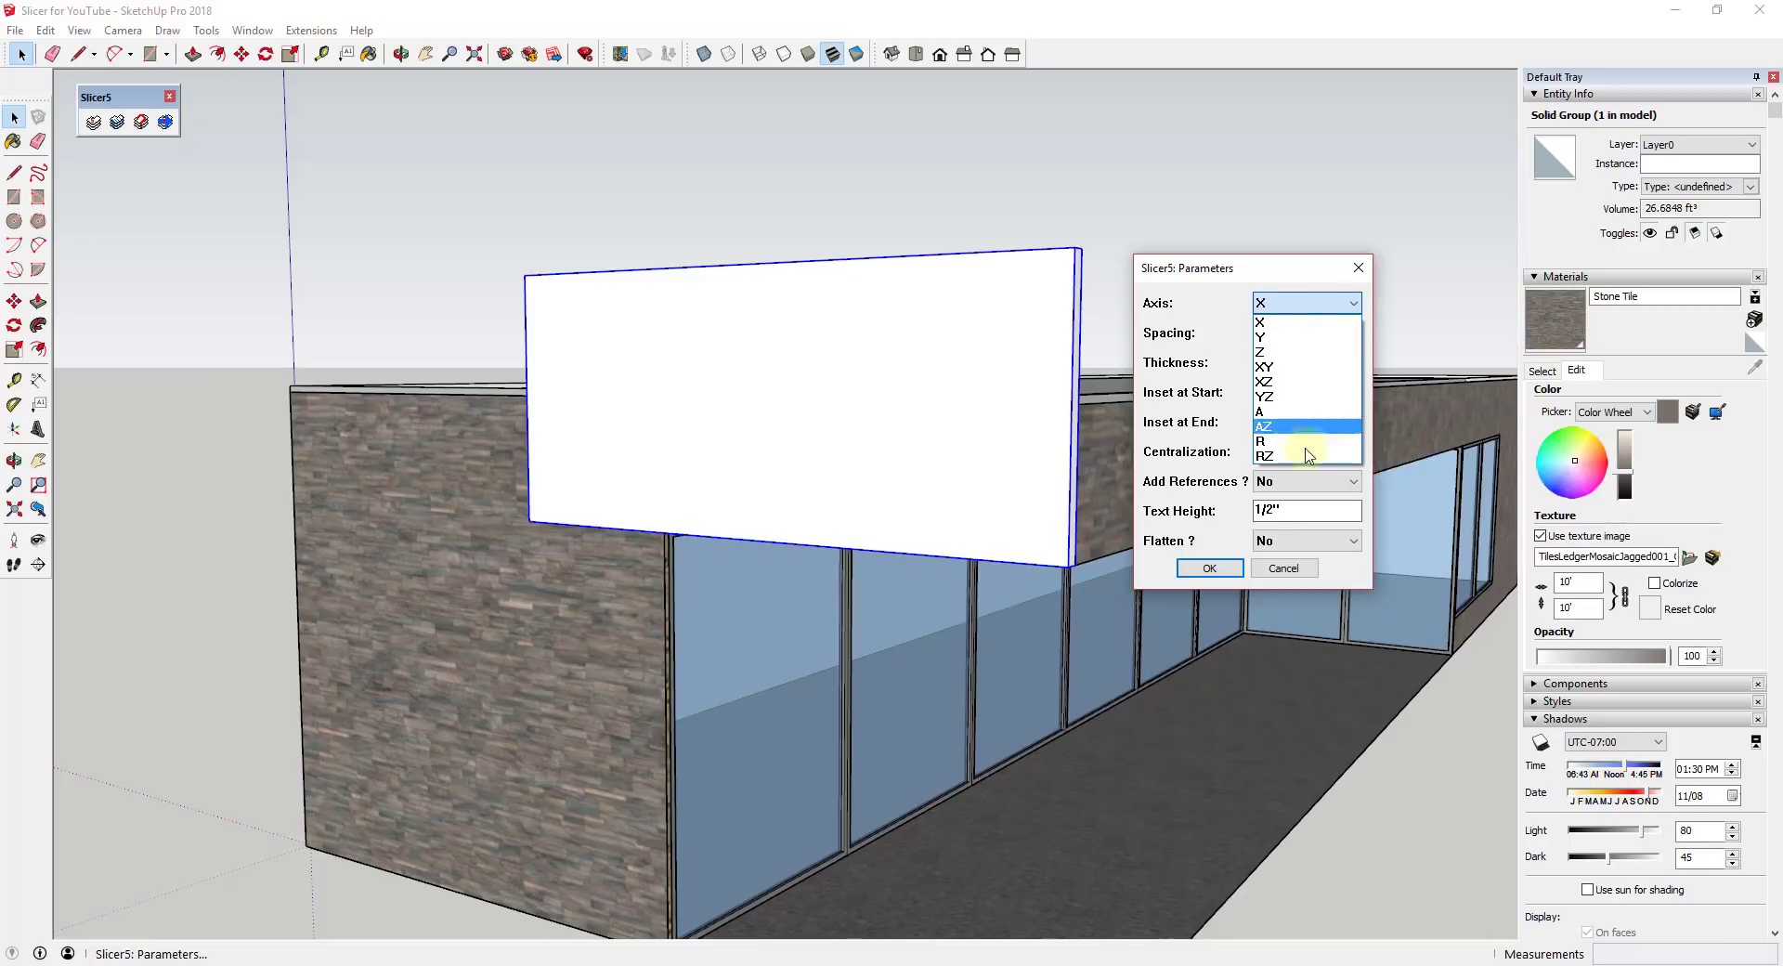
mouse_move(1281, 323)
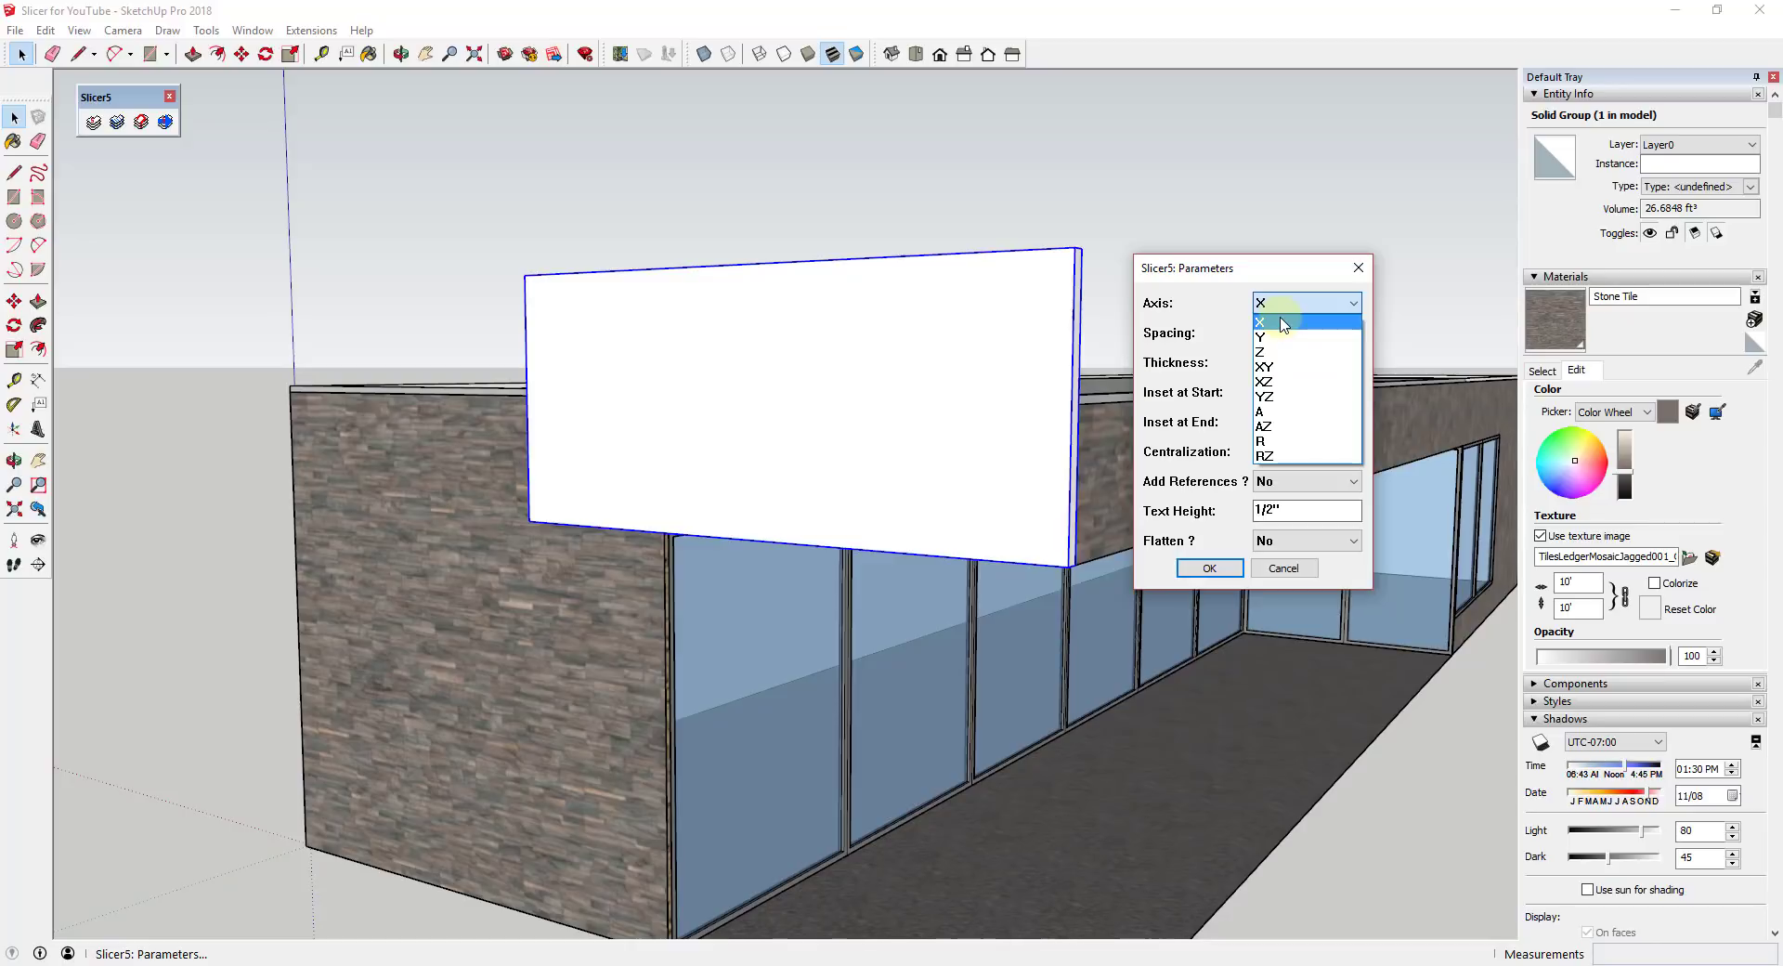
click(1281, 321)
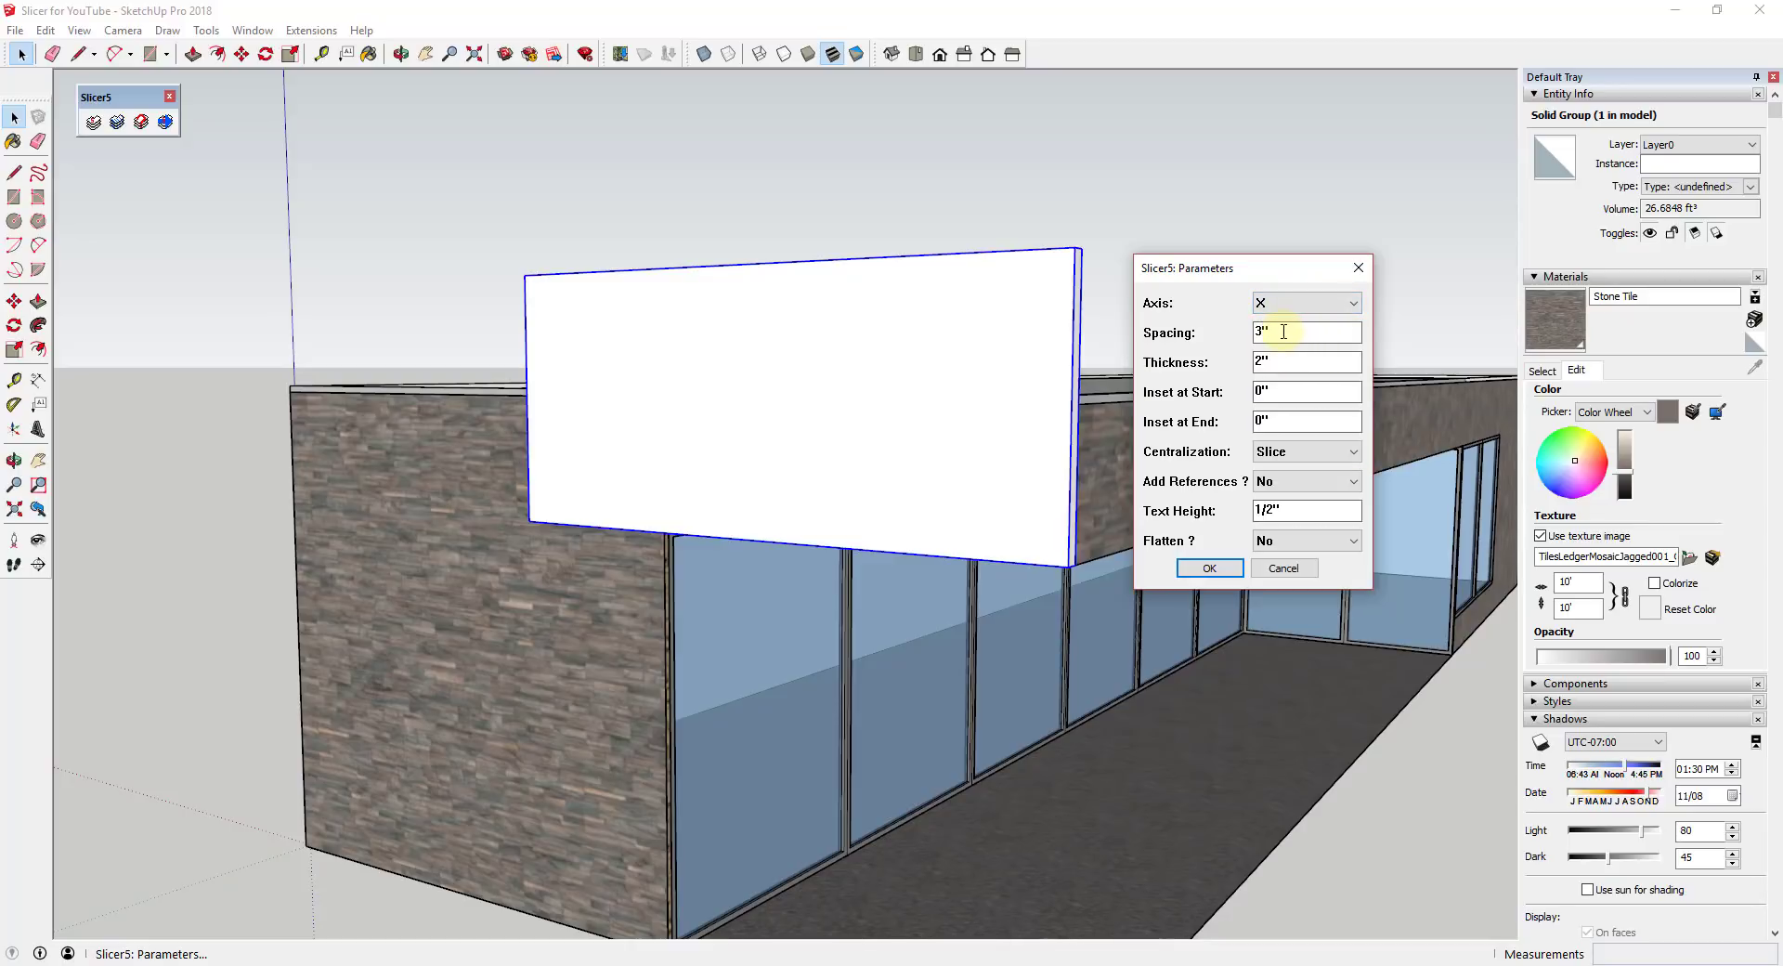
mouse_move(1215, 370)
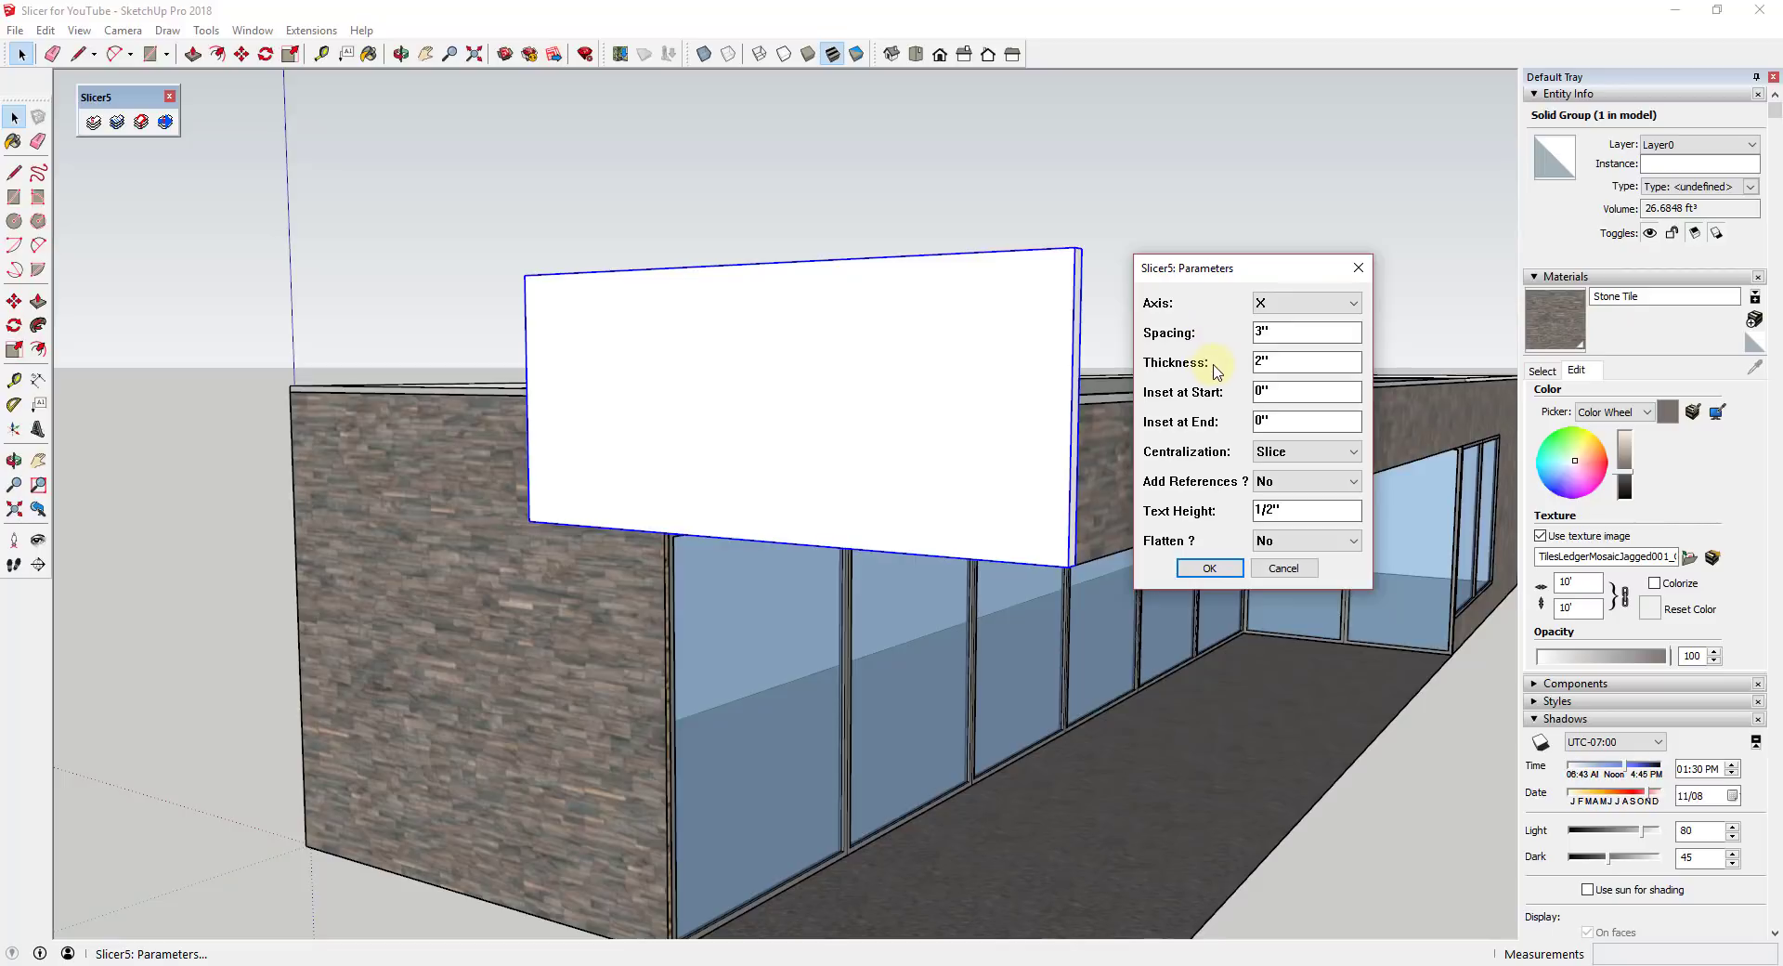
click(1306, 362)
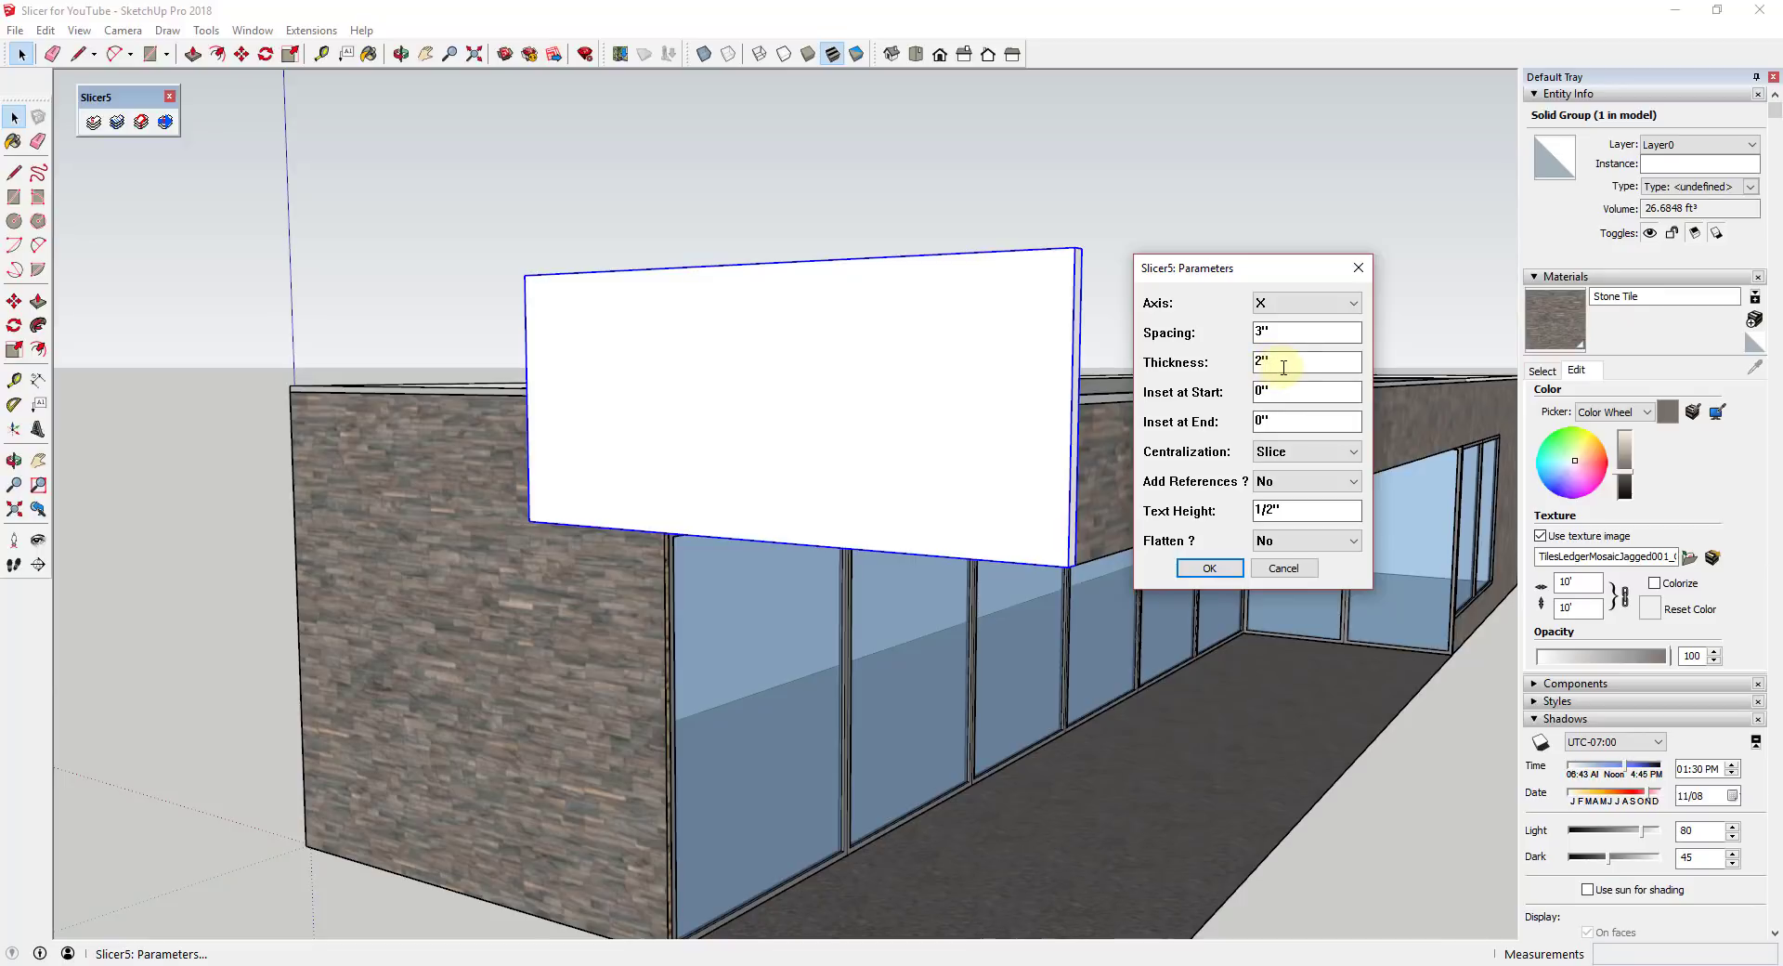
click(1306, 392)
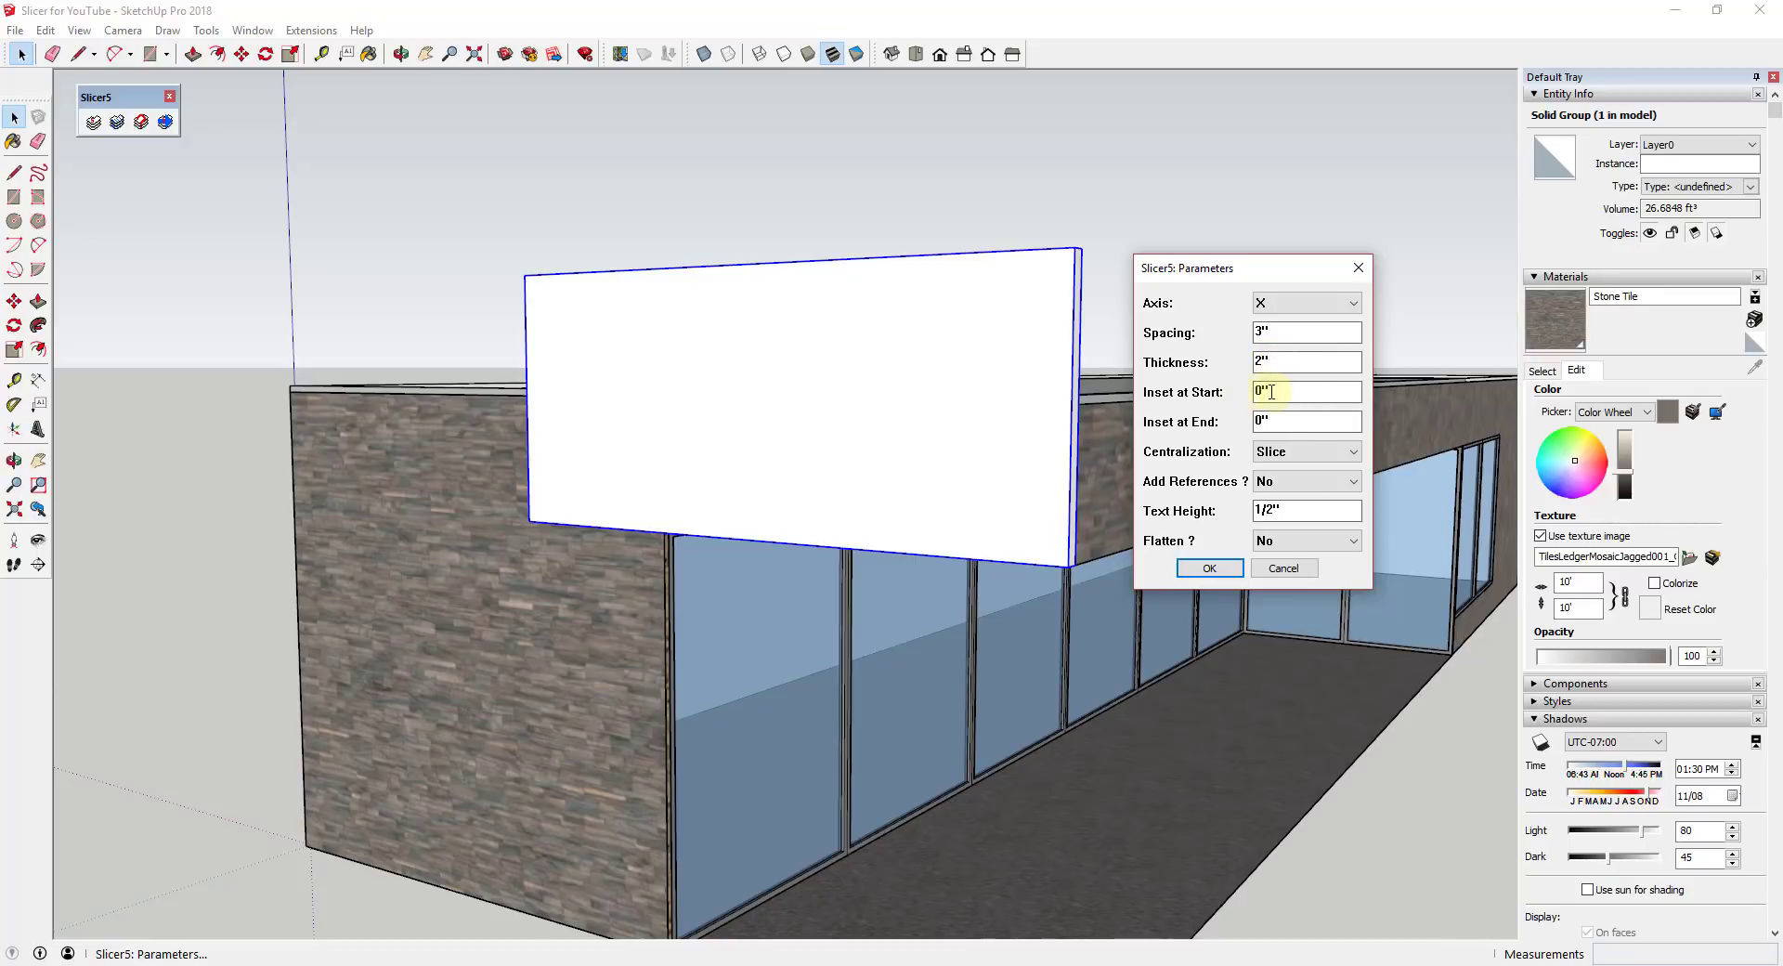
mouse_move(1292, 387)
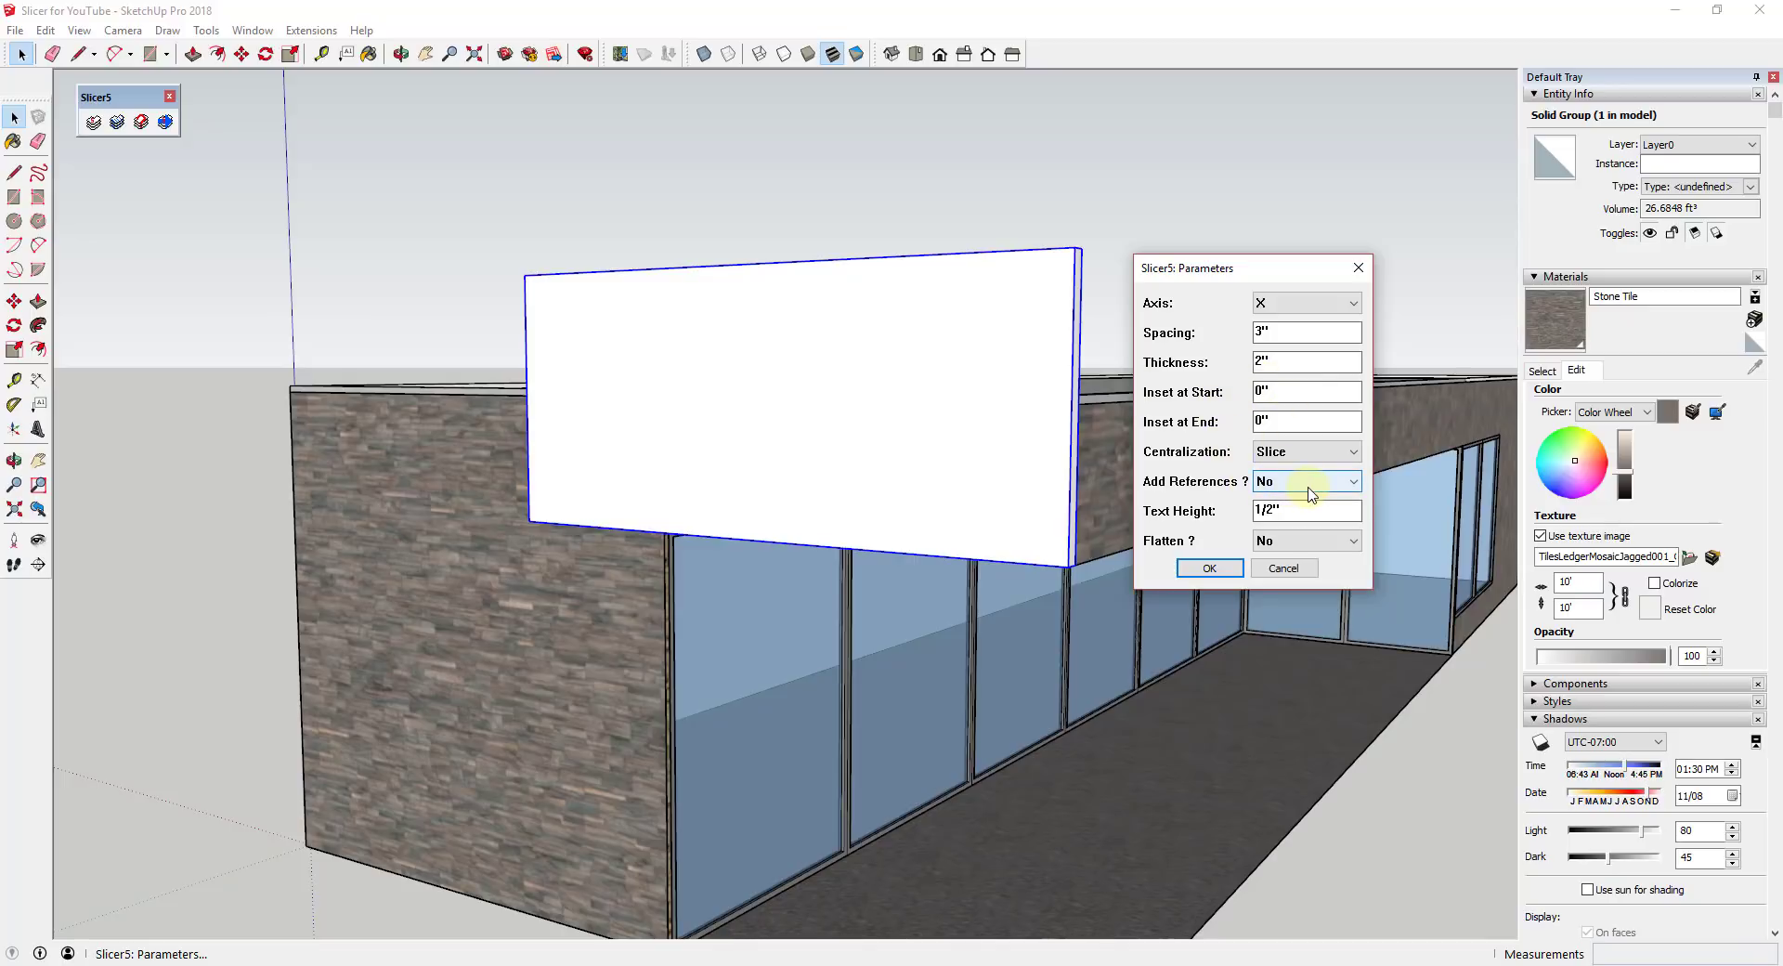
mouse_move(1285, 546)
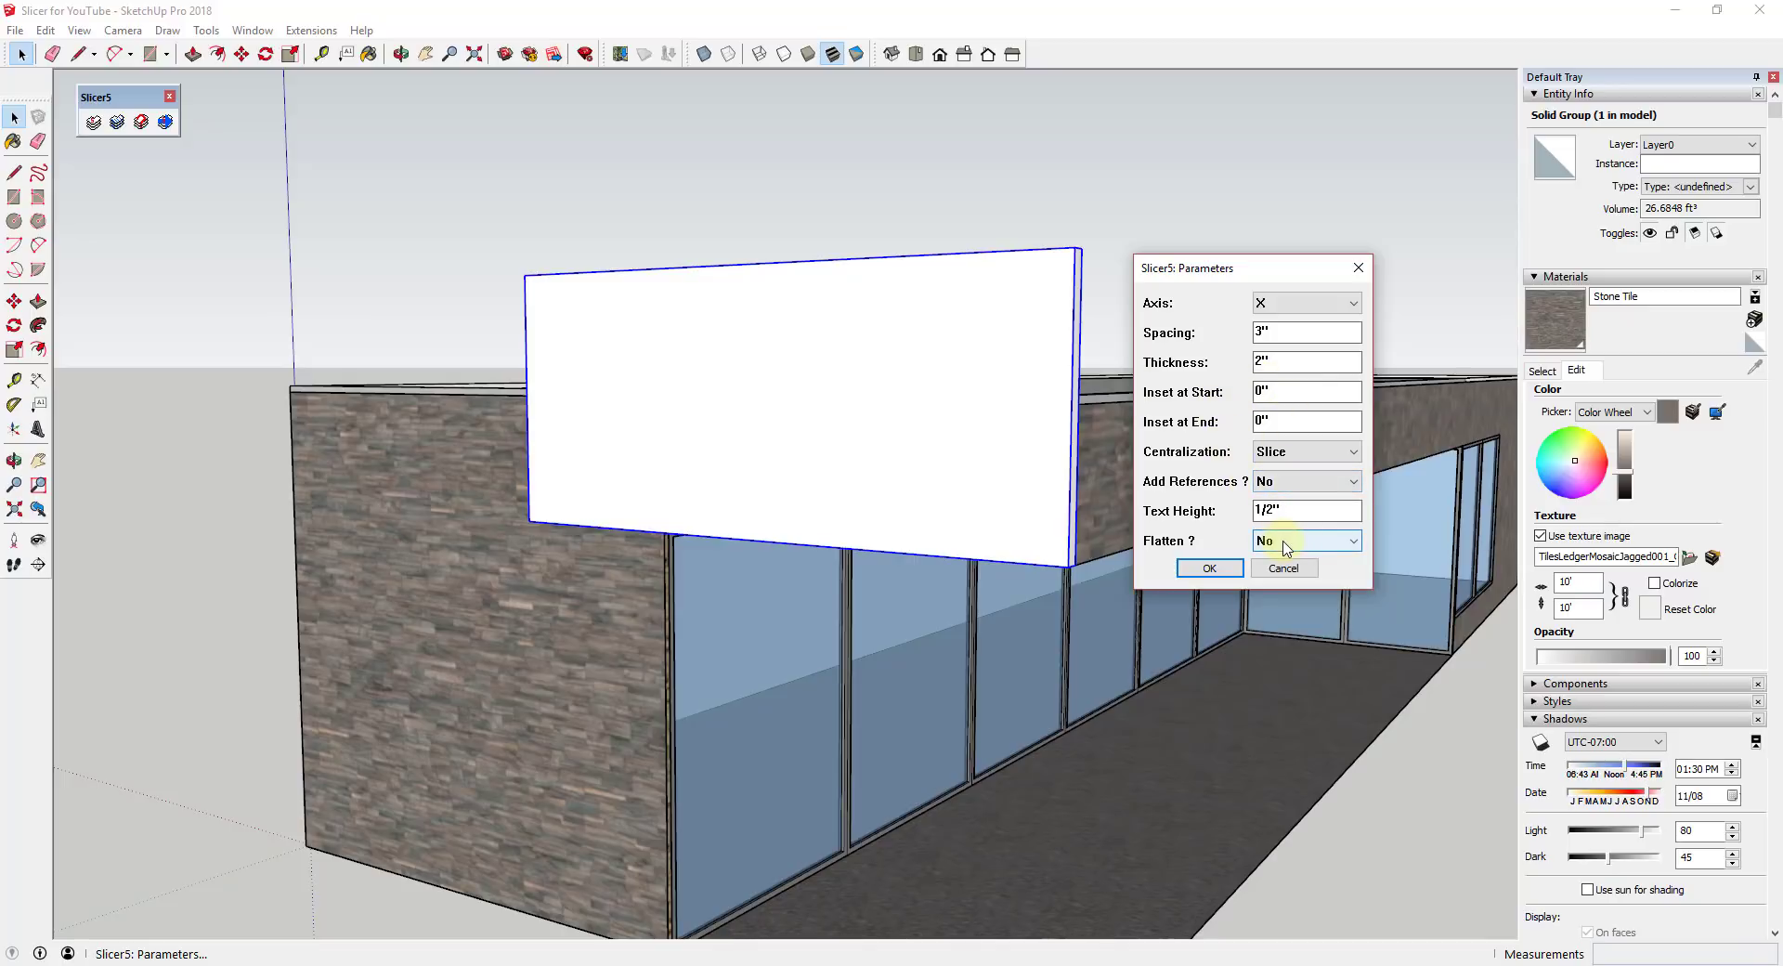
click(1209, 569)
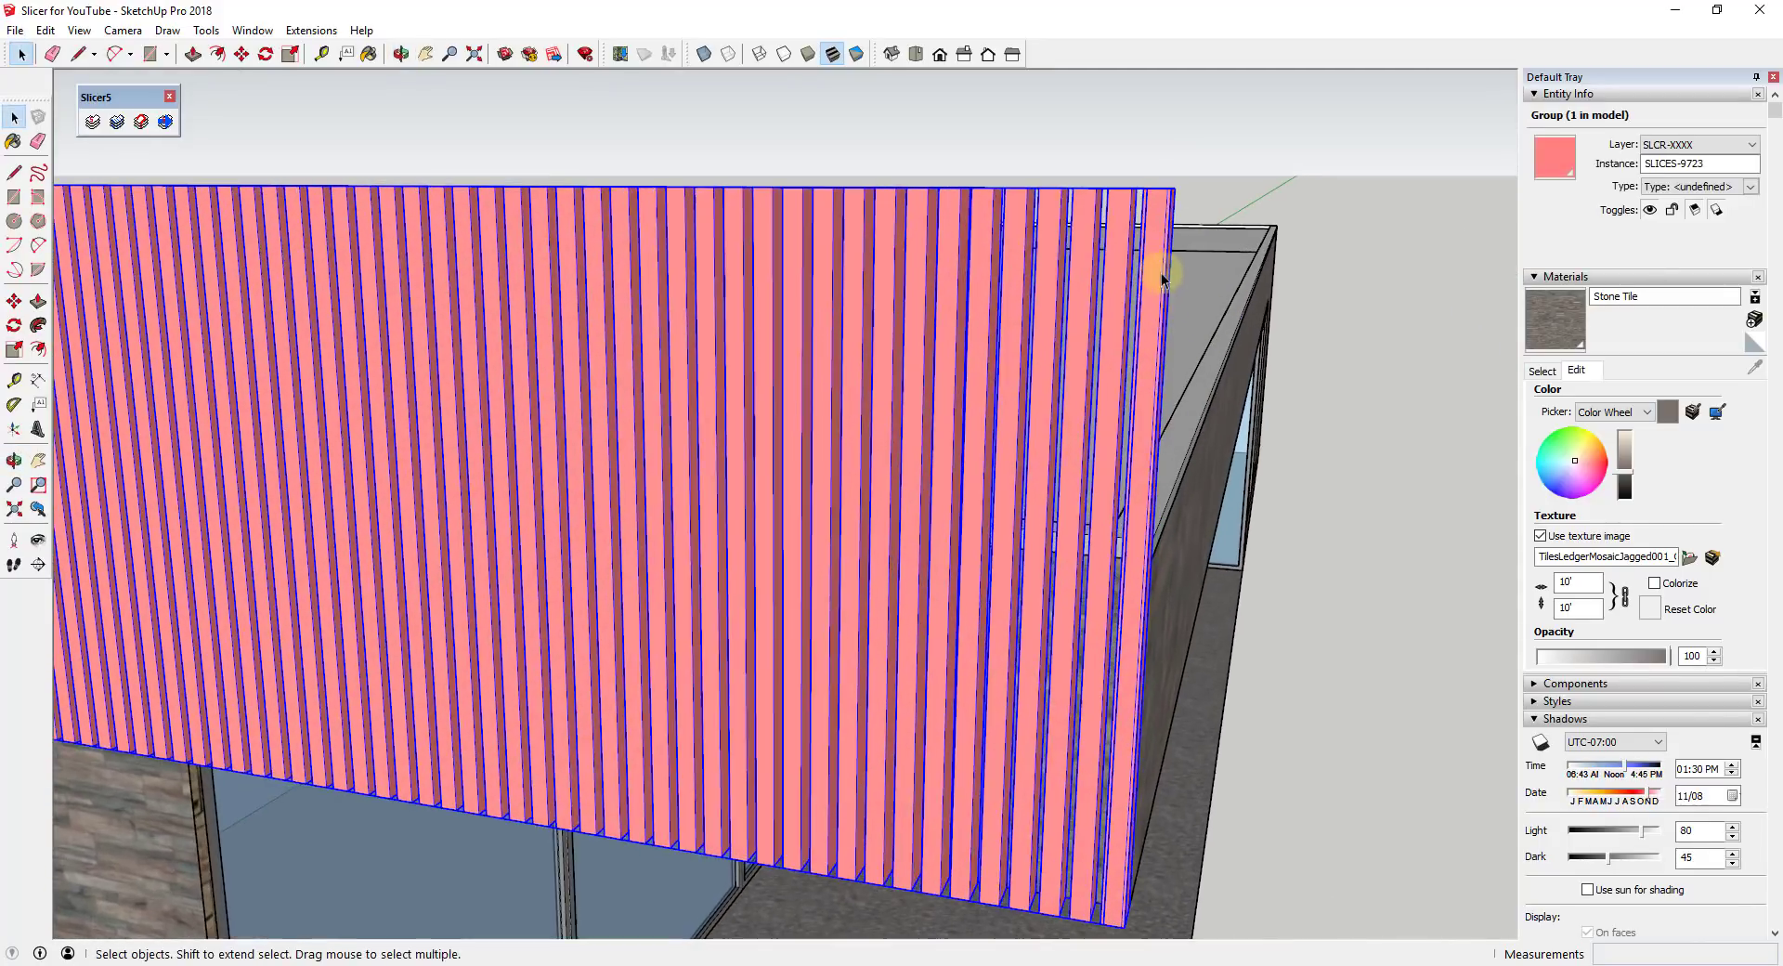
scroll(up, 3)
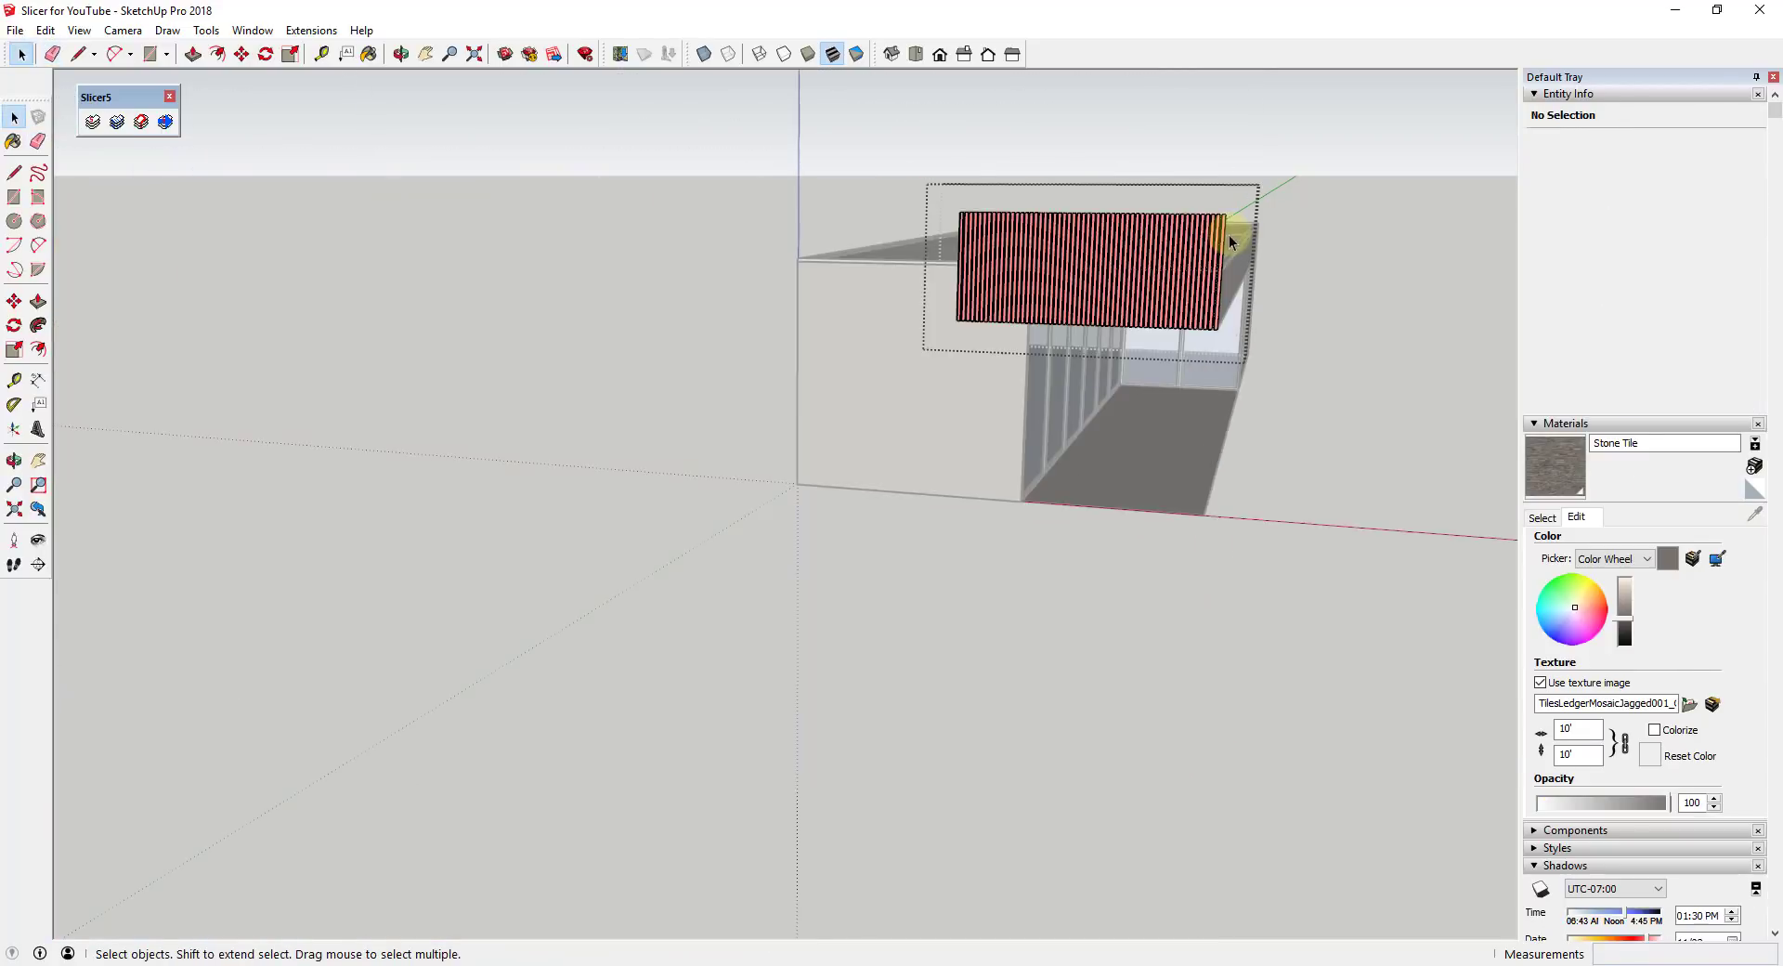
scroll(up, 3)
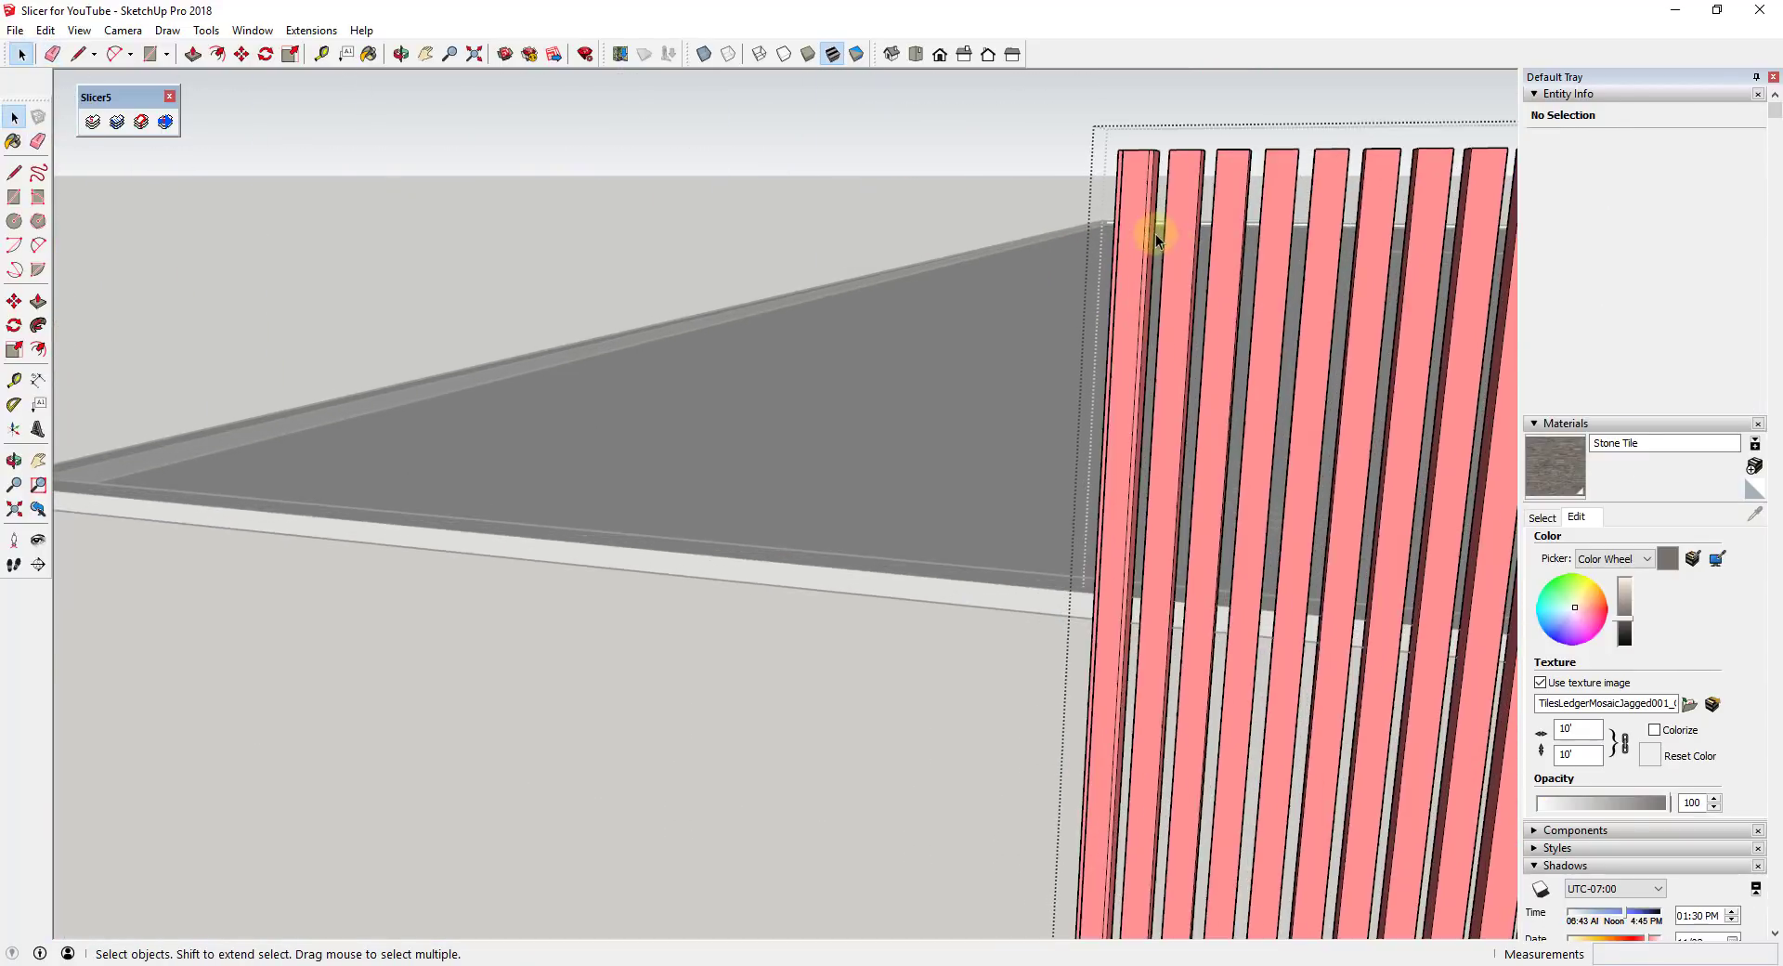
click(1148, 227)
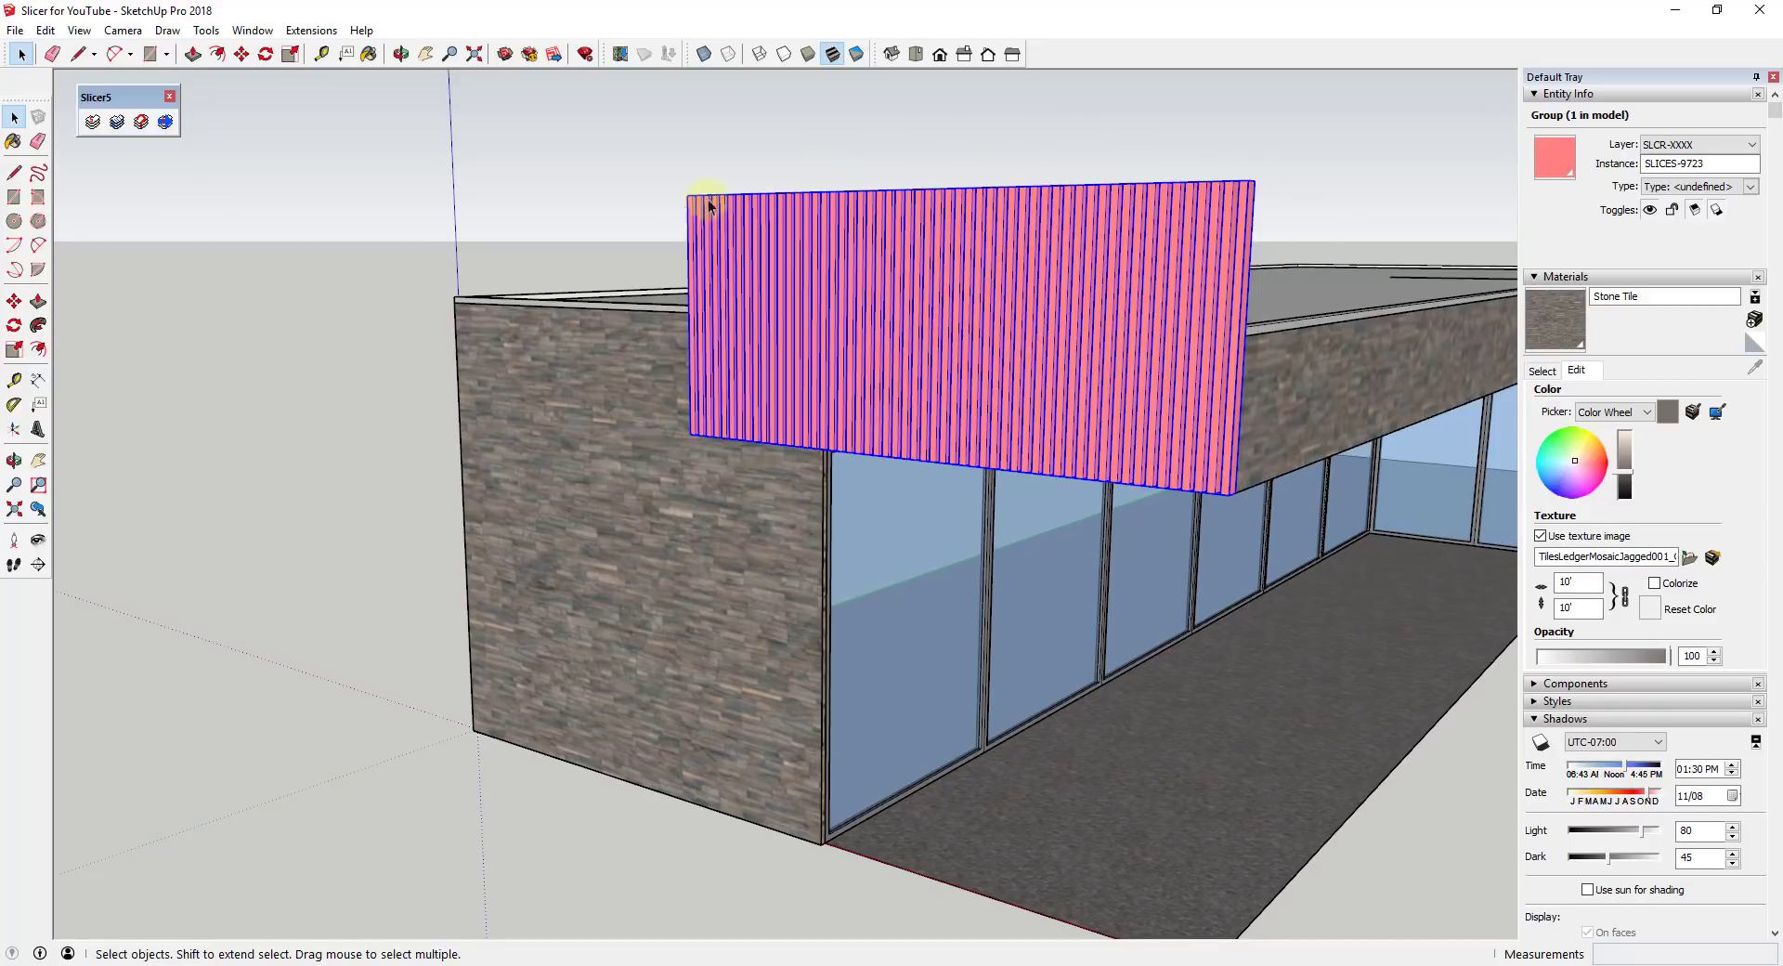
mouse_move(819, 336)
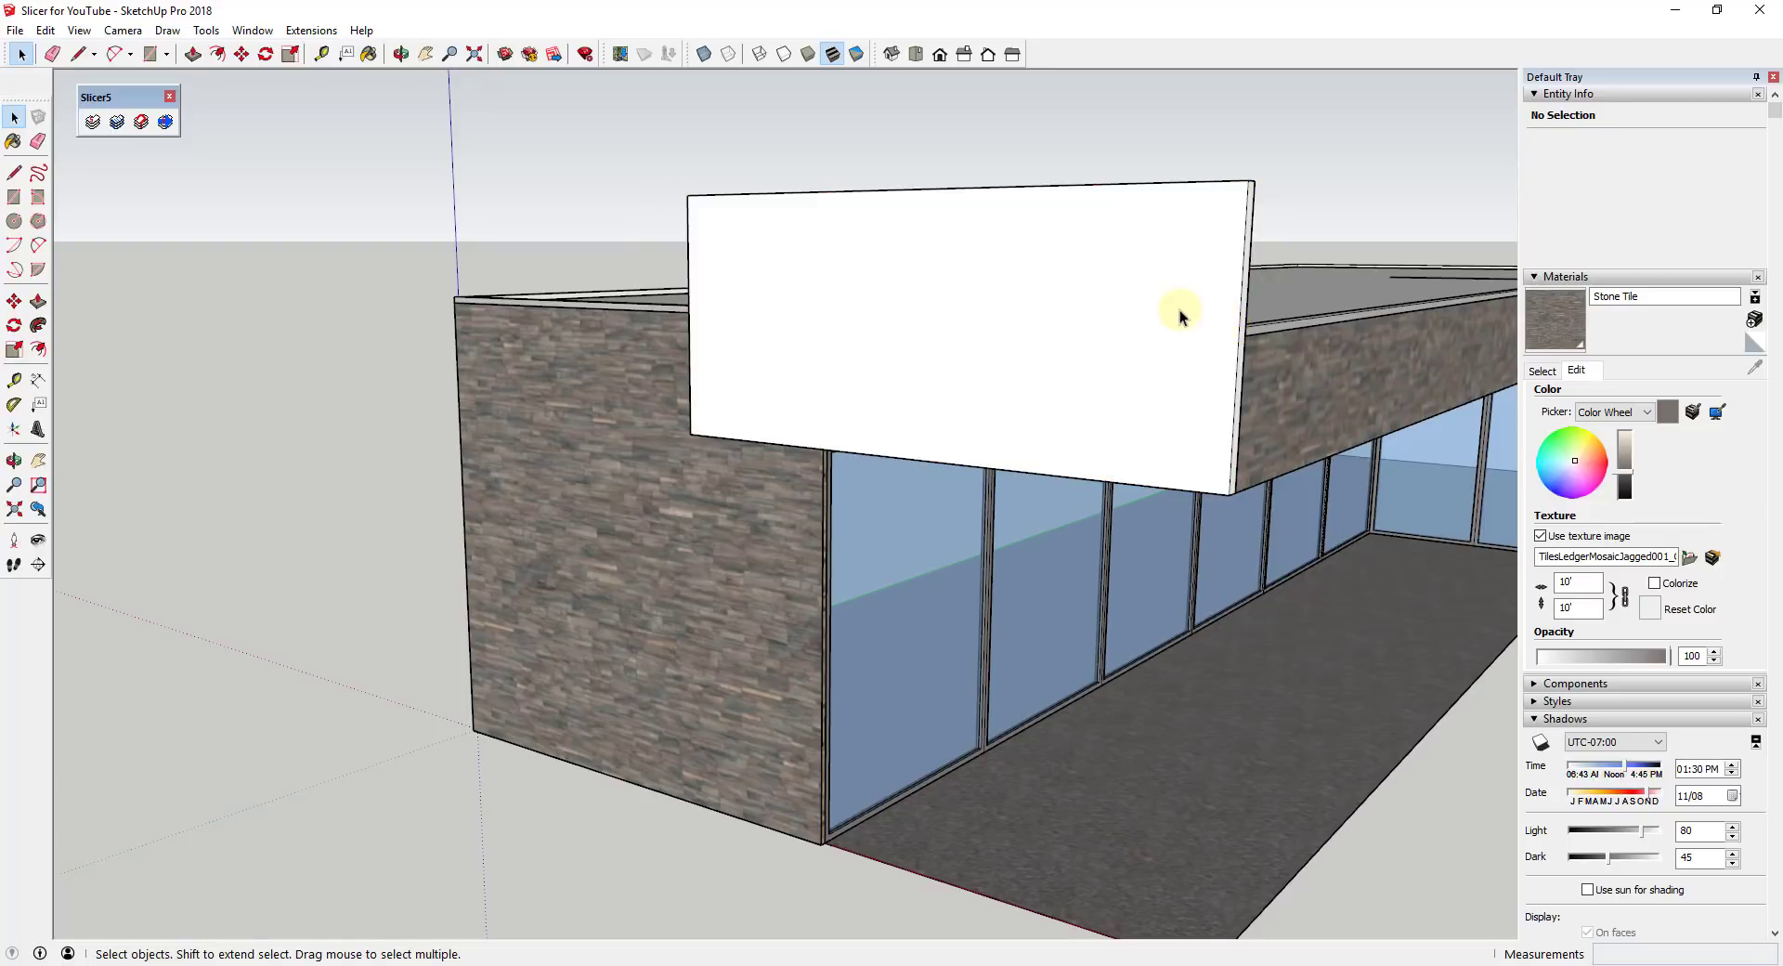
- Inside the panel group, draw a diagonal from the top-right corner to the left edge and push away the triangle above it
click(964, 282)
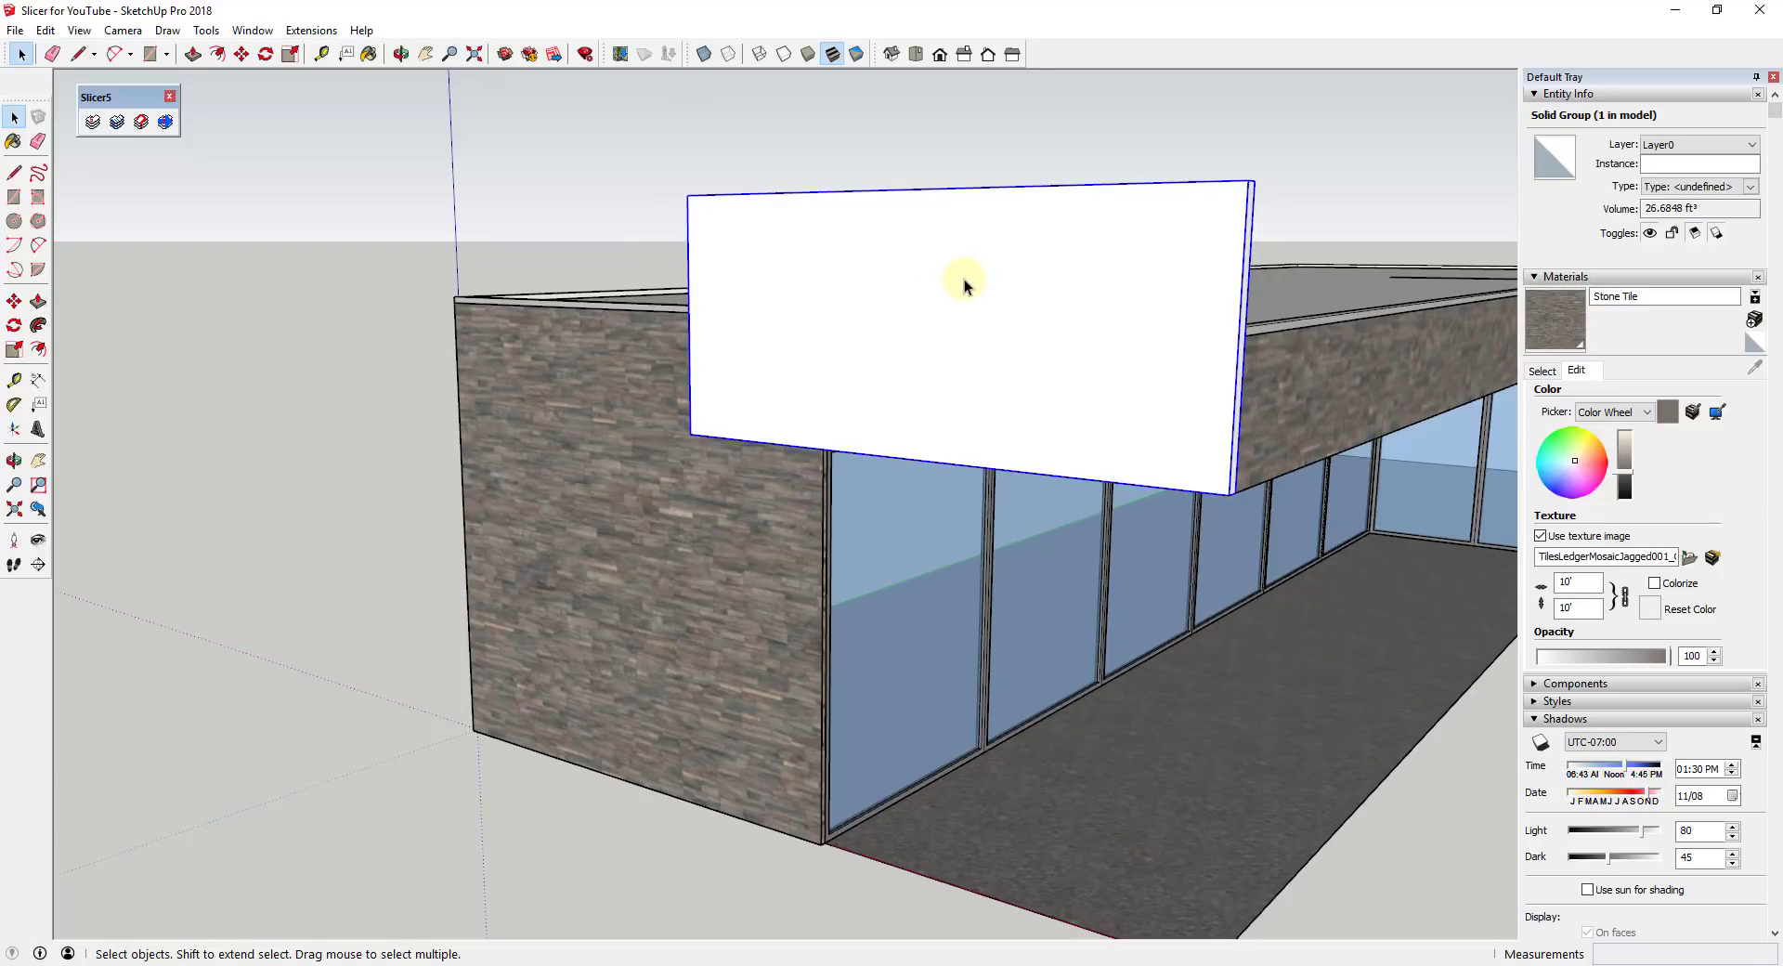
click(15, 173)
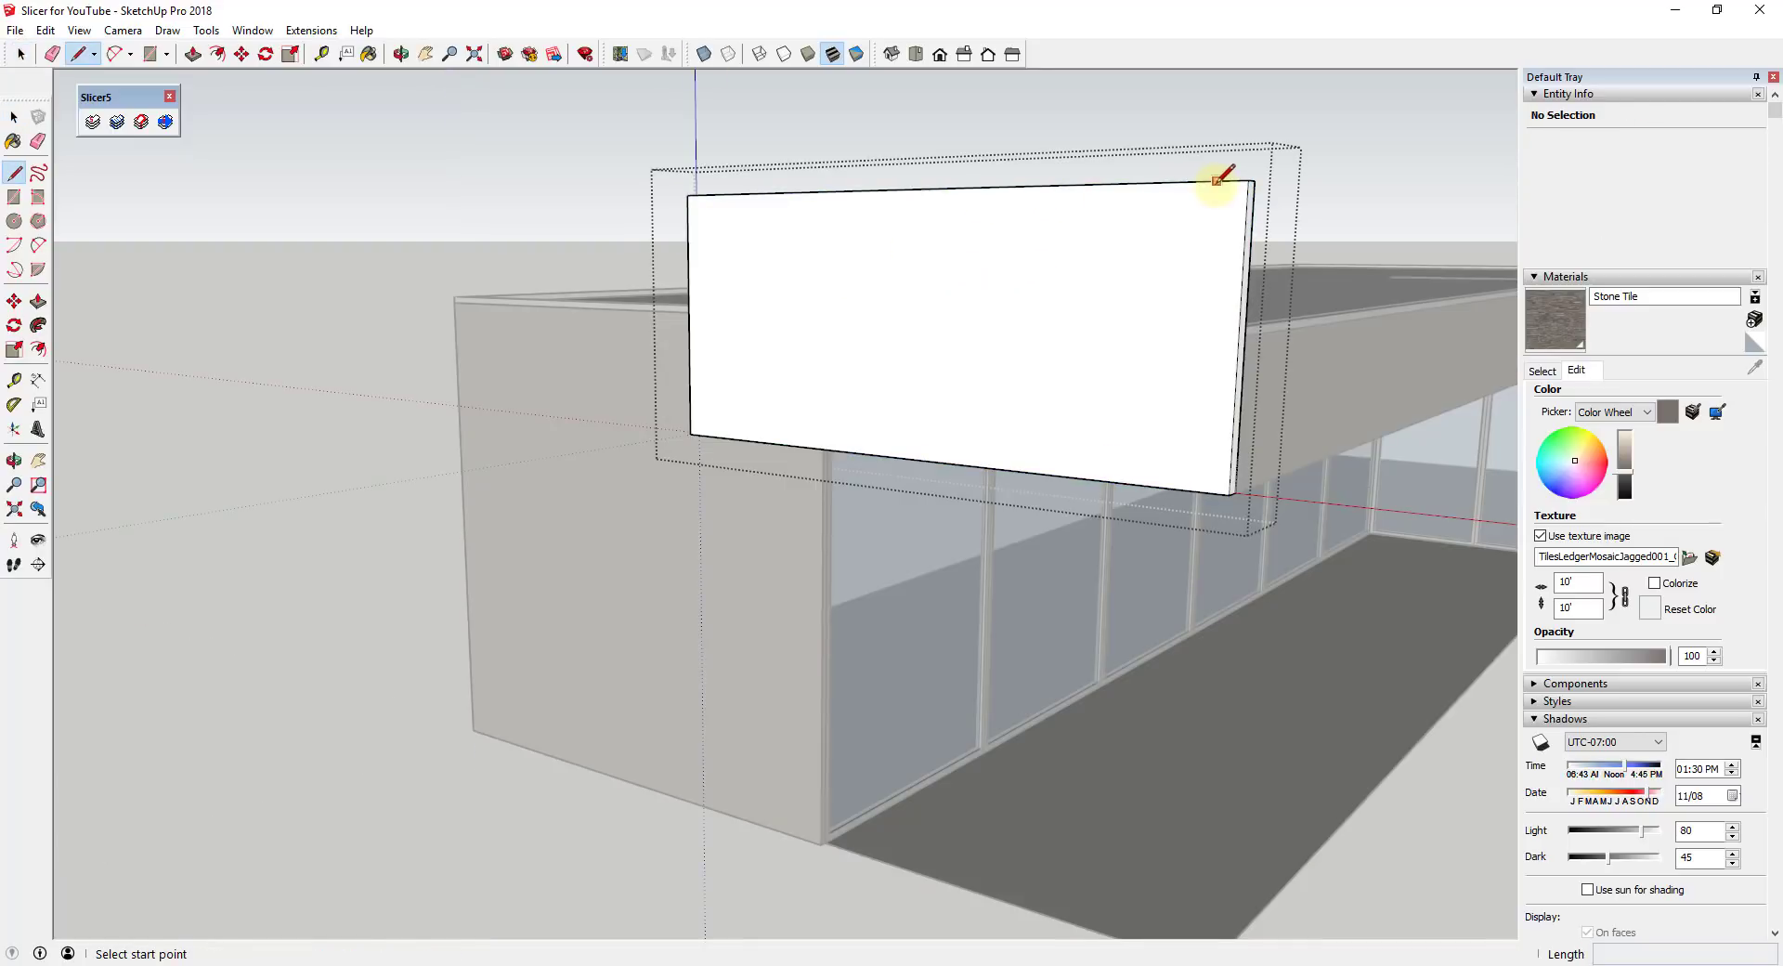
click(1211, 180)
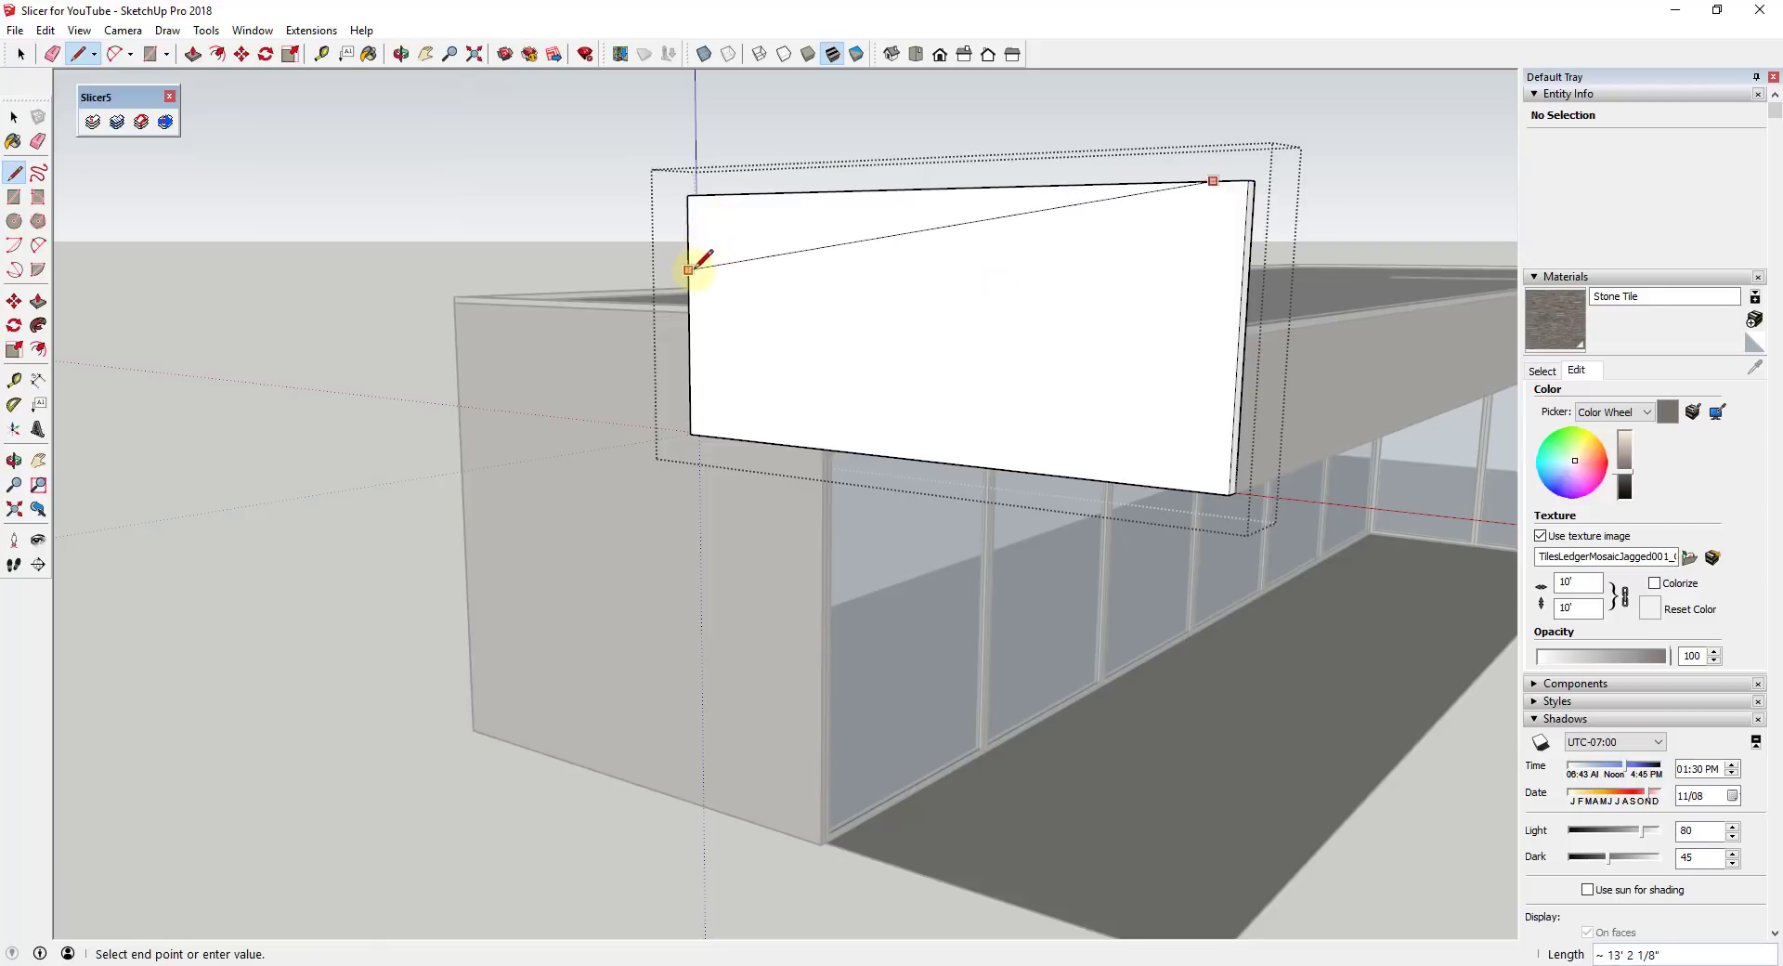
click(191, 54)
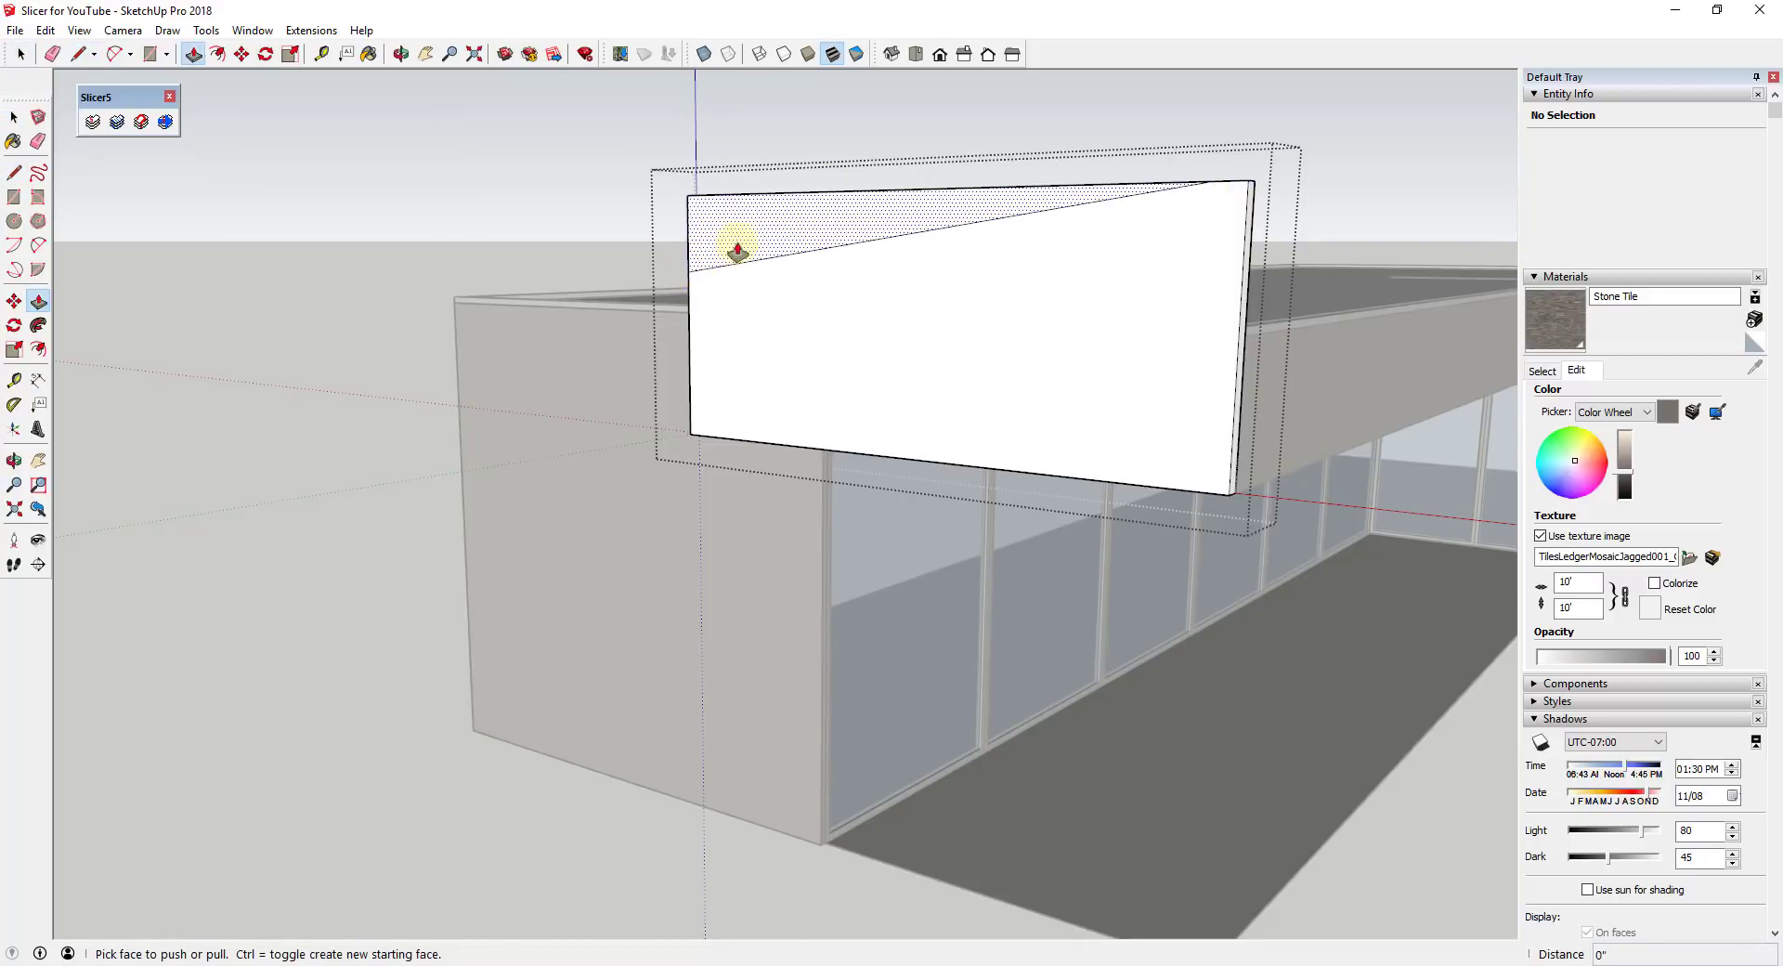
click(738, 239)
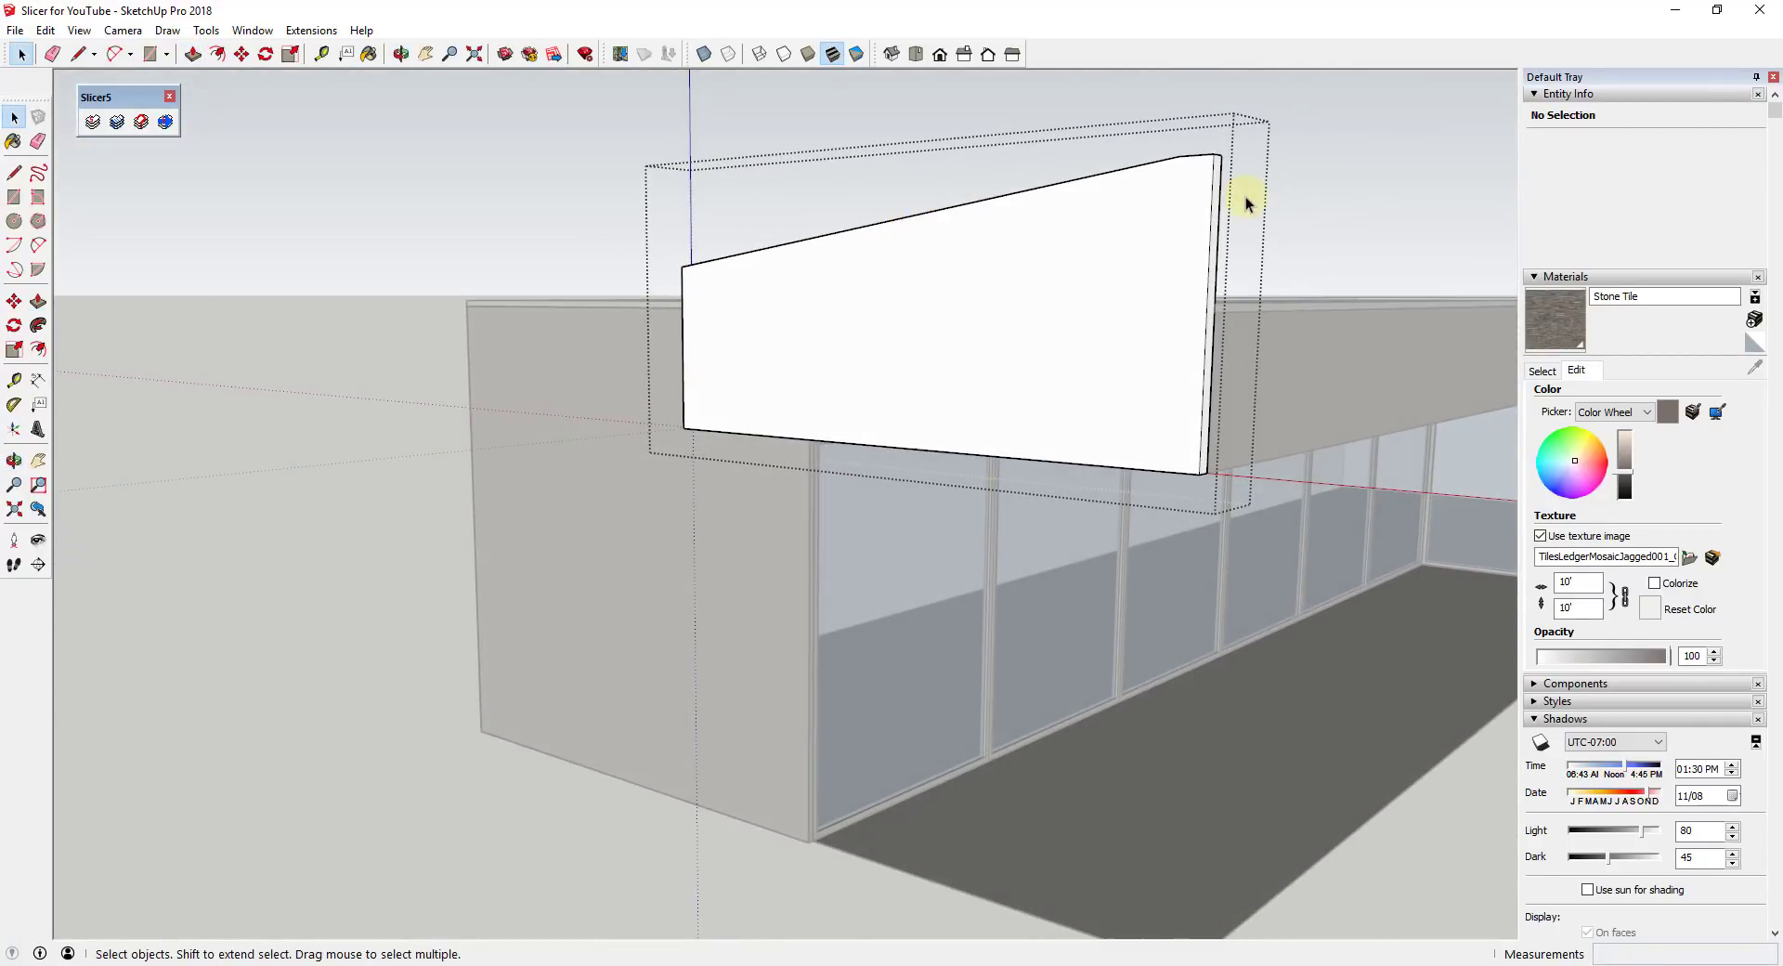
click(1177, 224)
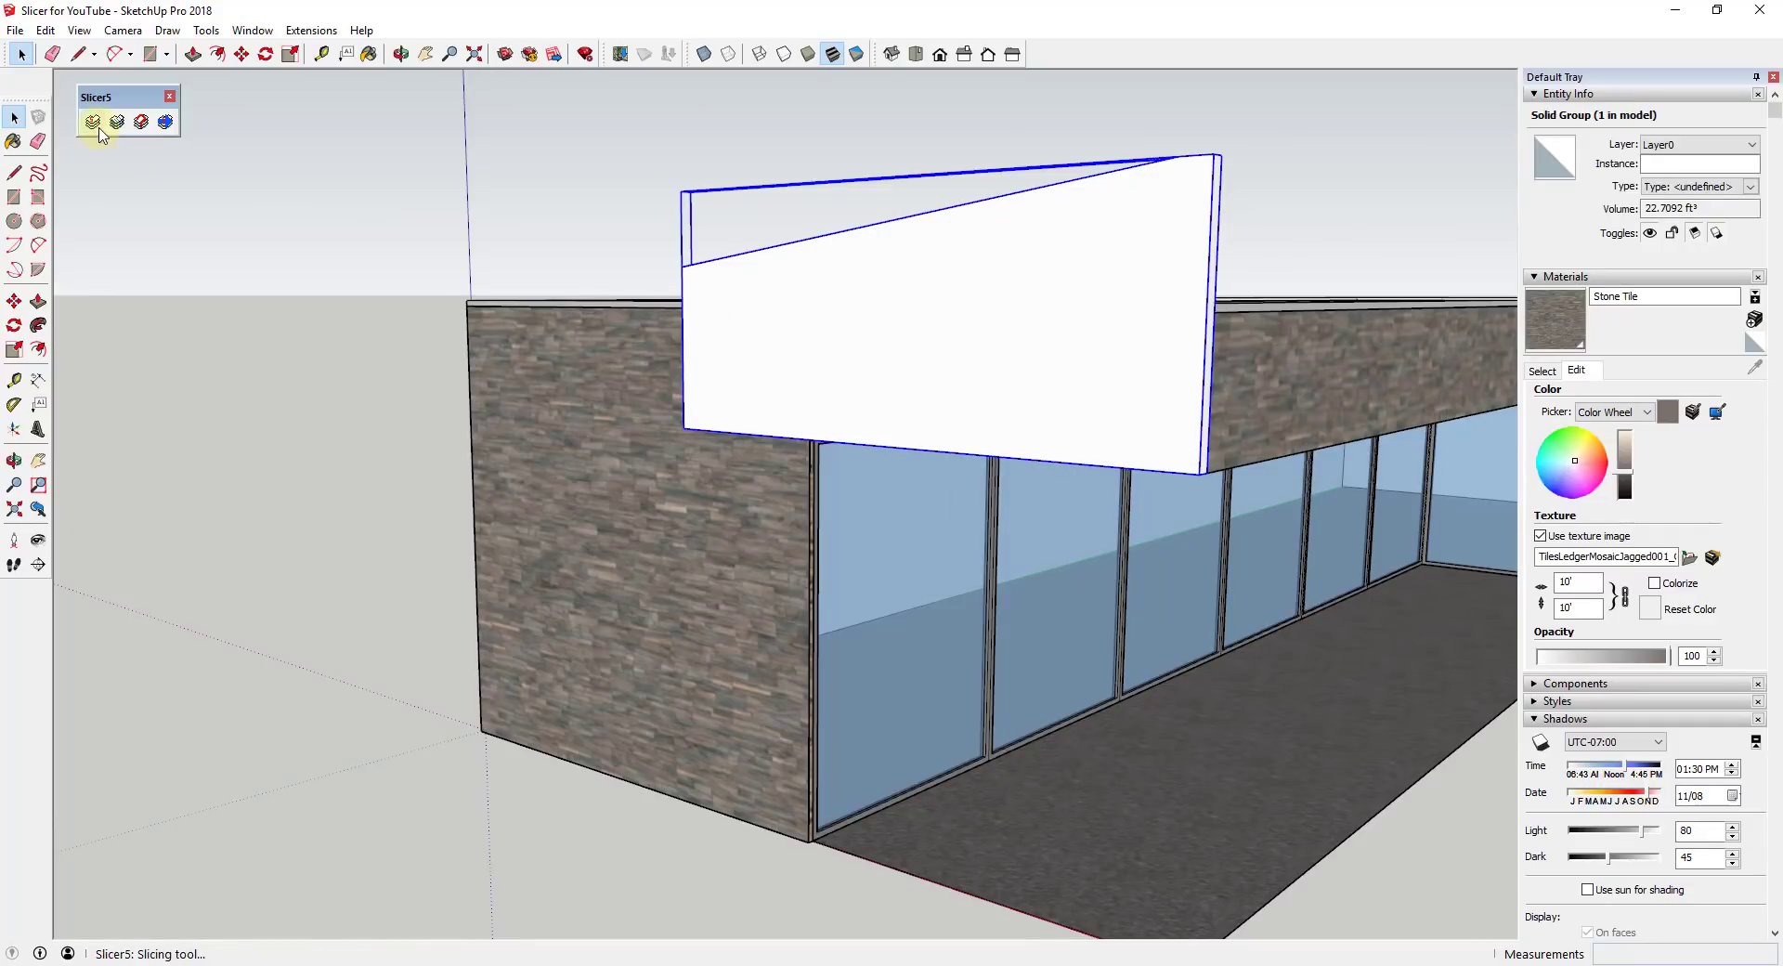
- Run Slicer5 on the sloped panel with Axis X, Spacing 3" and Thickness 2"
click(91, 123)
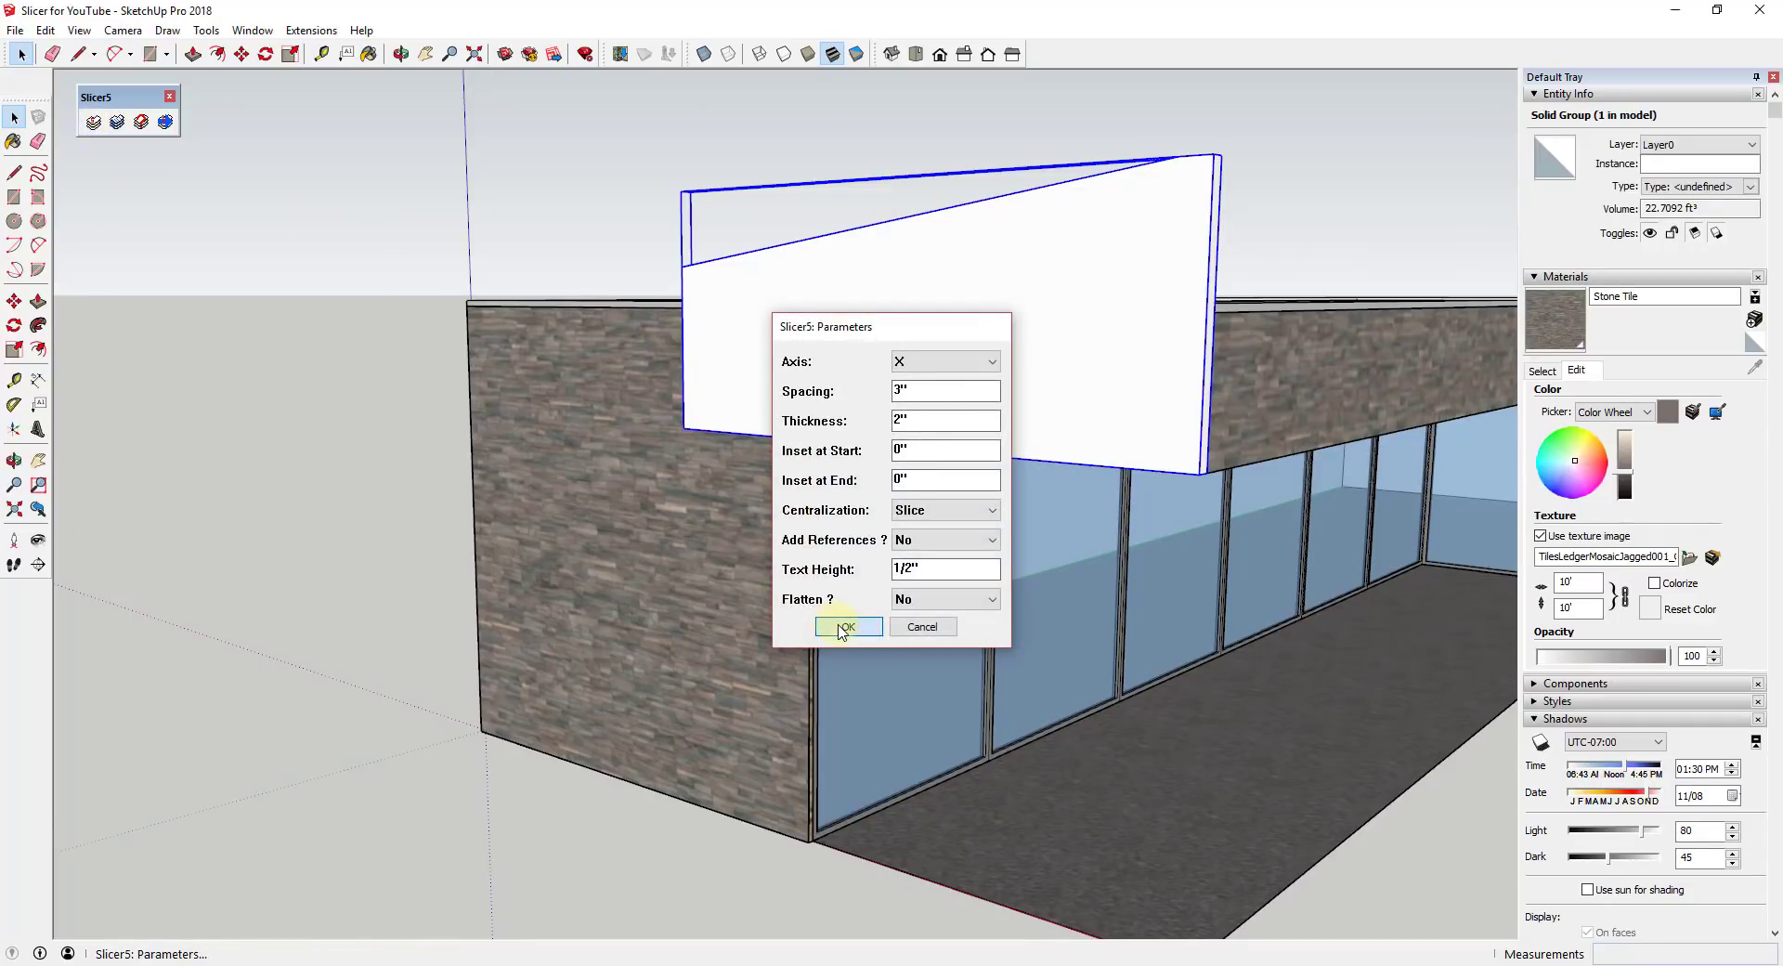
click(847, 626)
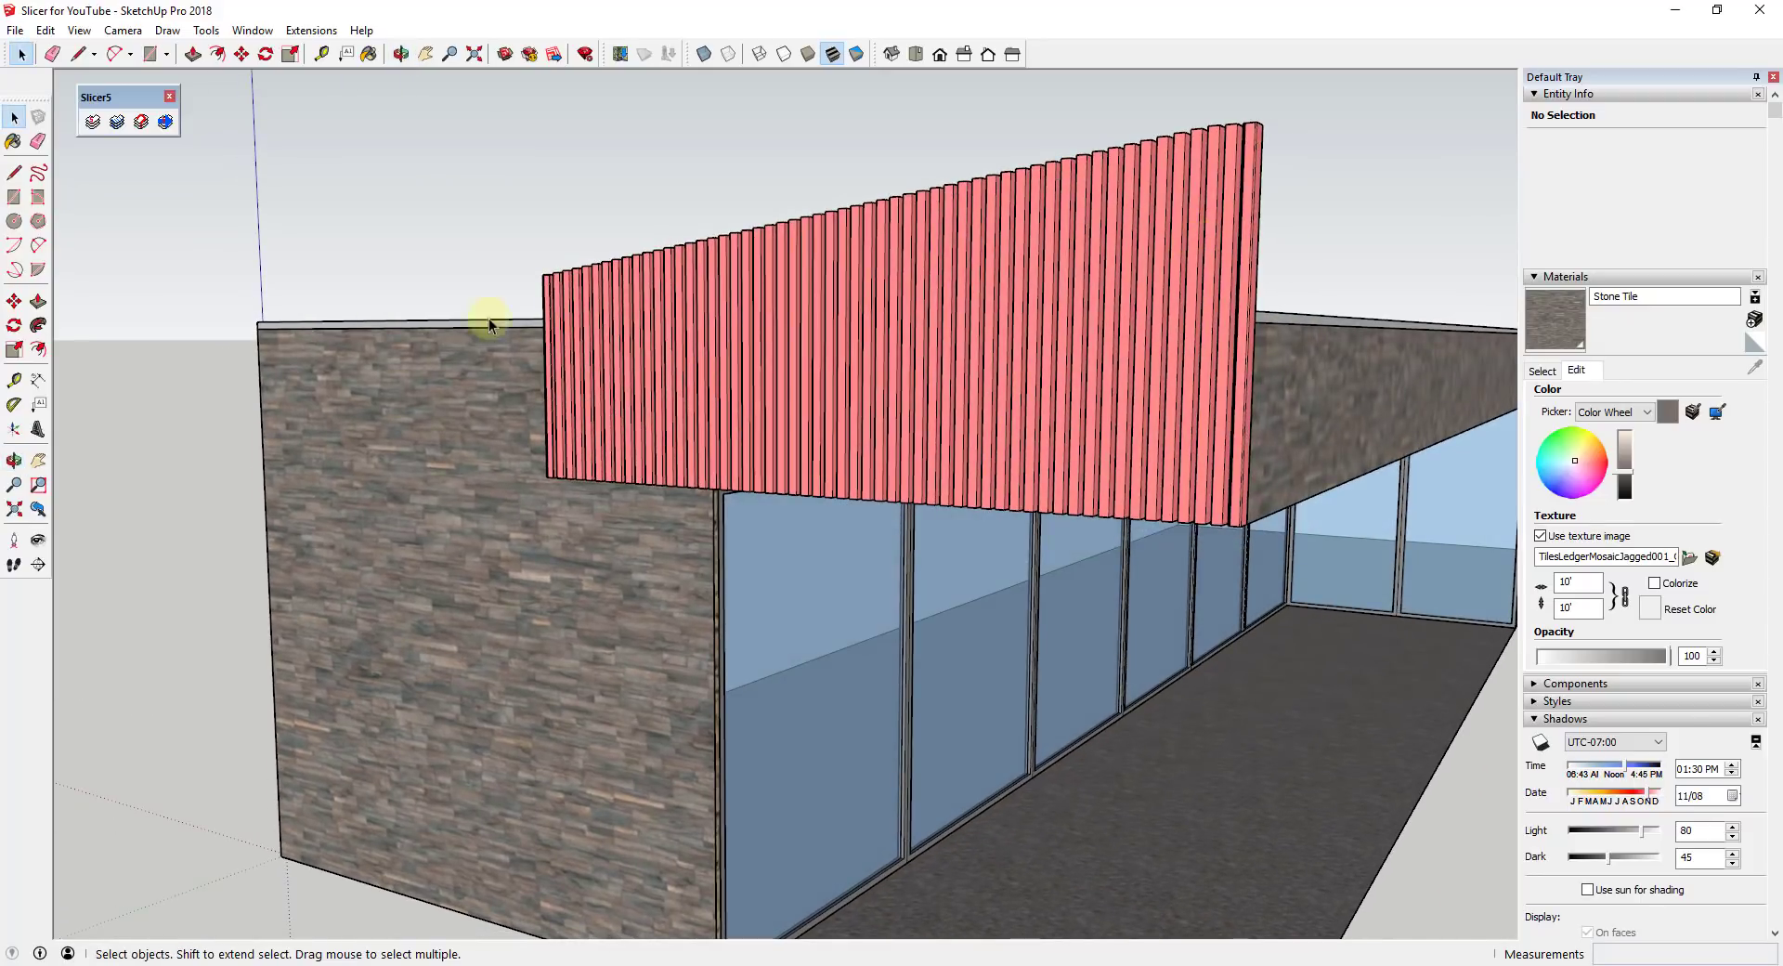
mouse_move(754, 301)
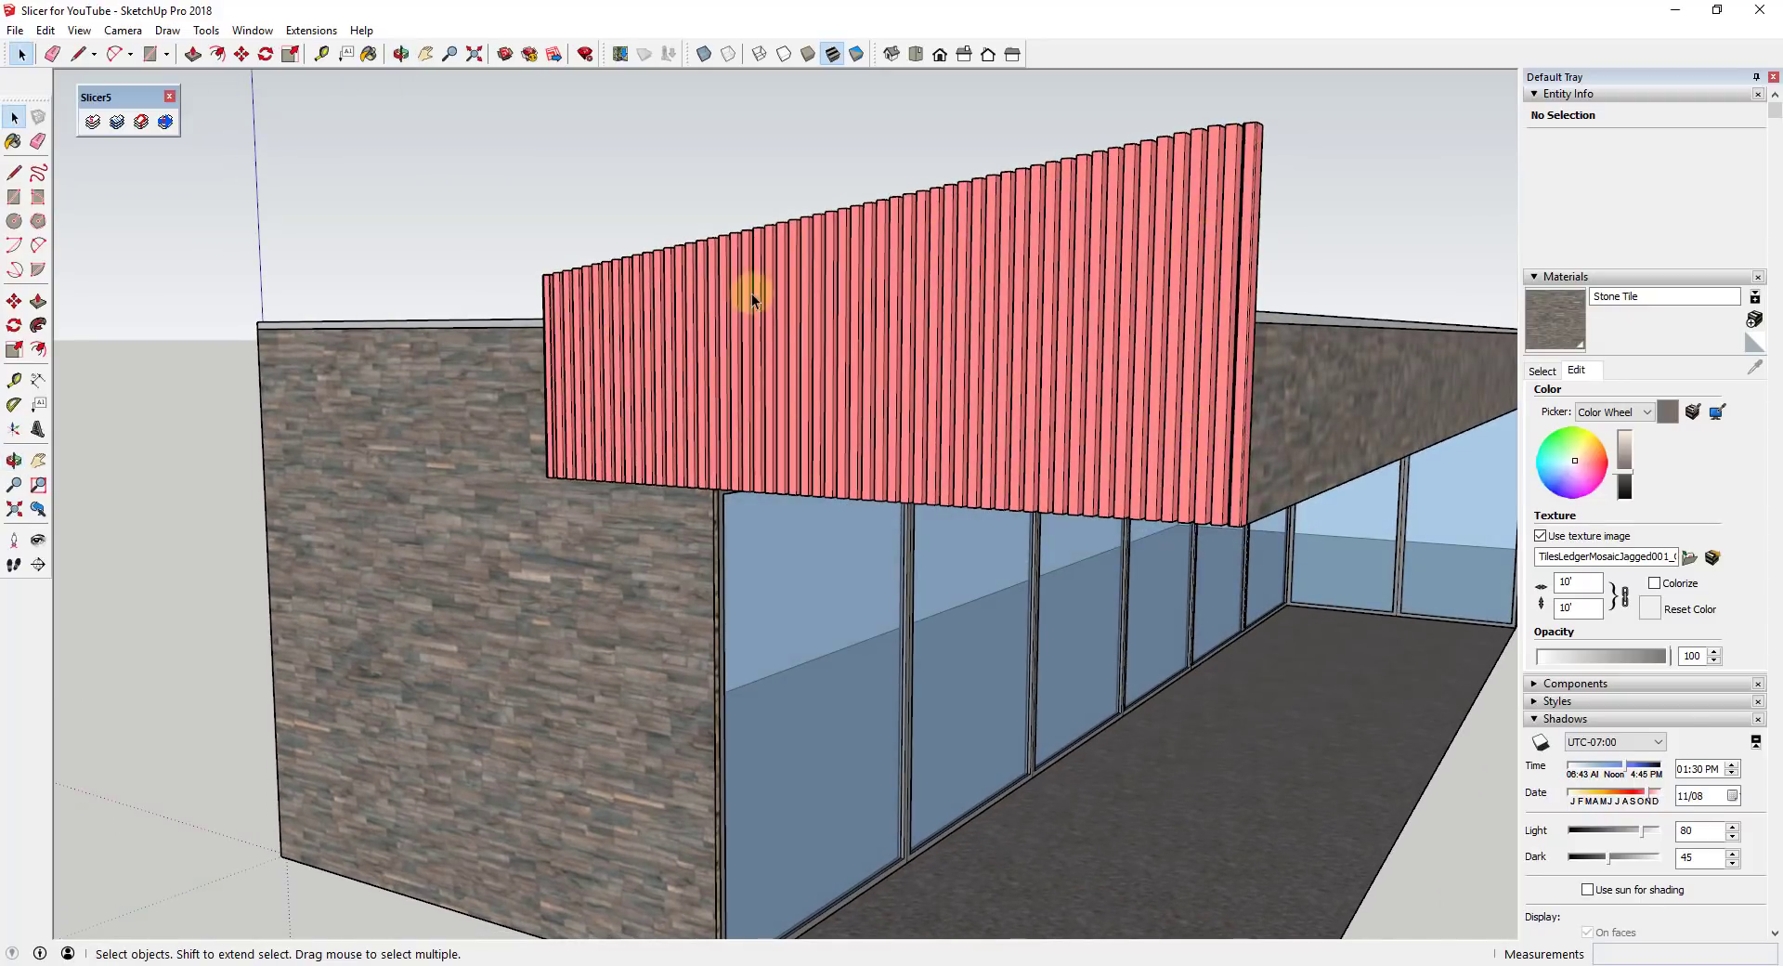
- Select the sloped slat group and set its material back to Default in Entity Info
click(750, 290)
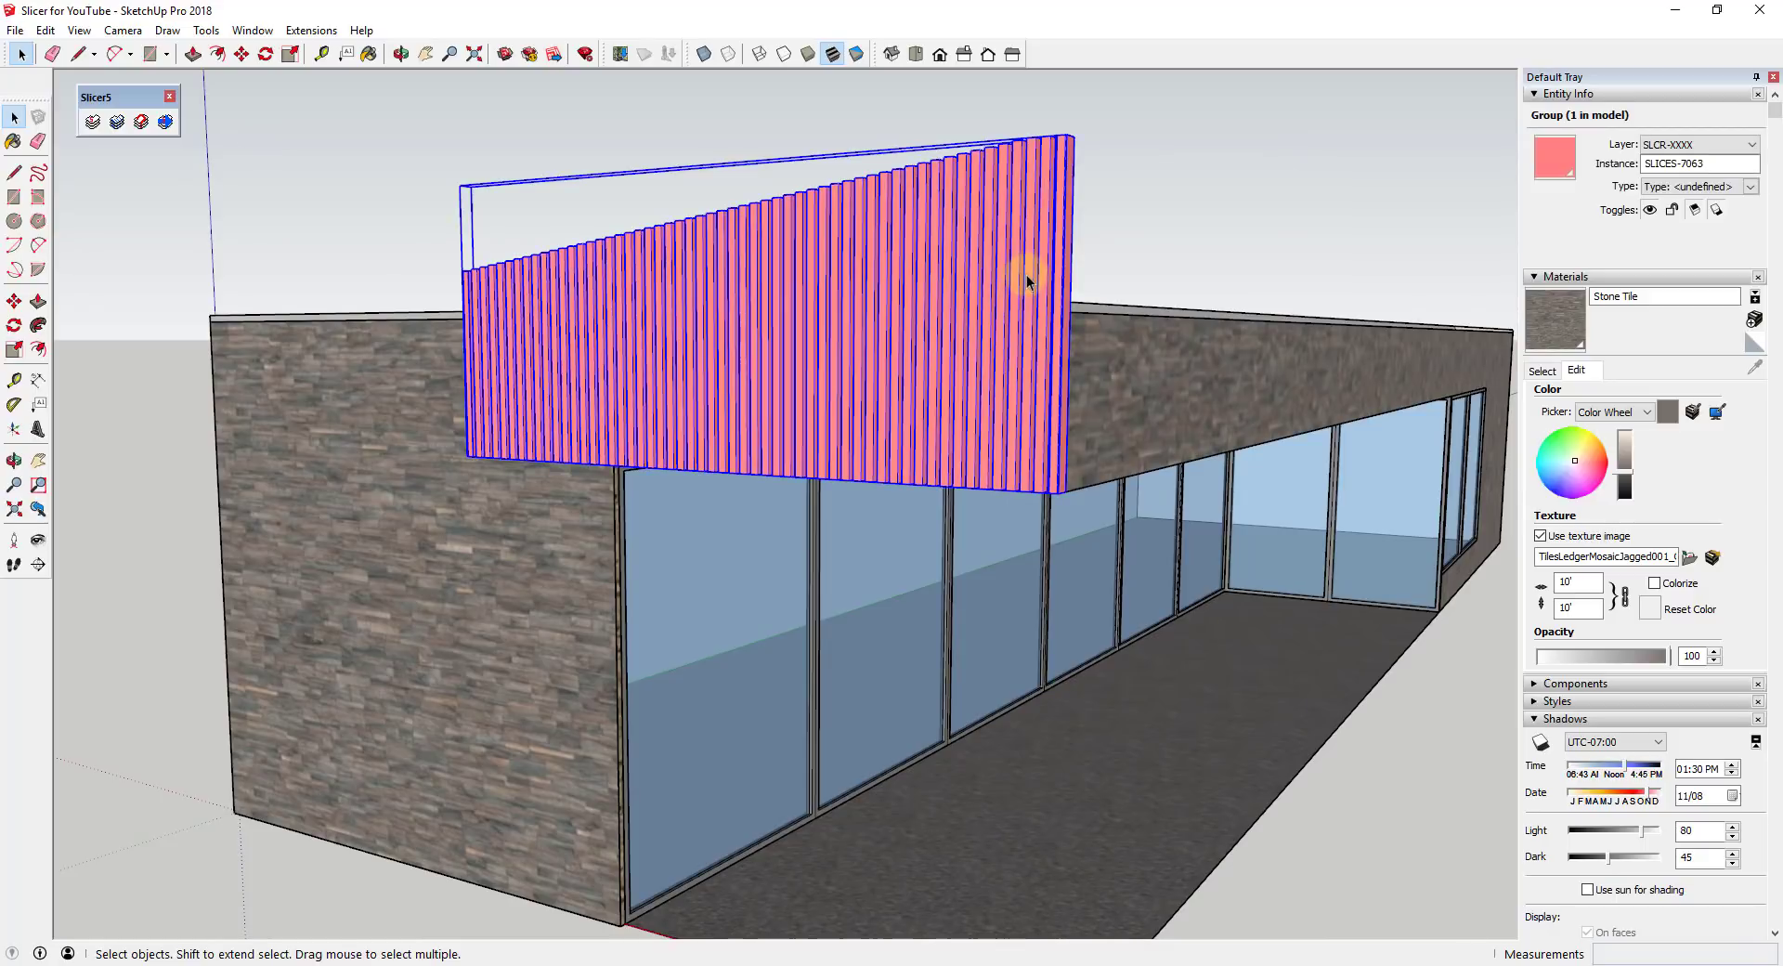
mouse_move(1101, 212)
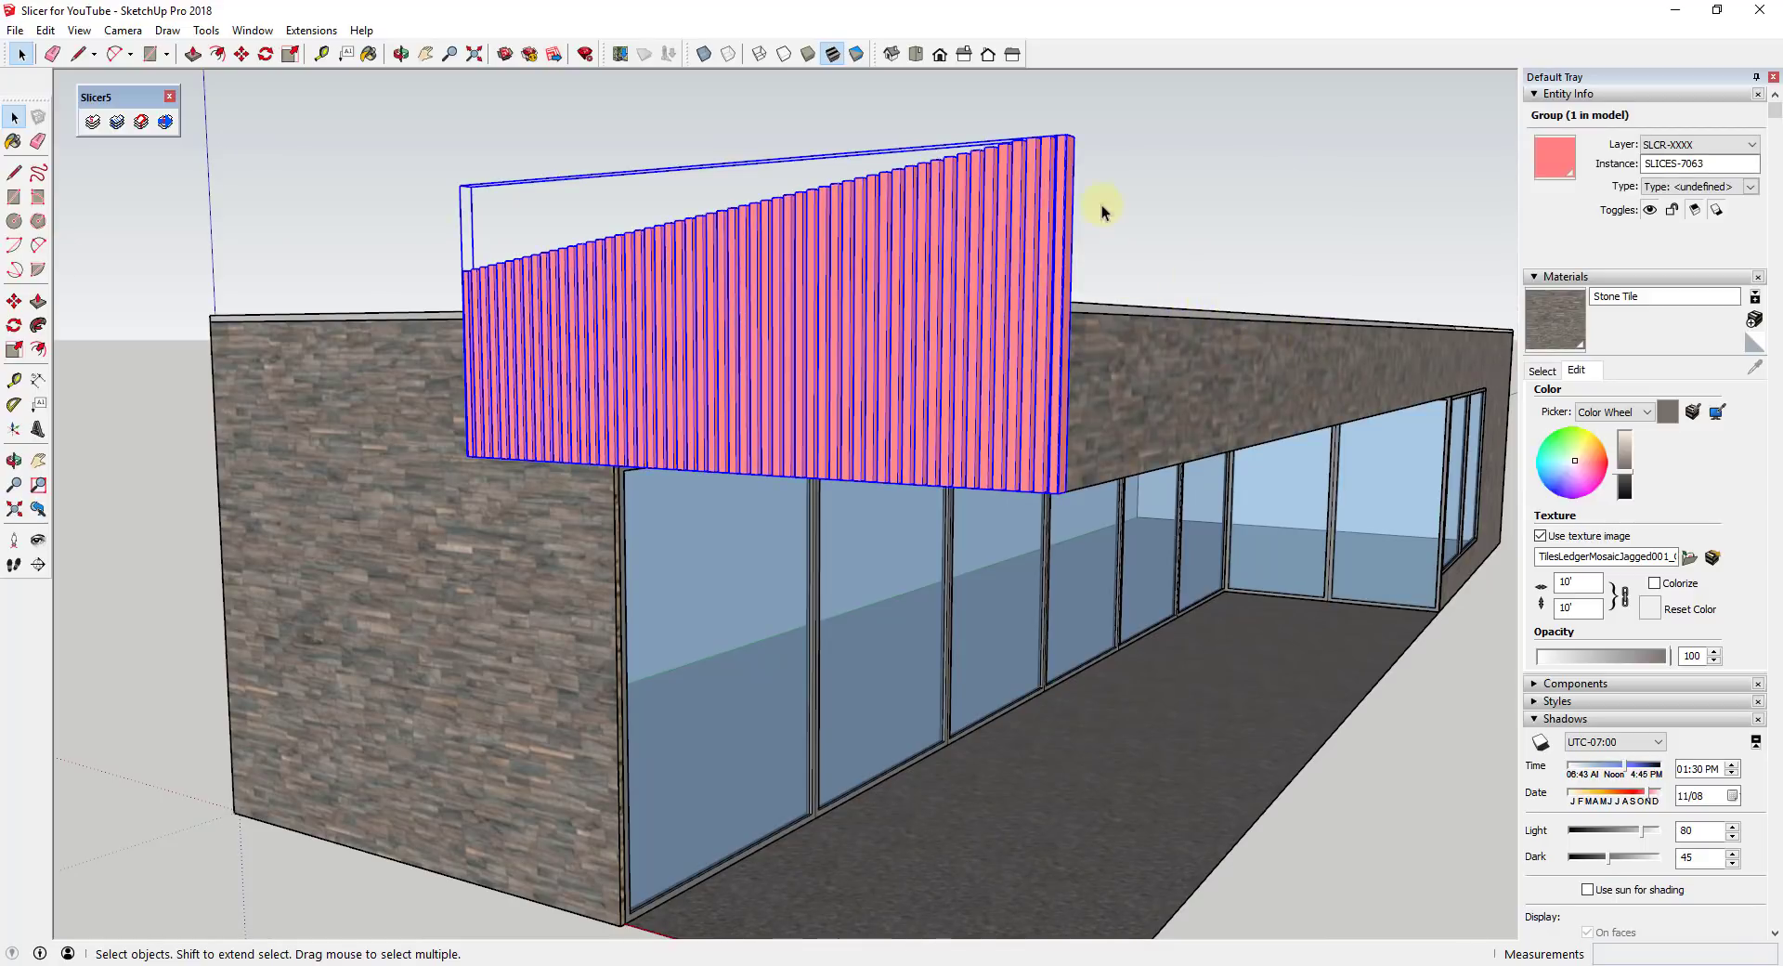
mouse_move(756, 216)
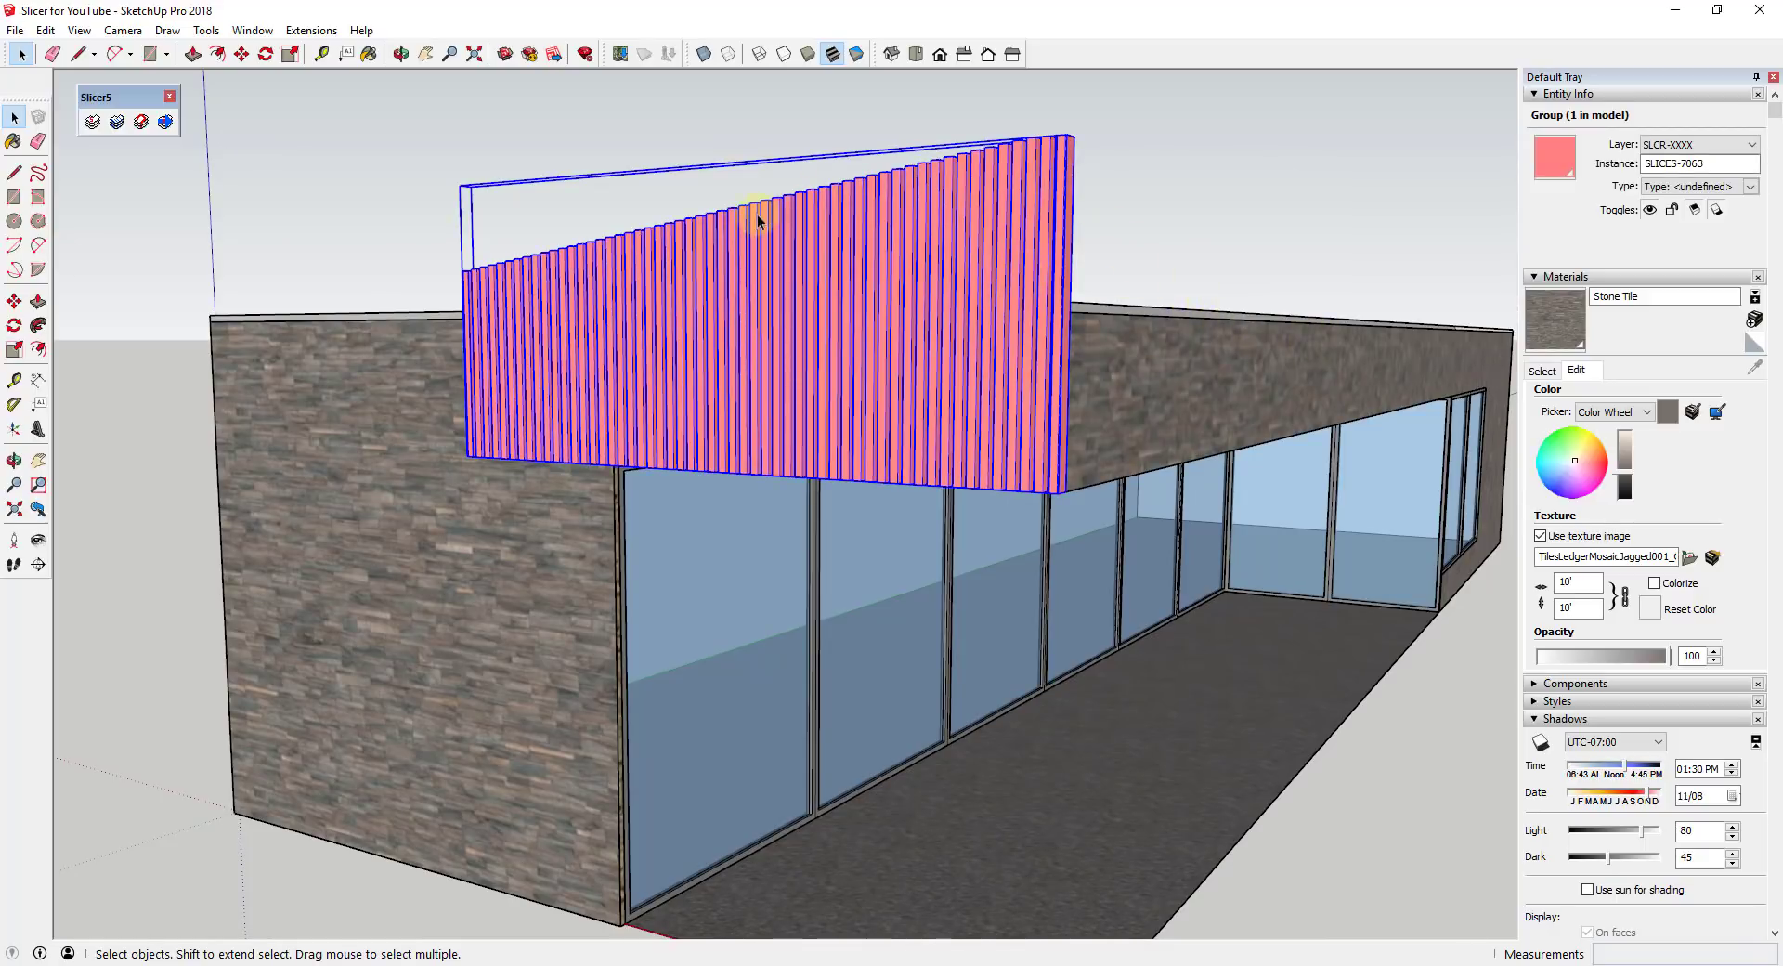
mouse_move(1172, 268)
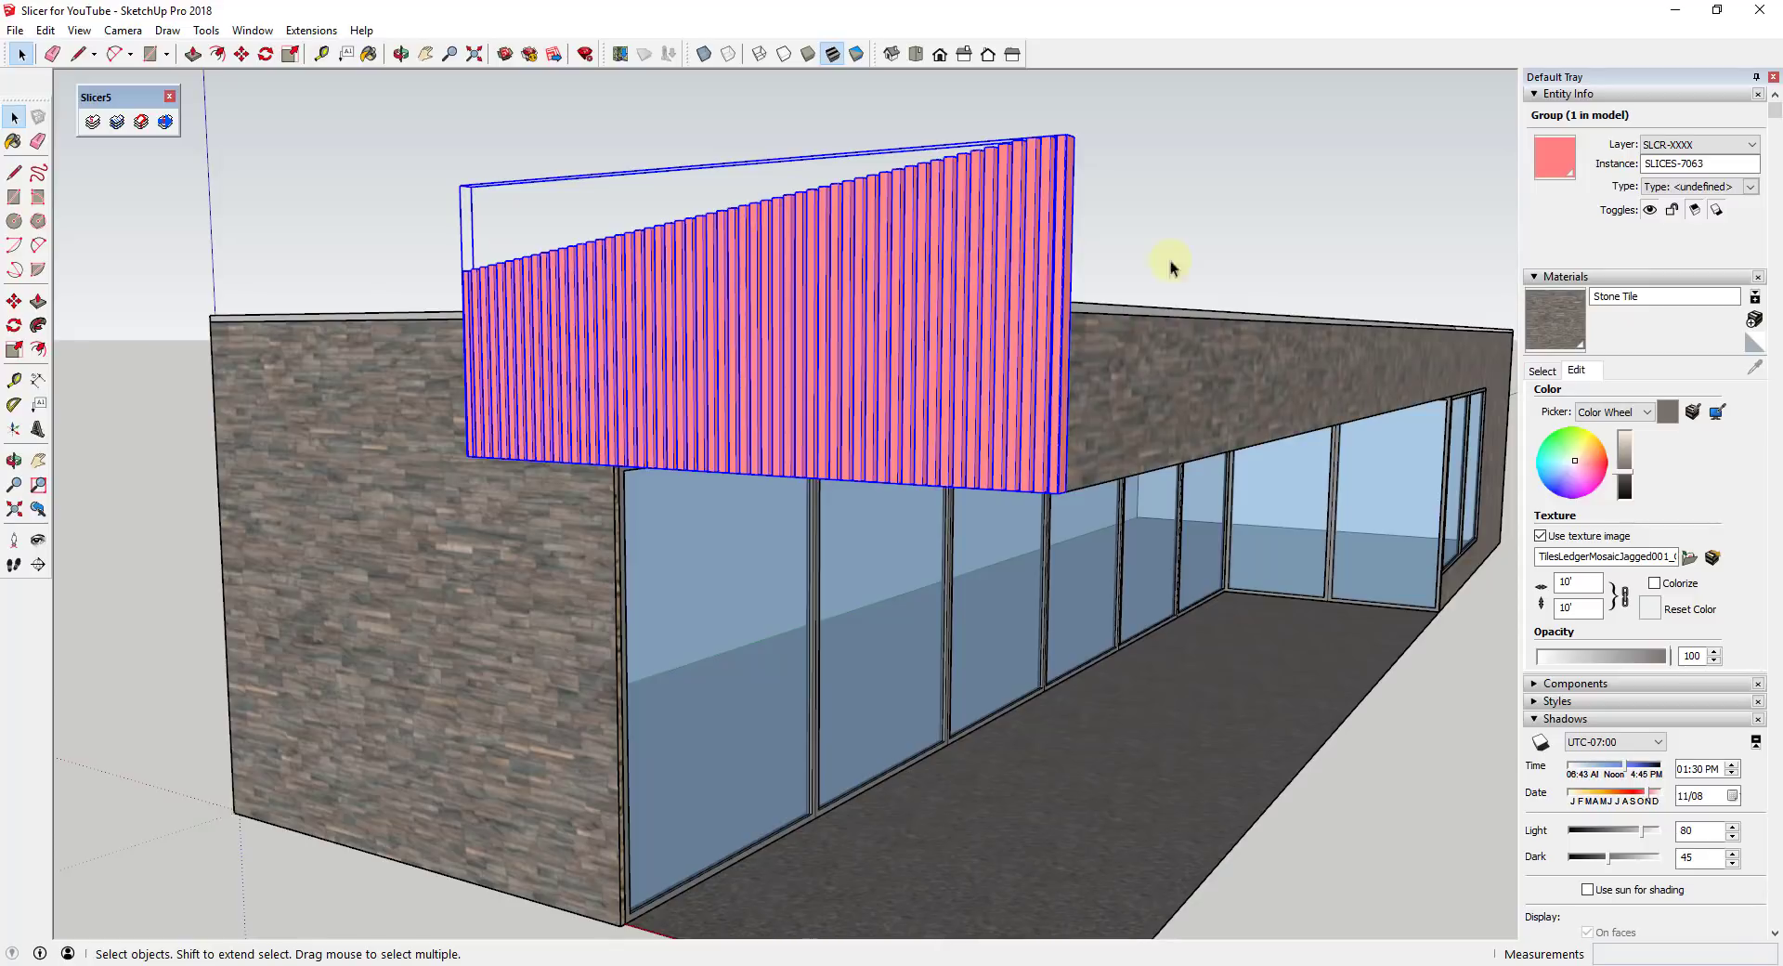
mouse_move(981, 221)
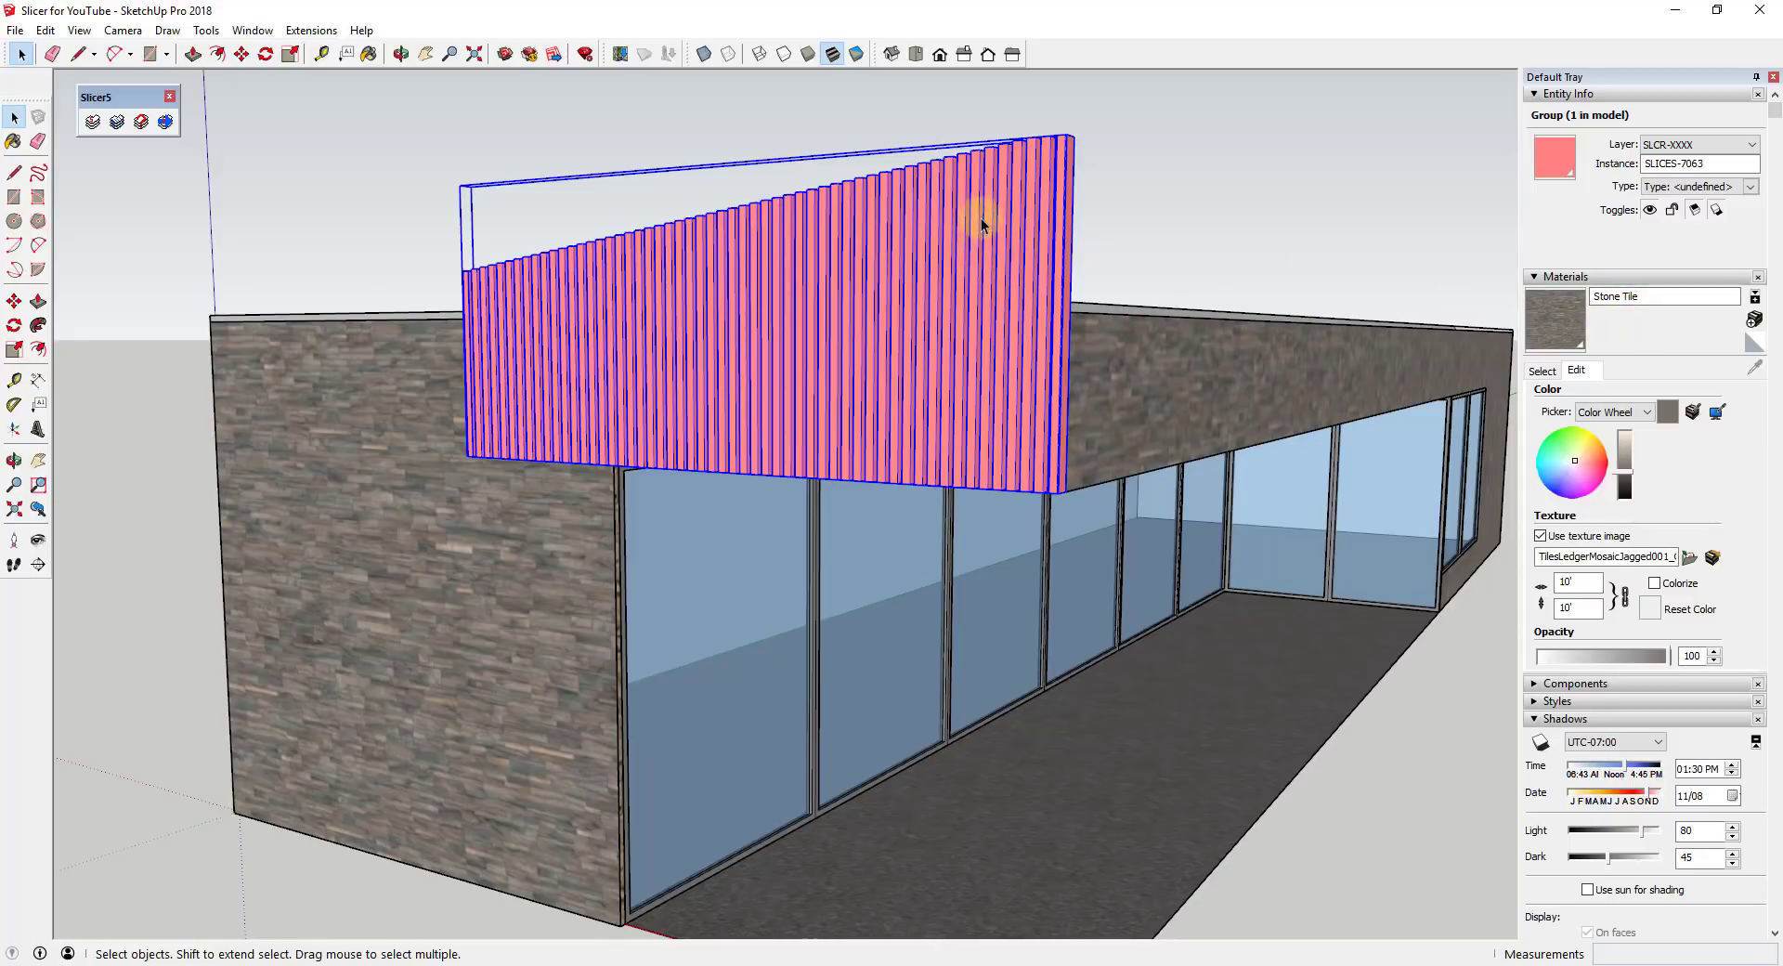
mouse_move(1510, 149)
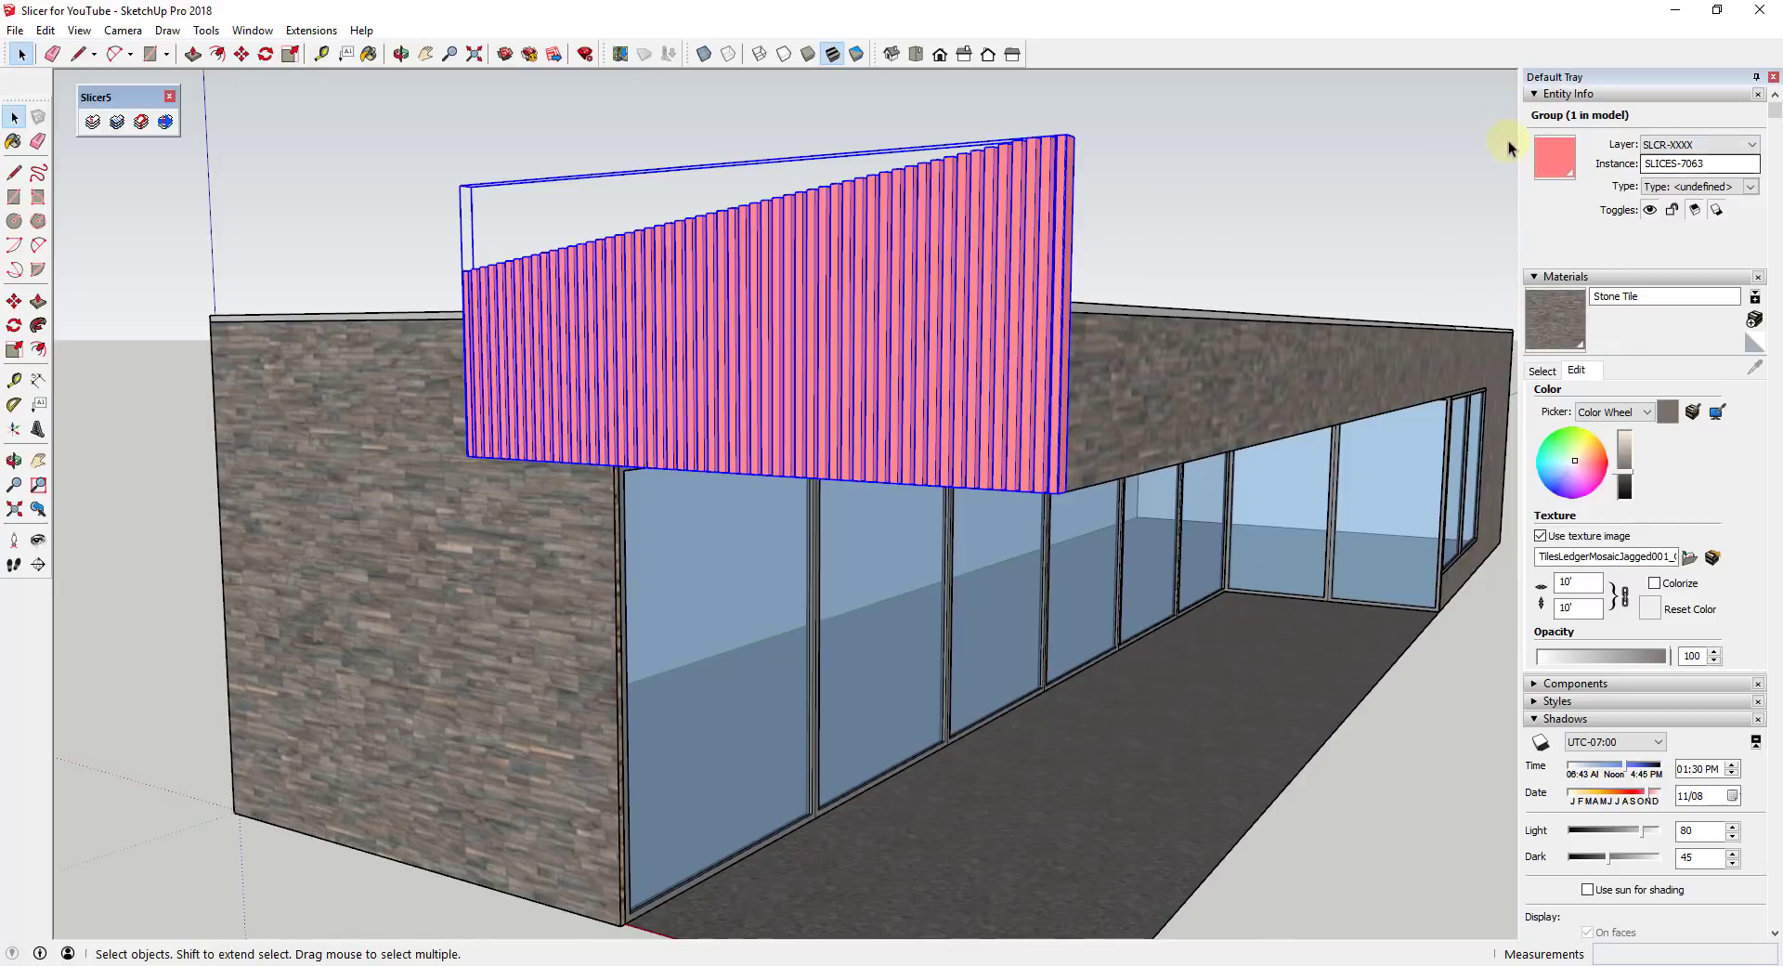
mouse_move(1757, 347)
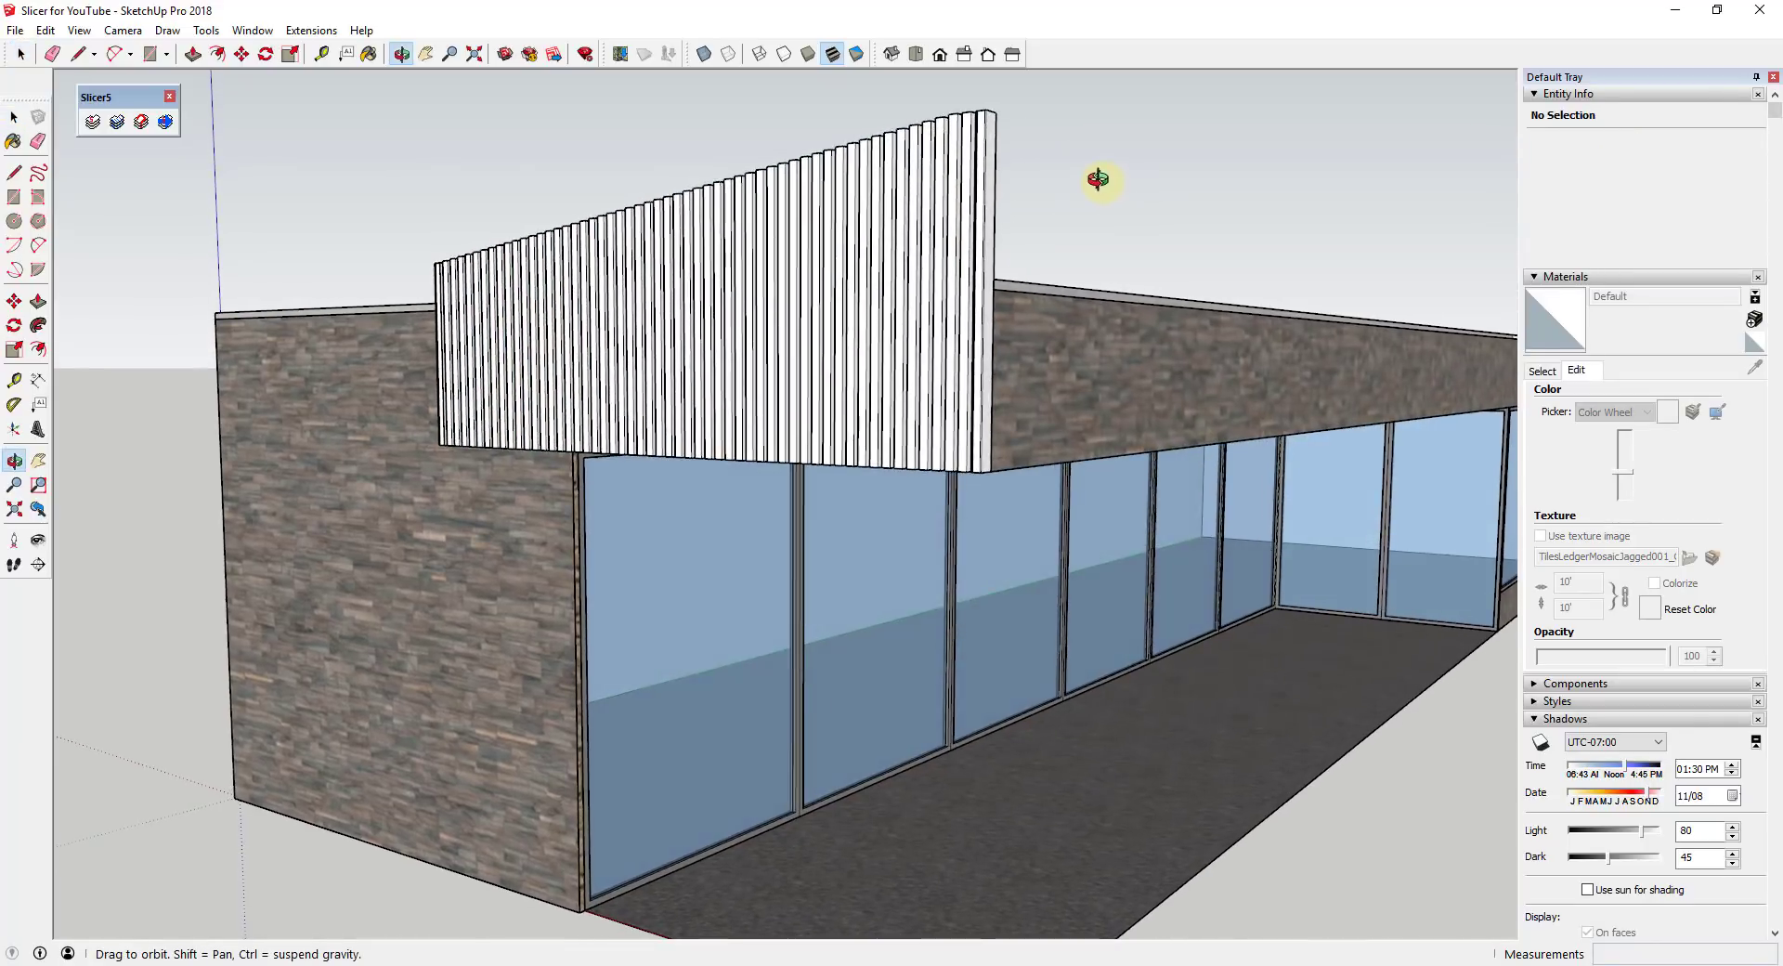
click(787, 337)
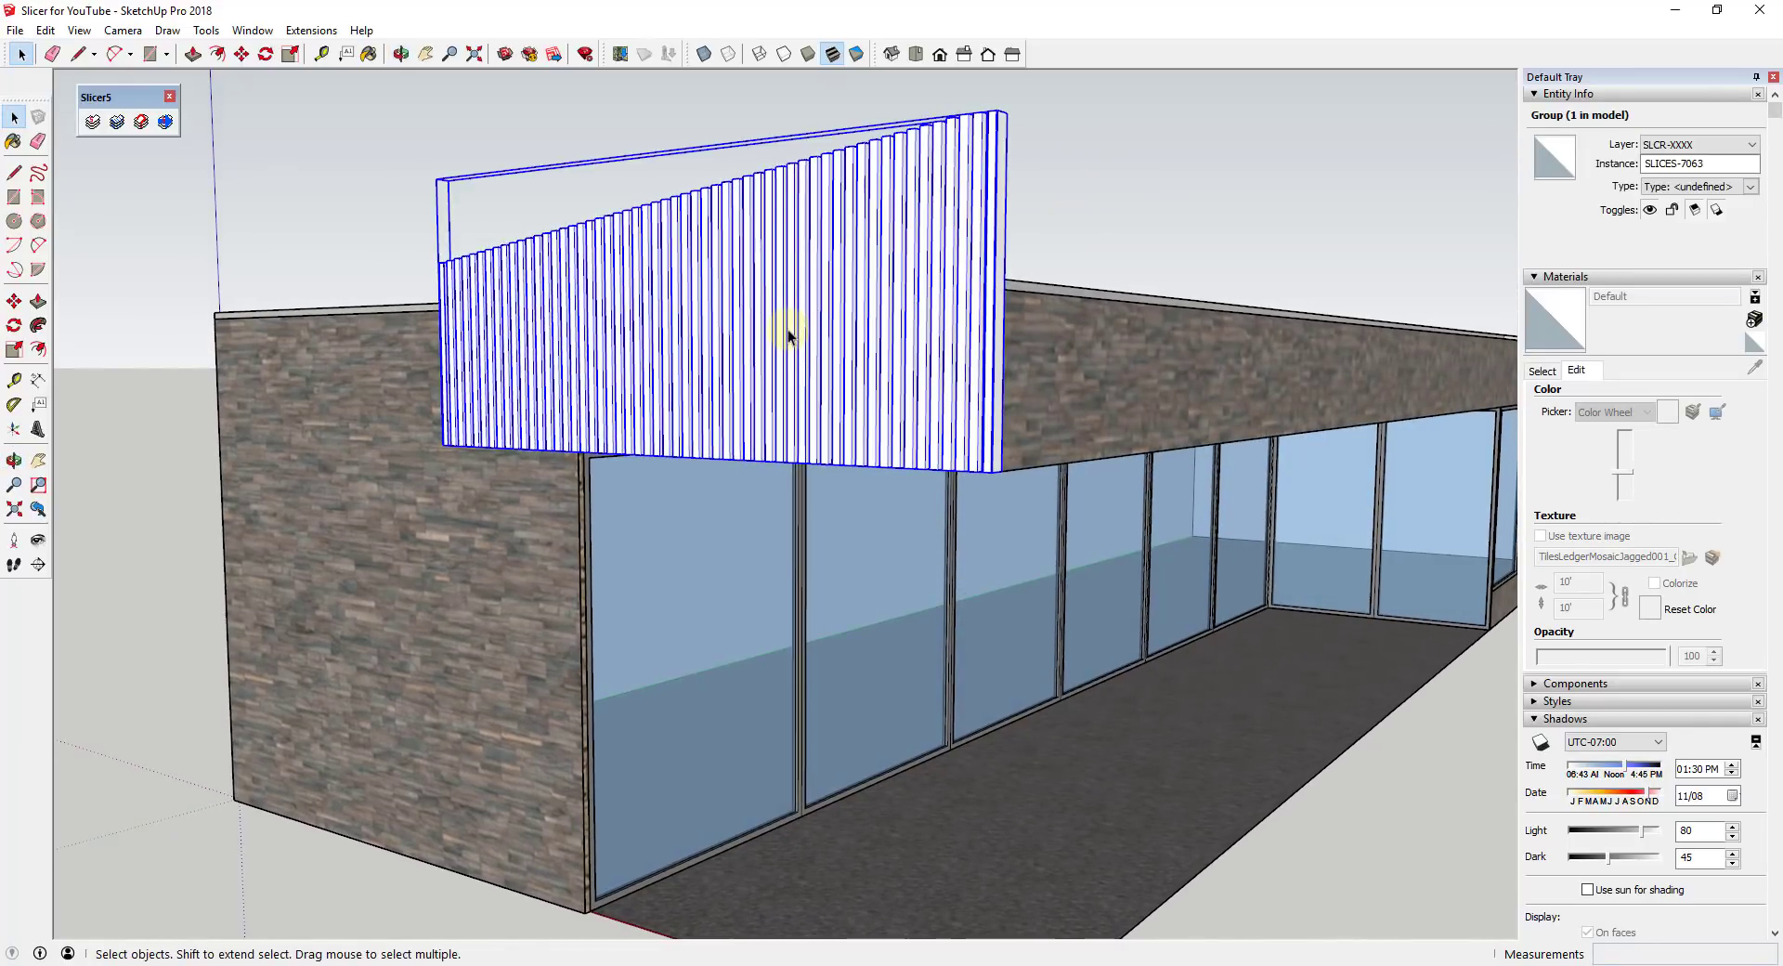
mouse_move(611, 395)
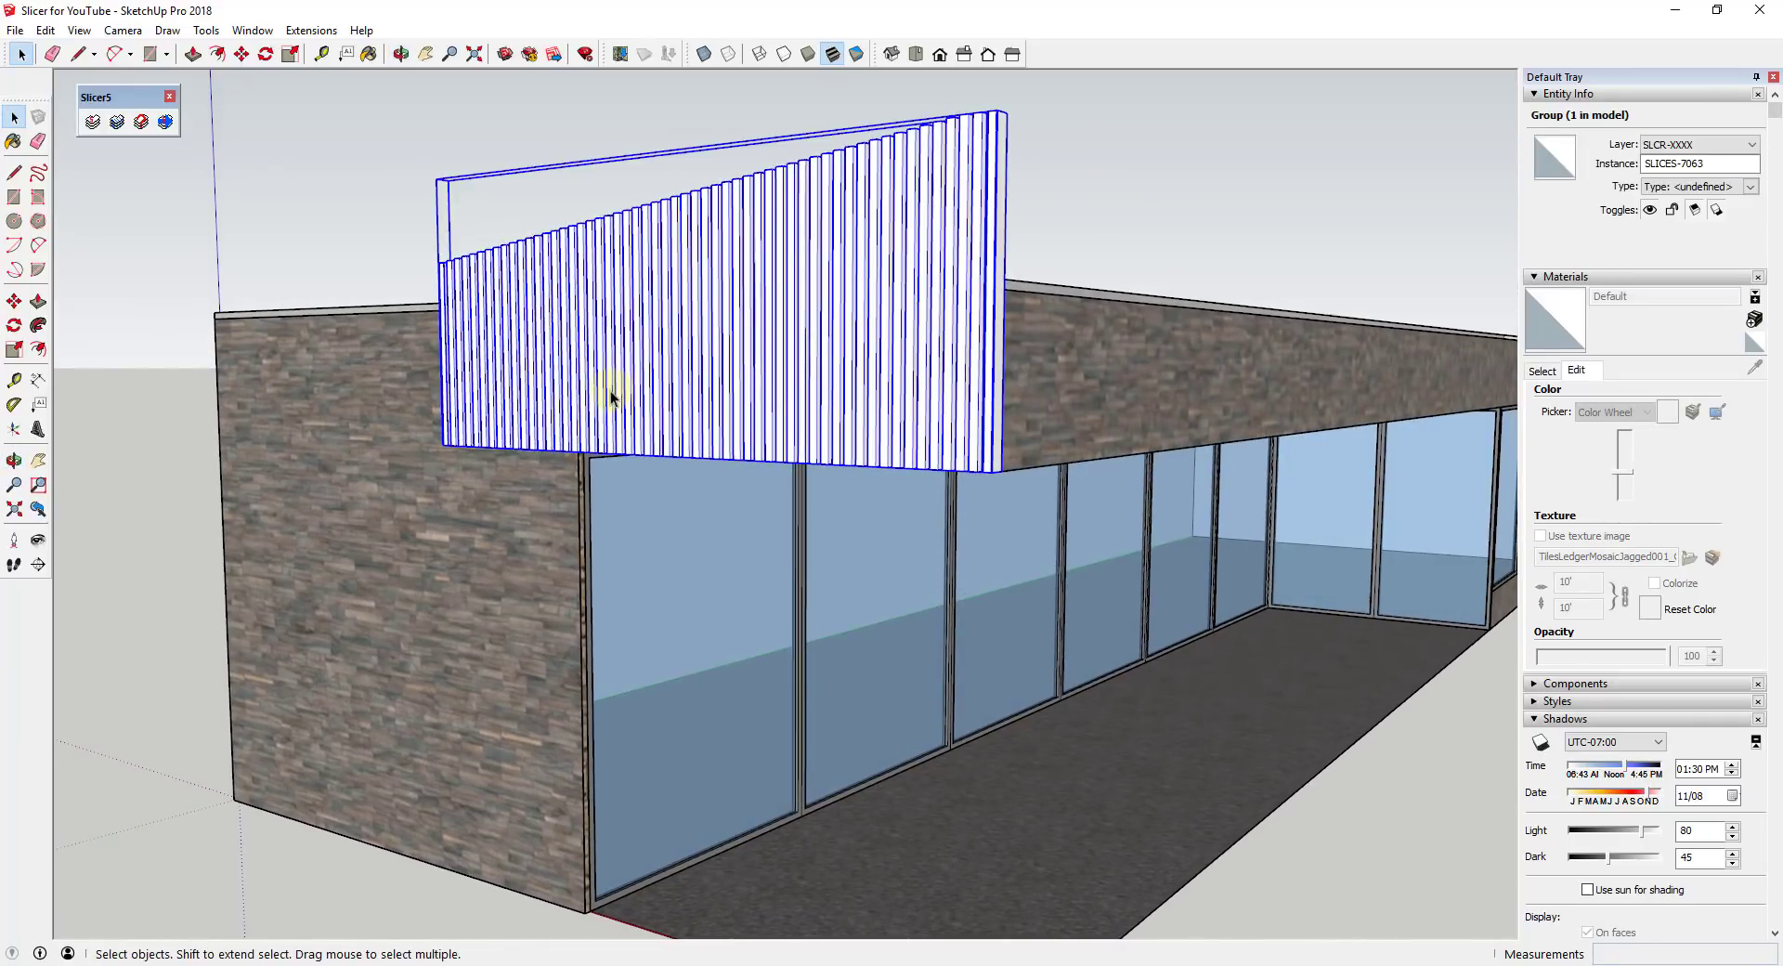
click(17, 301)
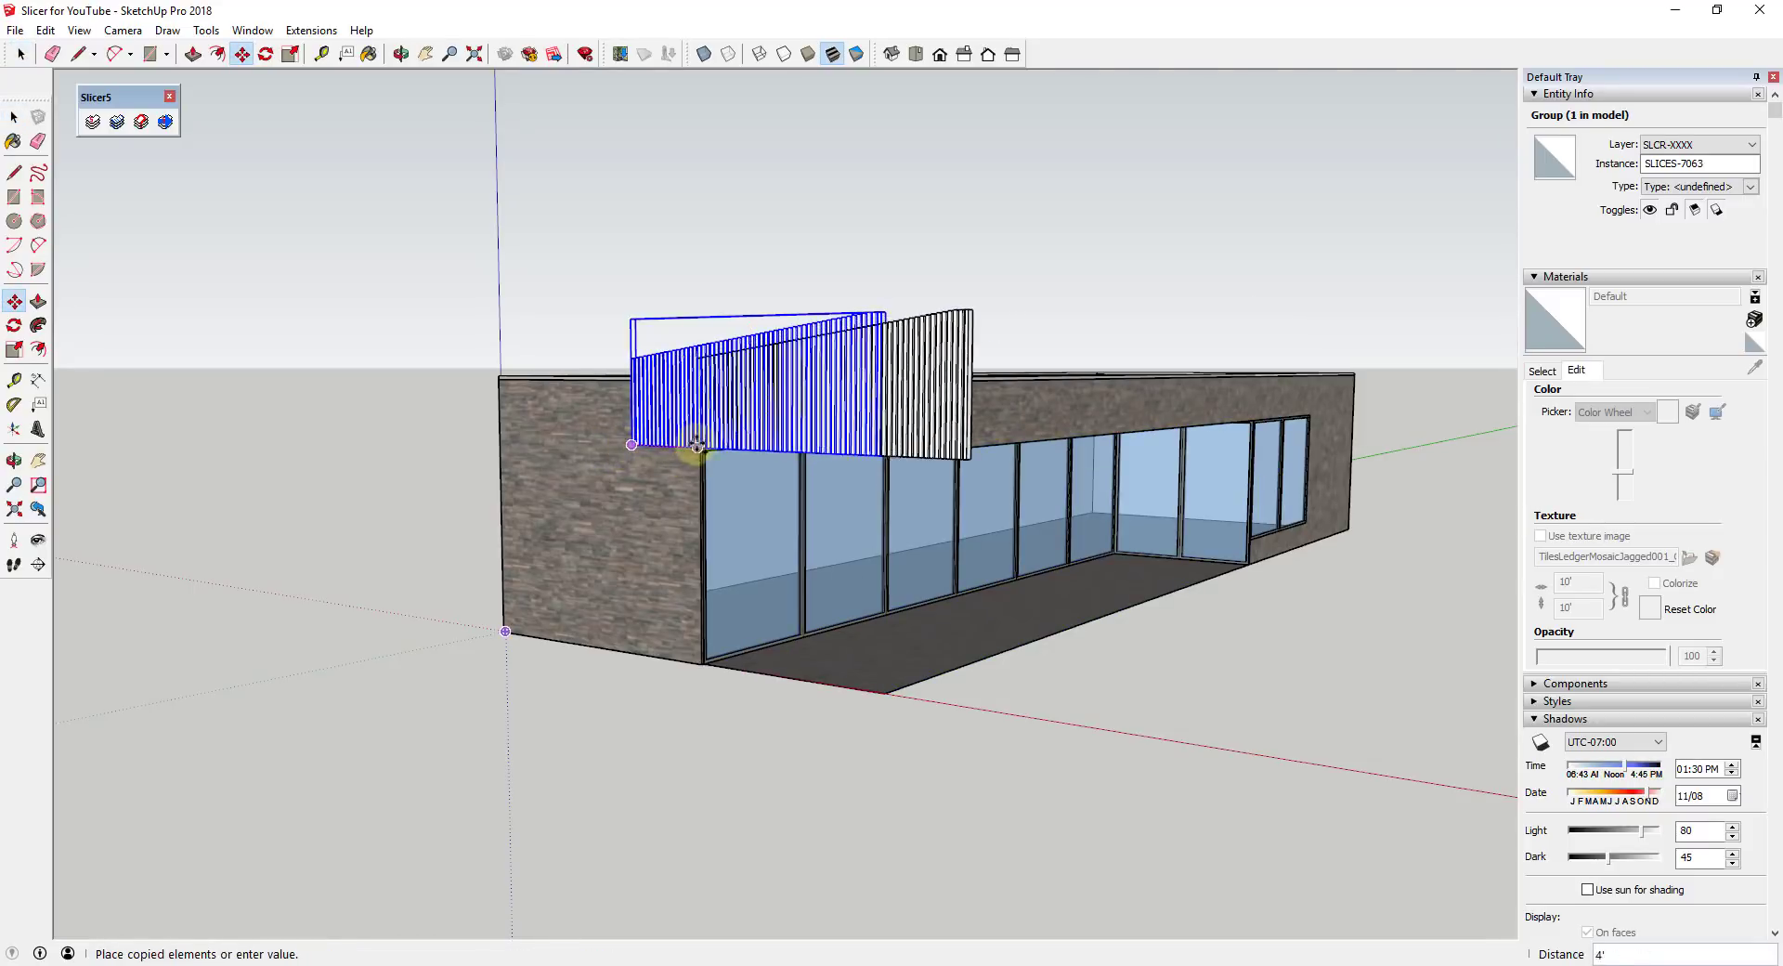
- Ctrl-copy the slat panel beside the original and move the copy against the long side wall's top edge
drag(701, 444, 1172, 455)
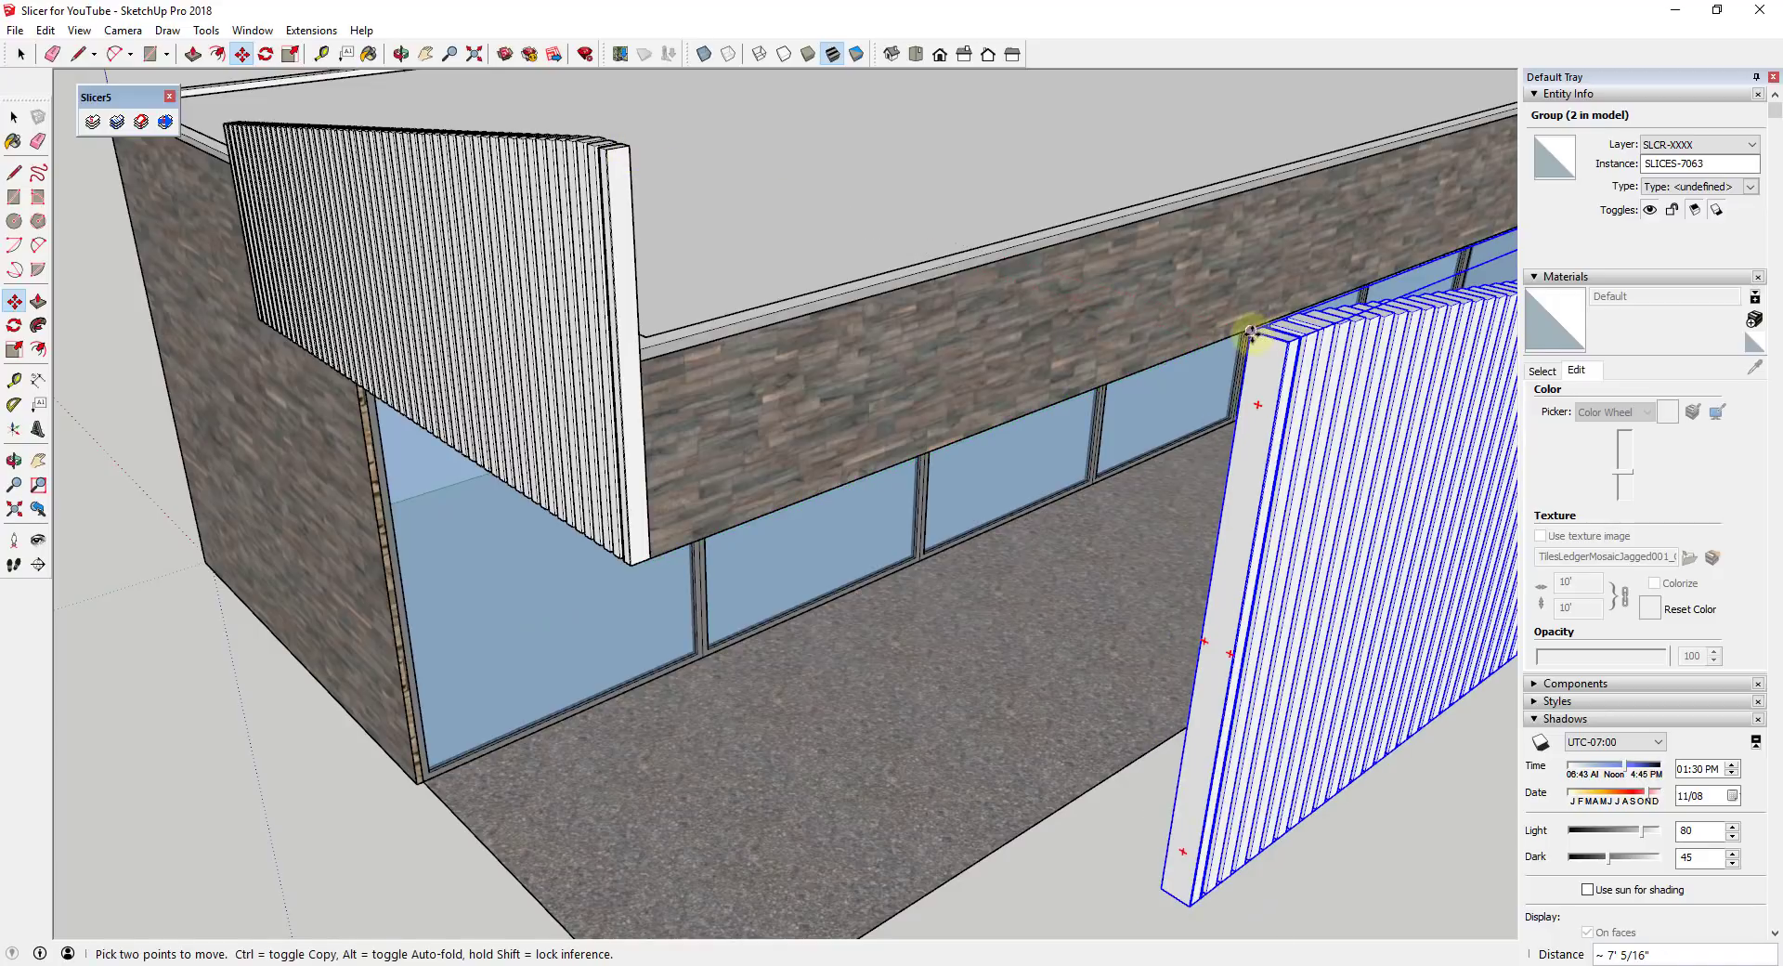
drag(1250, 336, 757, 177)
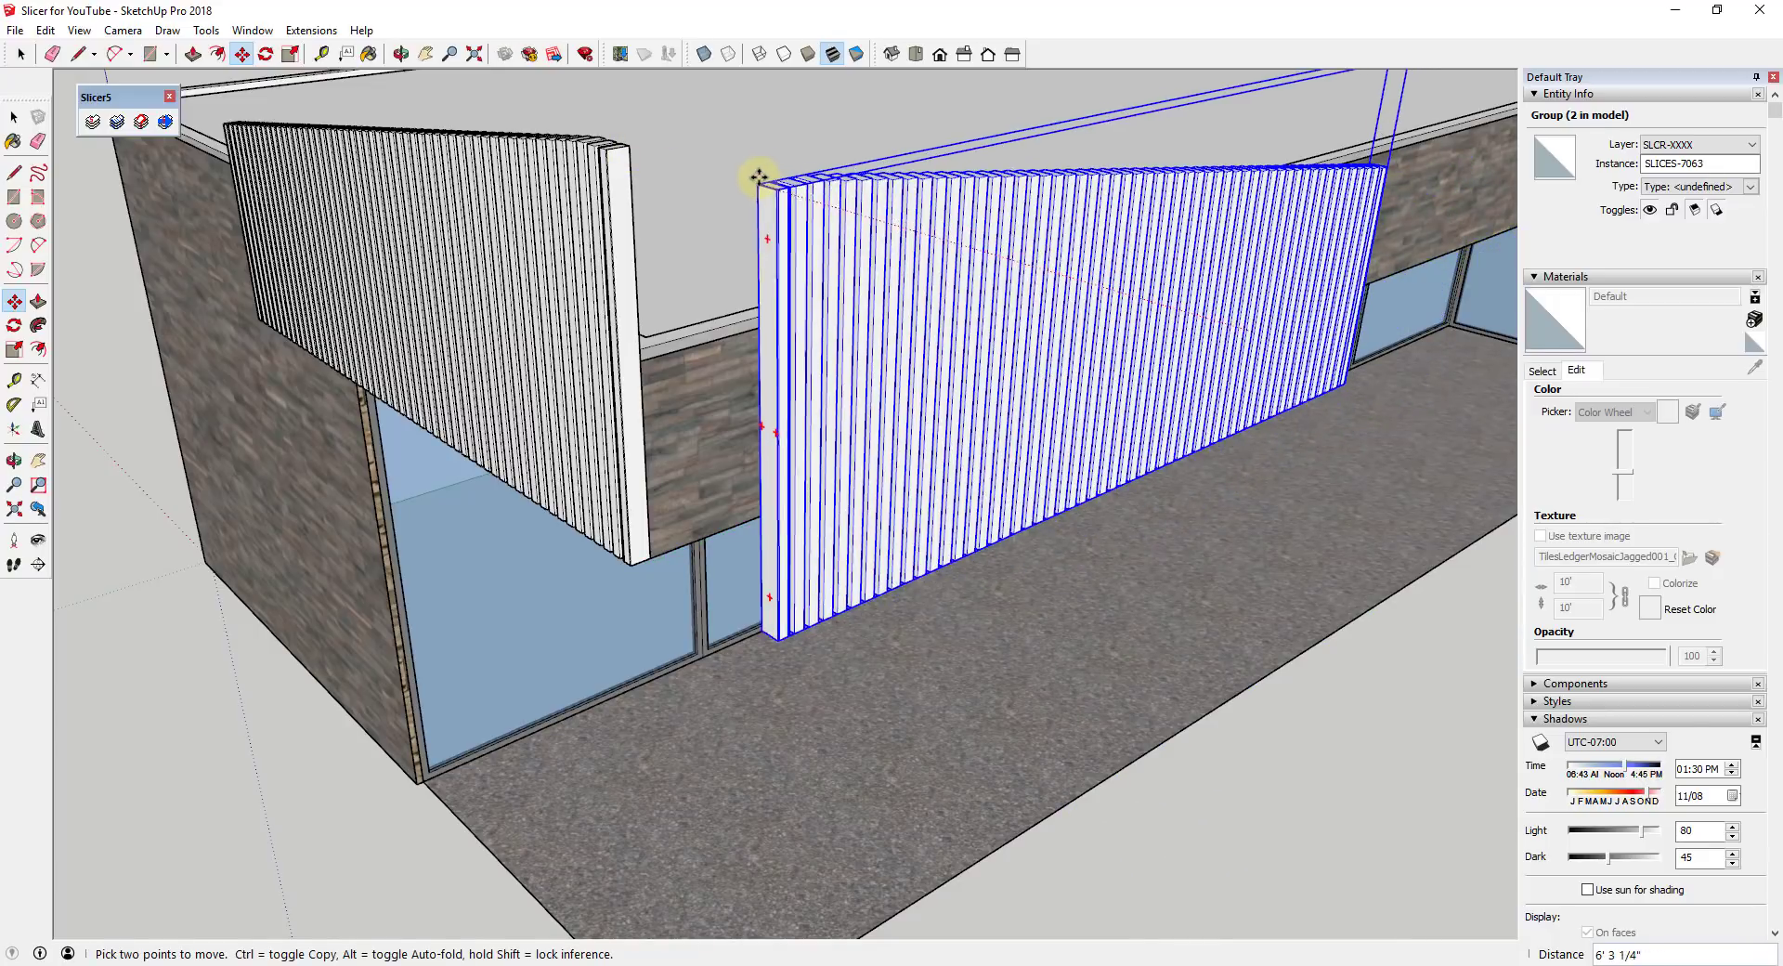
drag(762, 176, 630, 149)
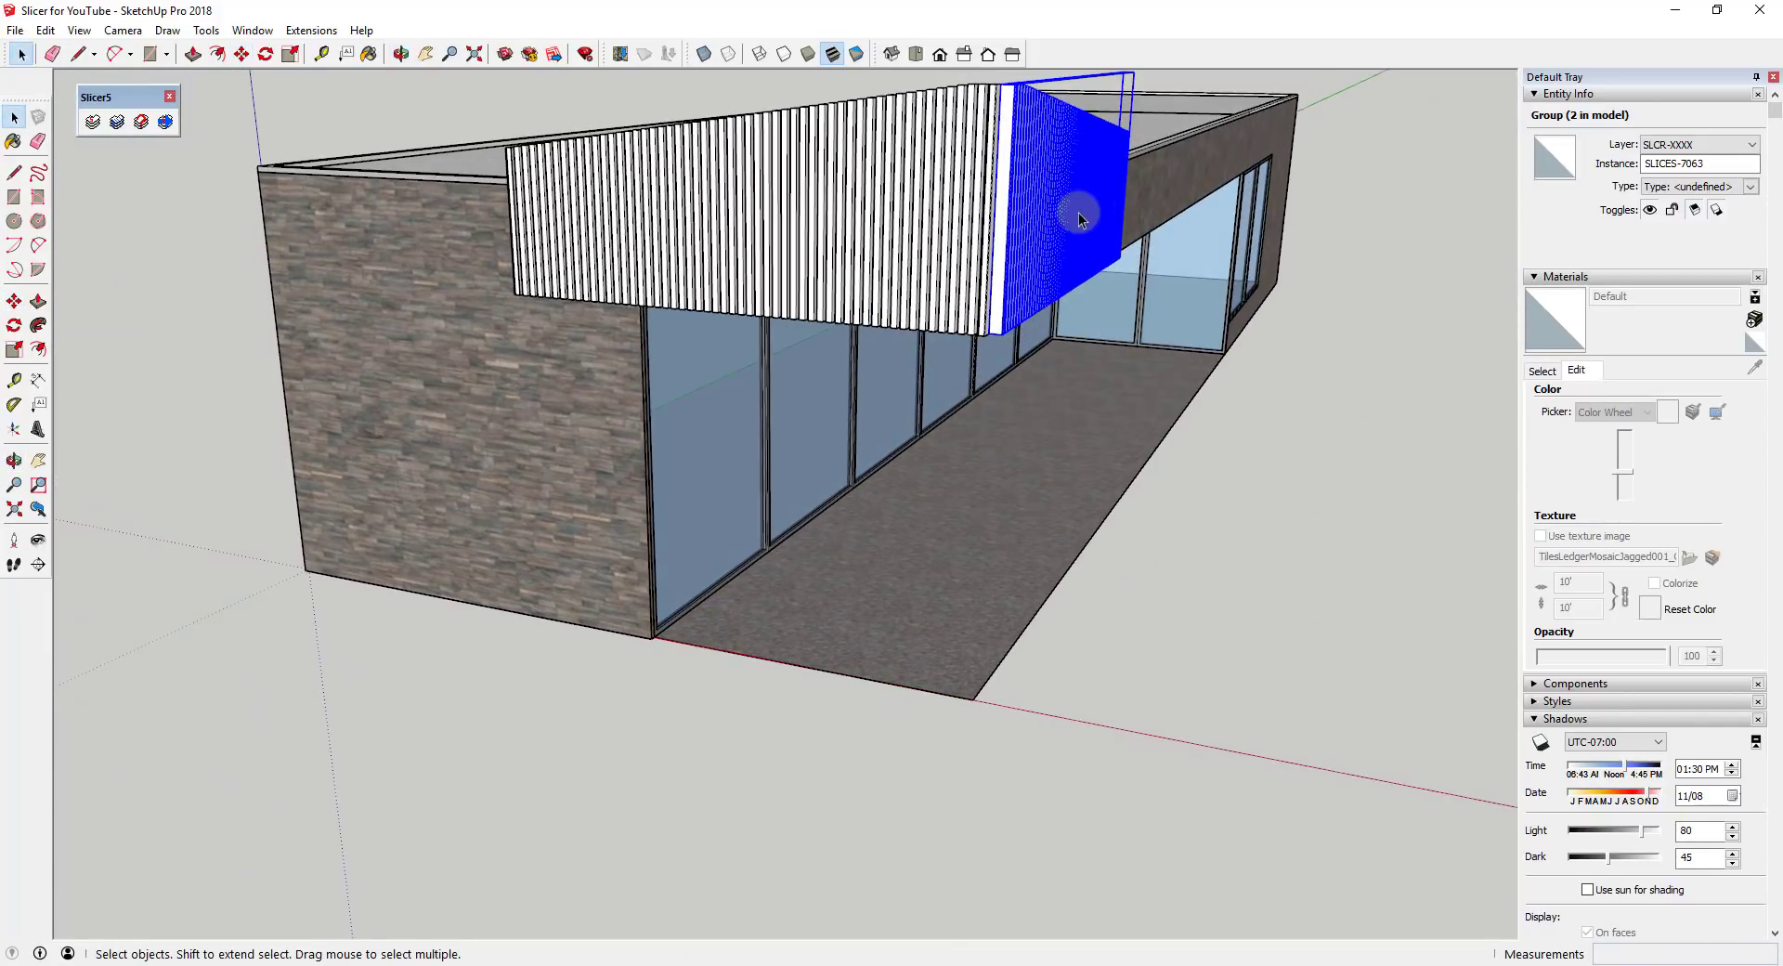
mouse_move(979, 297)
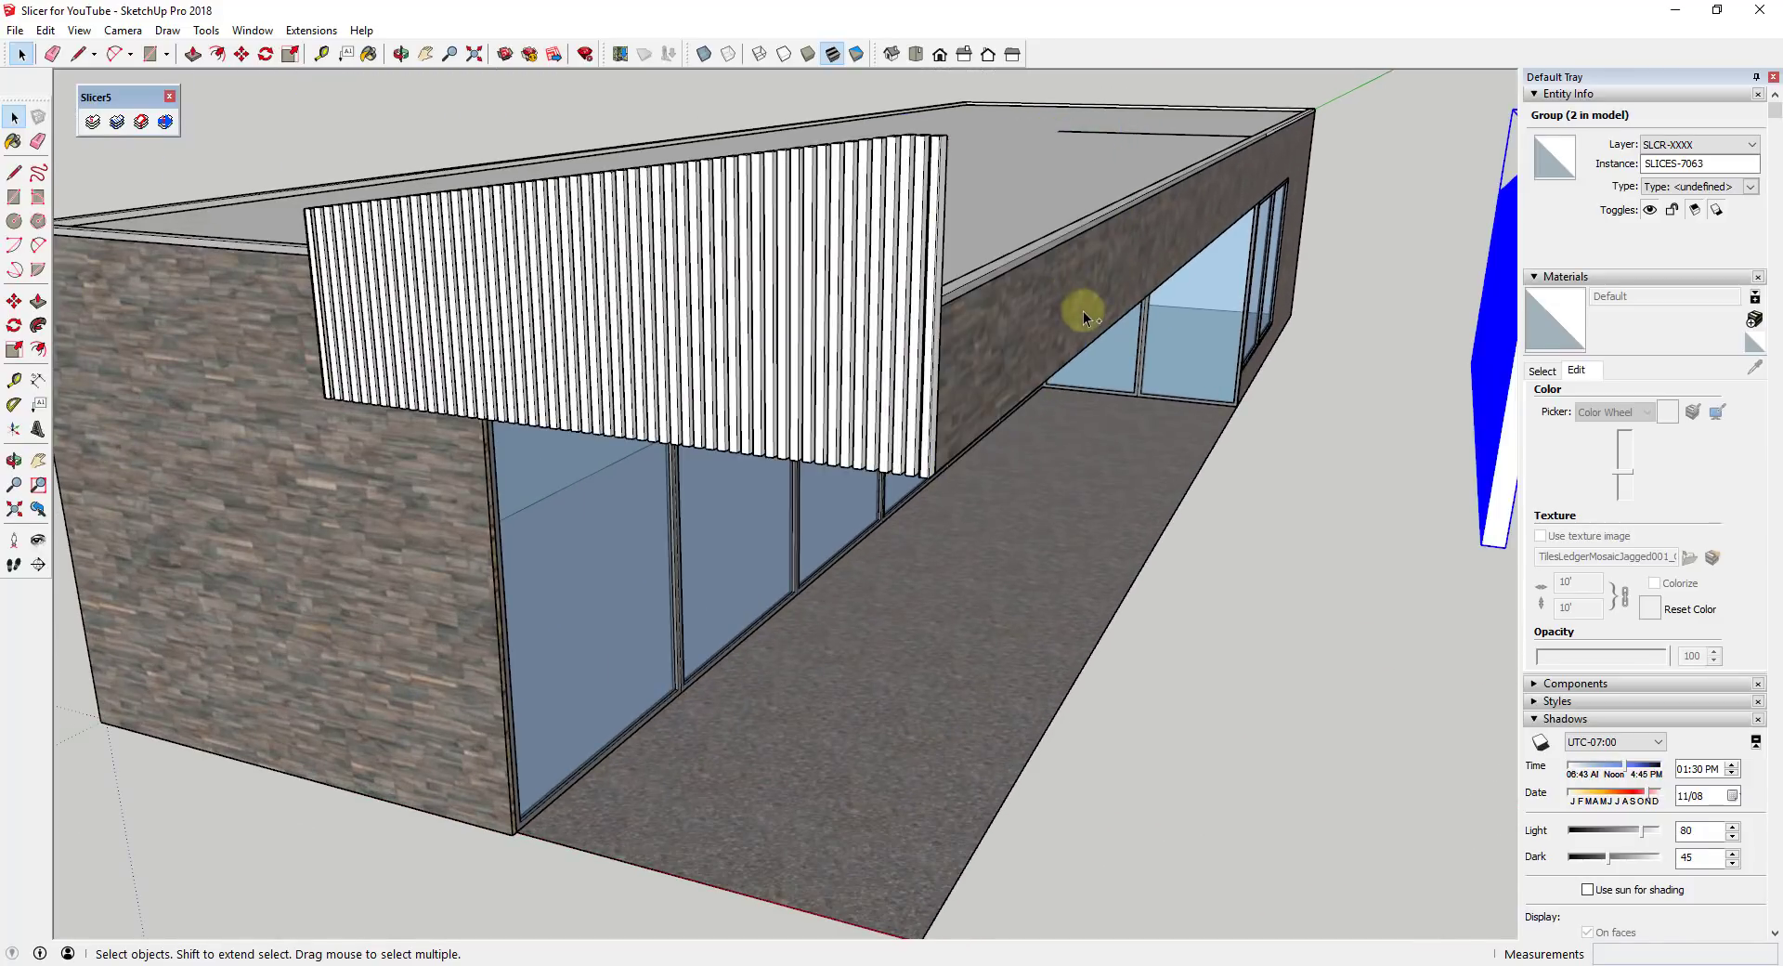
mouse_move(1029, 313)
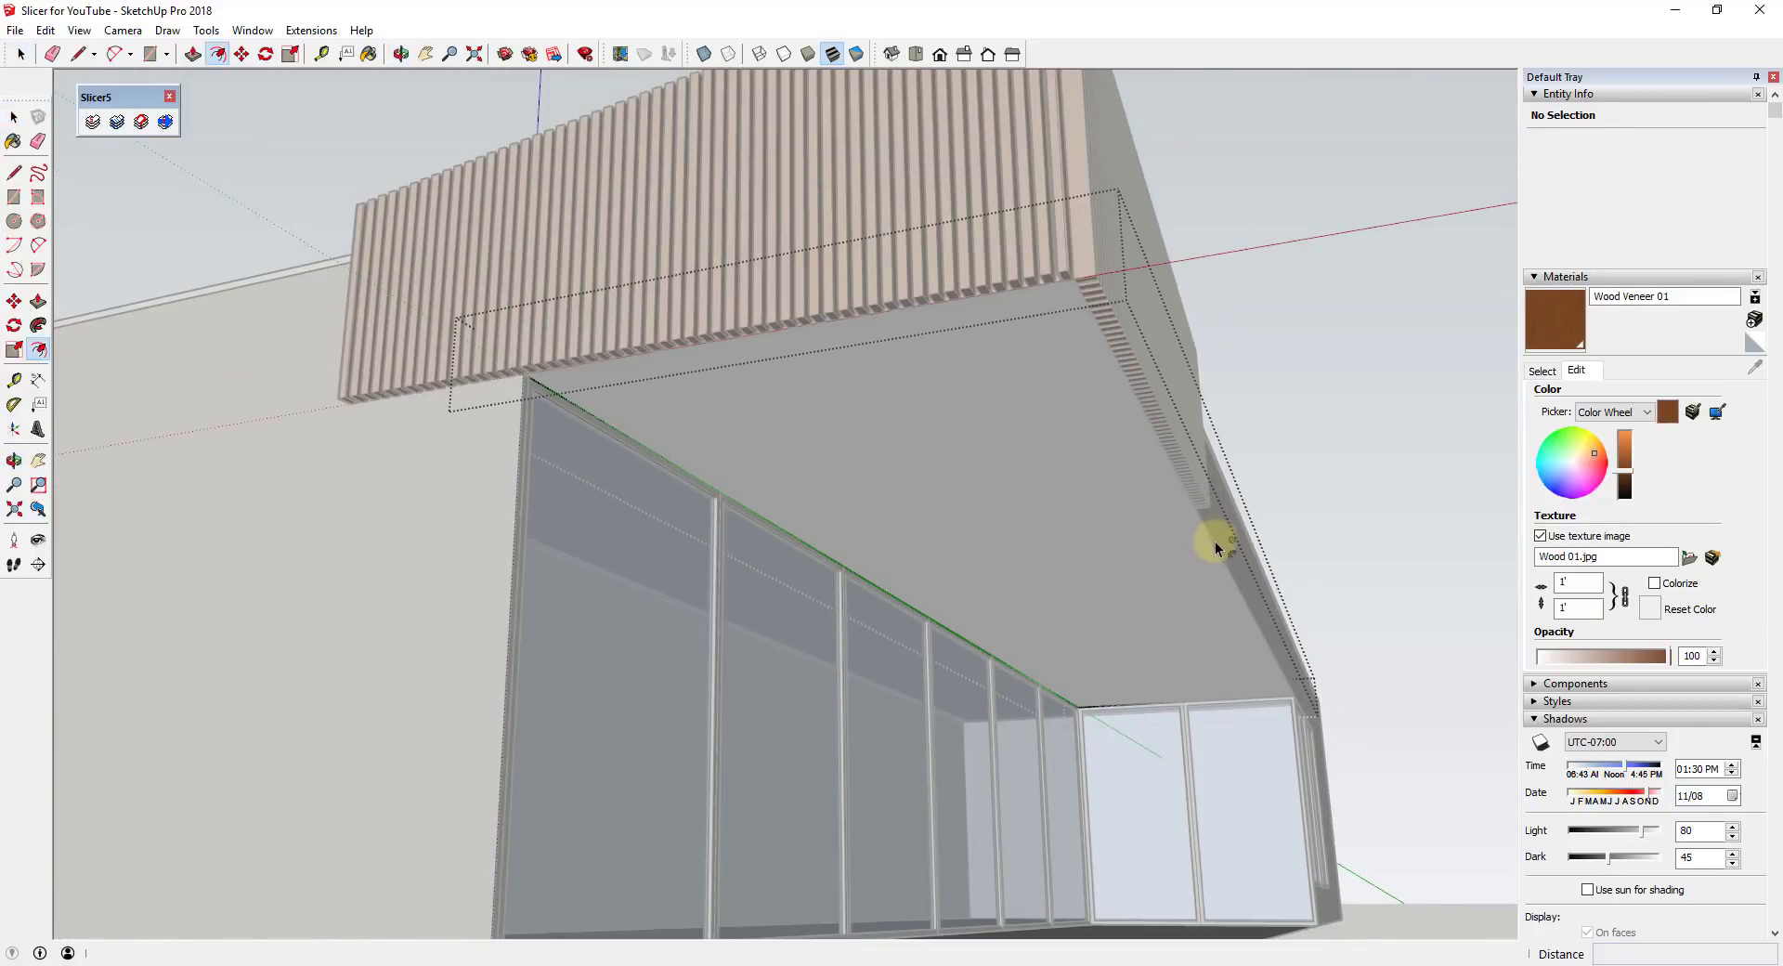
- Offset an inset border on the canopy underside, extrude the inner soffit panel and make it a solid group
click(1205, 546)
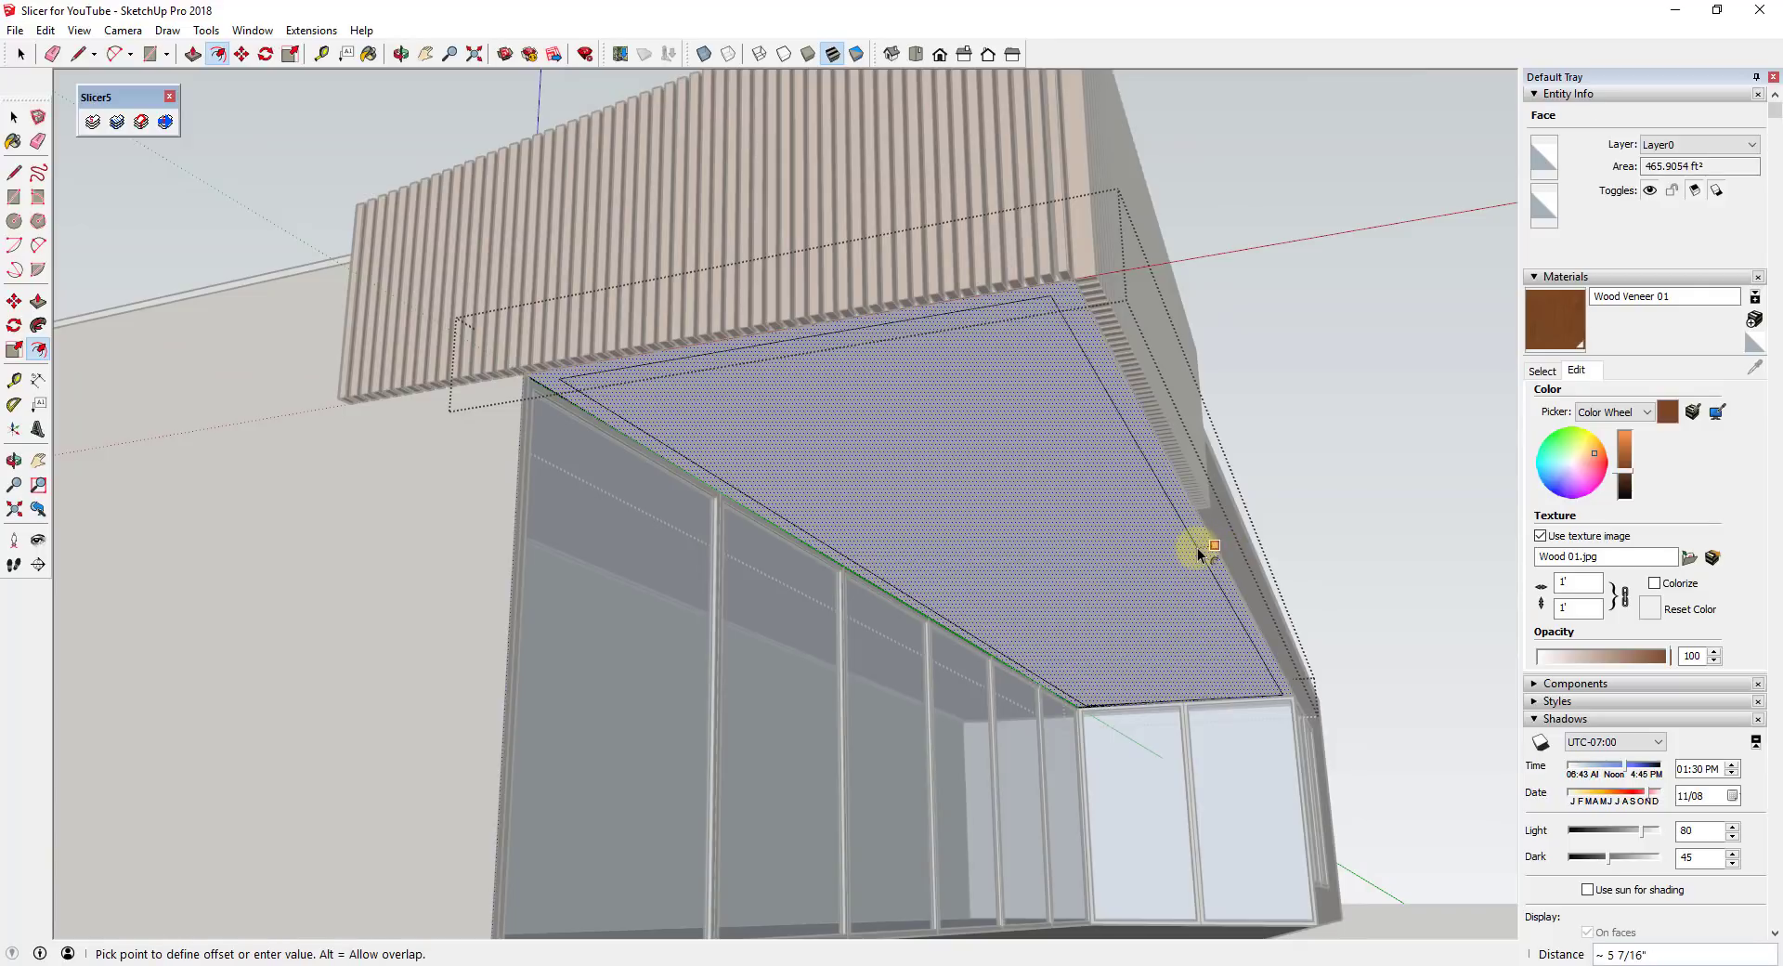
mouse_move(1209, 548)
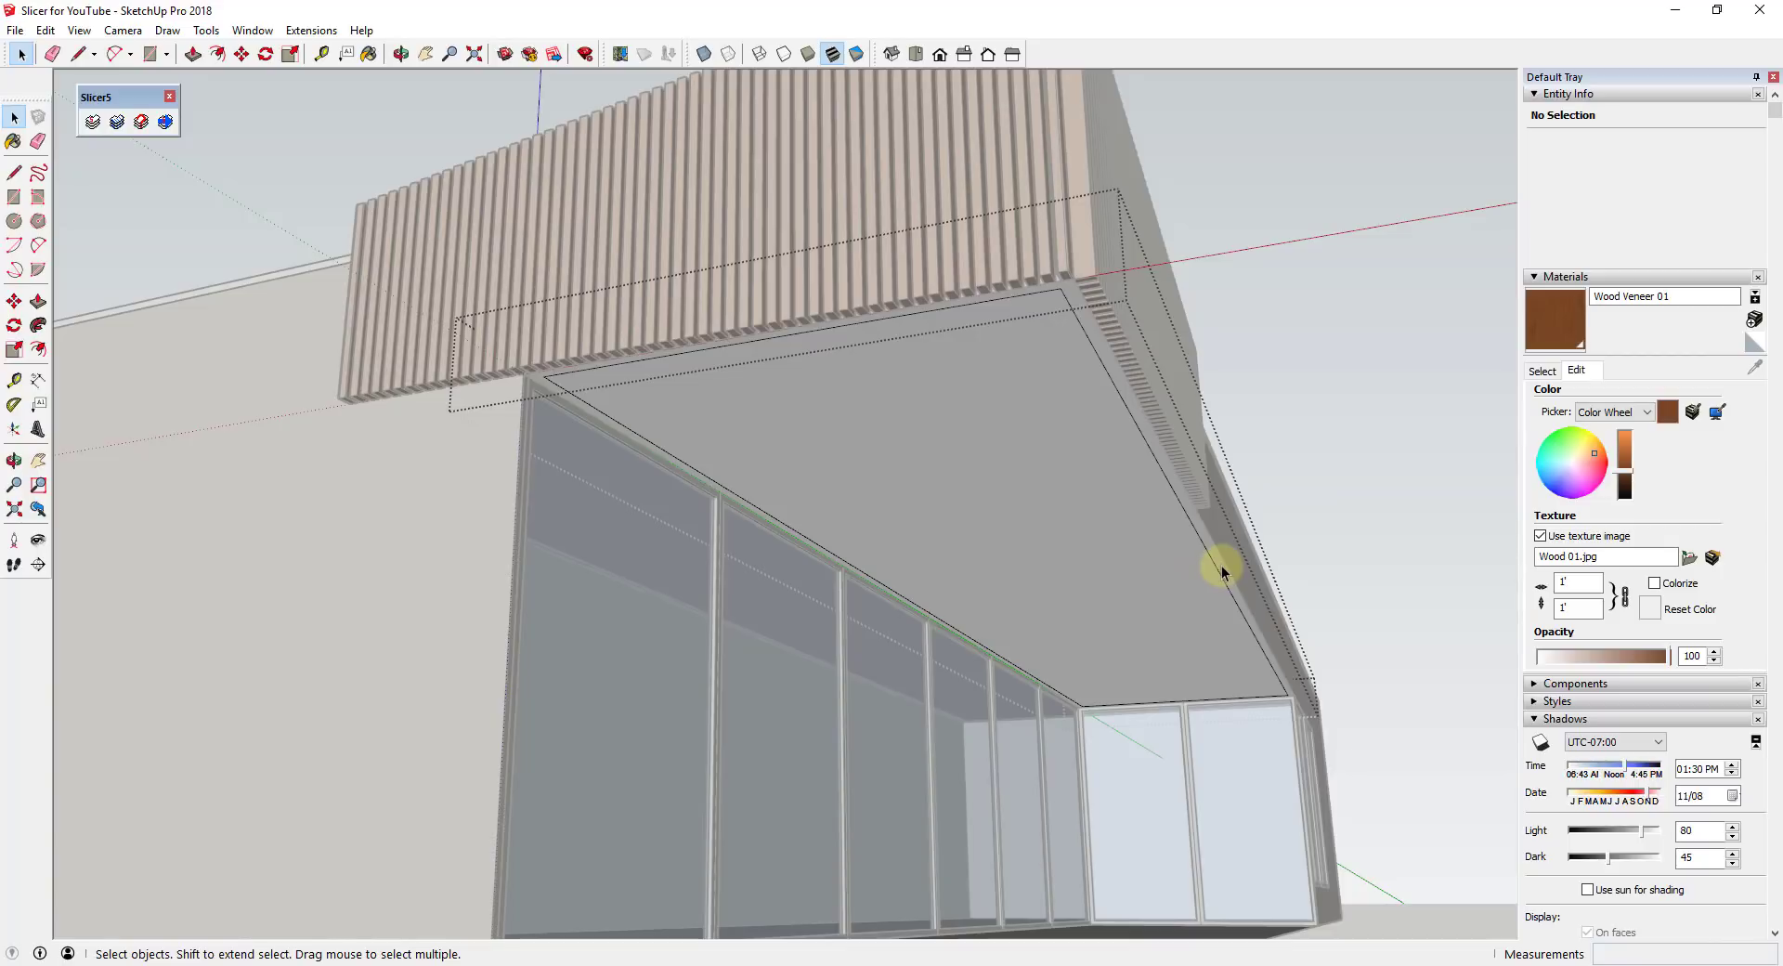
click(1225, 568)
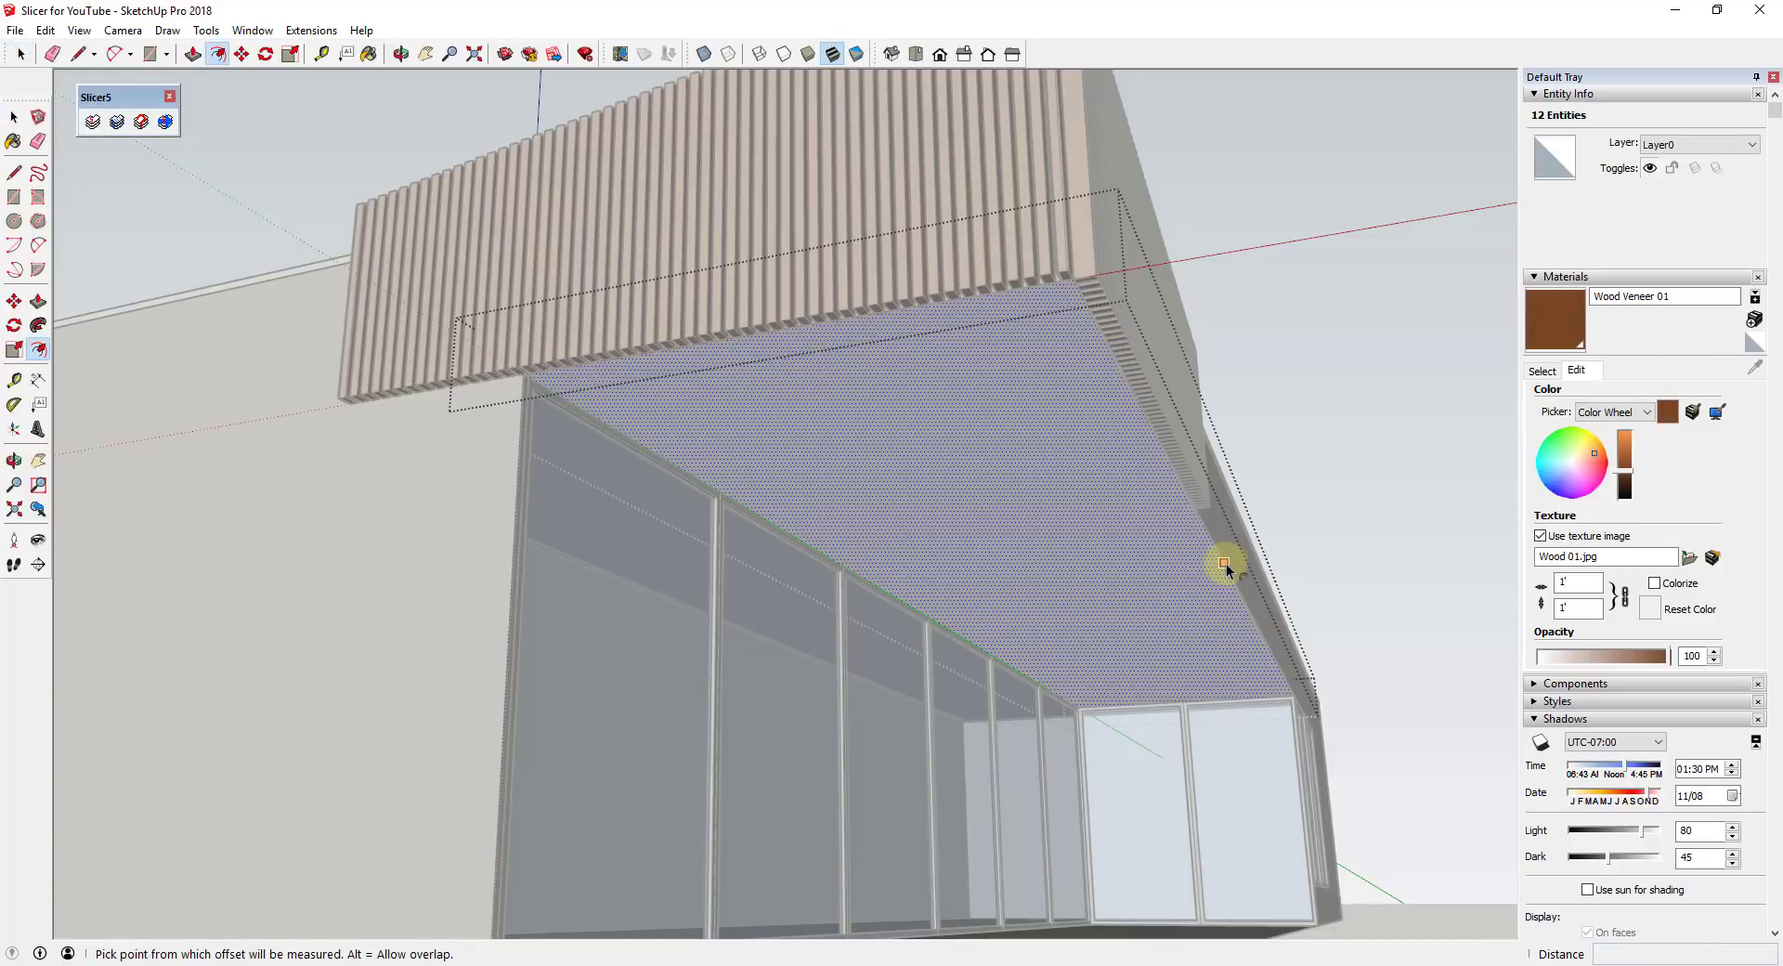
click(1226, 566)
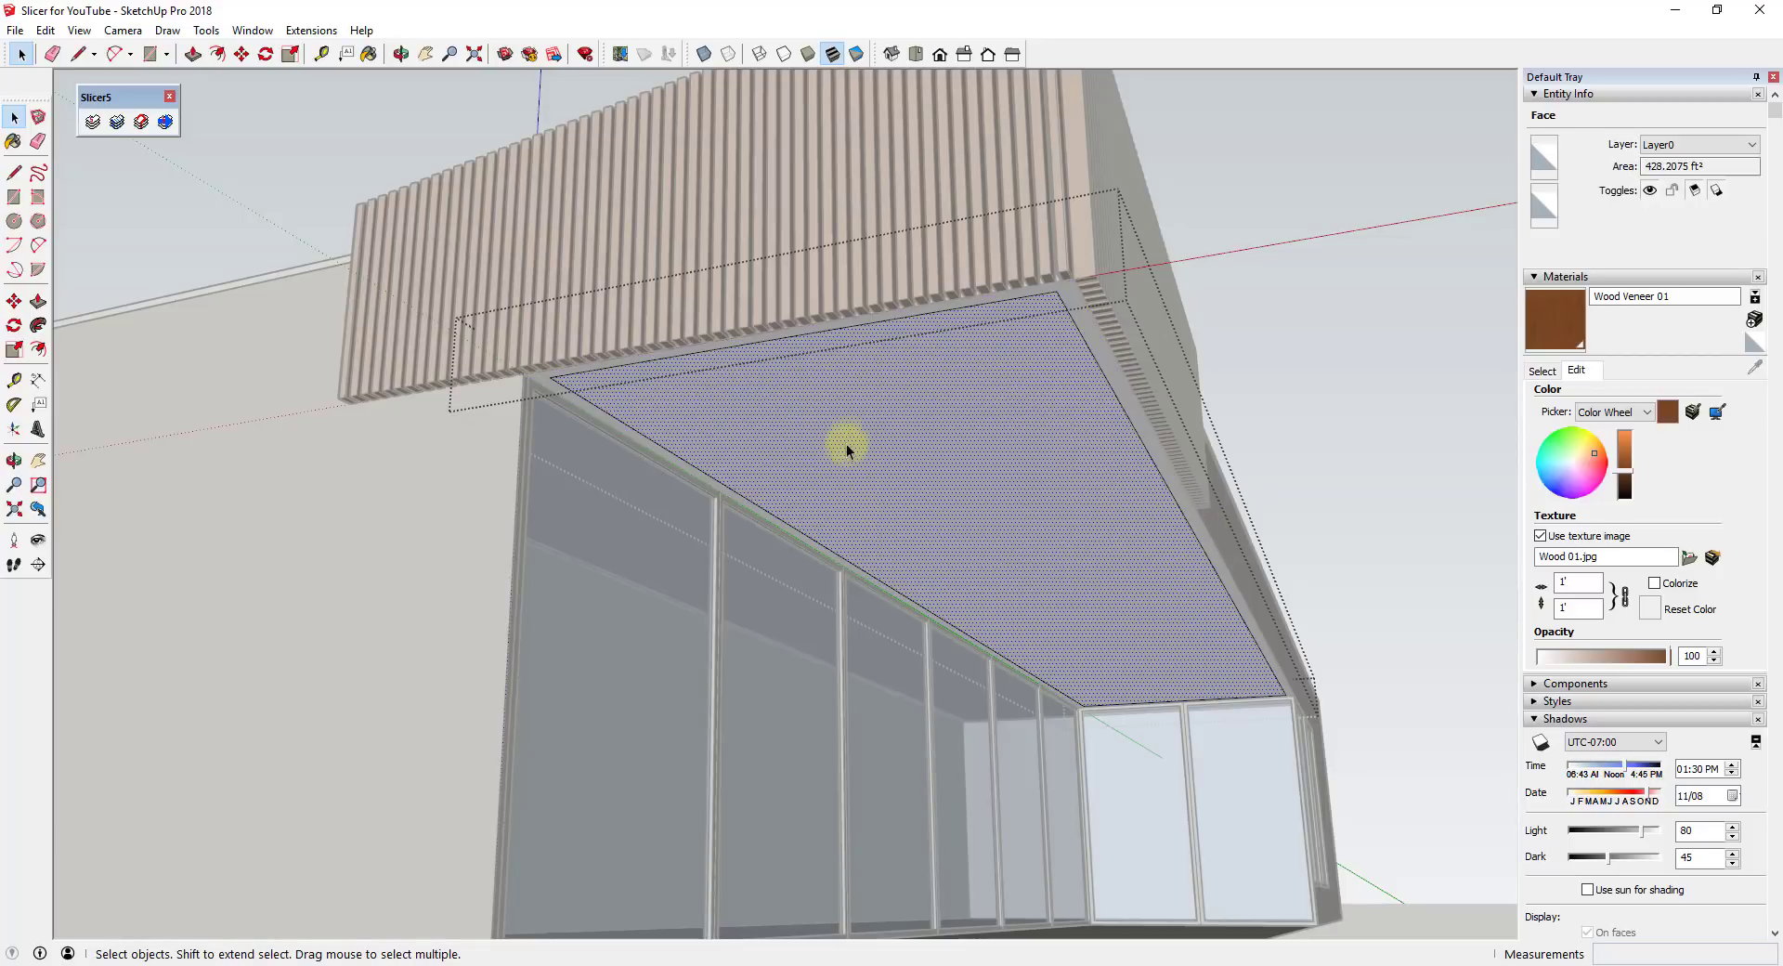
right_click(847, 449)
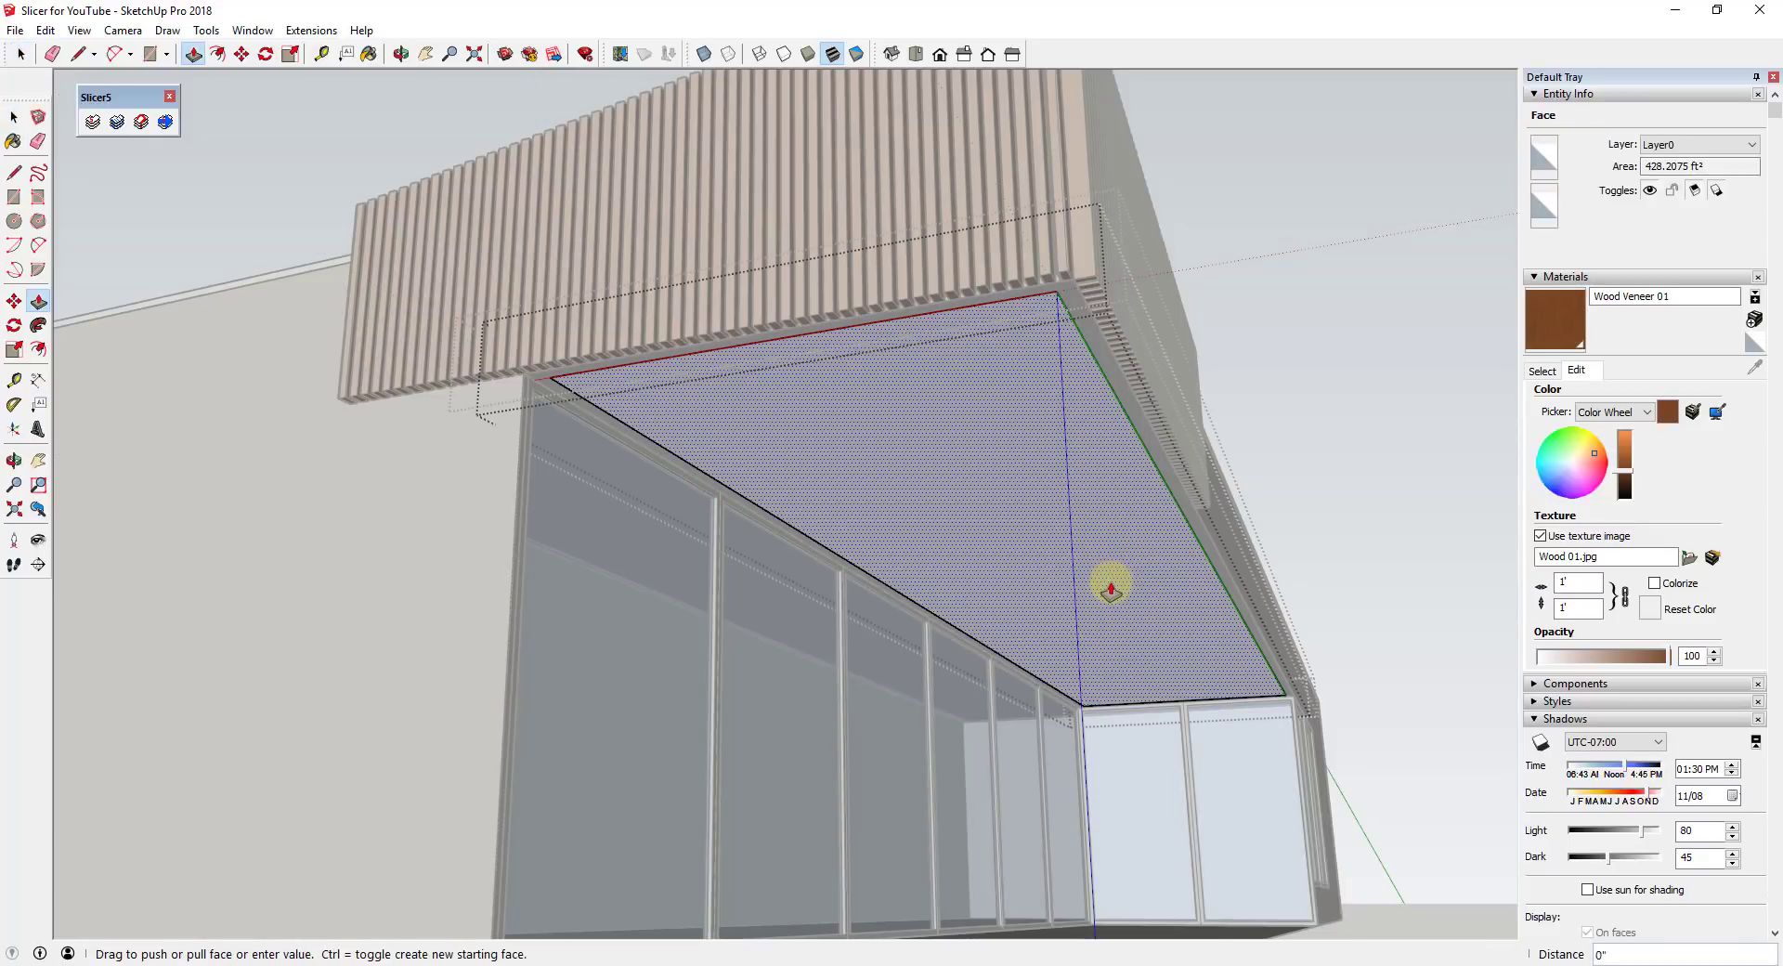
drag(1109, 585, 1116, 574)
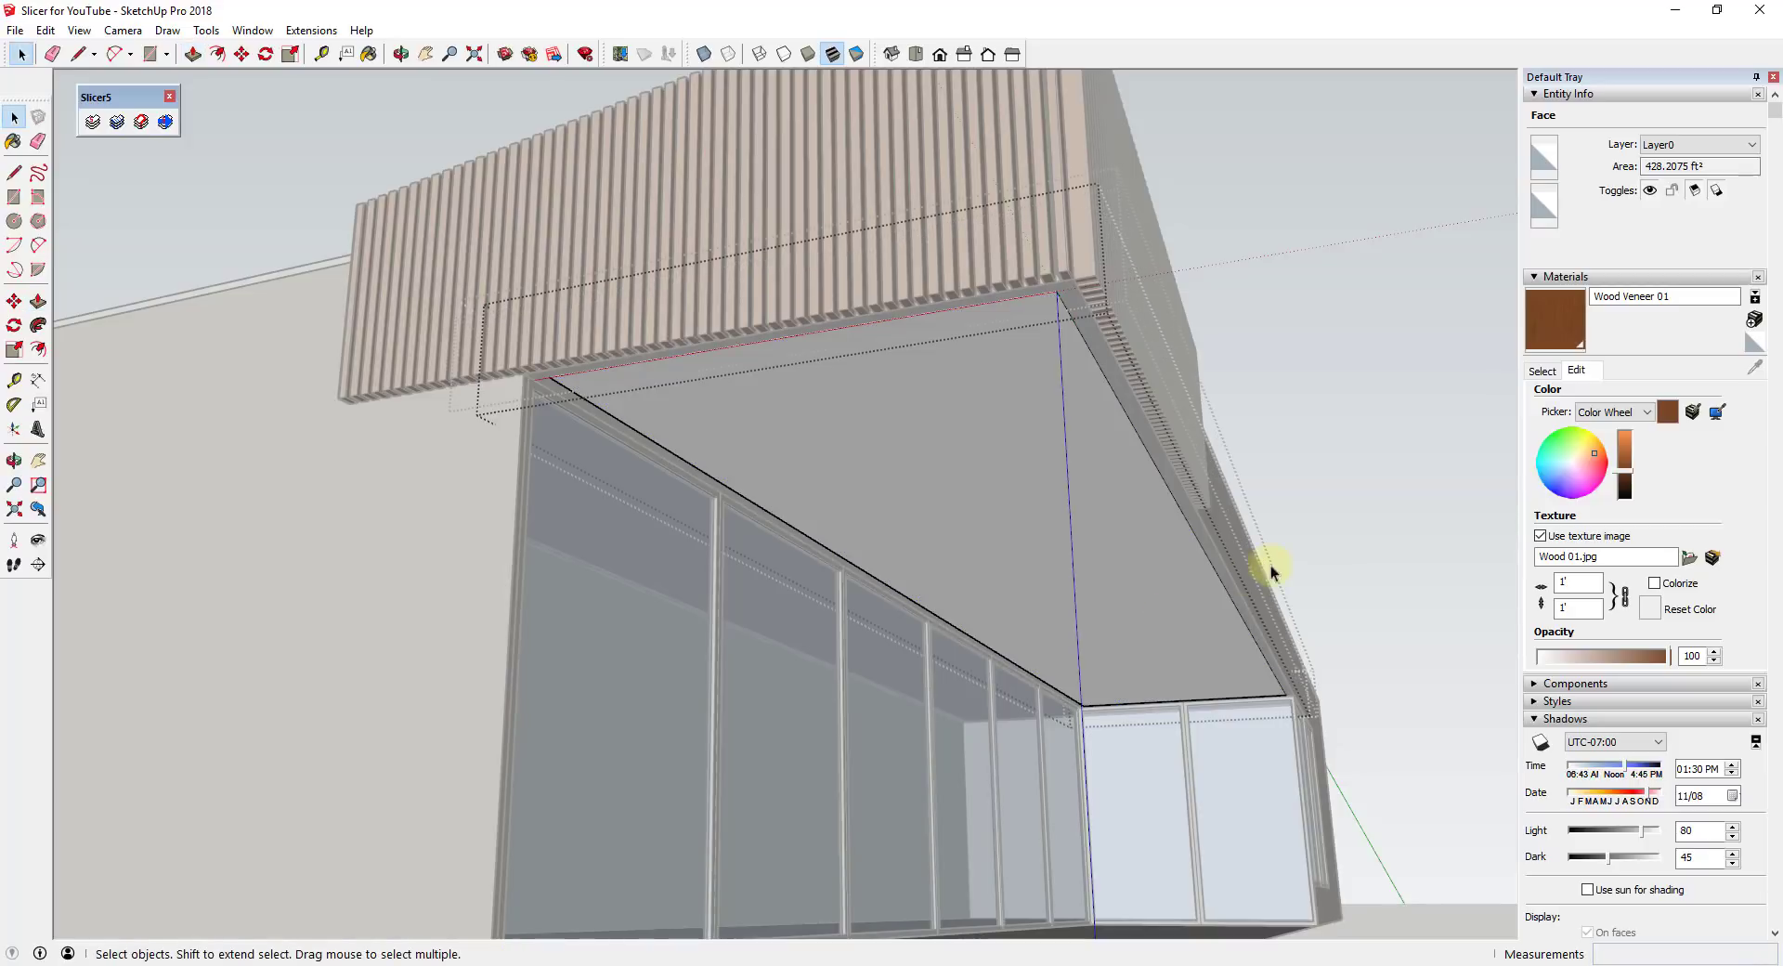
click(1012, 423)
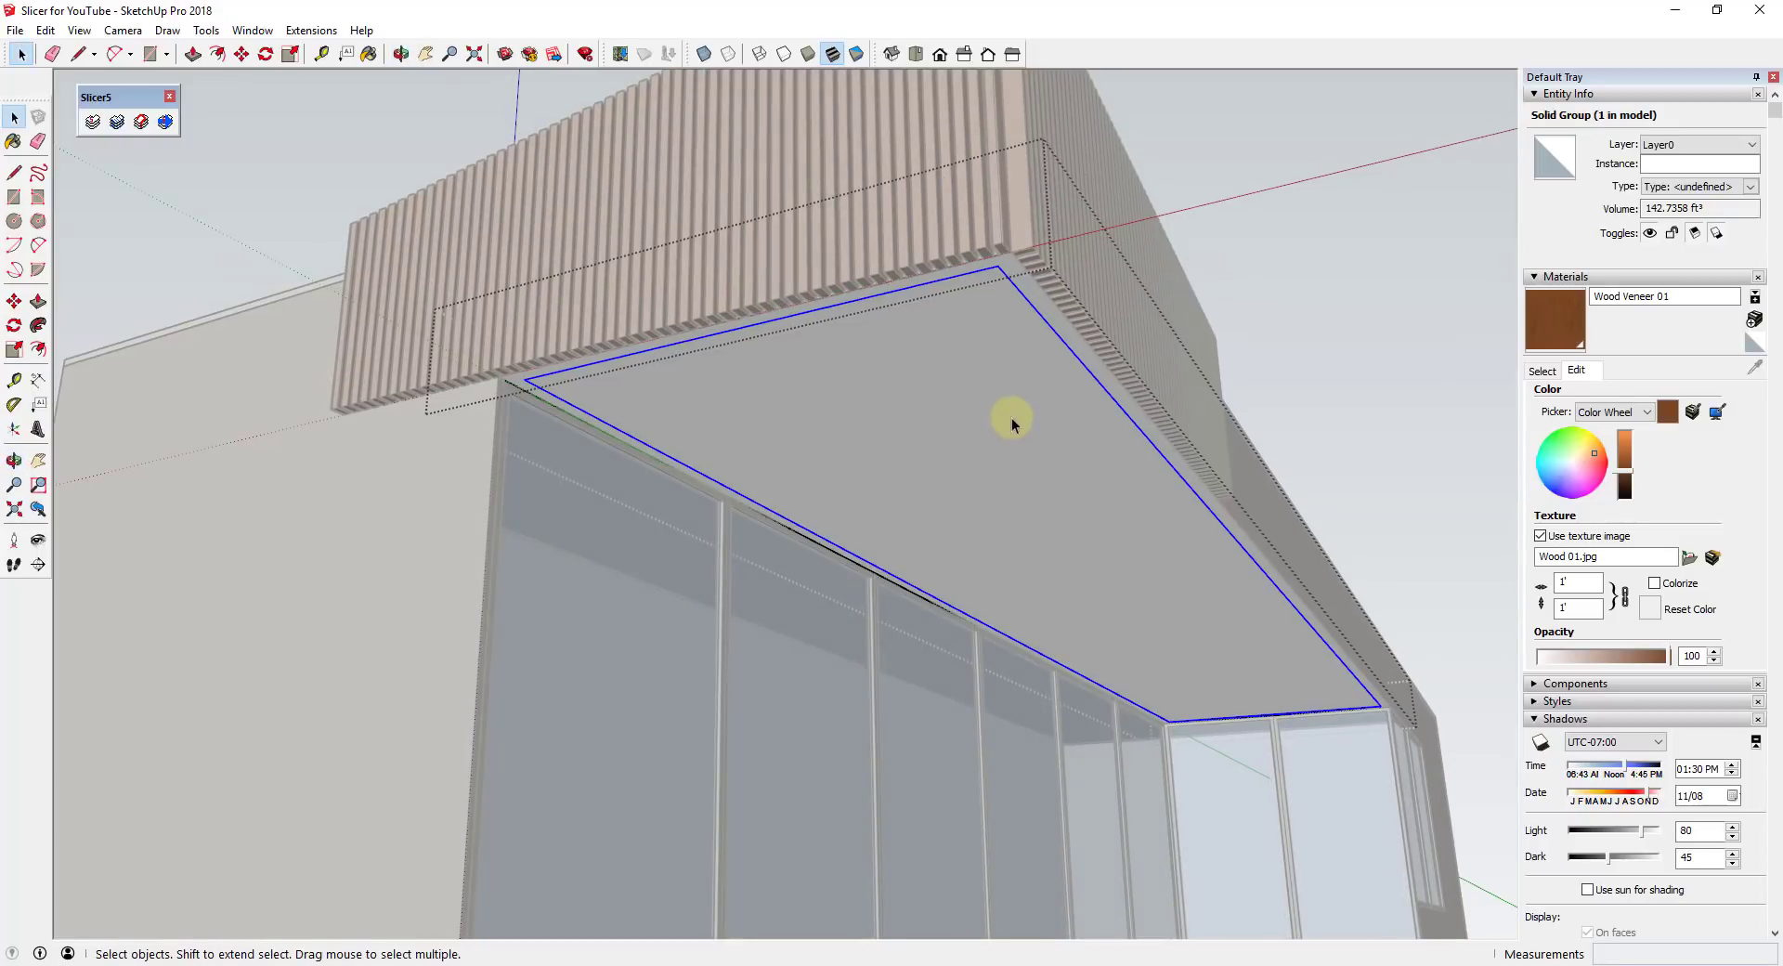
- Run Slicer5 on the soffit group with Axis Y, Spacing 3" and Thickness 2"
click(93, 122)
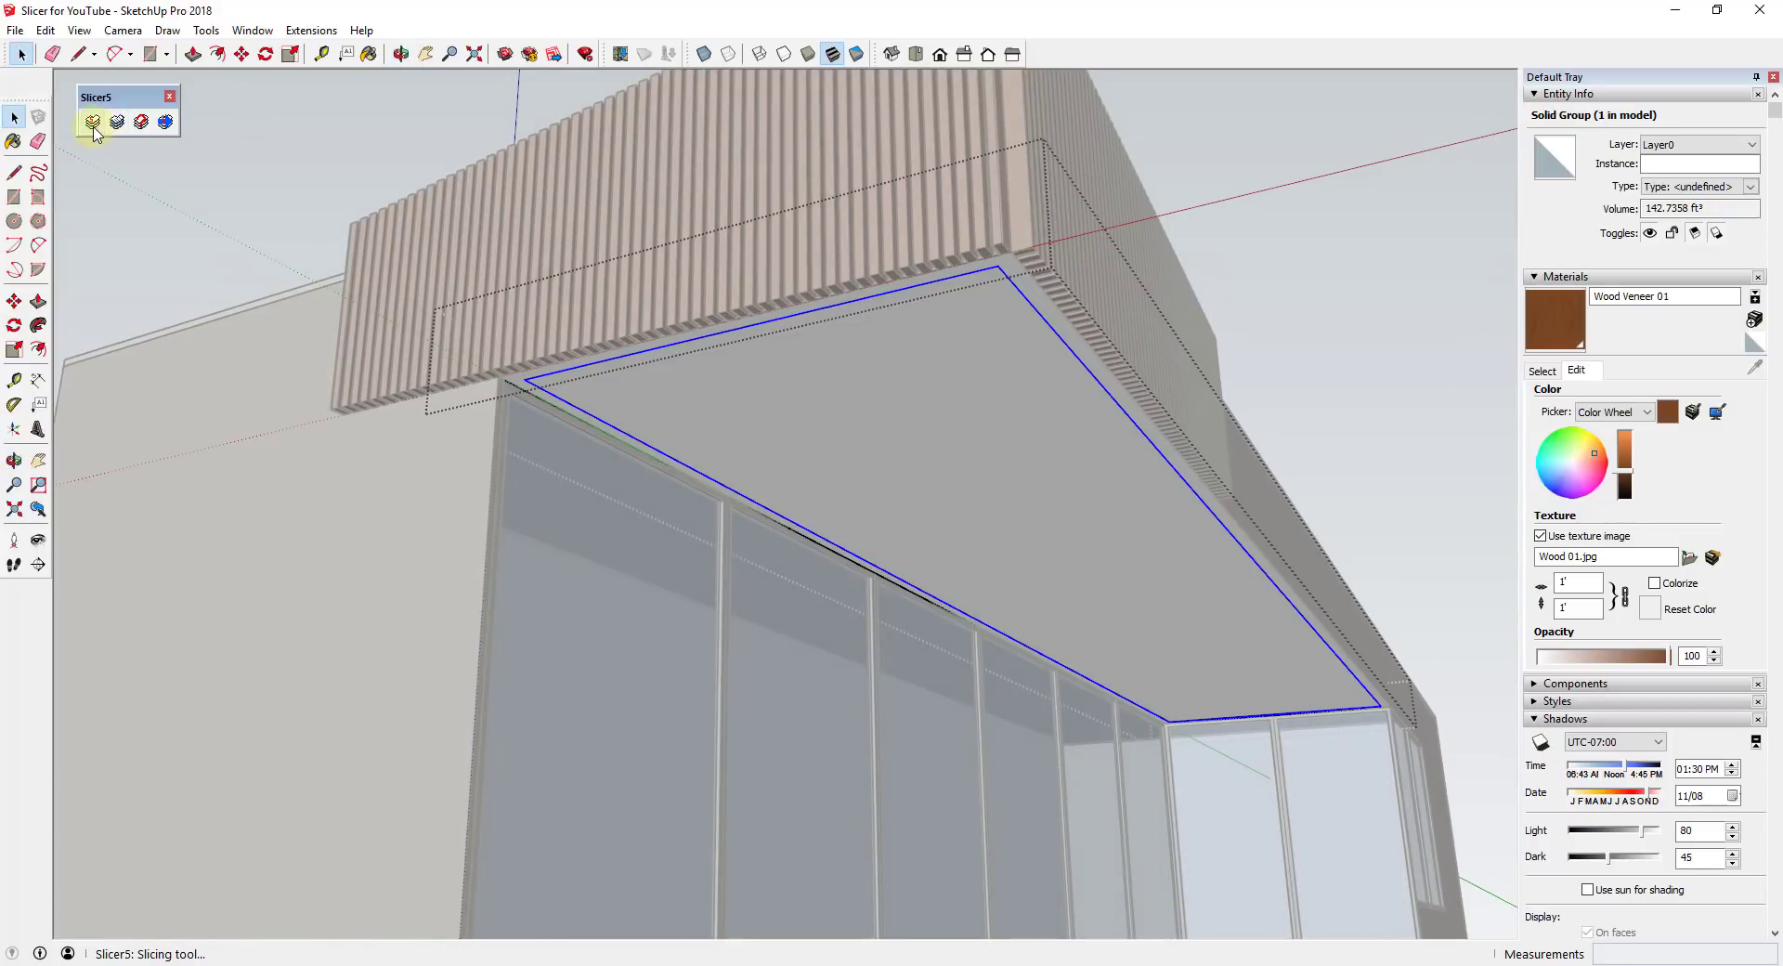
click(93, 122)
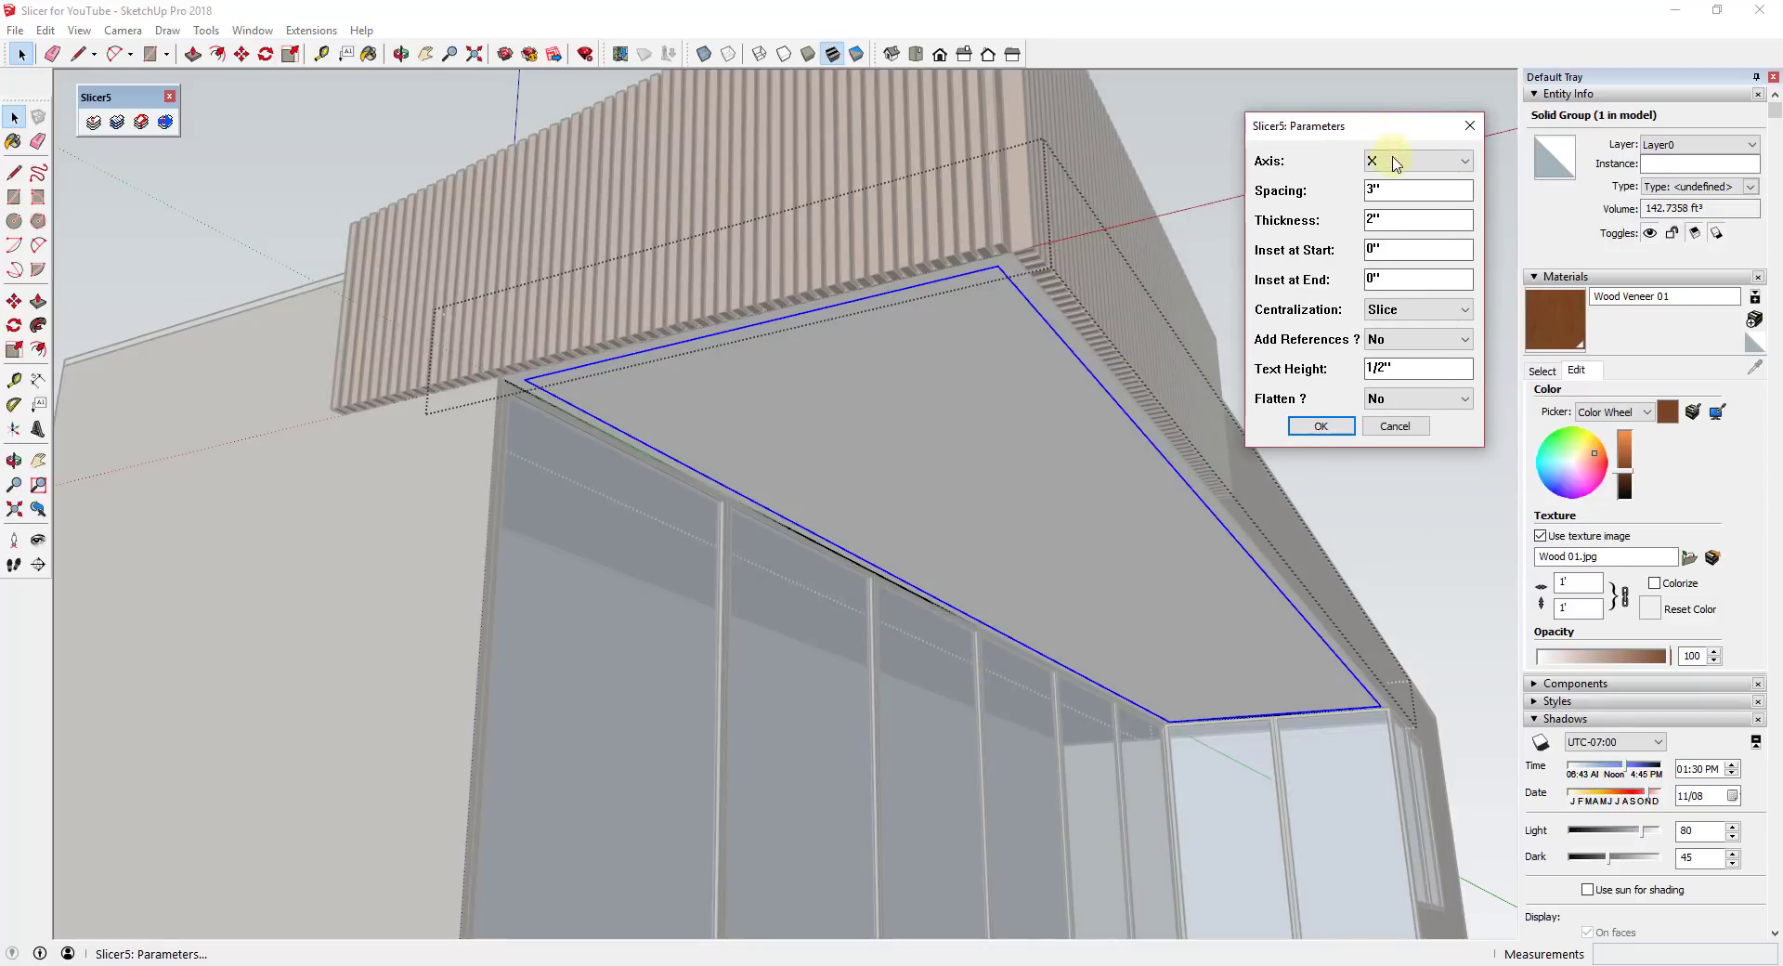
click(1463, 159)
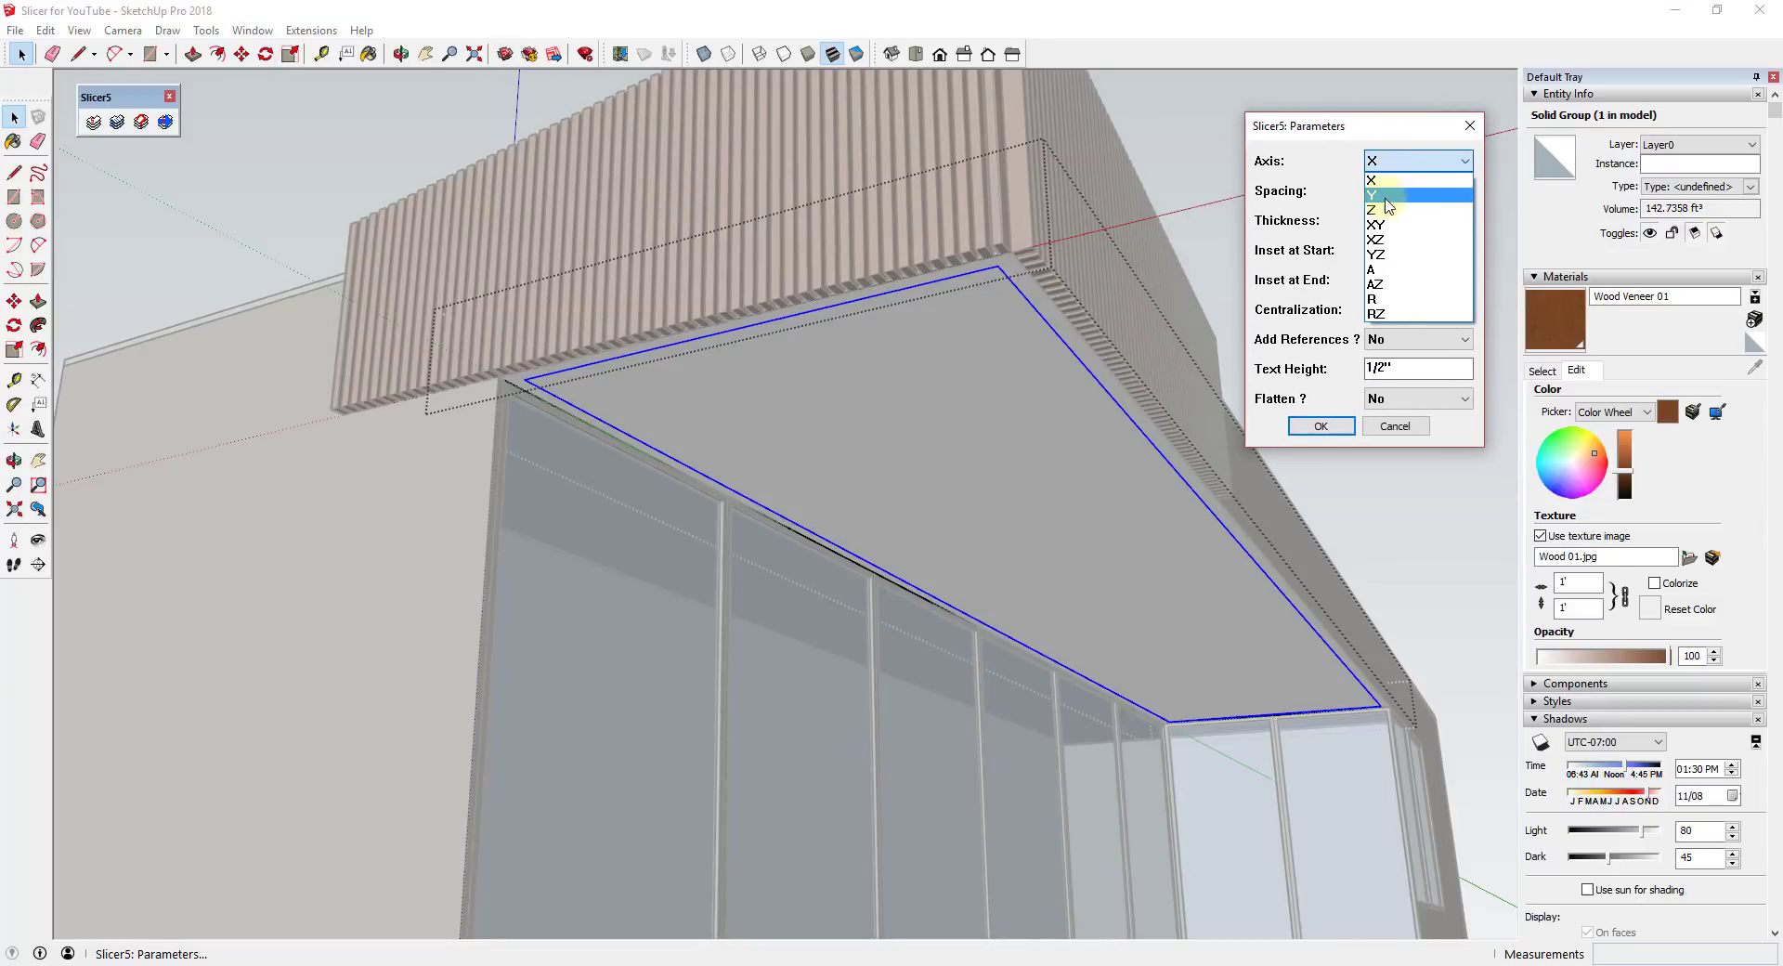
click(1374, 195)
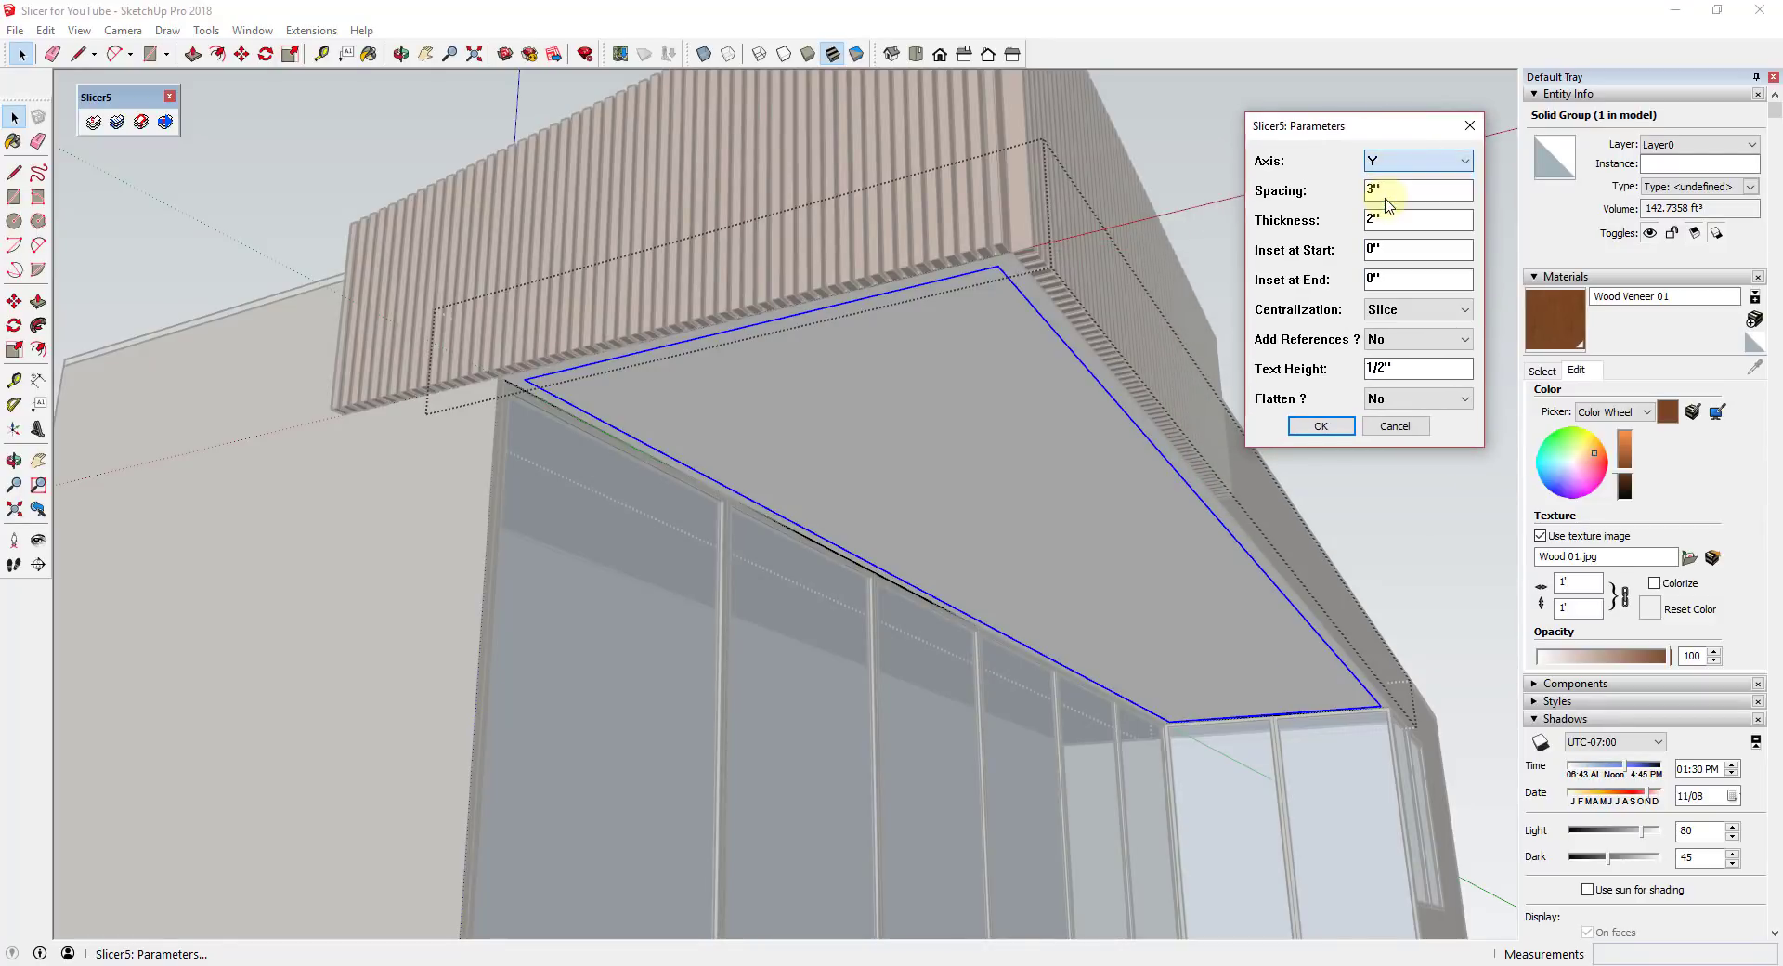
mouse_move(1399, 172)
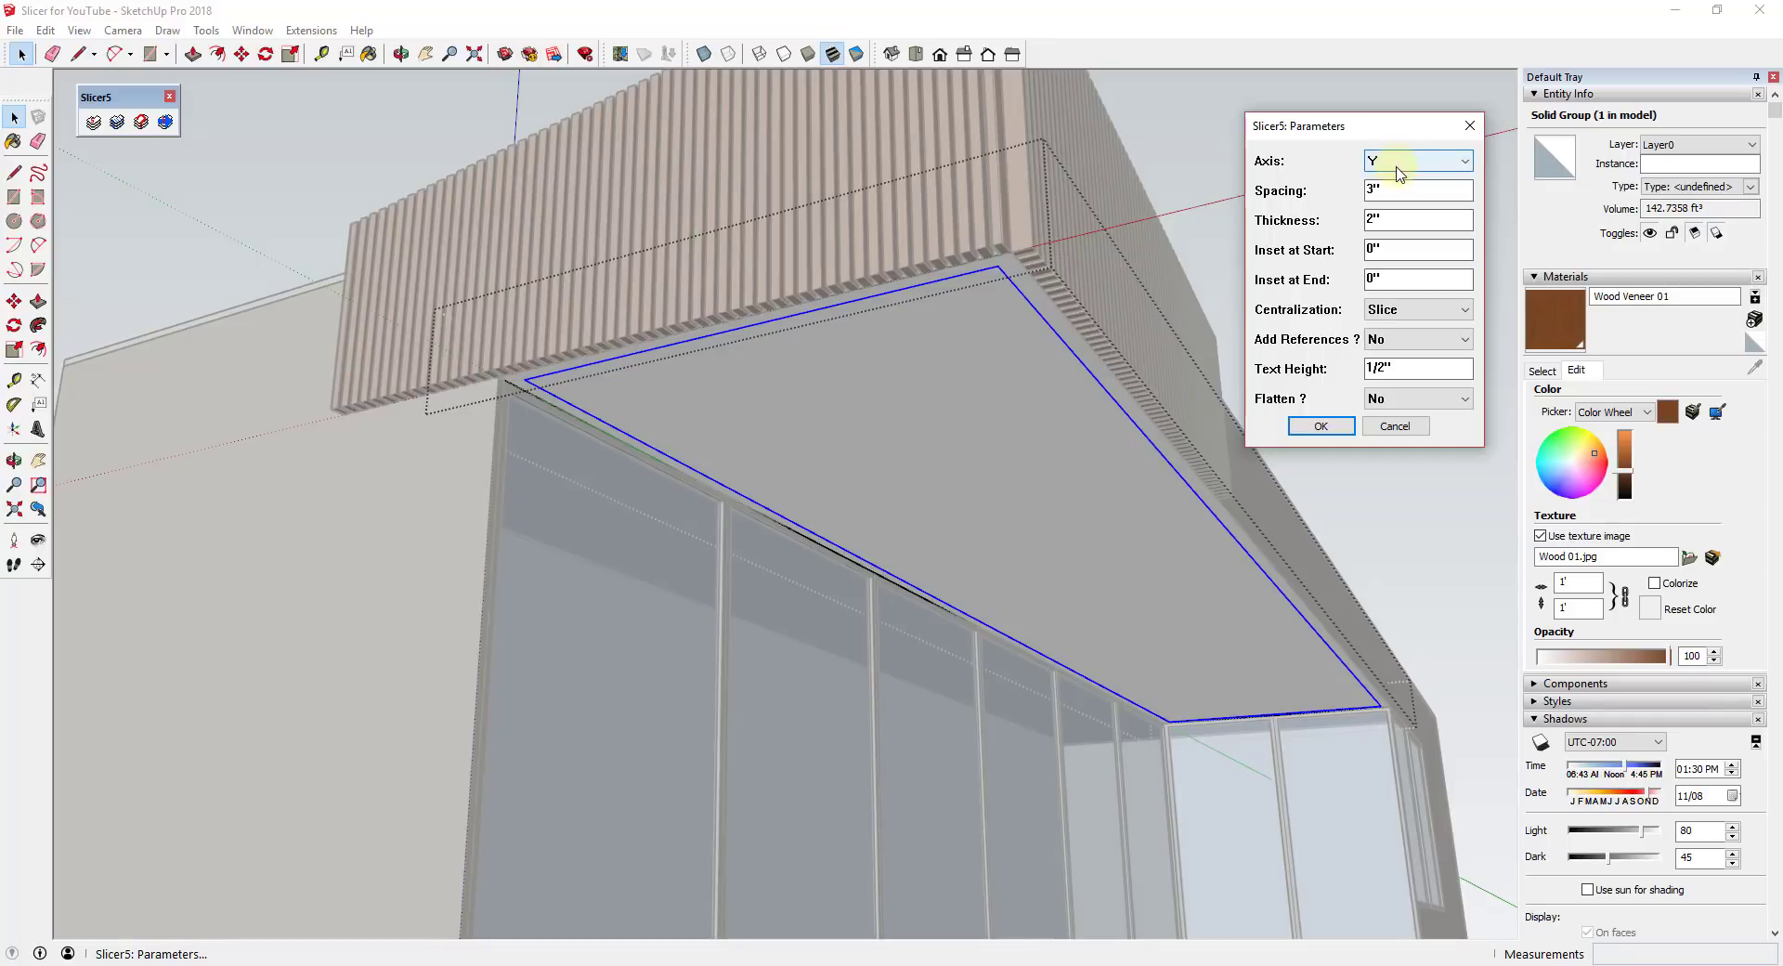
click(1417, 189)
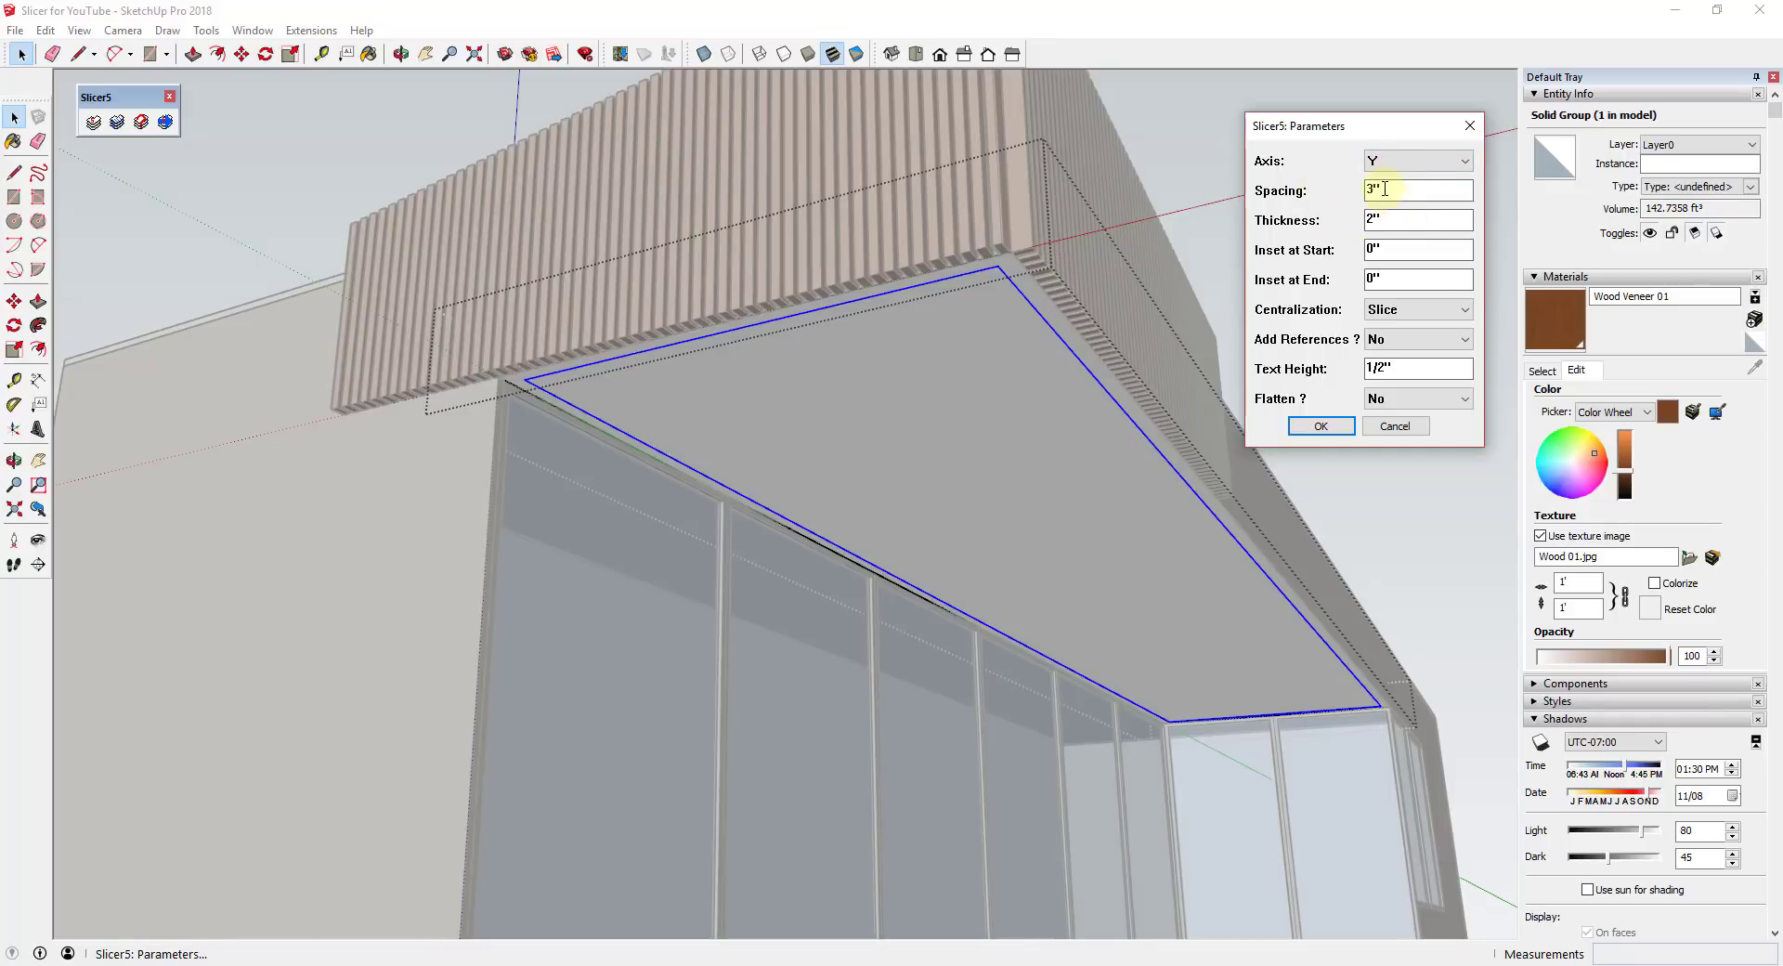
click(1318, 426)
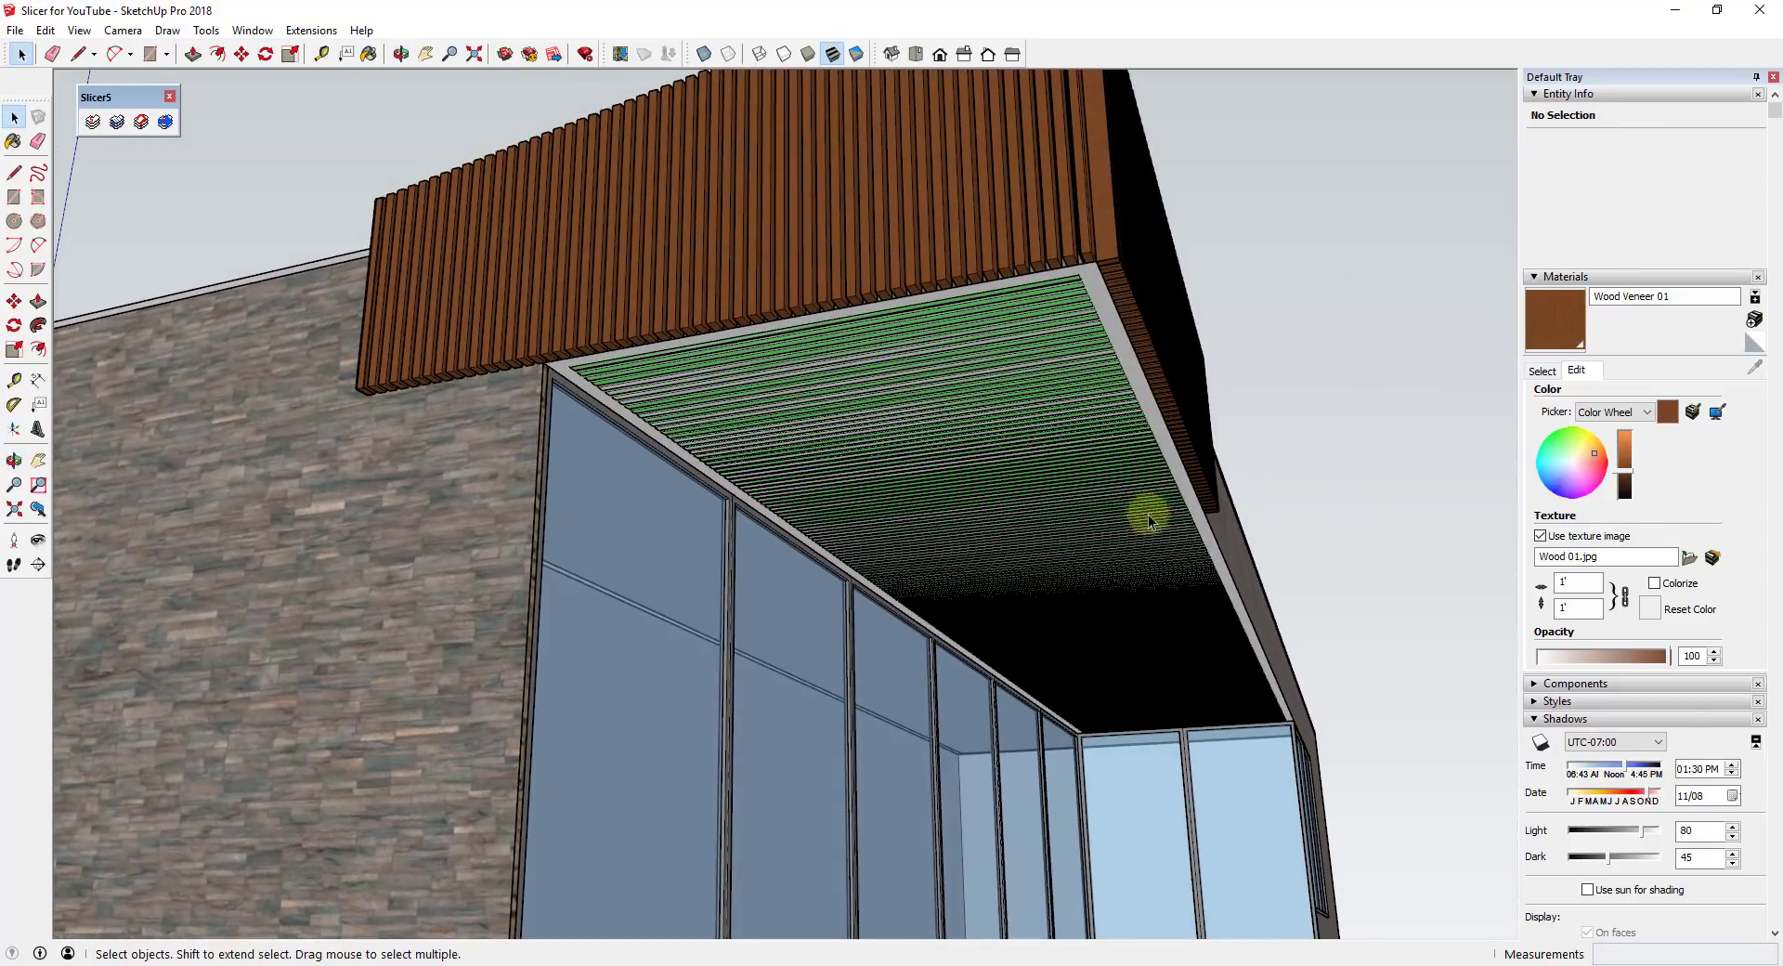
mouse_move(1137, 385)
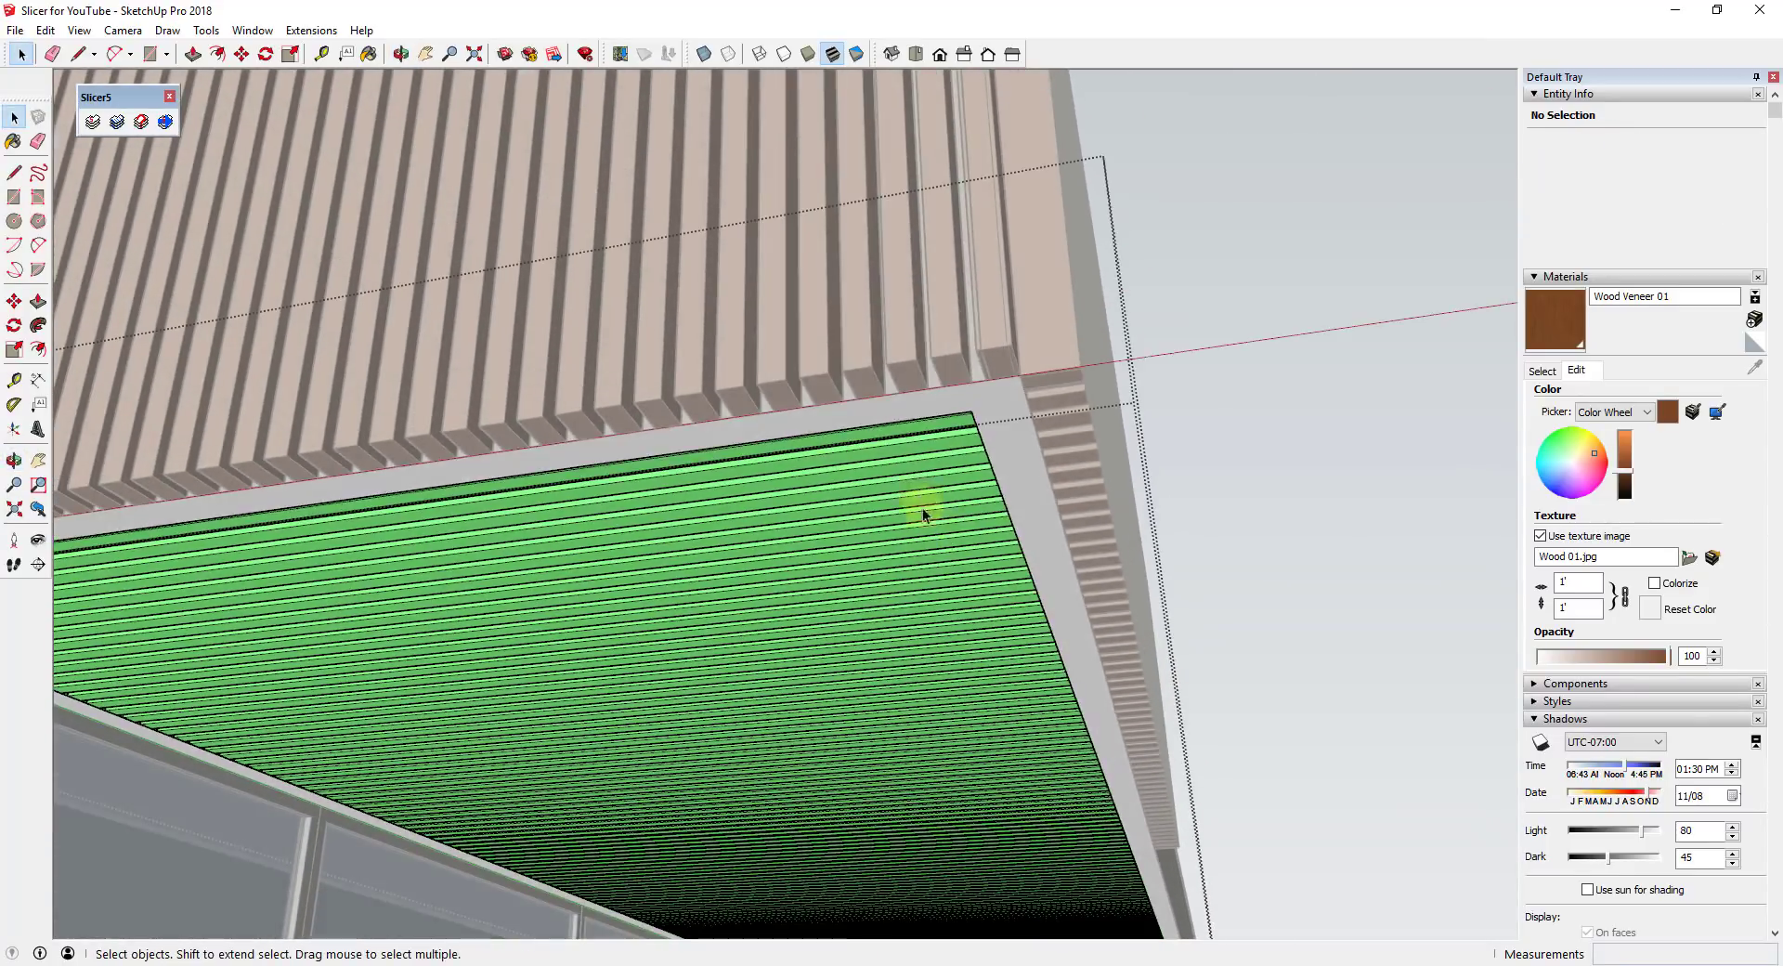
- Expand the Styles panel while viewing the sliced soffit slats up close and along their length
drag(921, 515, 846, 528)
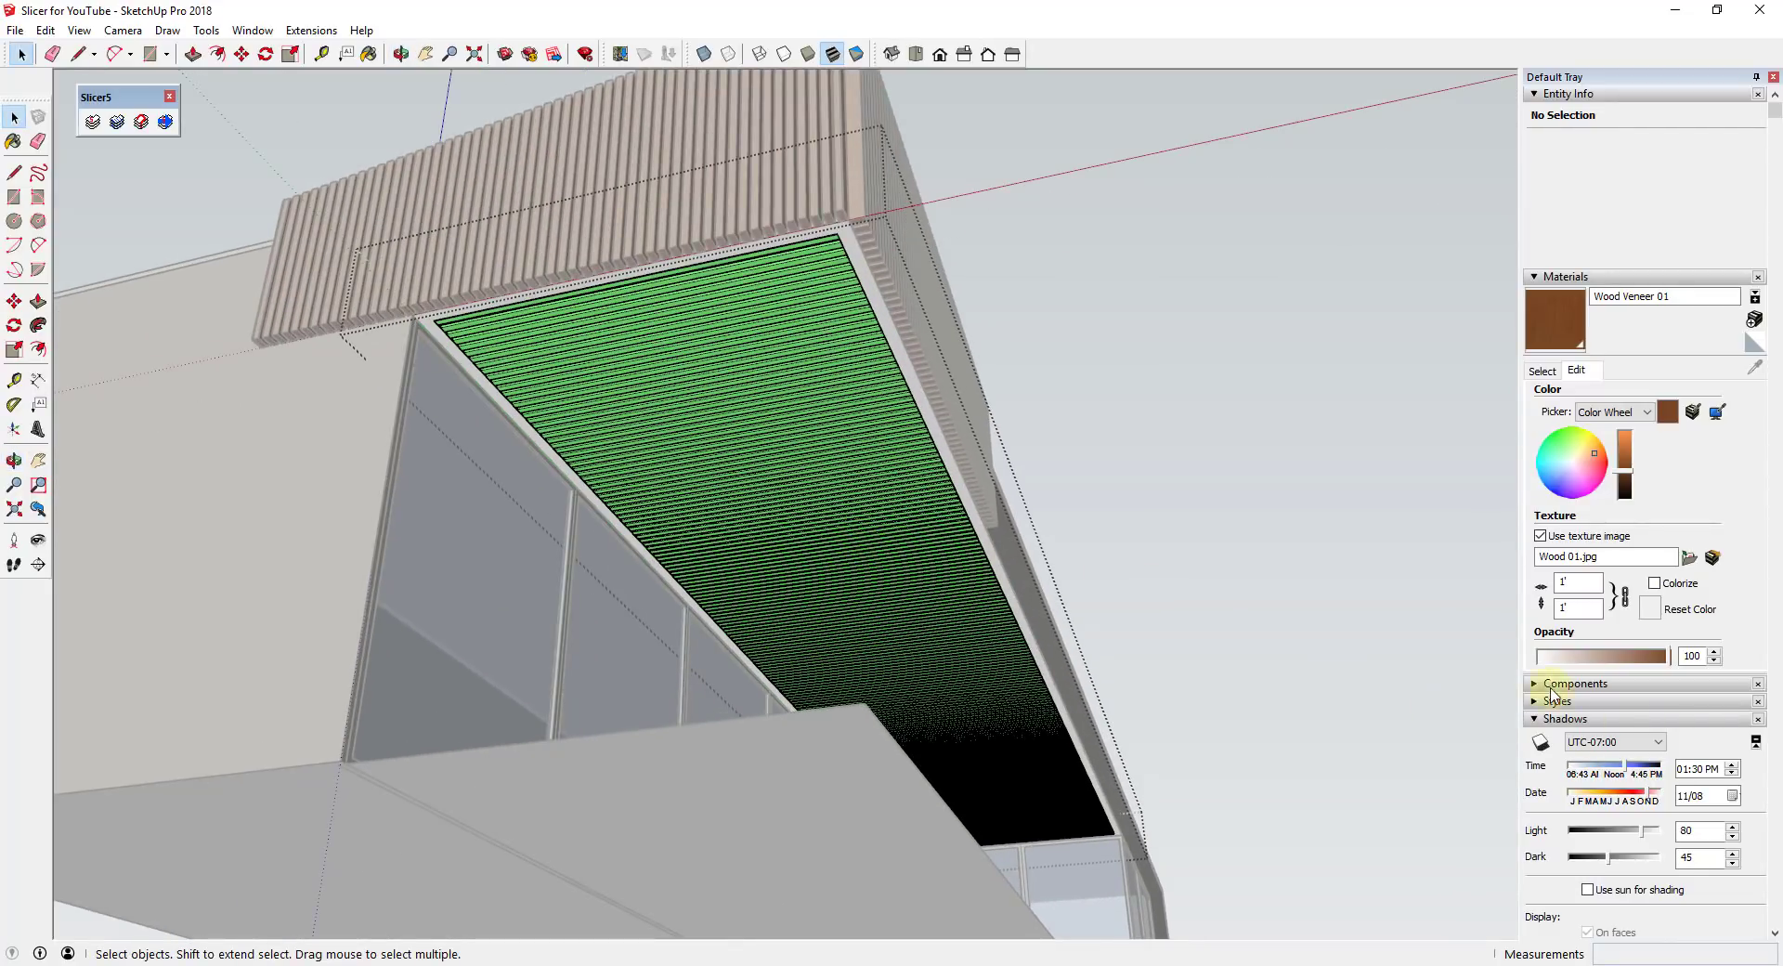
click(1558, 700)
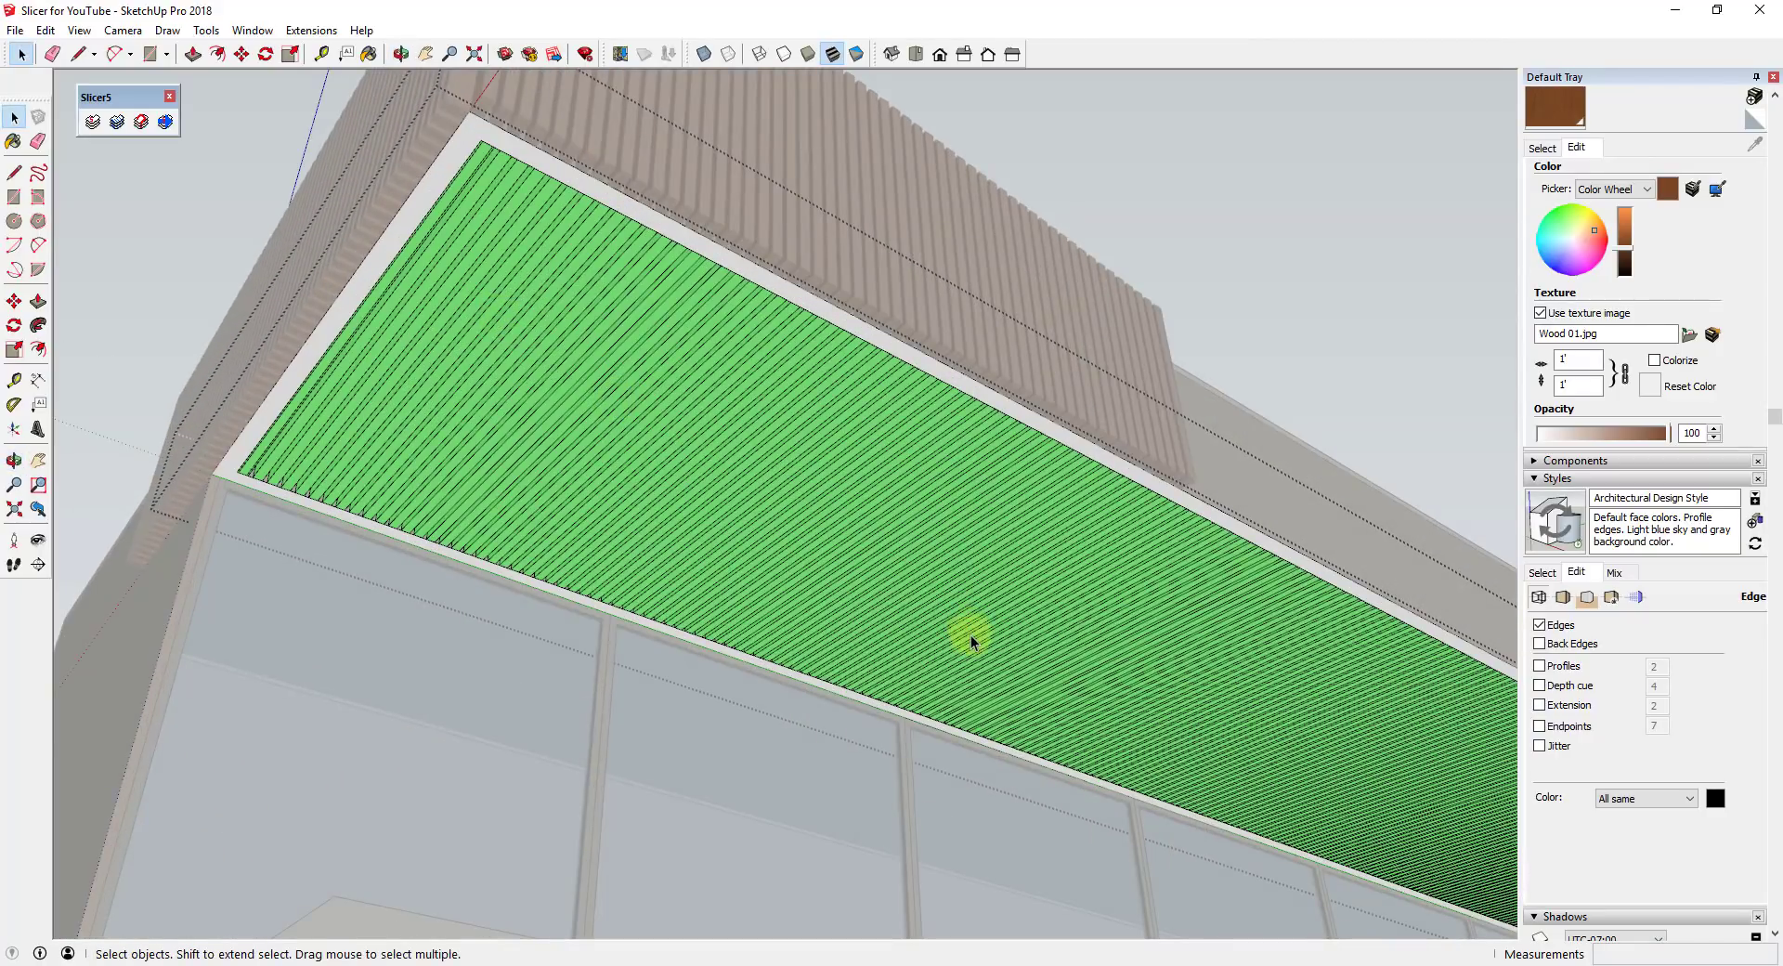
drag(972, 637, 864, 591)
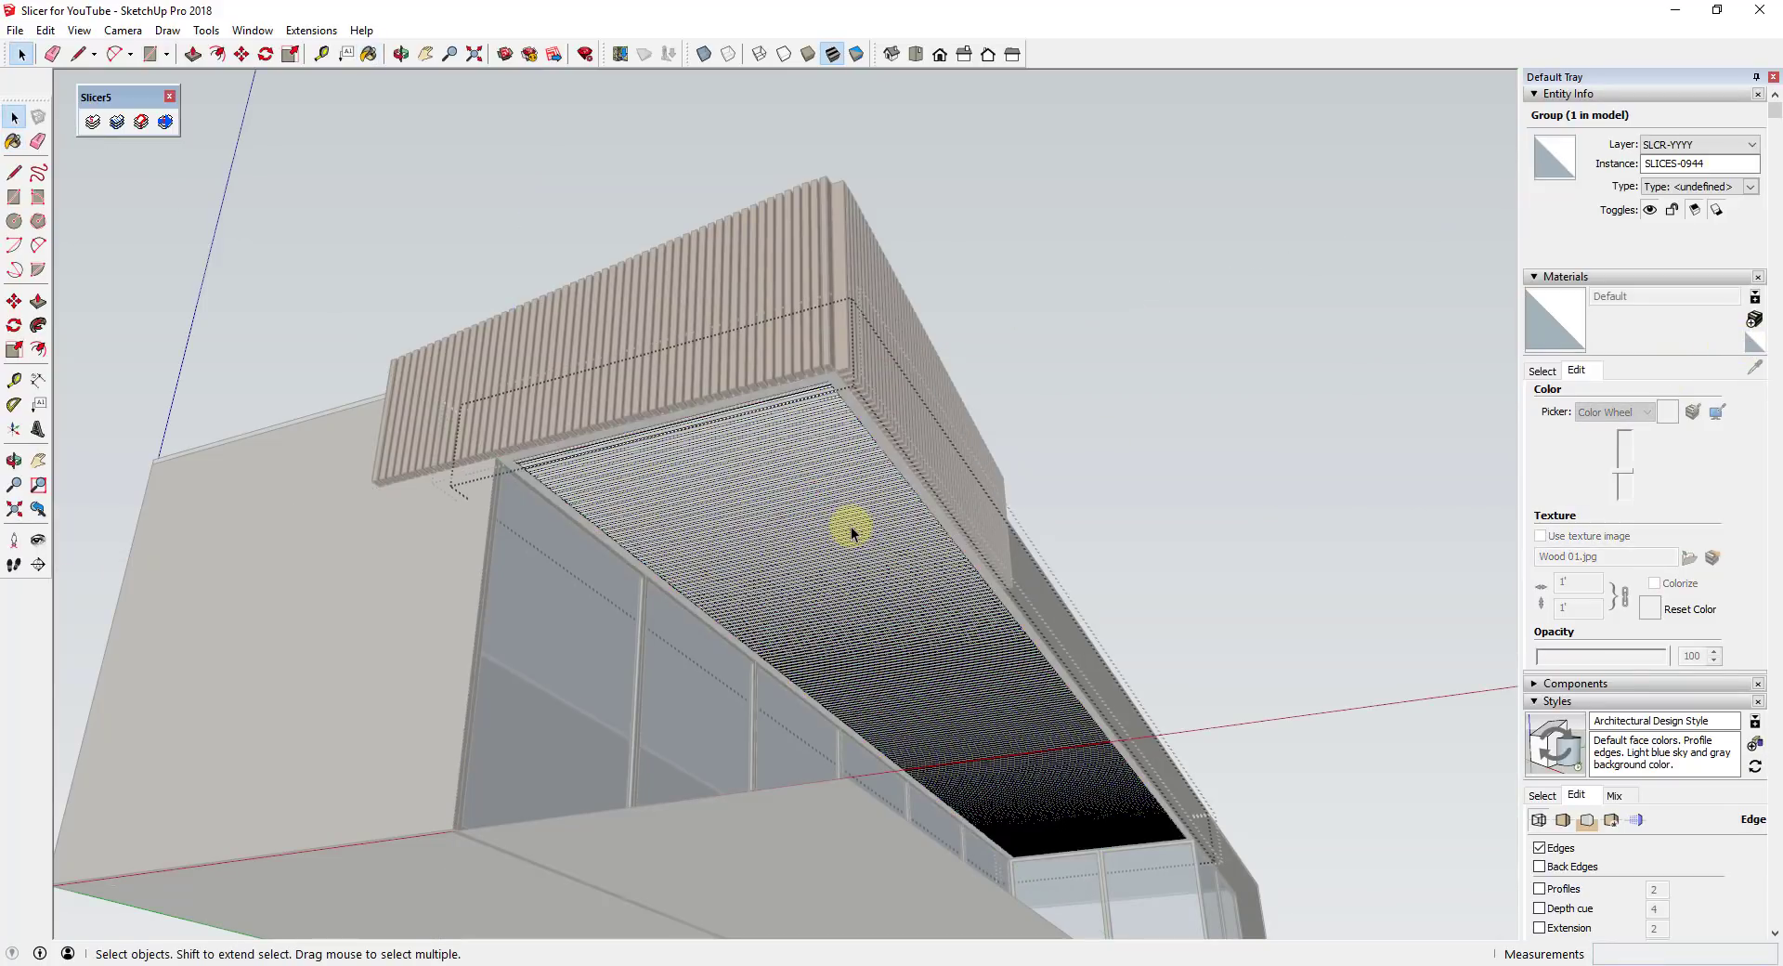
- Paint the soffit slices group with the Wood Veneer material and check it from below
click(852, 531)
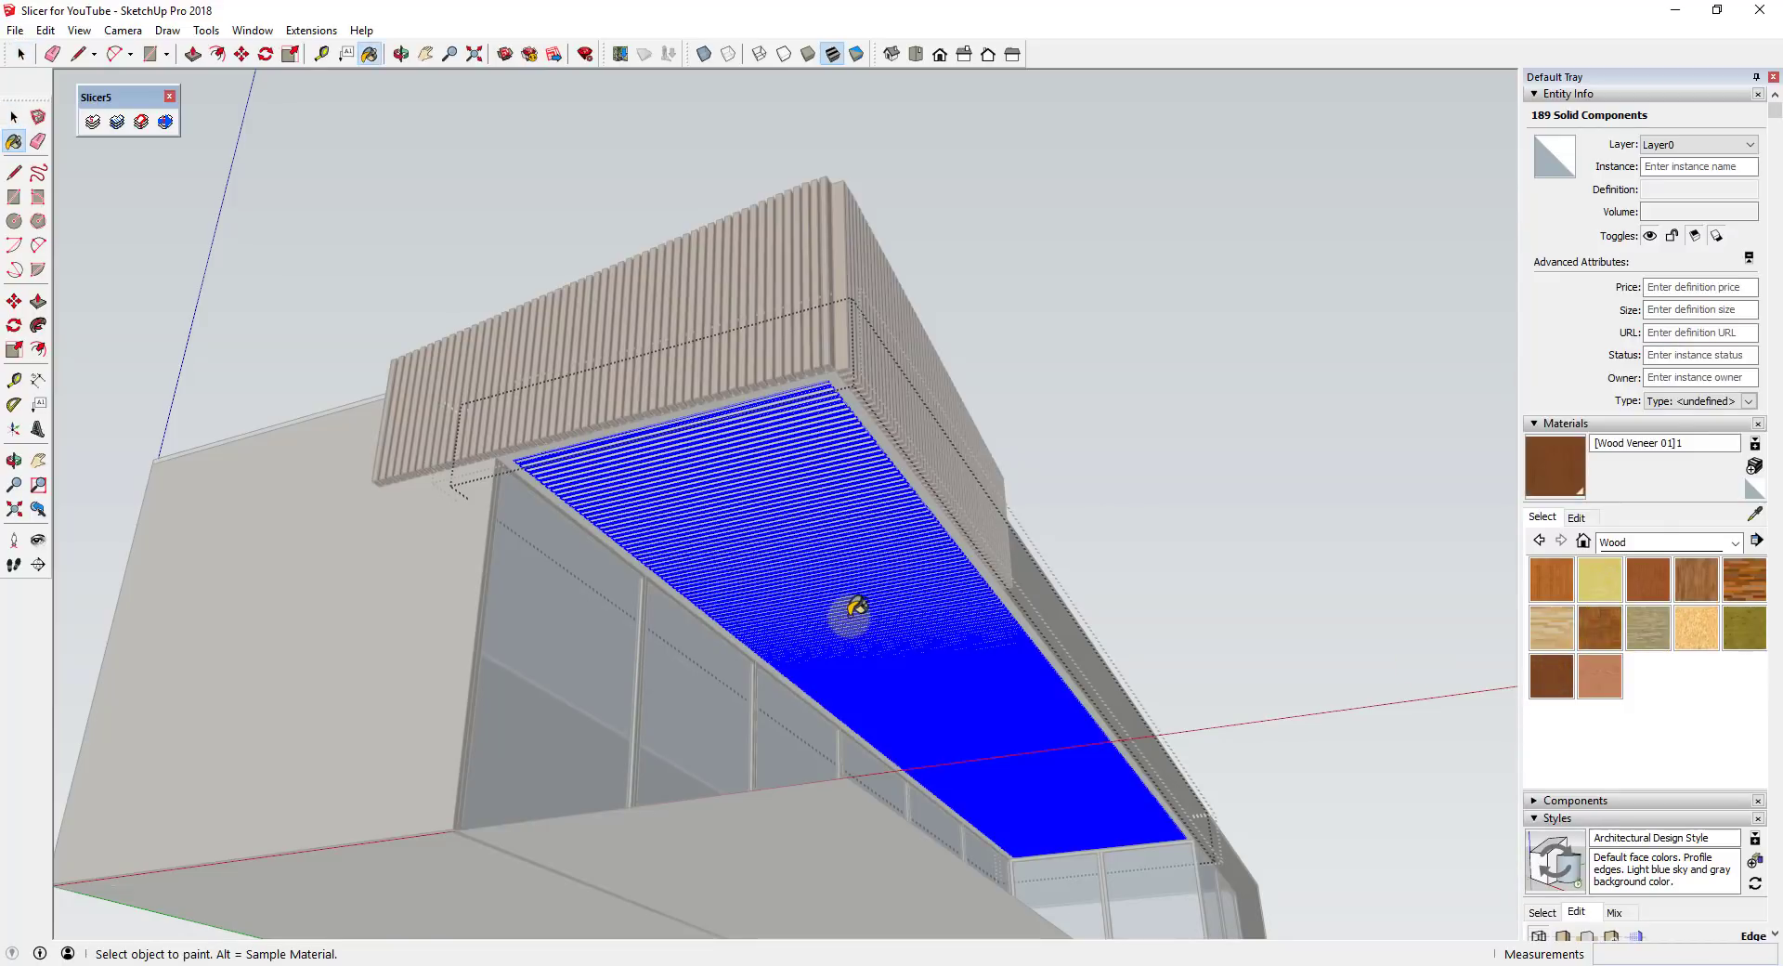
drag(853, 604, 1109, 518)
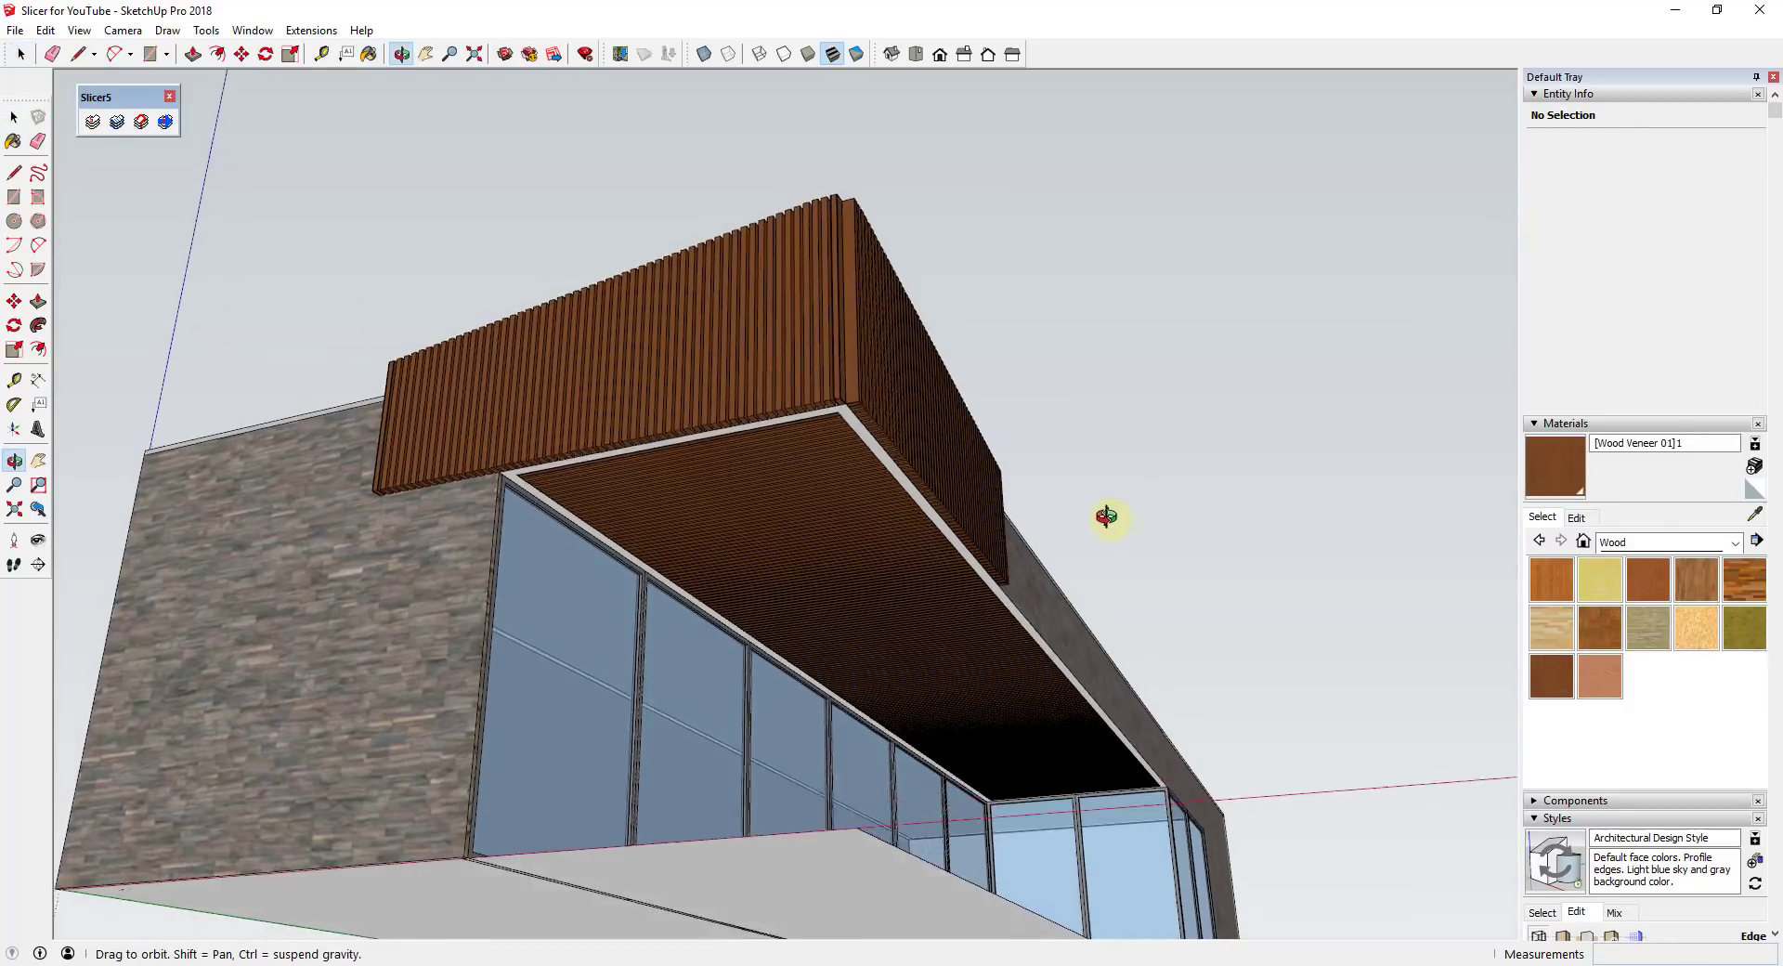
drag(1109, 515, 1172, 394)
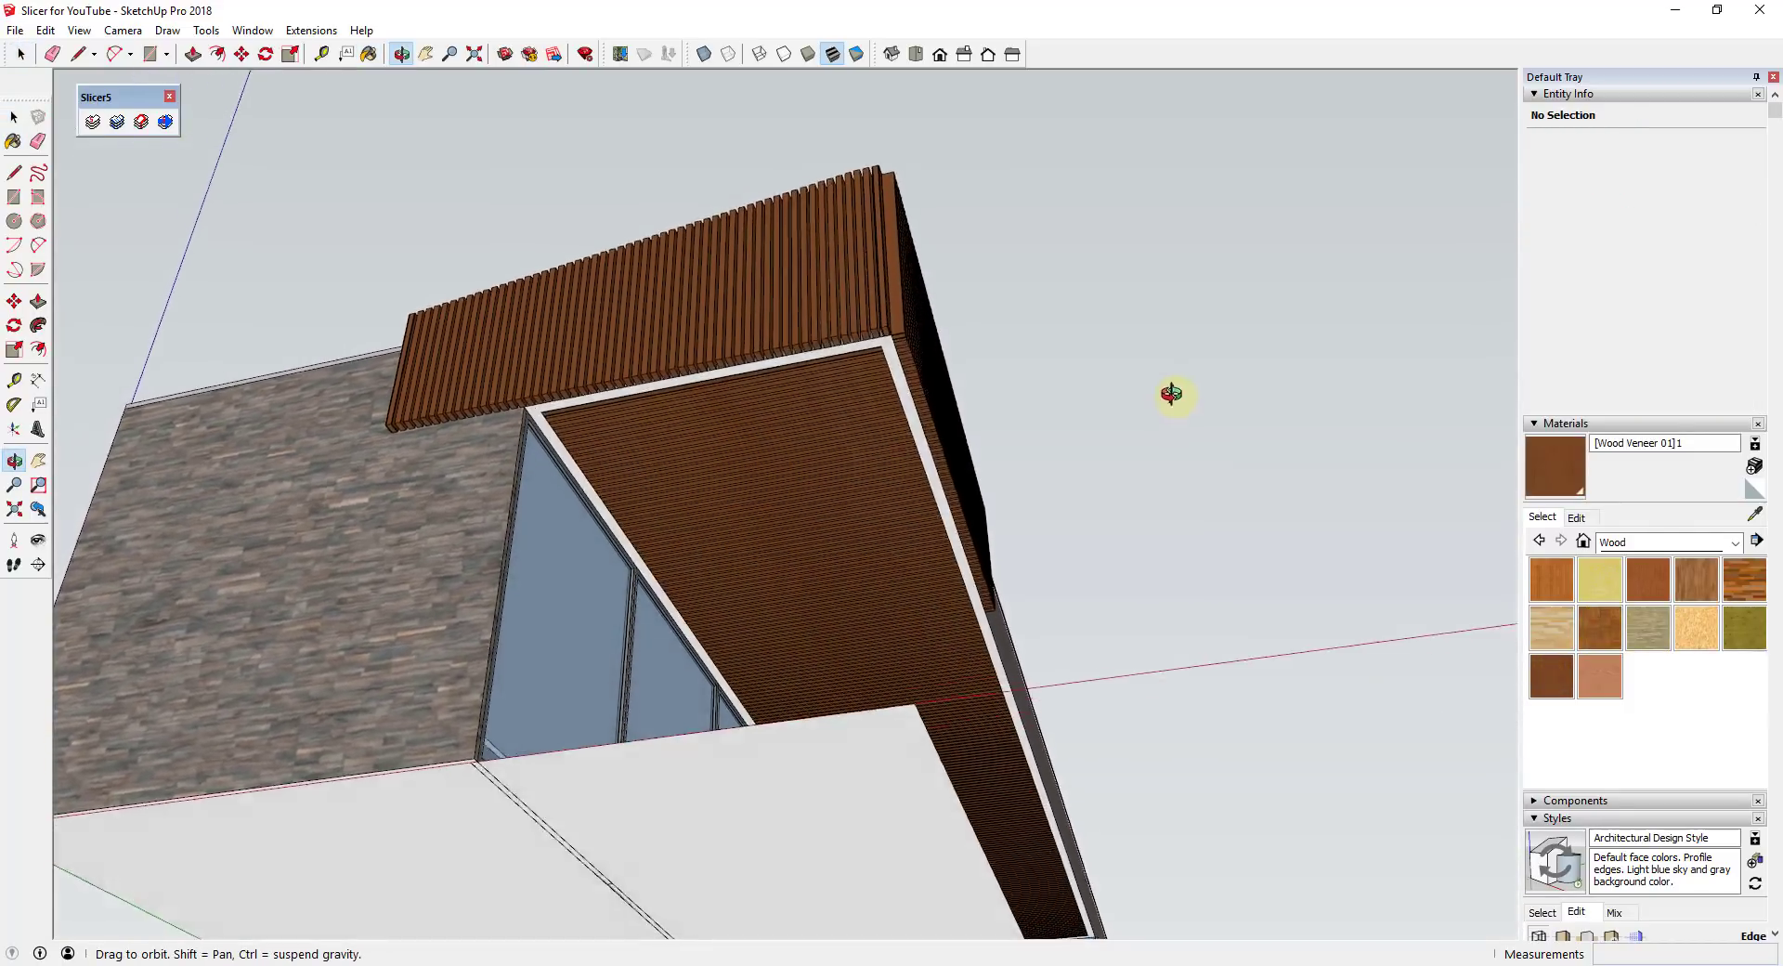
drag(1172, 395, 1007, 377)
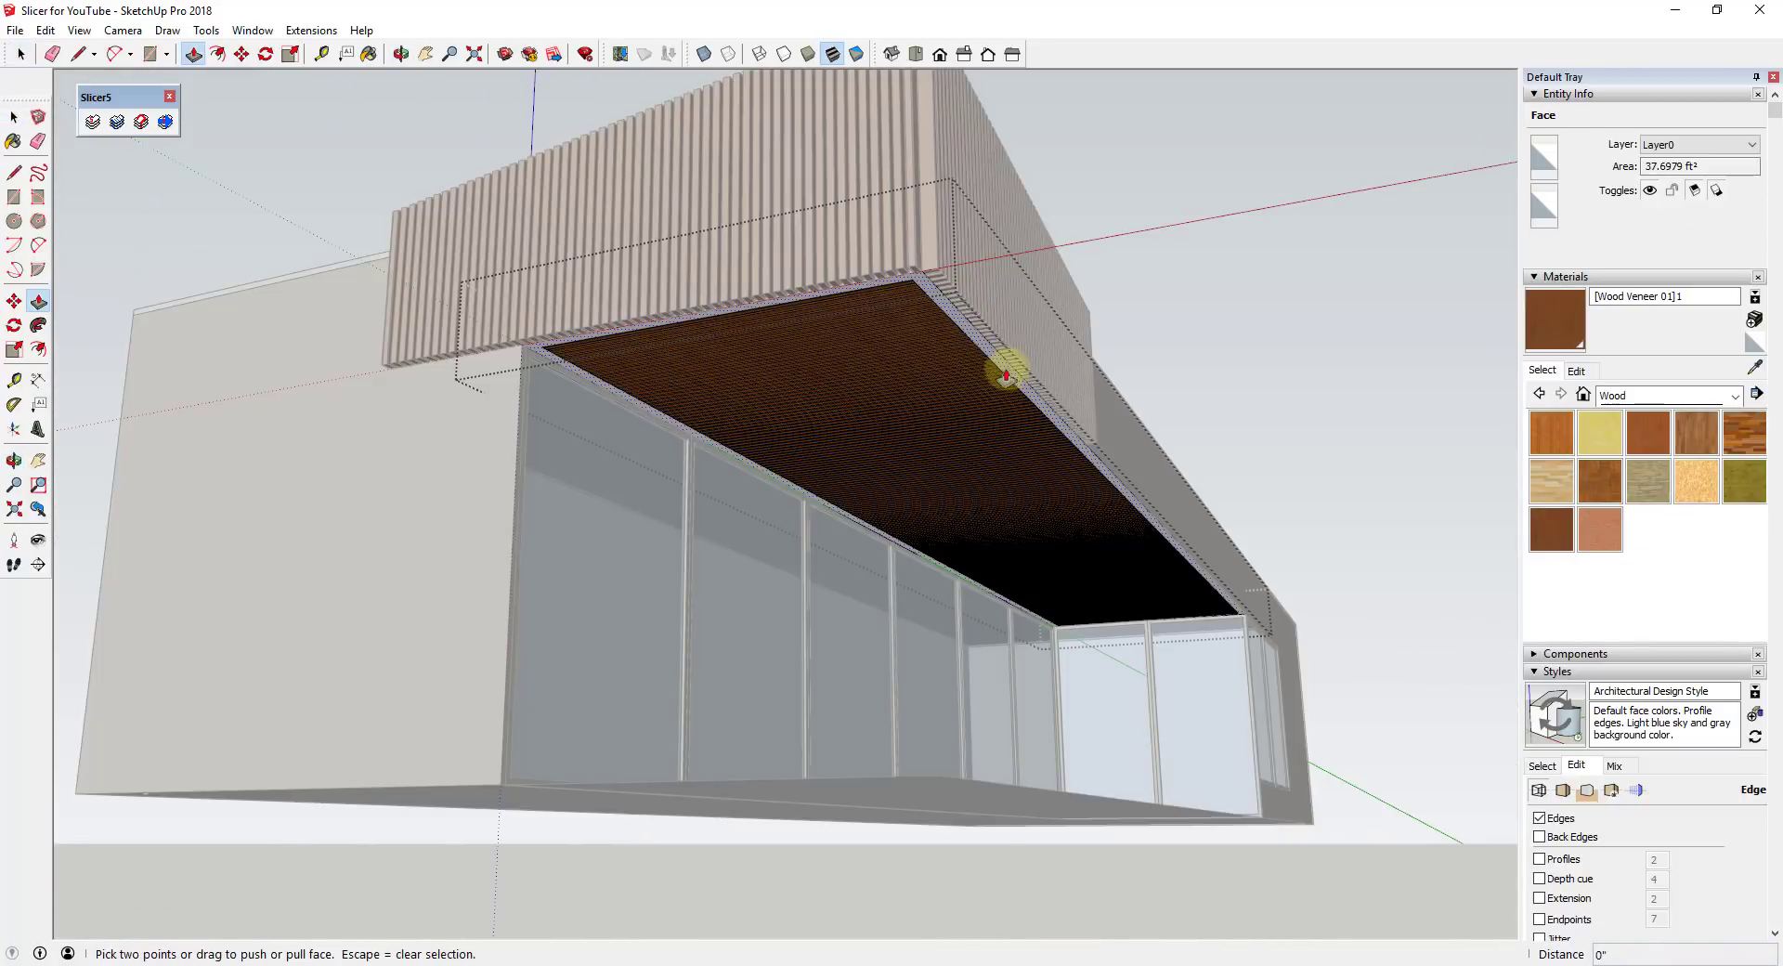
- Push/Pull the soffit's perimeter border face down about 1 15/16" to frame the wood slats
click(1005, 375)
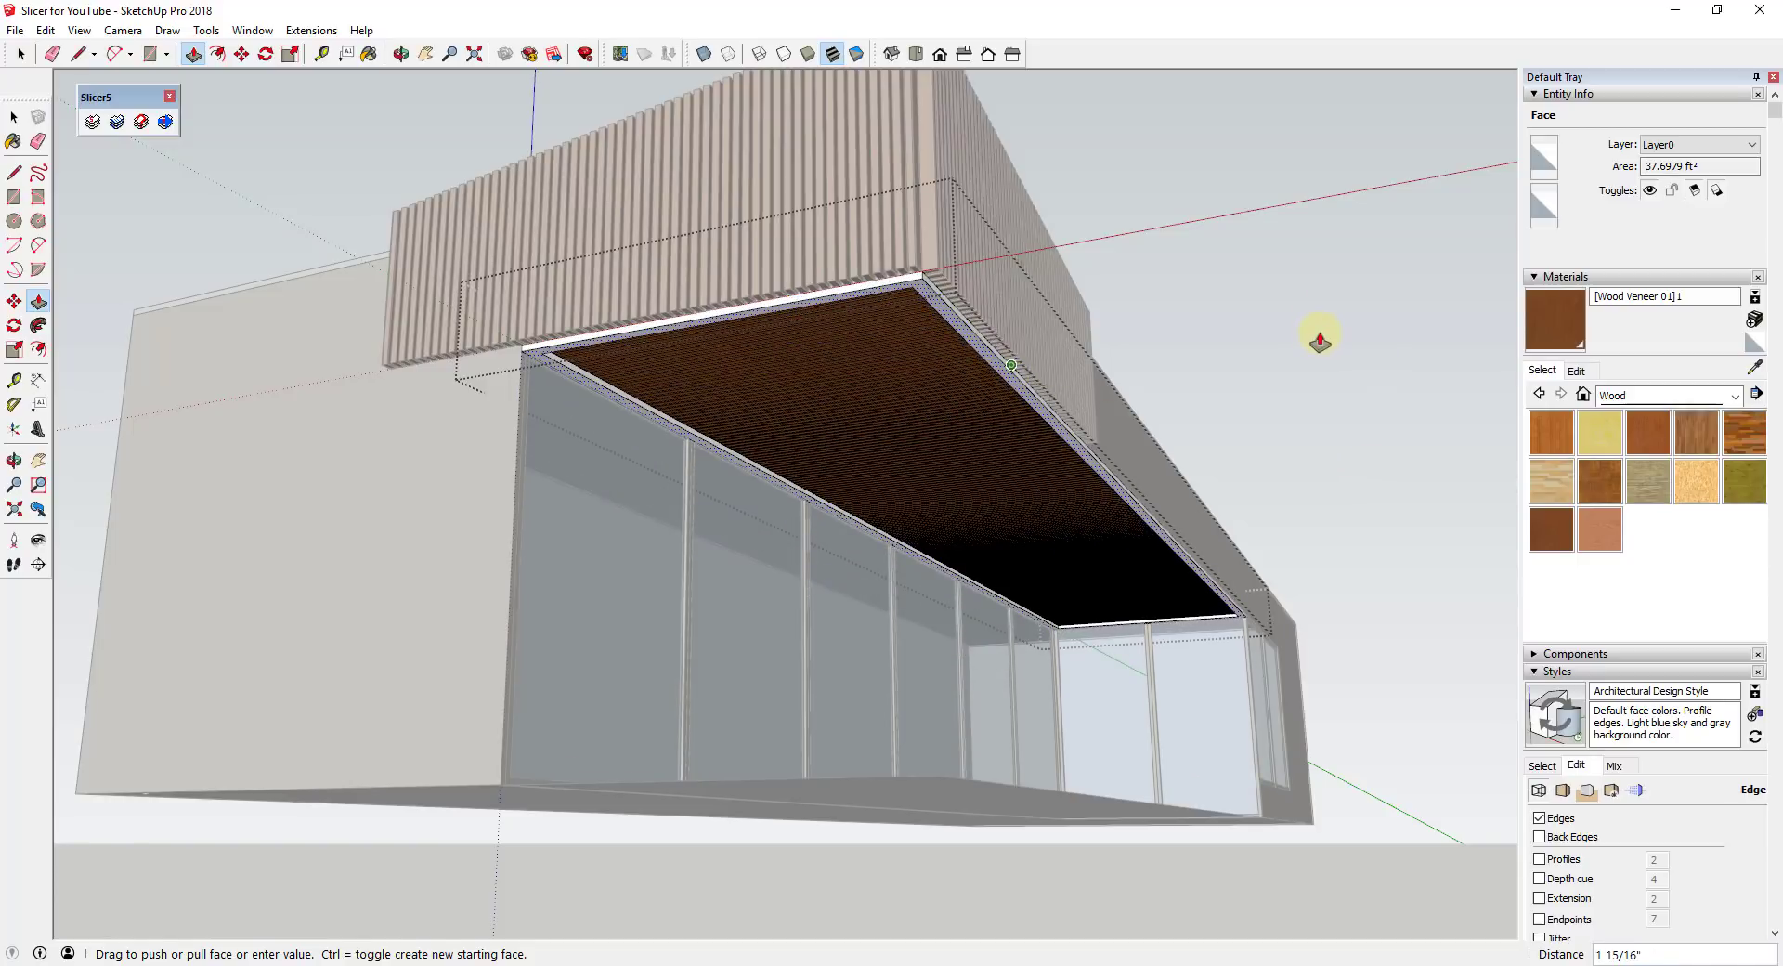
click(18, 54)
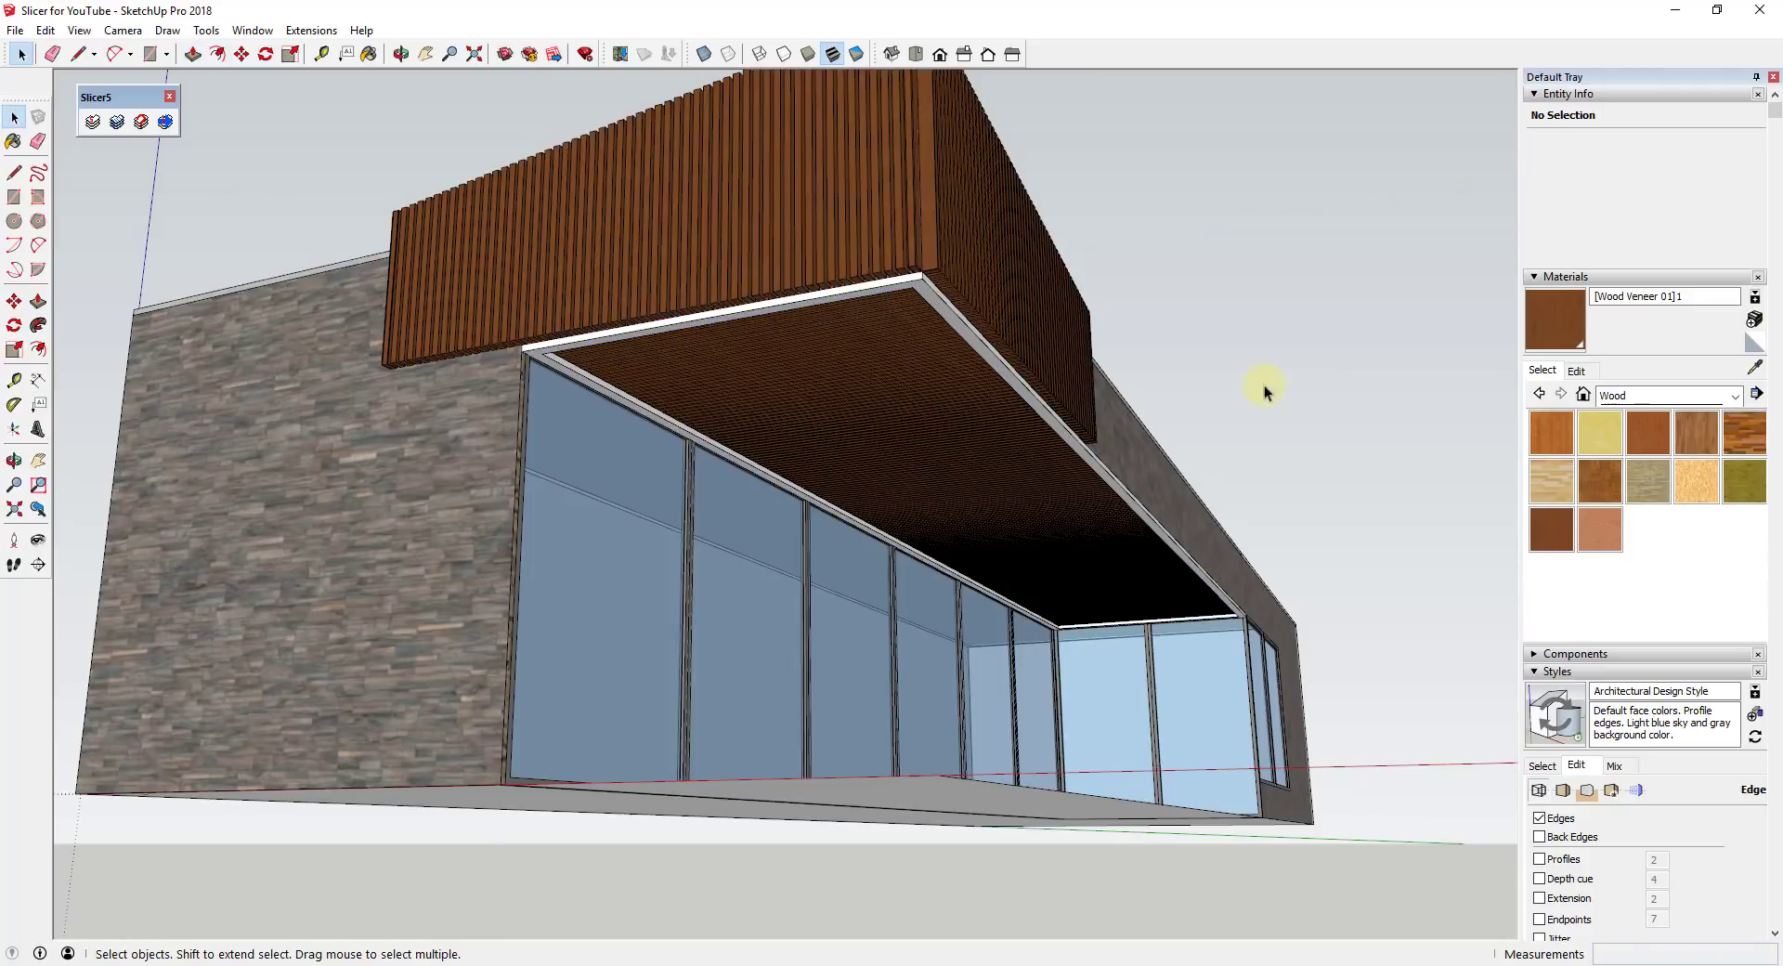